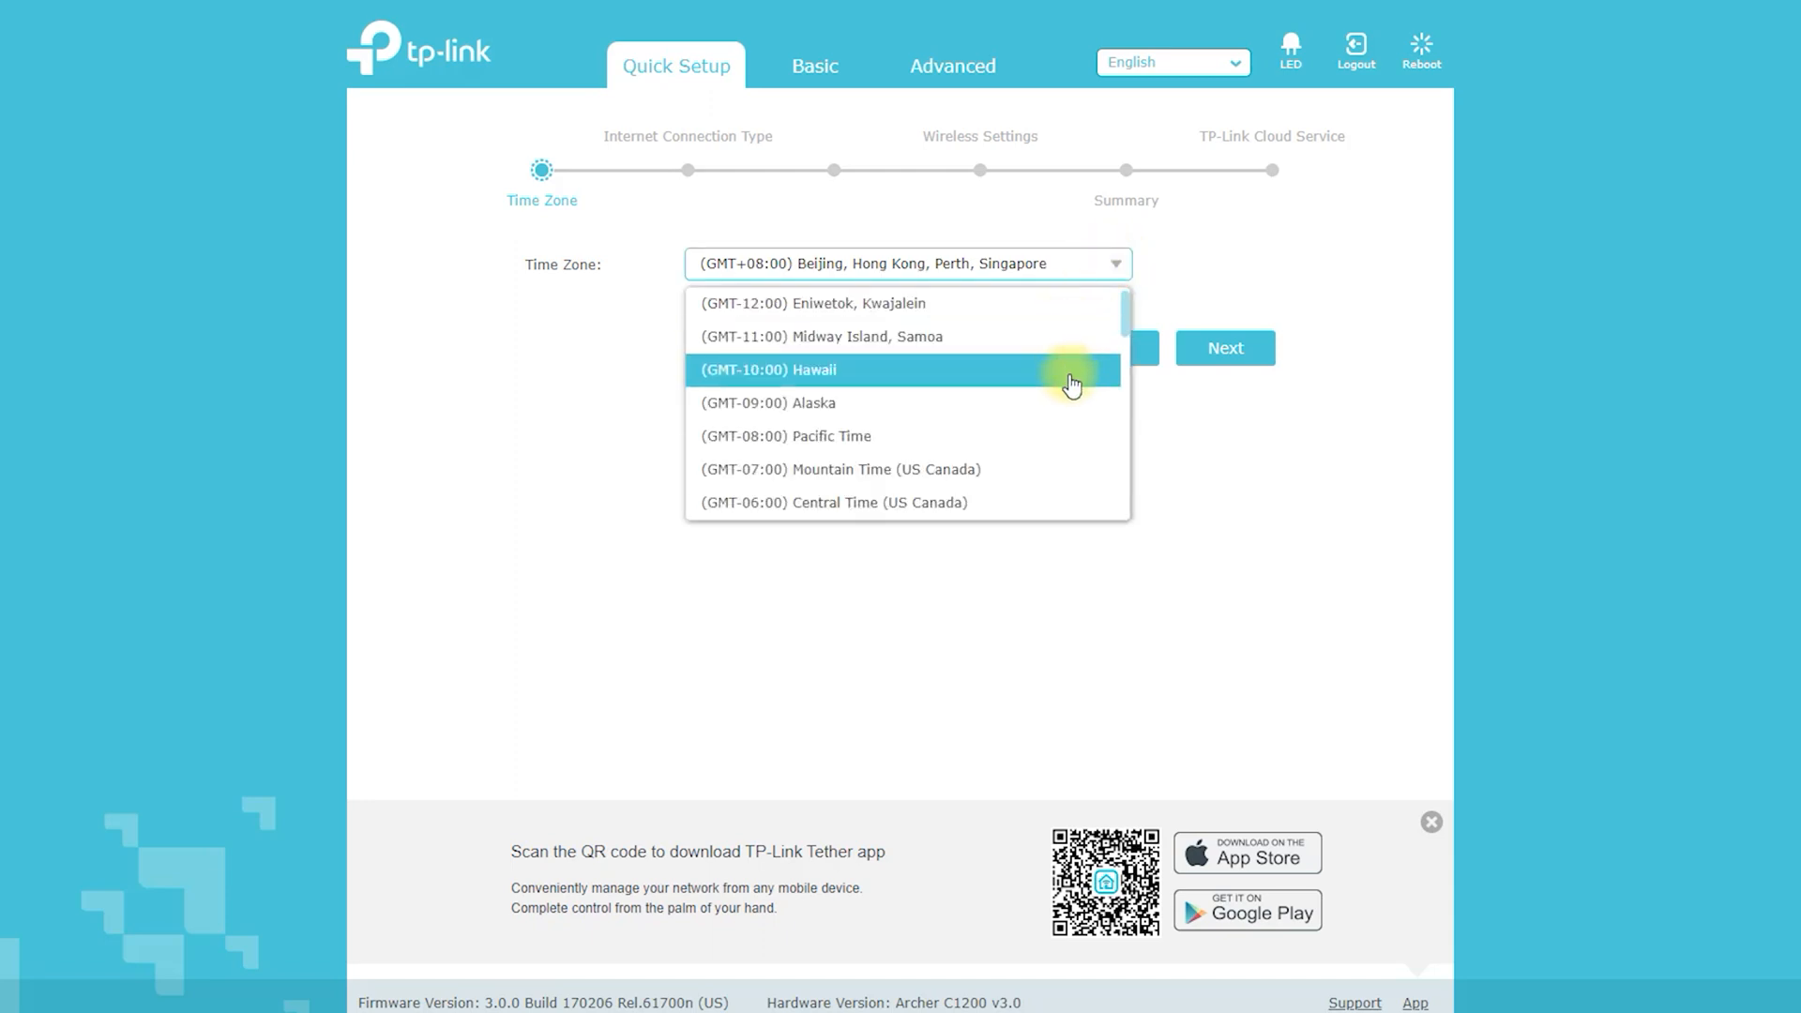
Step: Select (GMT+06:00) Alma-Ata, Dhaka as the Quick Setup time zone
{"action": "scroll", "scroll_direction": "down", "scroll_amount": 3}
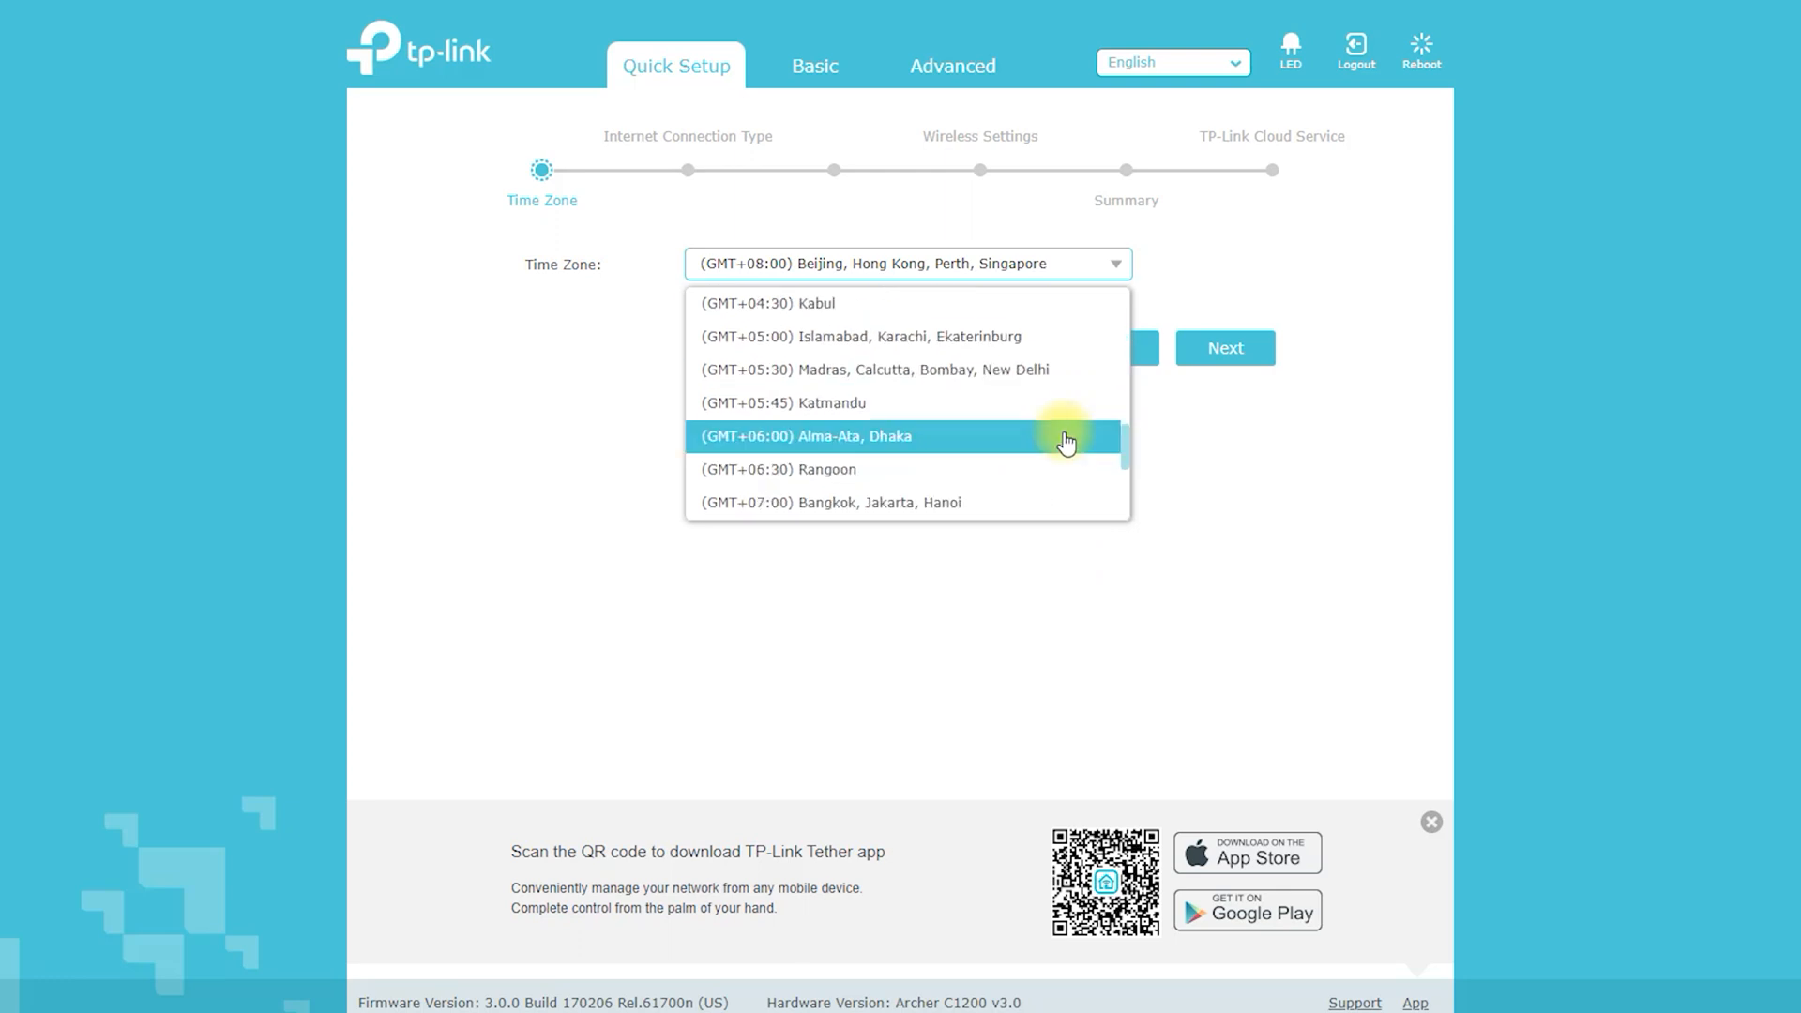
{"action": "left_click", "coordinate": [805, 435]}
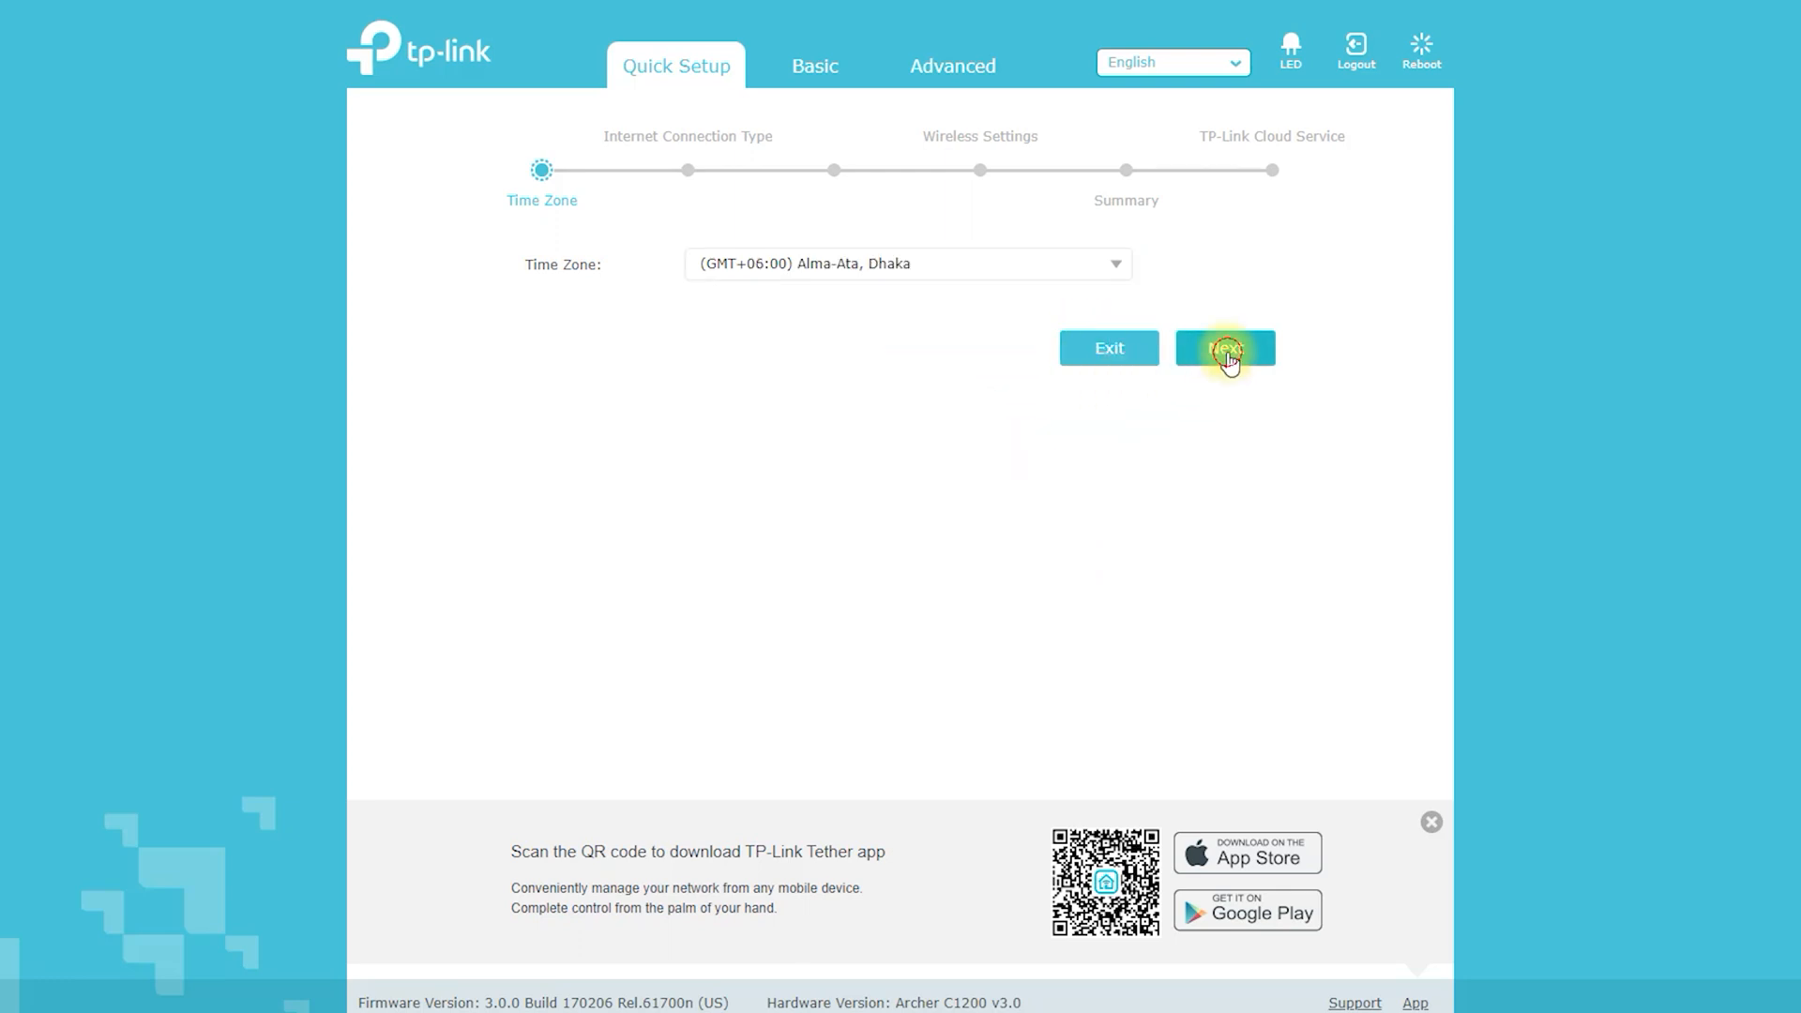
Step: Choose PPTP as the Quick Setup connection type and reach the PPTP username field
{"action": "left_click", "coordinate": [1224, 349]}
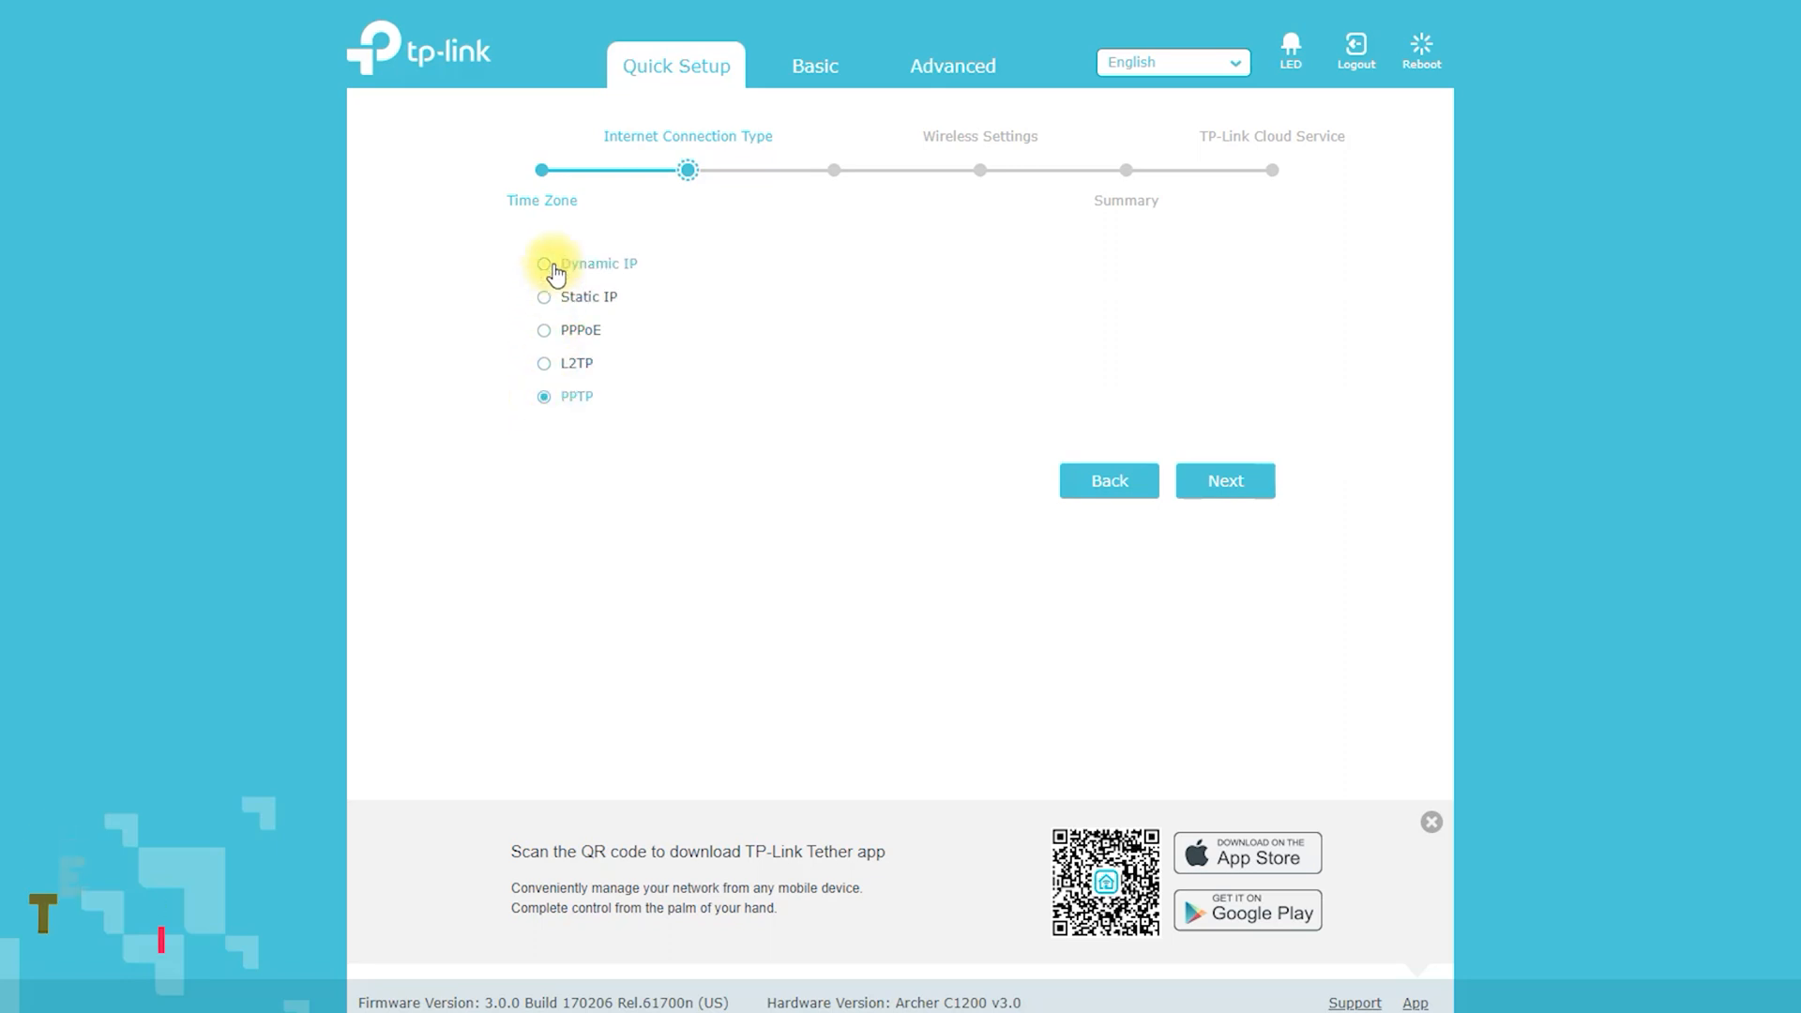
{"action": "left_click", "coordinate": [543, 331]}
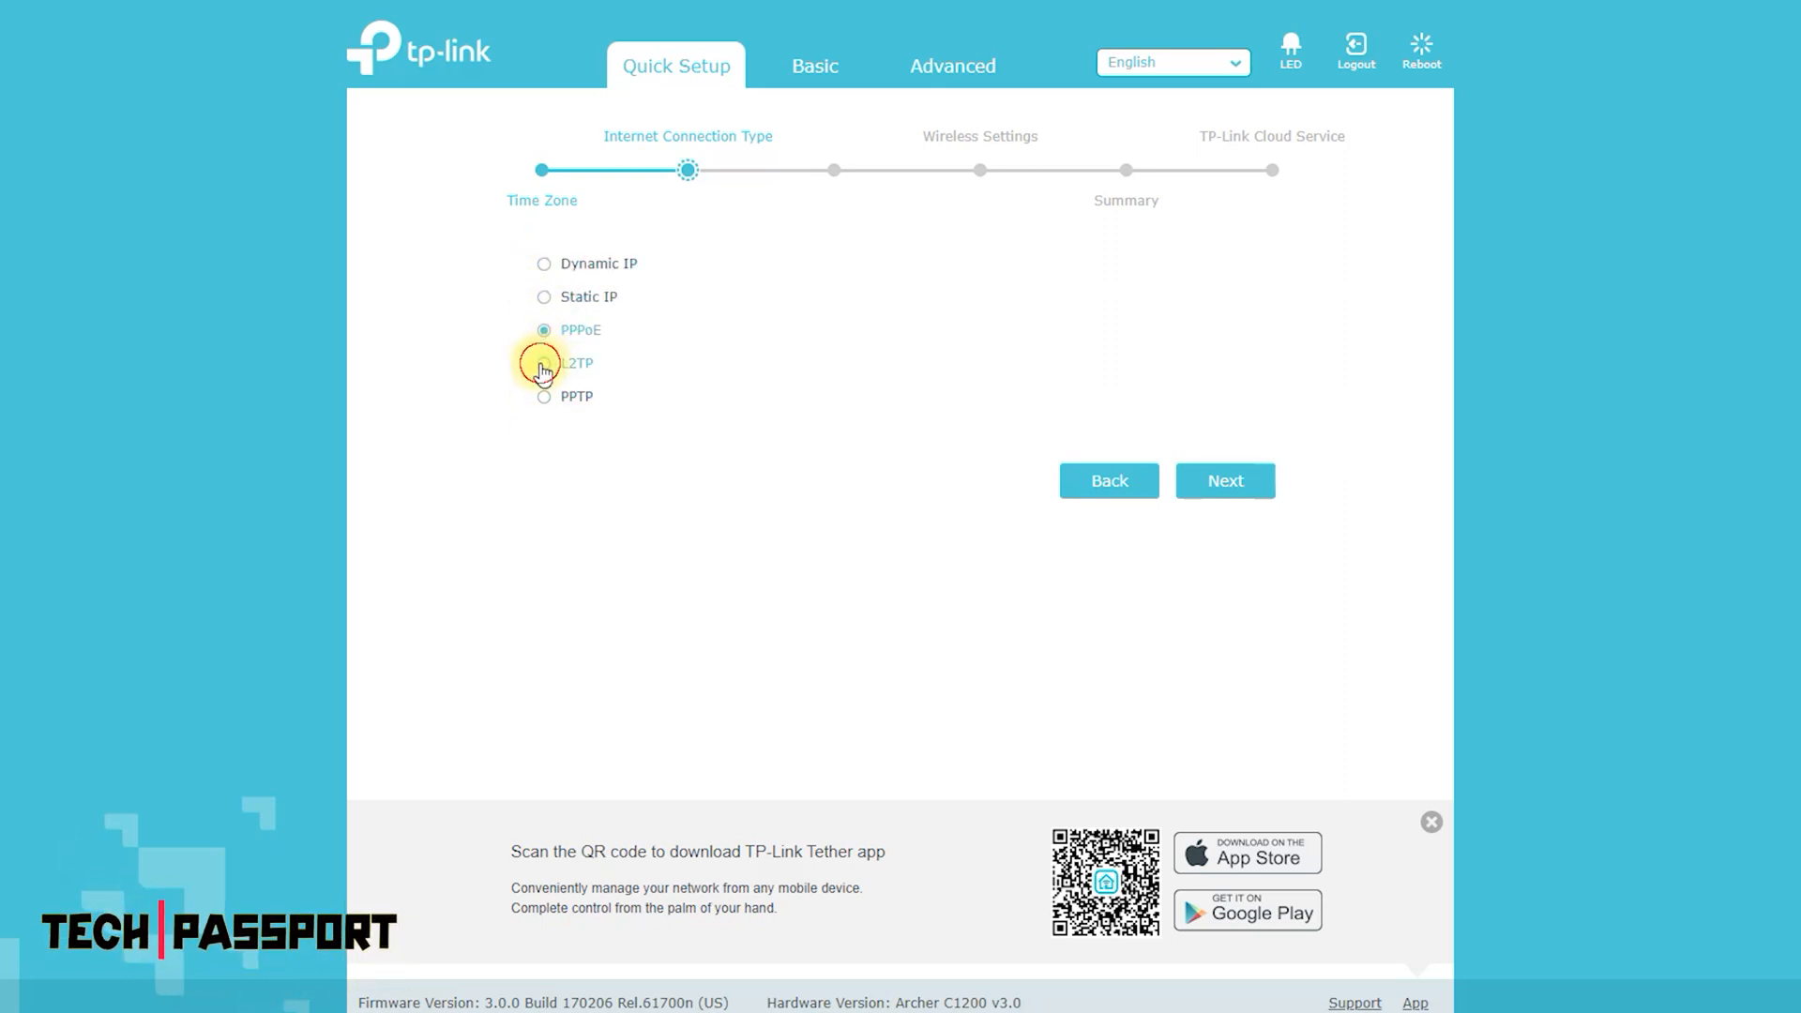
{"action": "left_click", "coordinate": [1223, 480]}
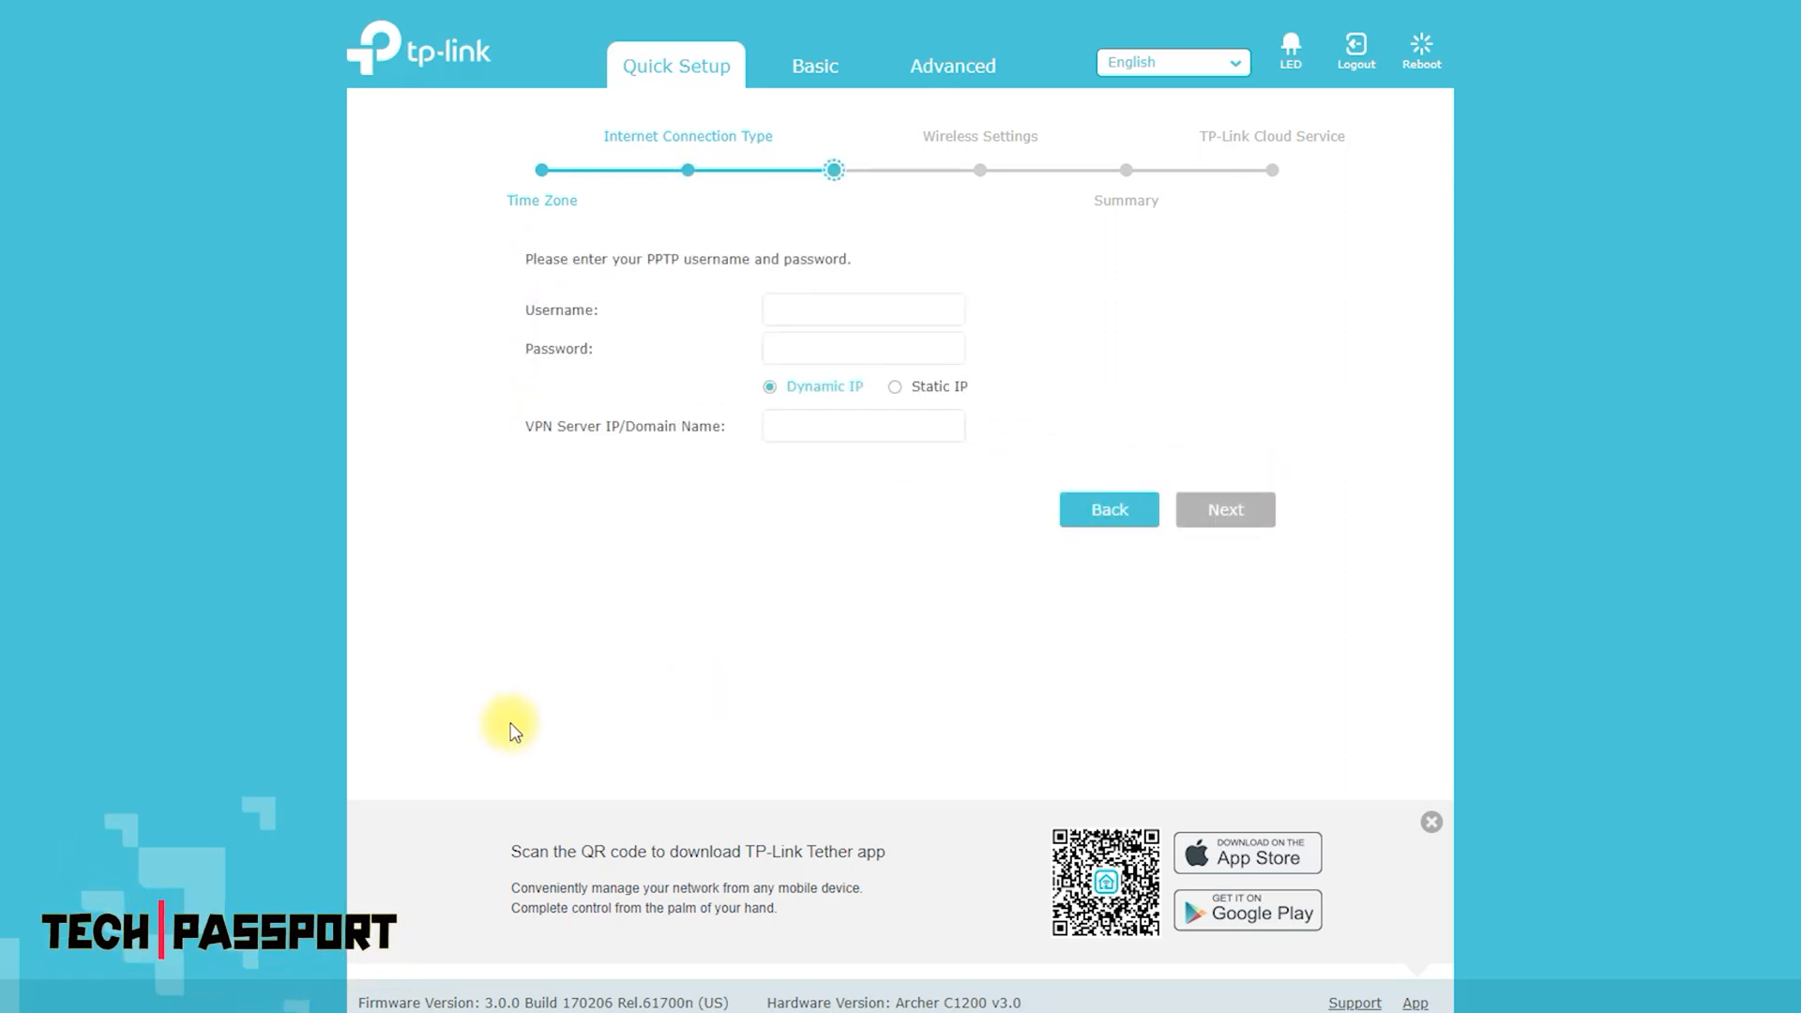
{"action": "left_click", "coordinate": [863, 309]}
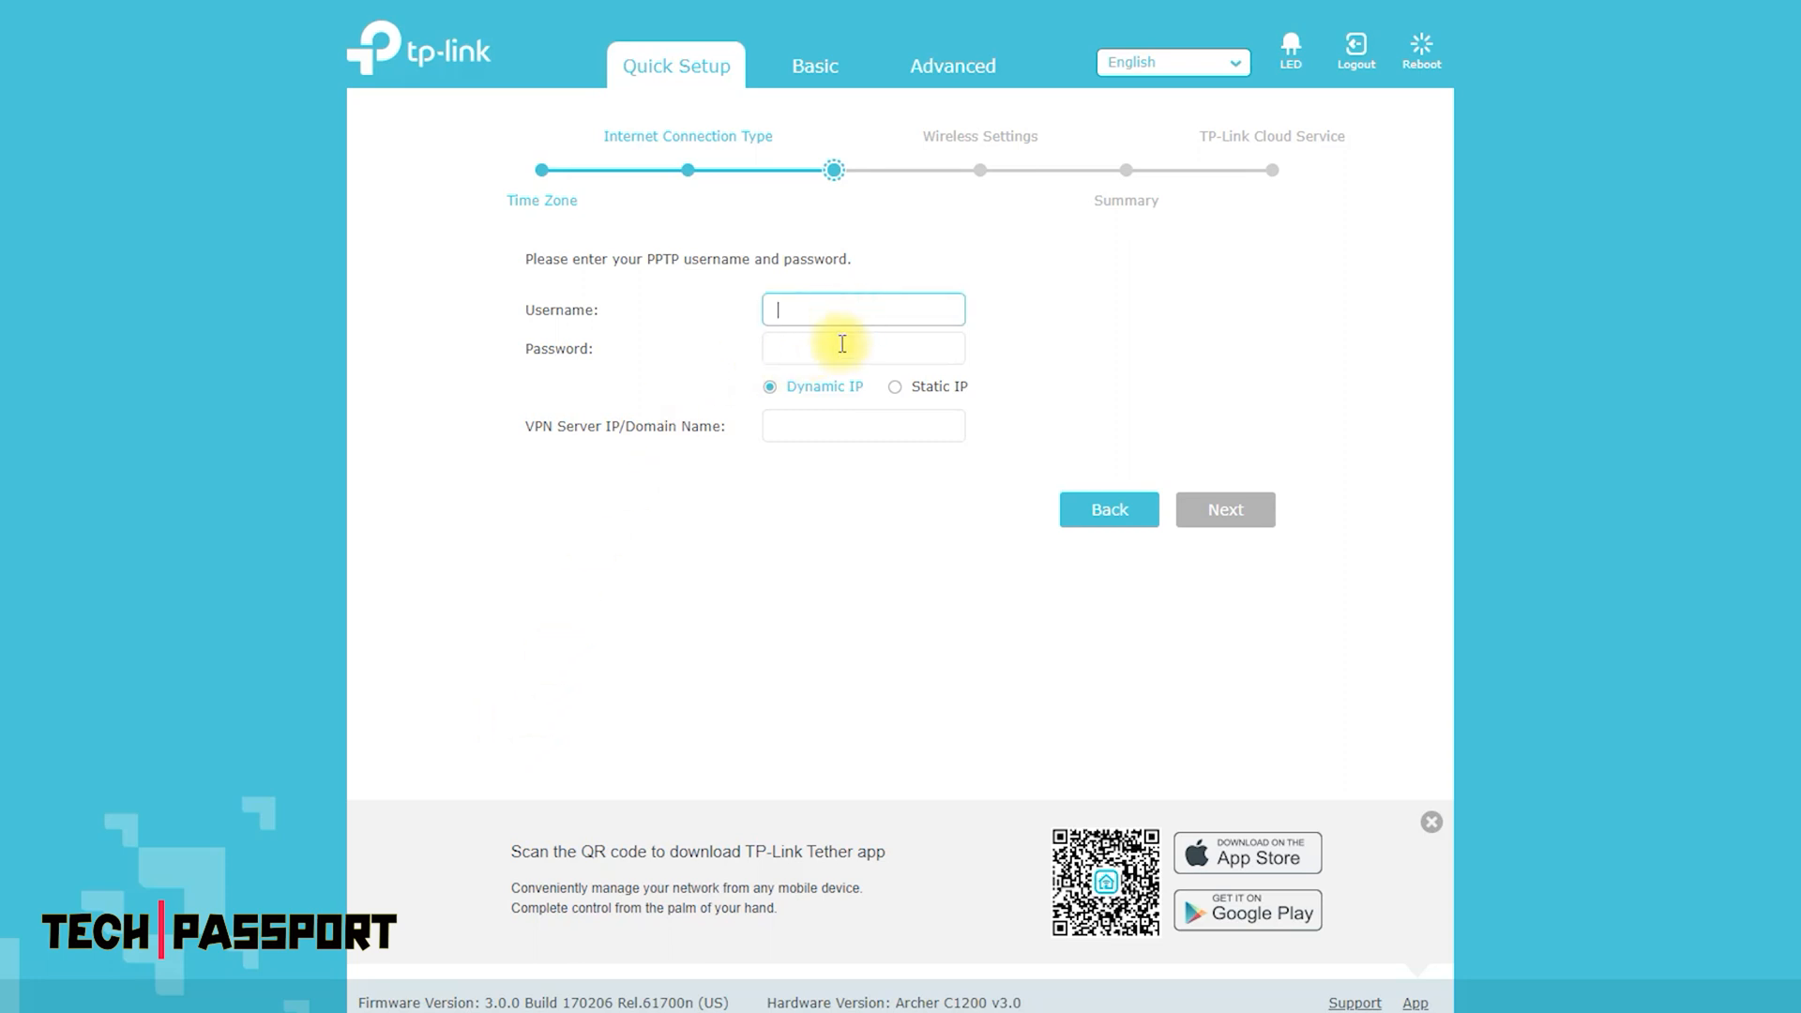
{"action": "left_click", "coordinate": [1224, 508]}
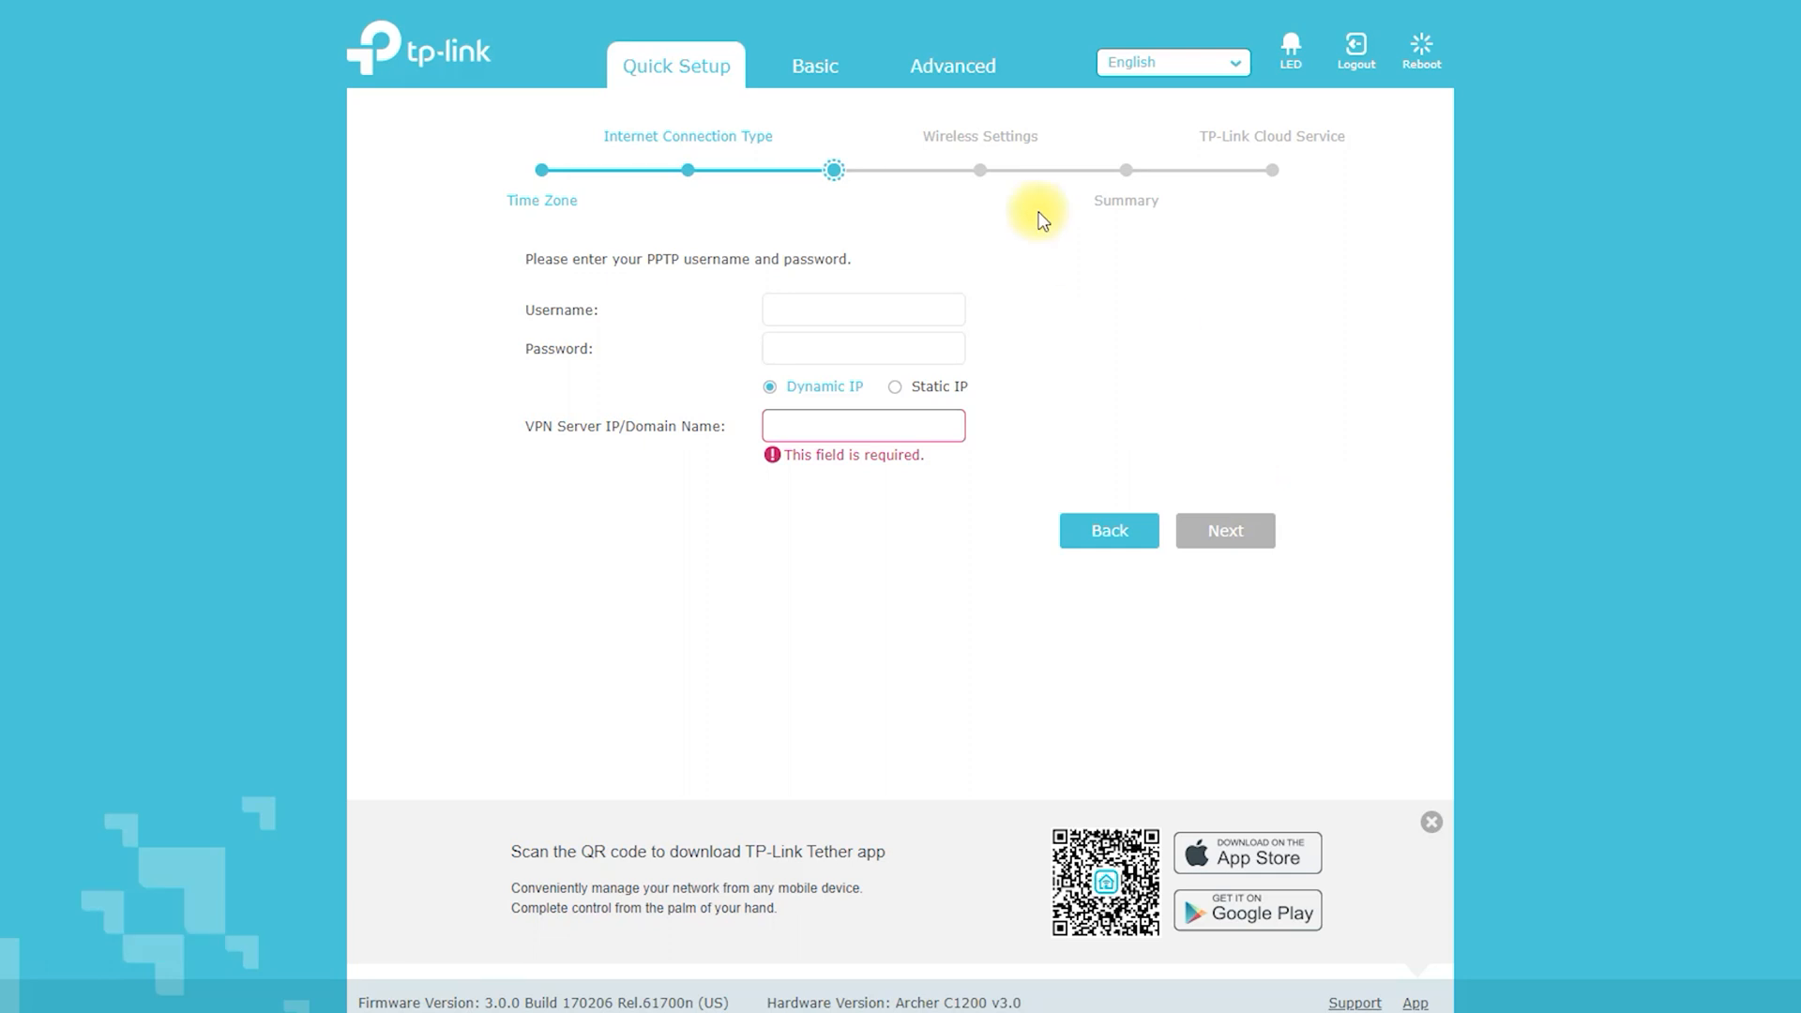
{"action": "left_click", "coordinate": [814, 66]}
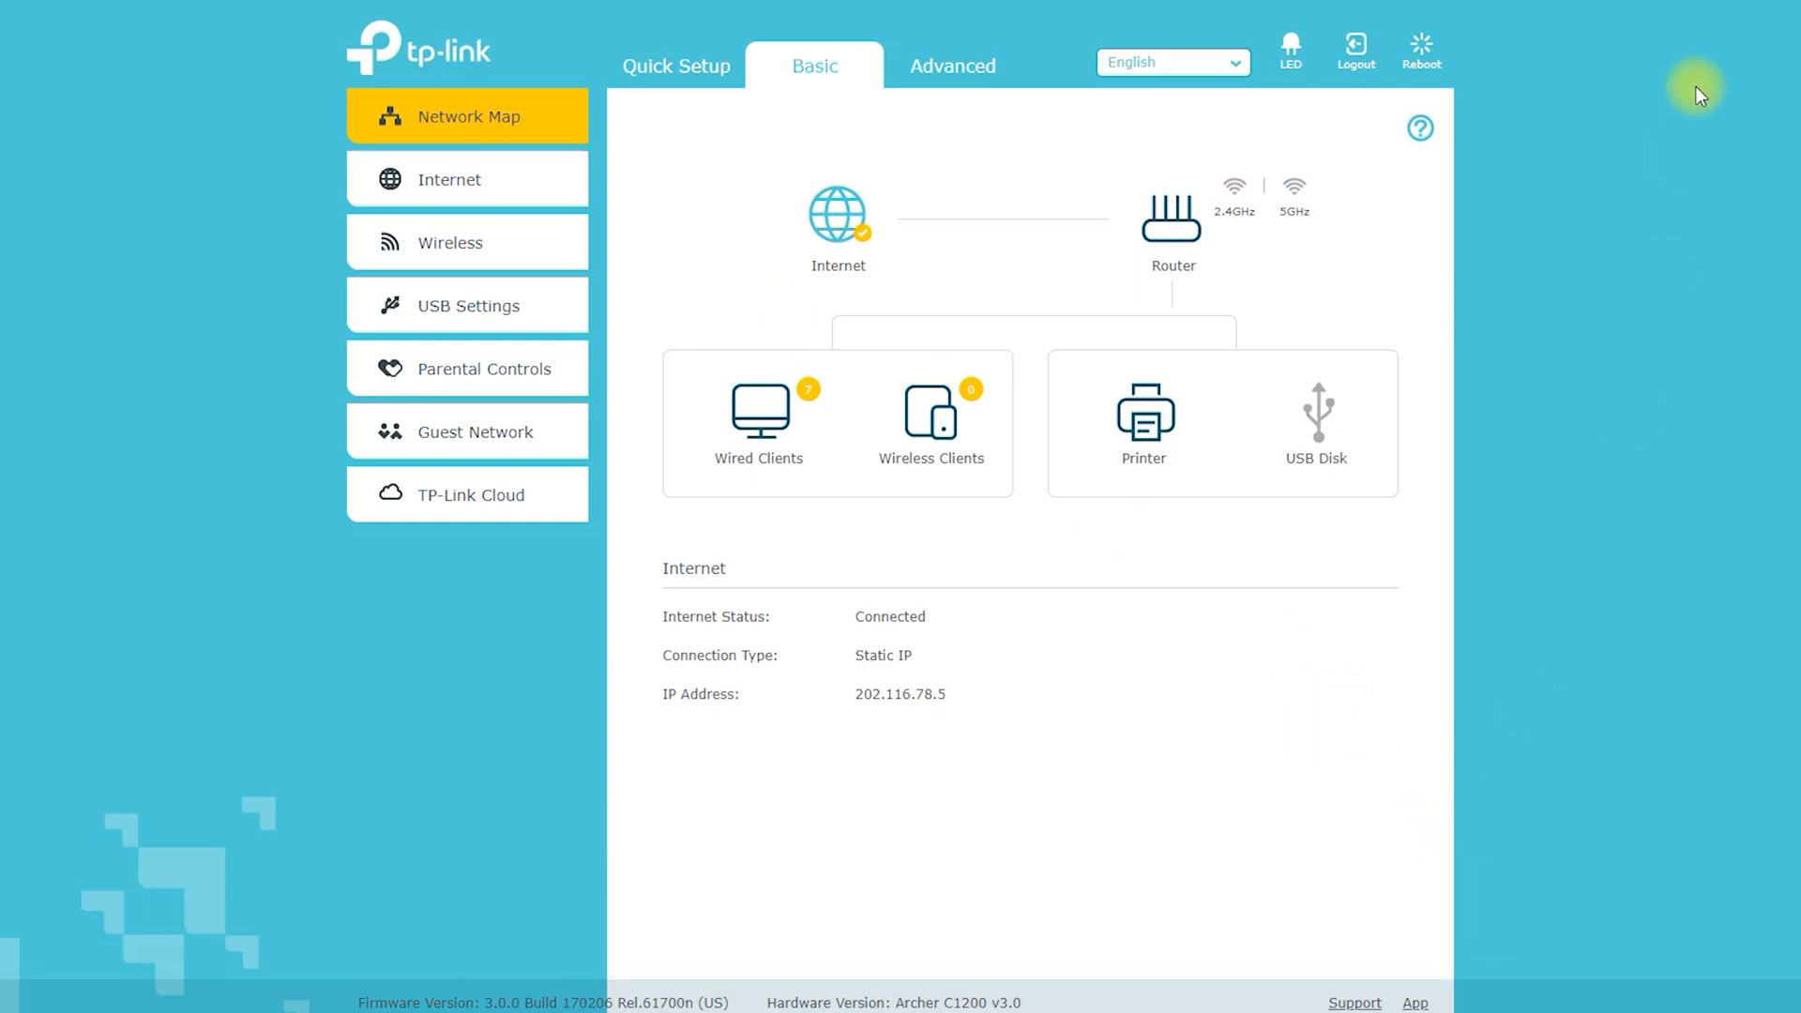
{"action": "mouse_move", "coordinate": [897, 286]}
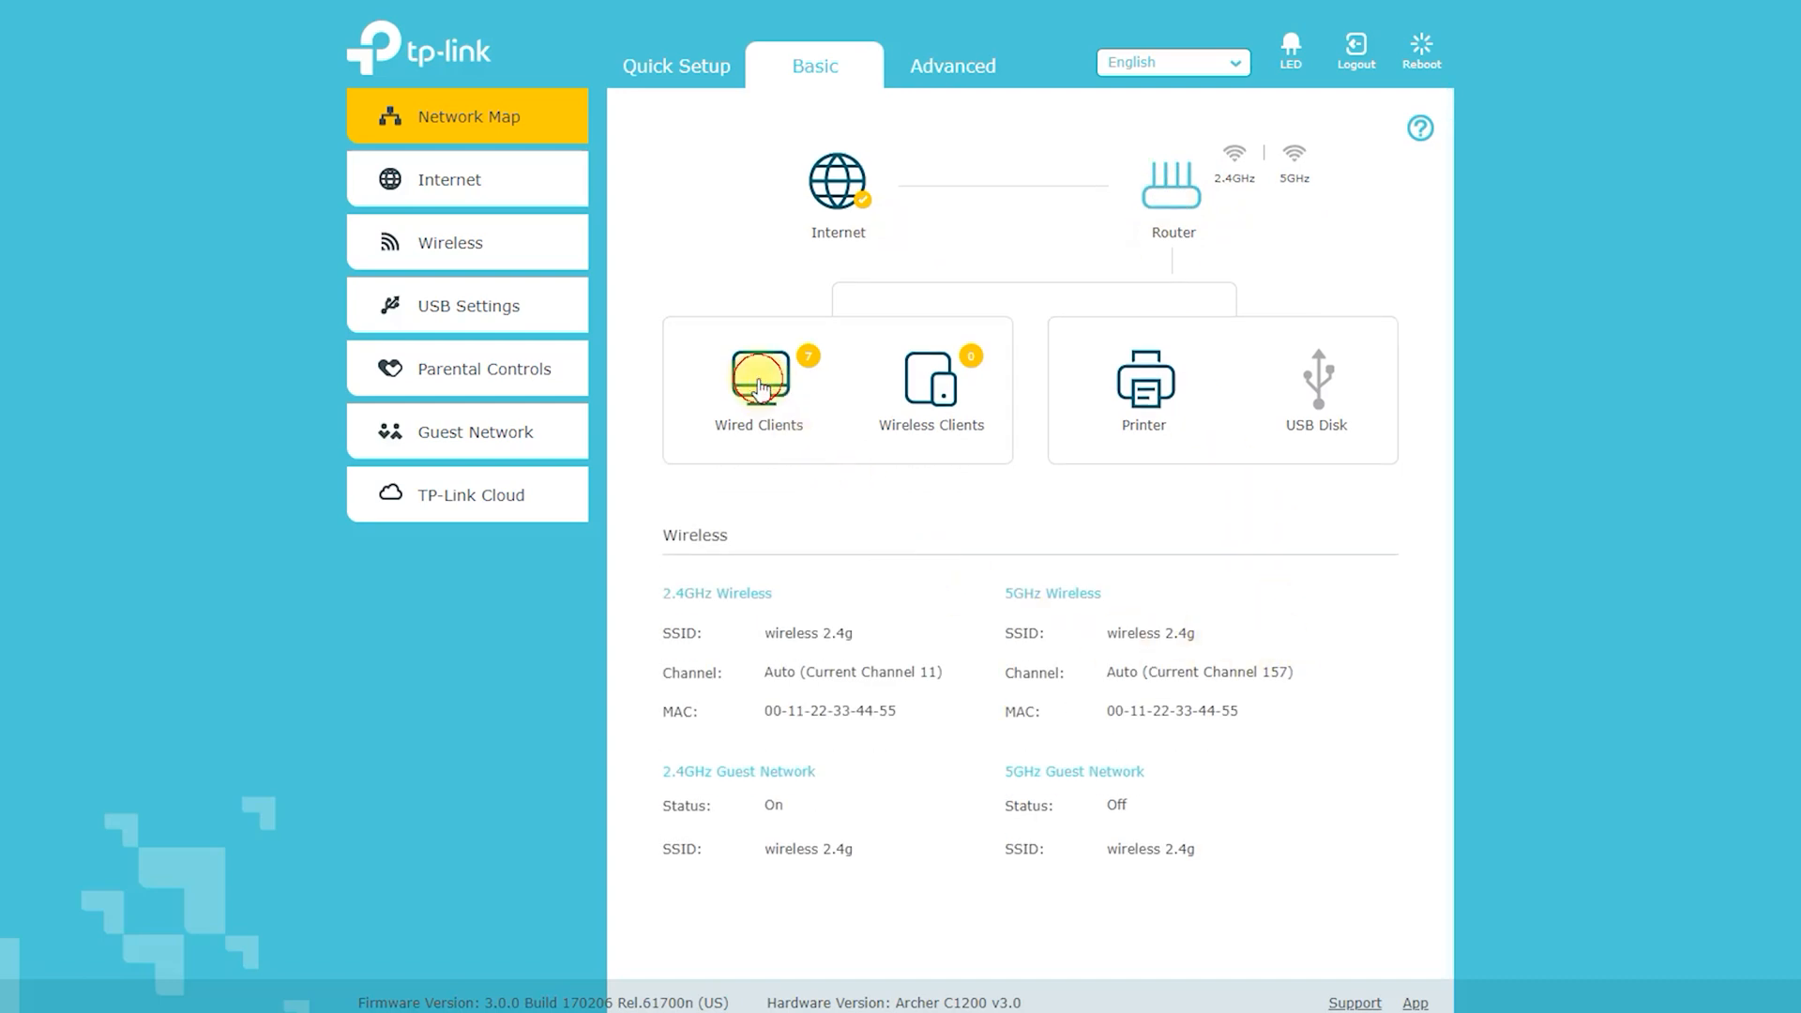
Step: Review the network map's wired clients, wireless clients, printer and USB disk details
{"action": "left_click", "coordinate": [757, 381]}
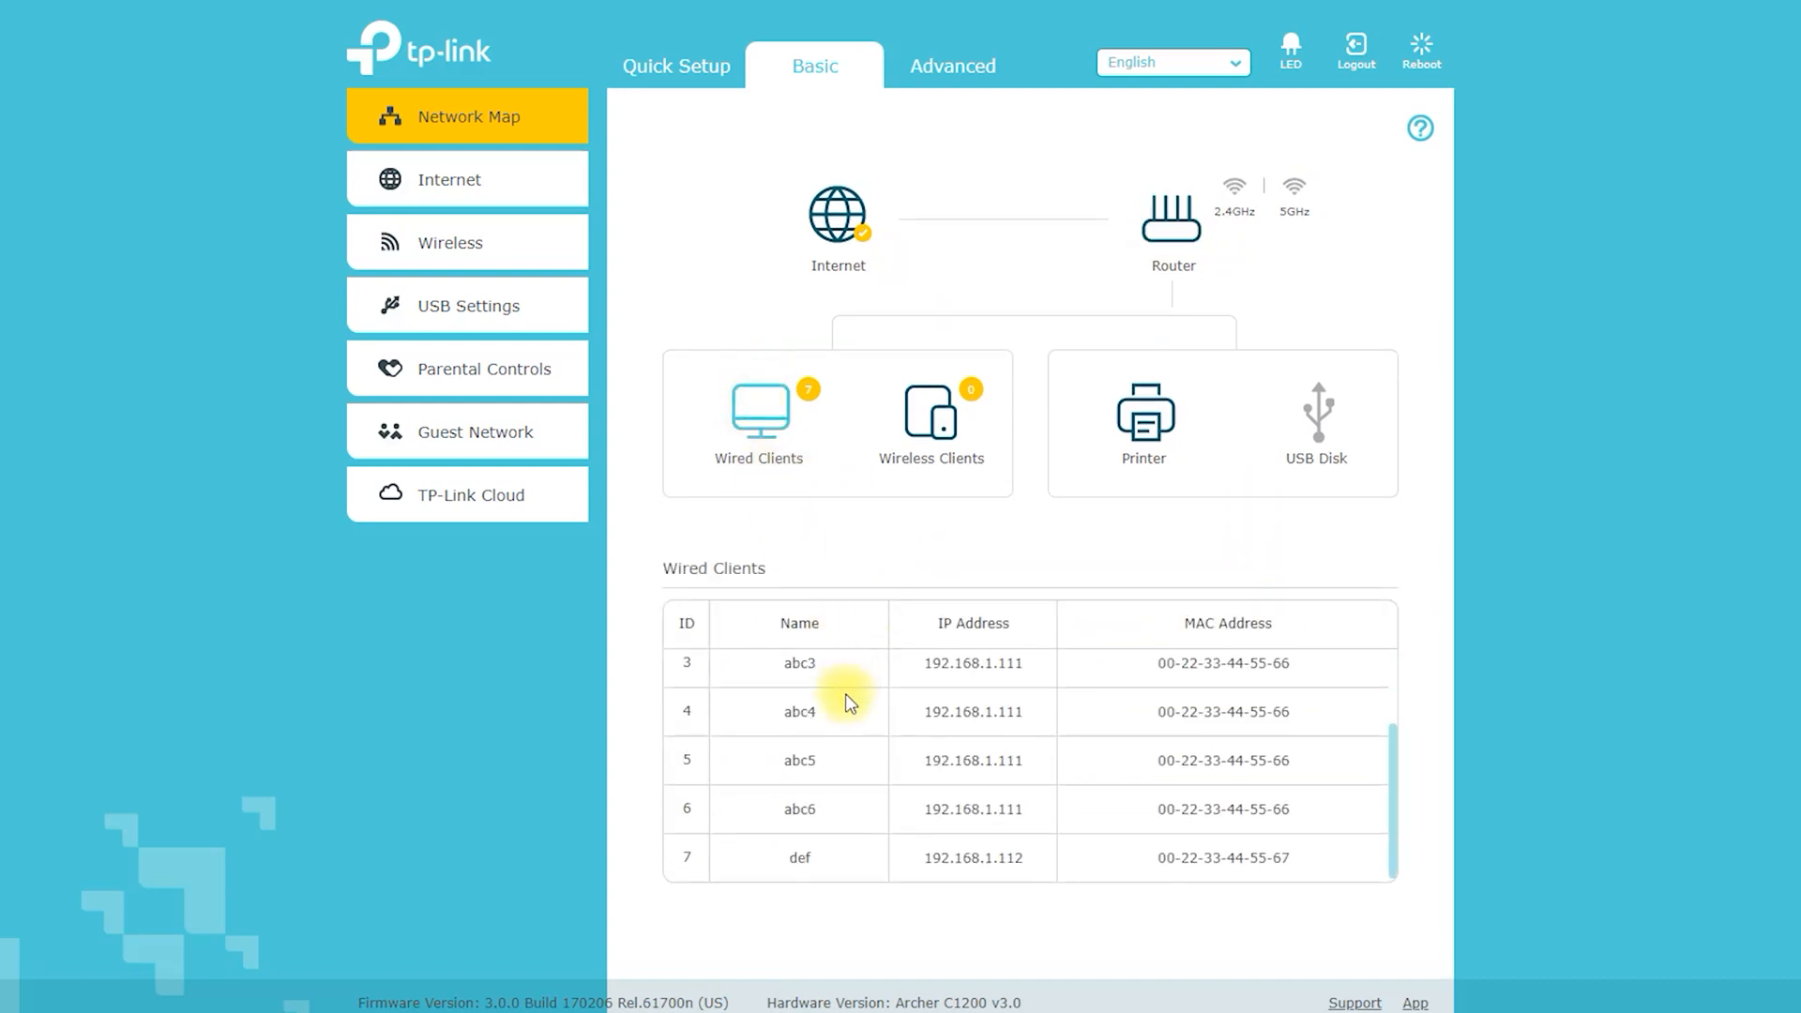
{"action": "left_click", "coordinate": [1142, 415]}
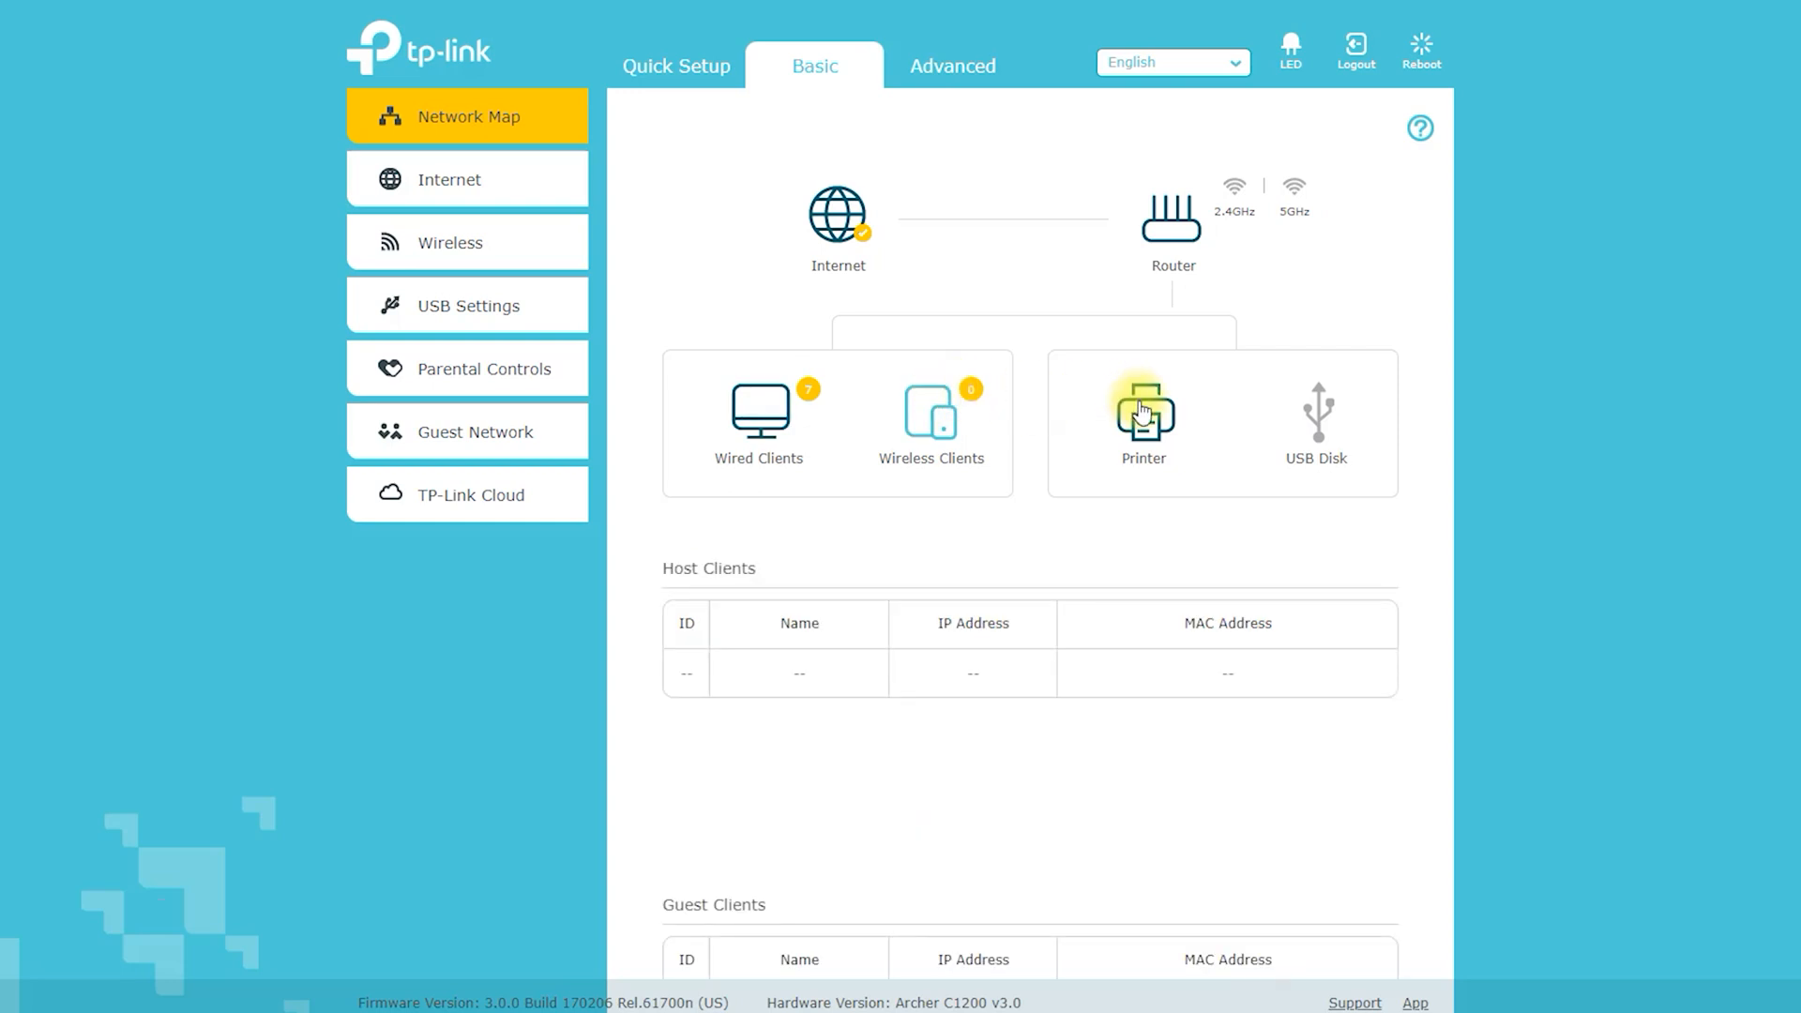
{"action": "left_click", "coordinate": [1142, 414]}
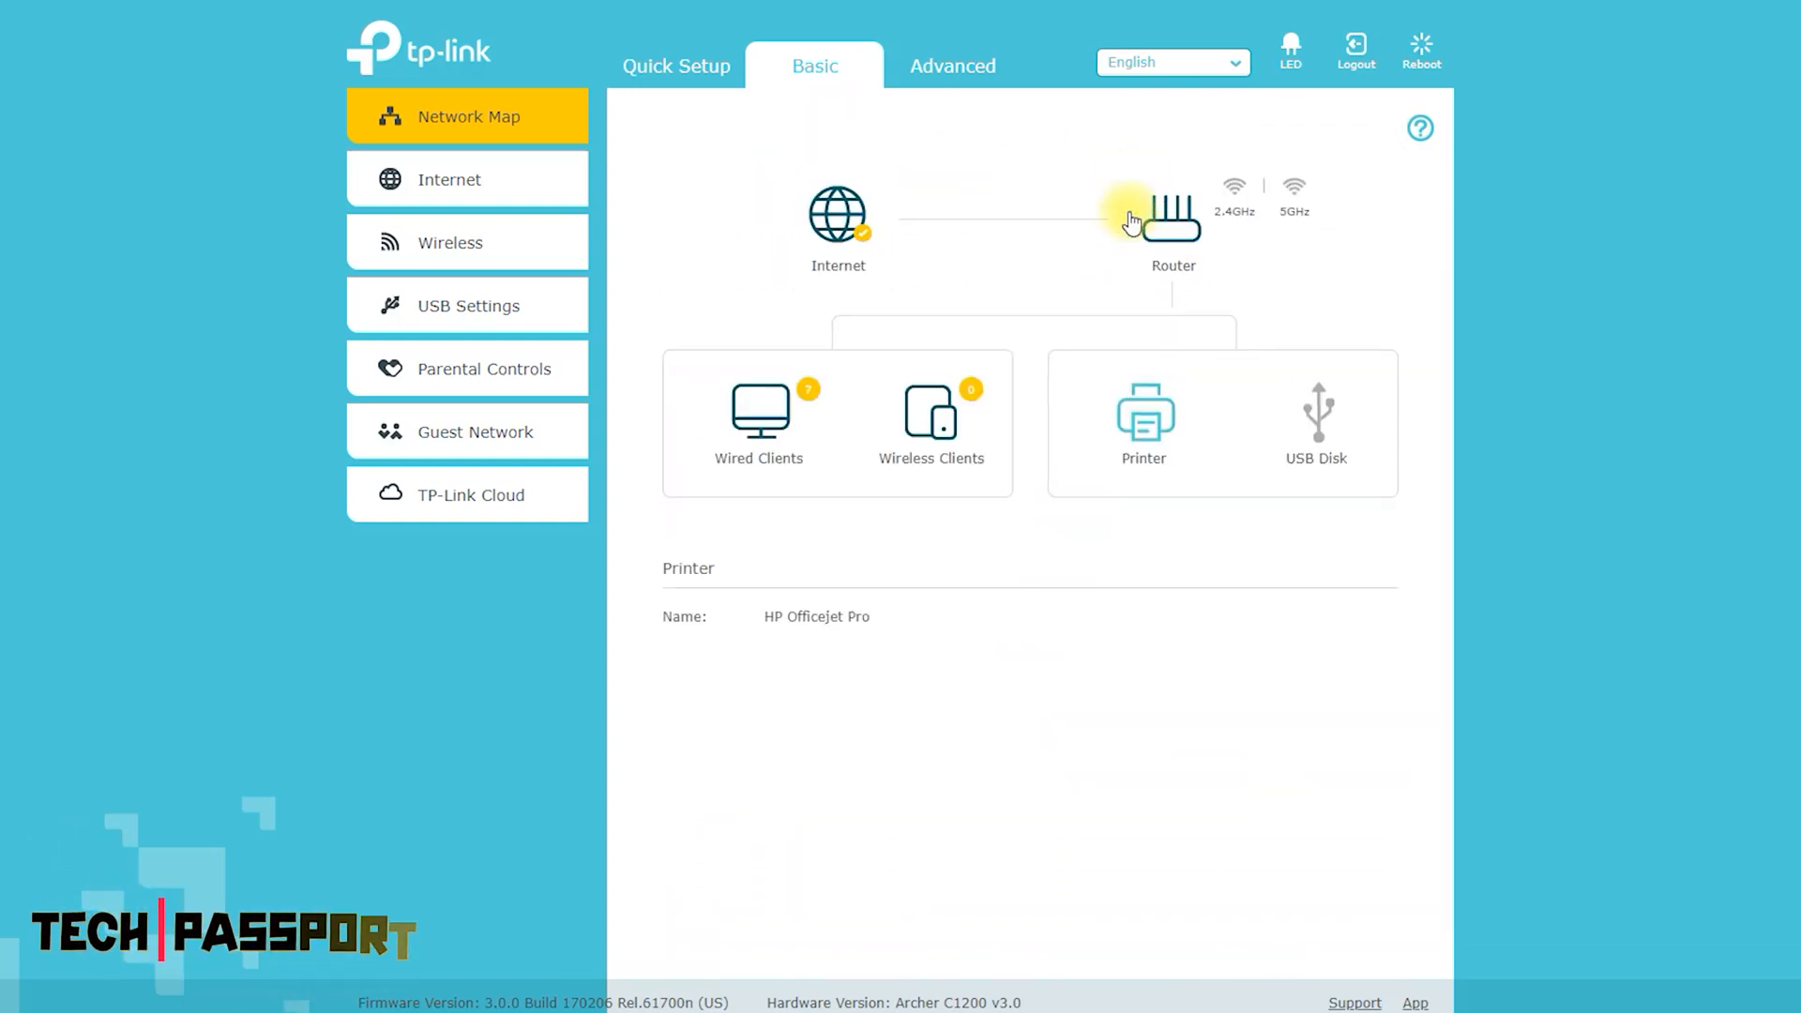
{"action": "left_click", "coordinate": [1315, 414]}
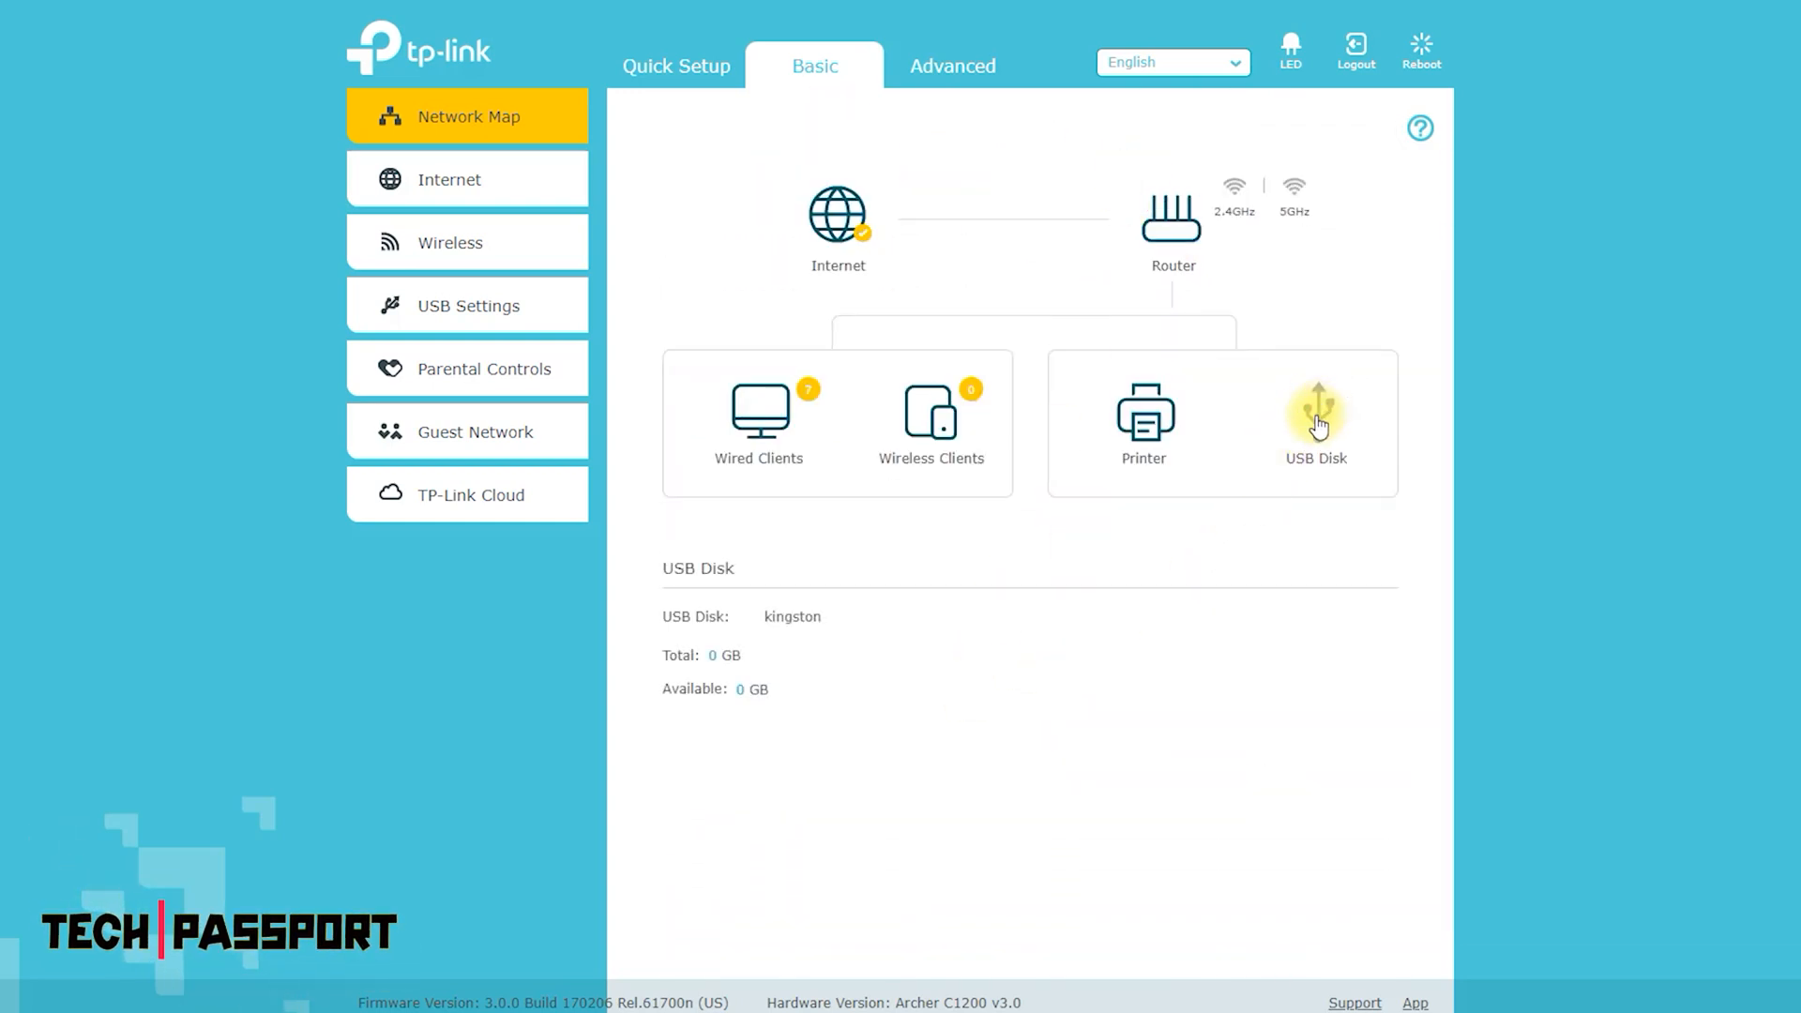
{"action": "left_click", "coordinate": [466, 179]}
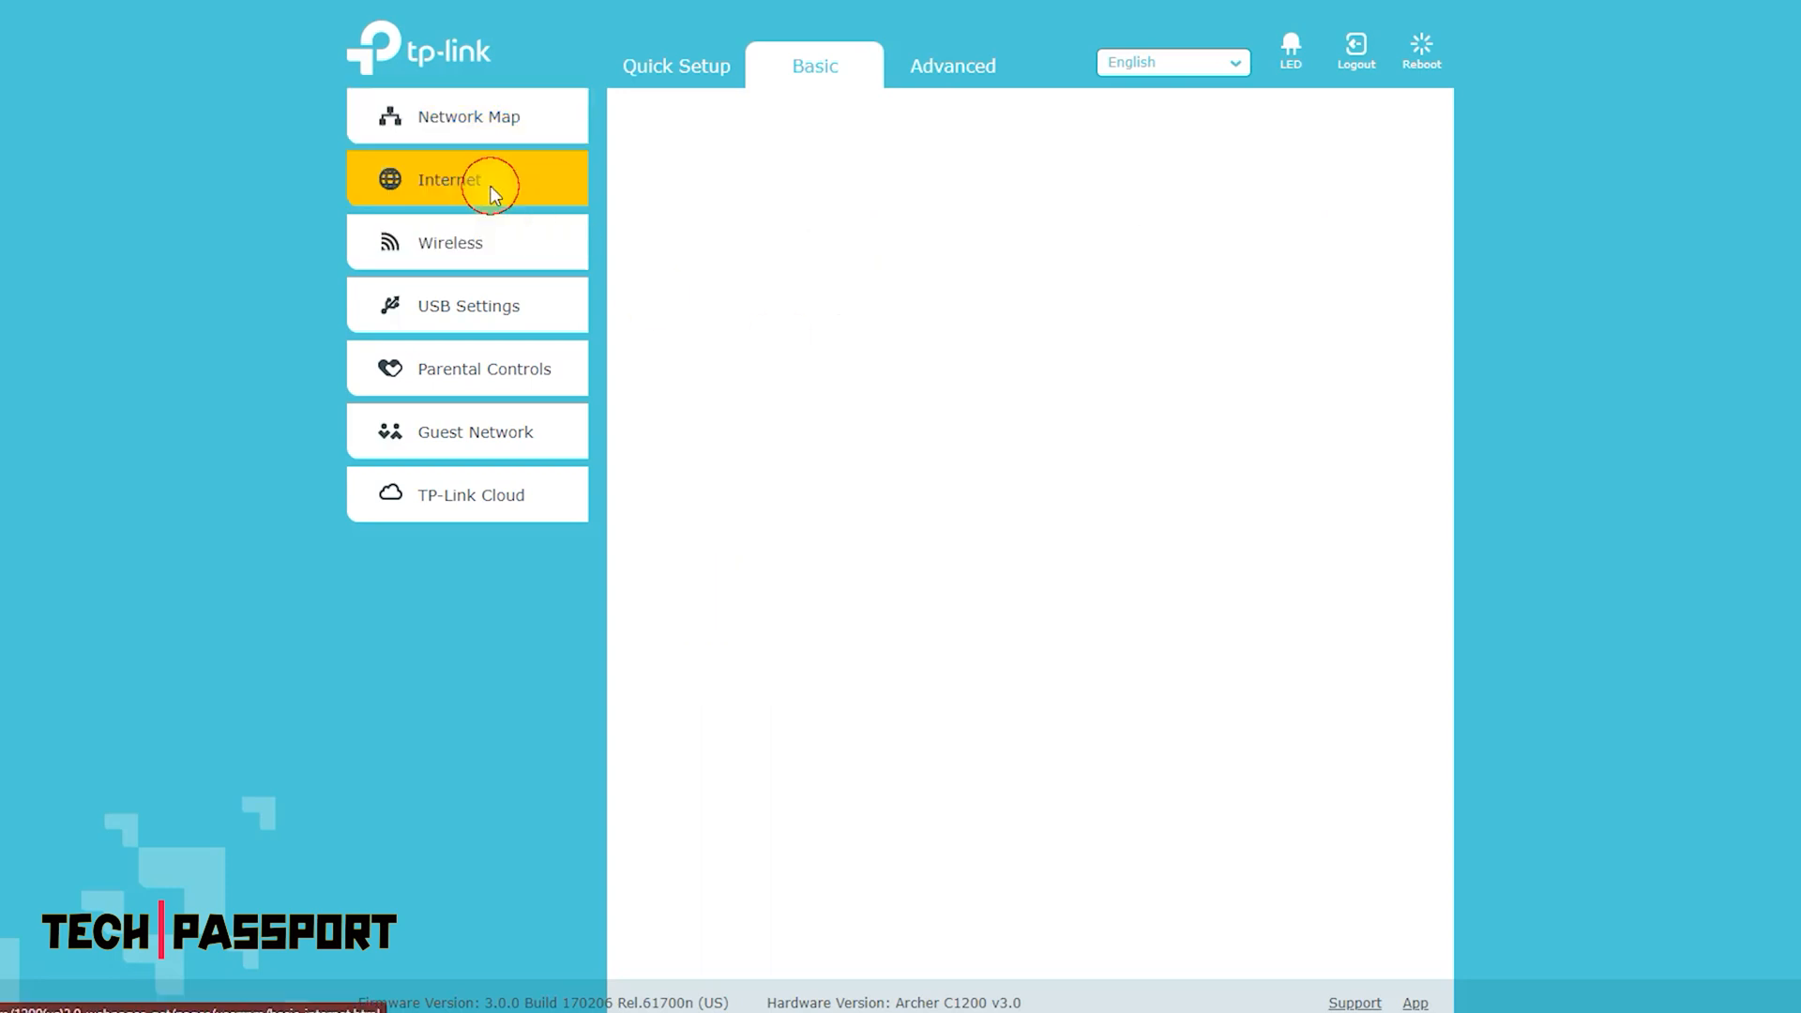
Step: Cycle connection type through Static IP, Dynamic IP, PPPoE, BigPond Cable, L2TP, ending on PPTP
{"action": "left_click", "coordinate": [465, 180]}
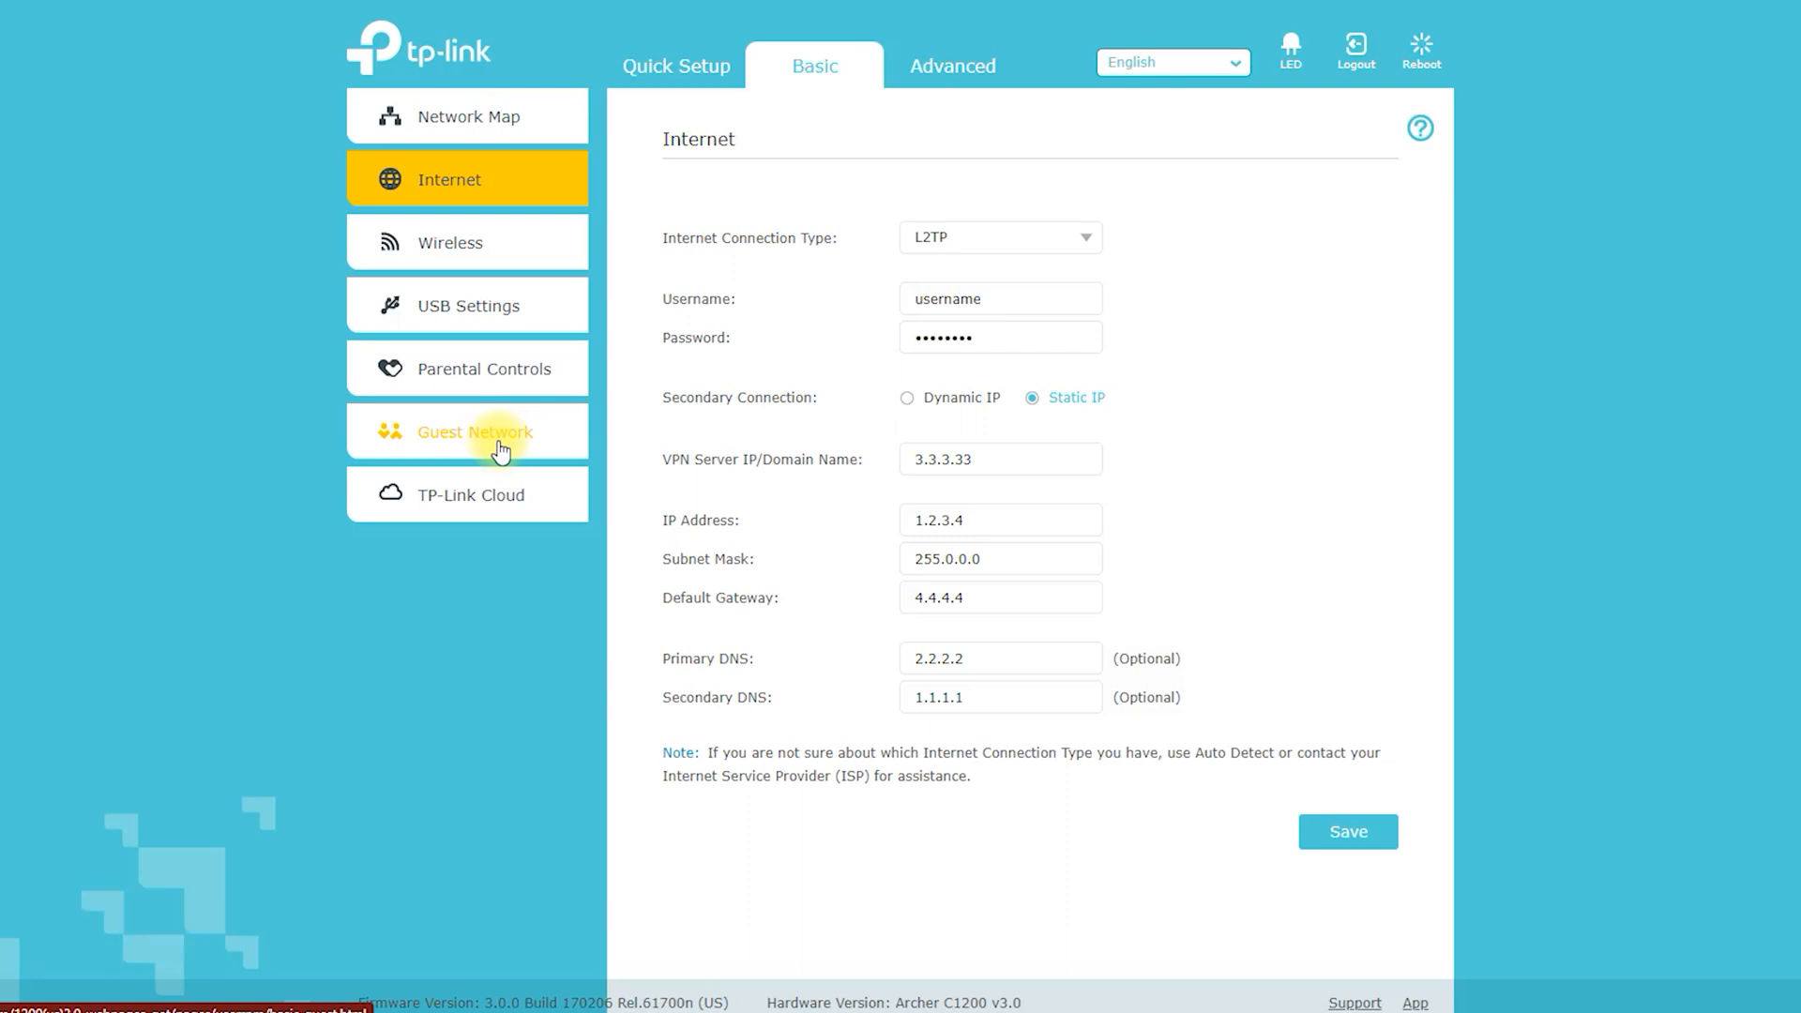
{"action": "left_click", "coordinate": [996, 238]}
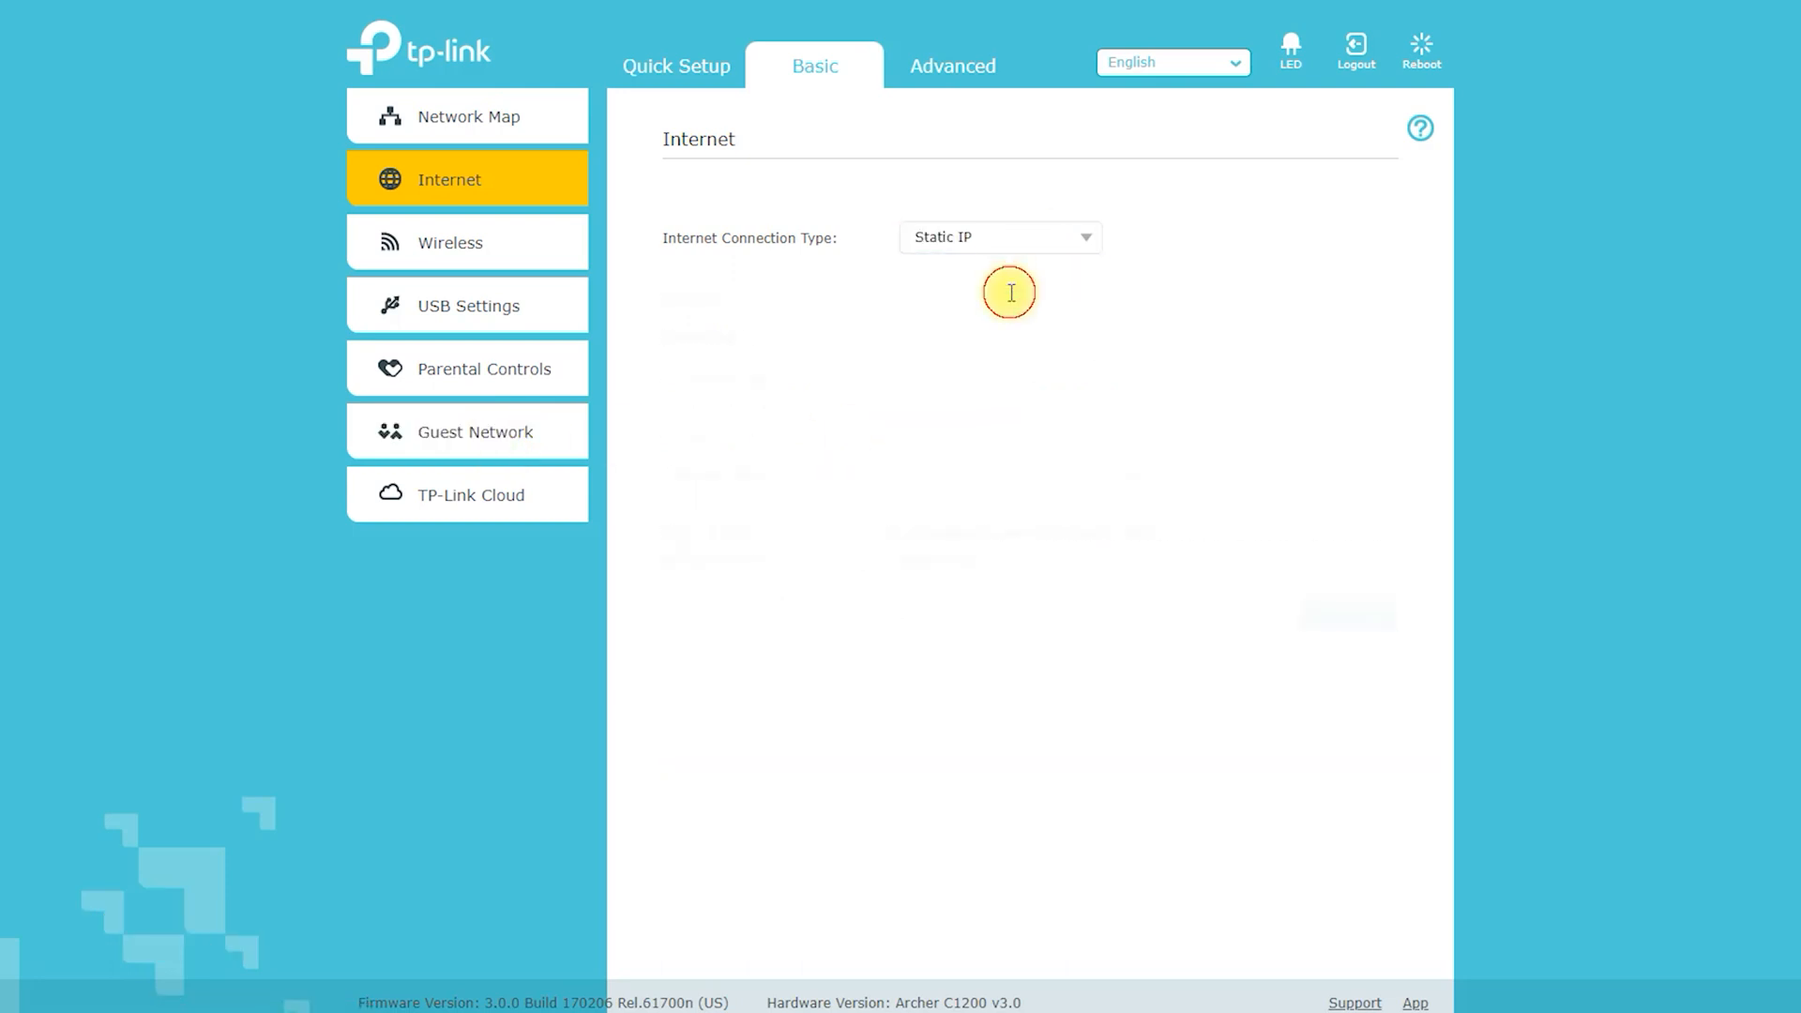
{"action": "left_click", "coordinate": [998, 237]}
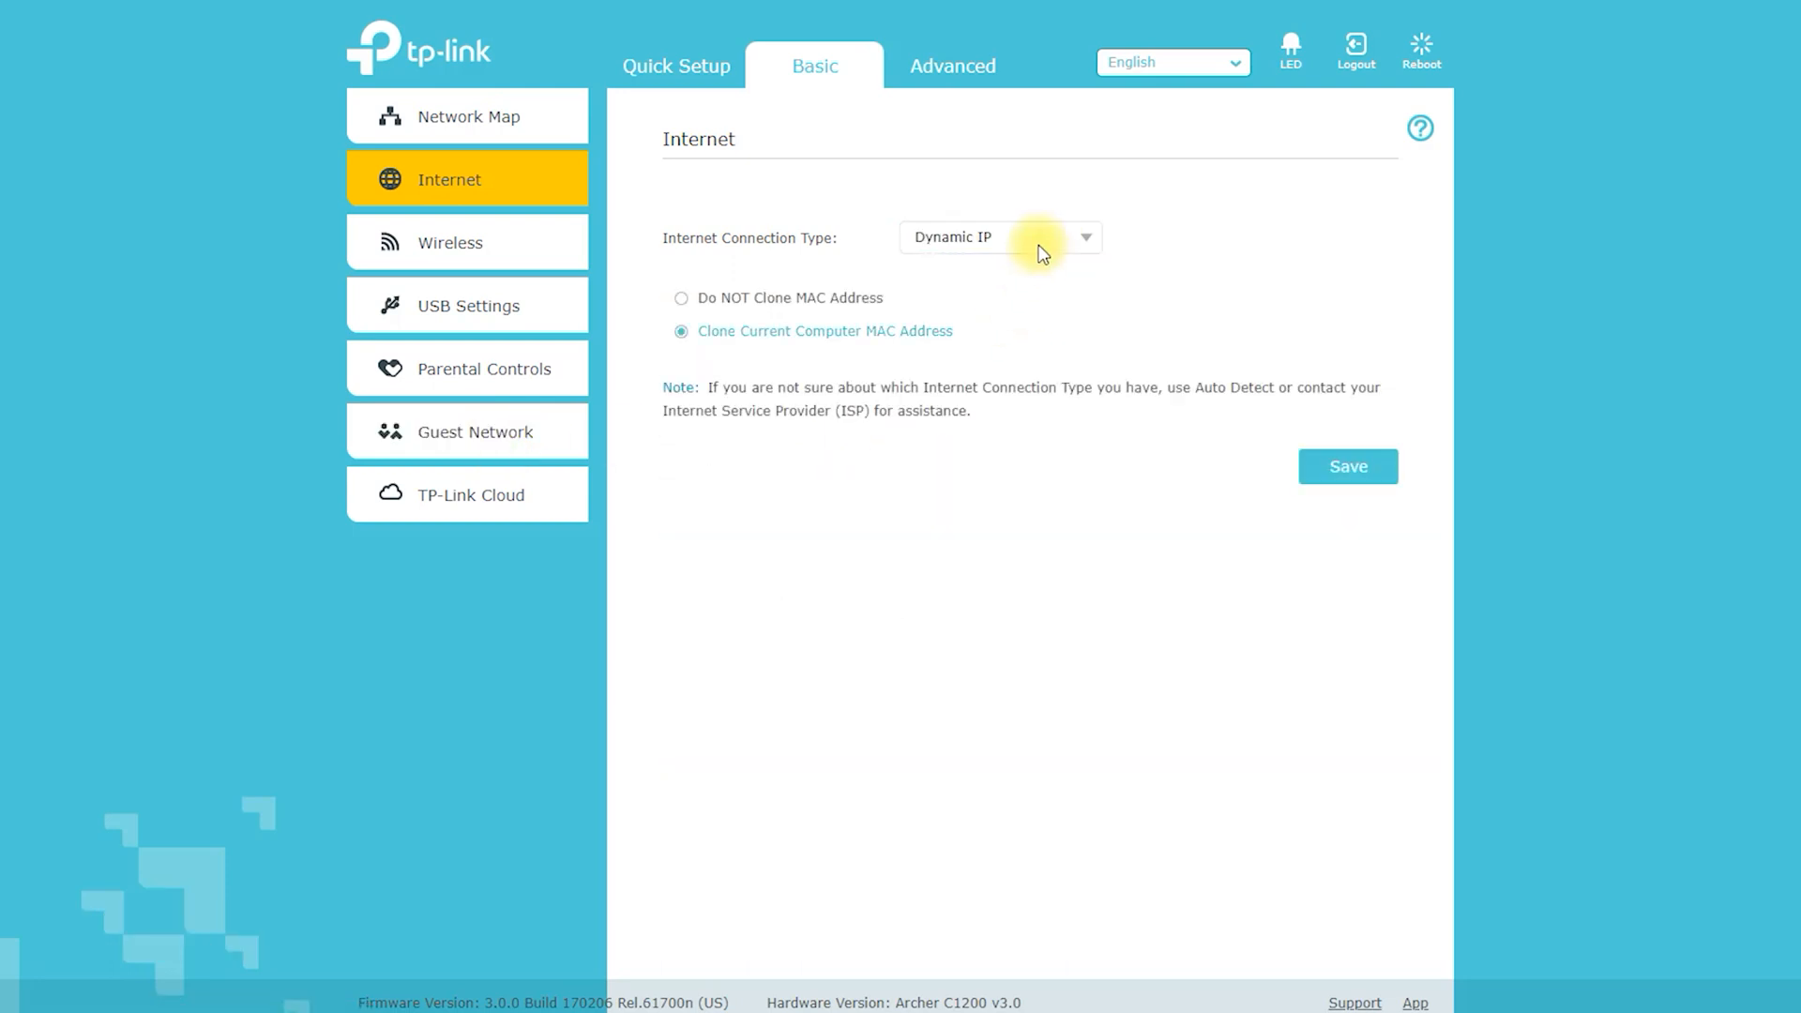
{"action": "mouse_move", "coordinate": [911, 372]}
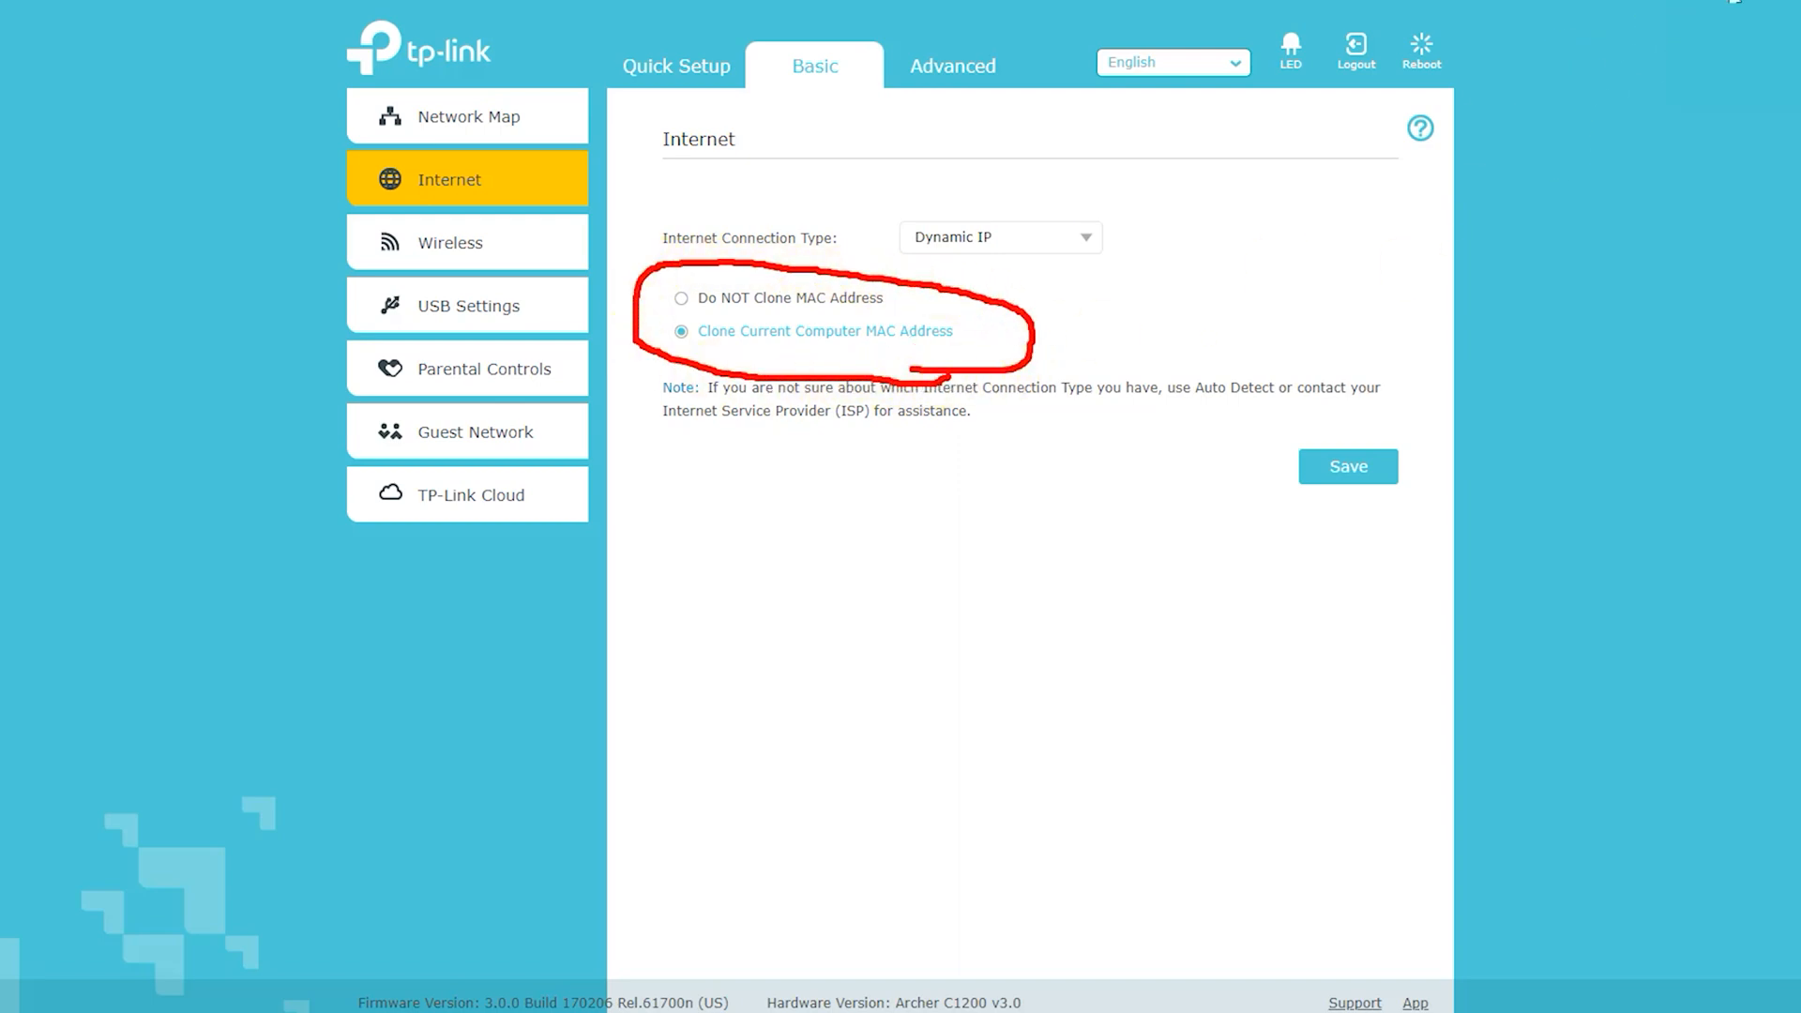
{"action": "left_click", "coordinate": [997, 237]}
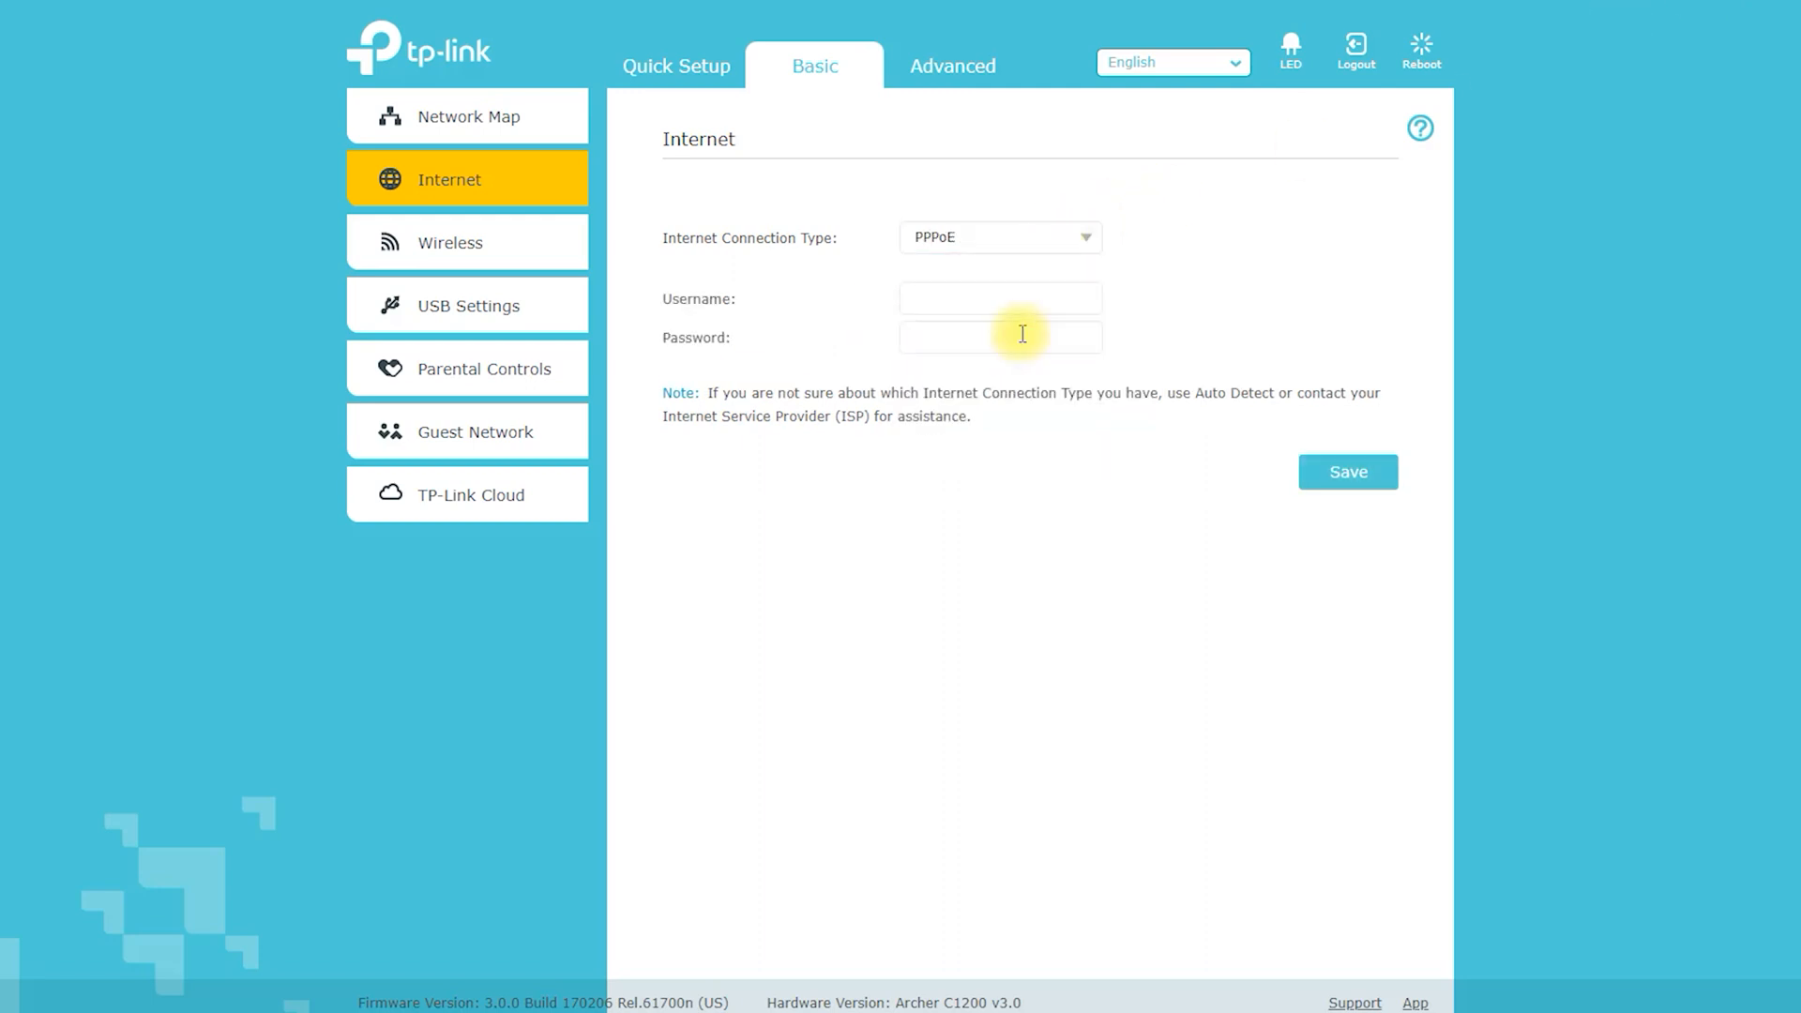
{"action": "left_click", "coordinate": [997, 237]}
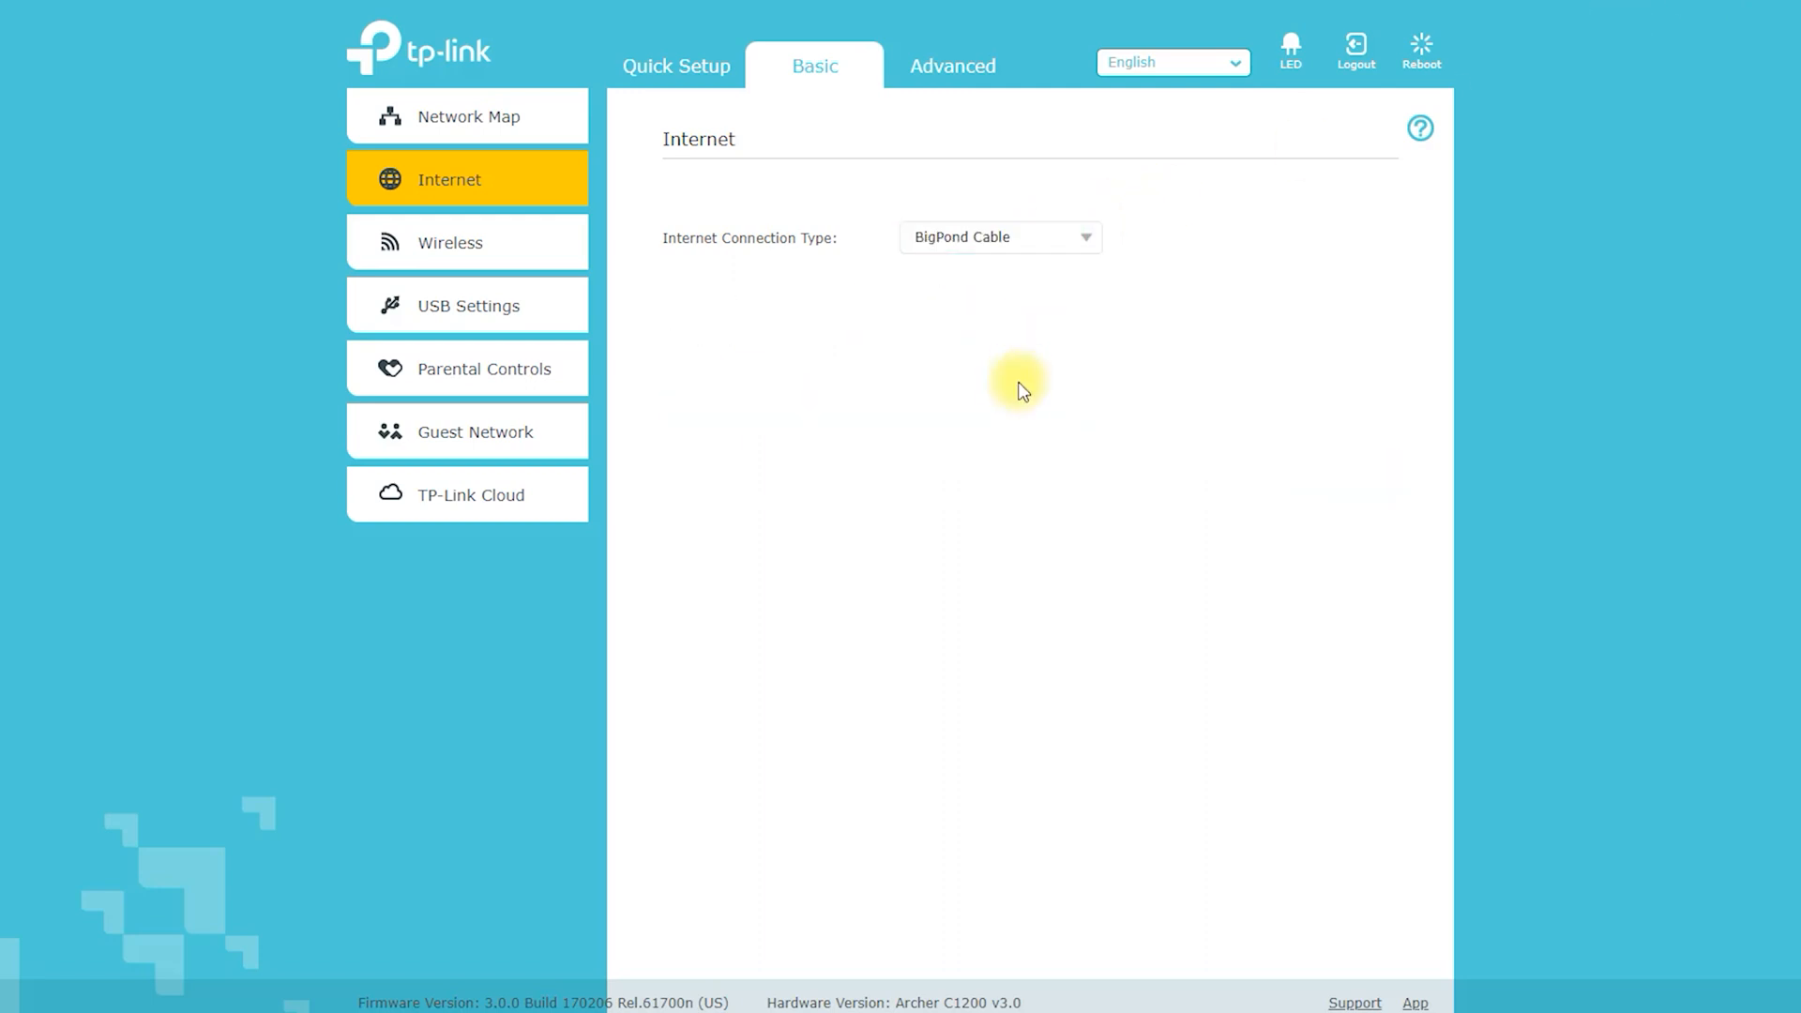
{"action": "left_click", "coordinate": [1032, 398]}
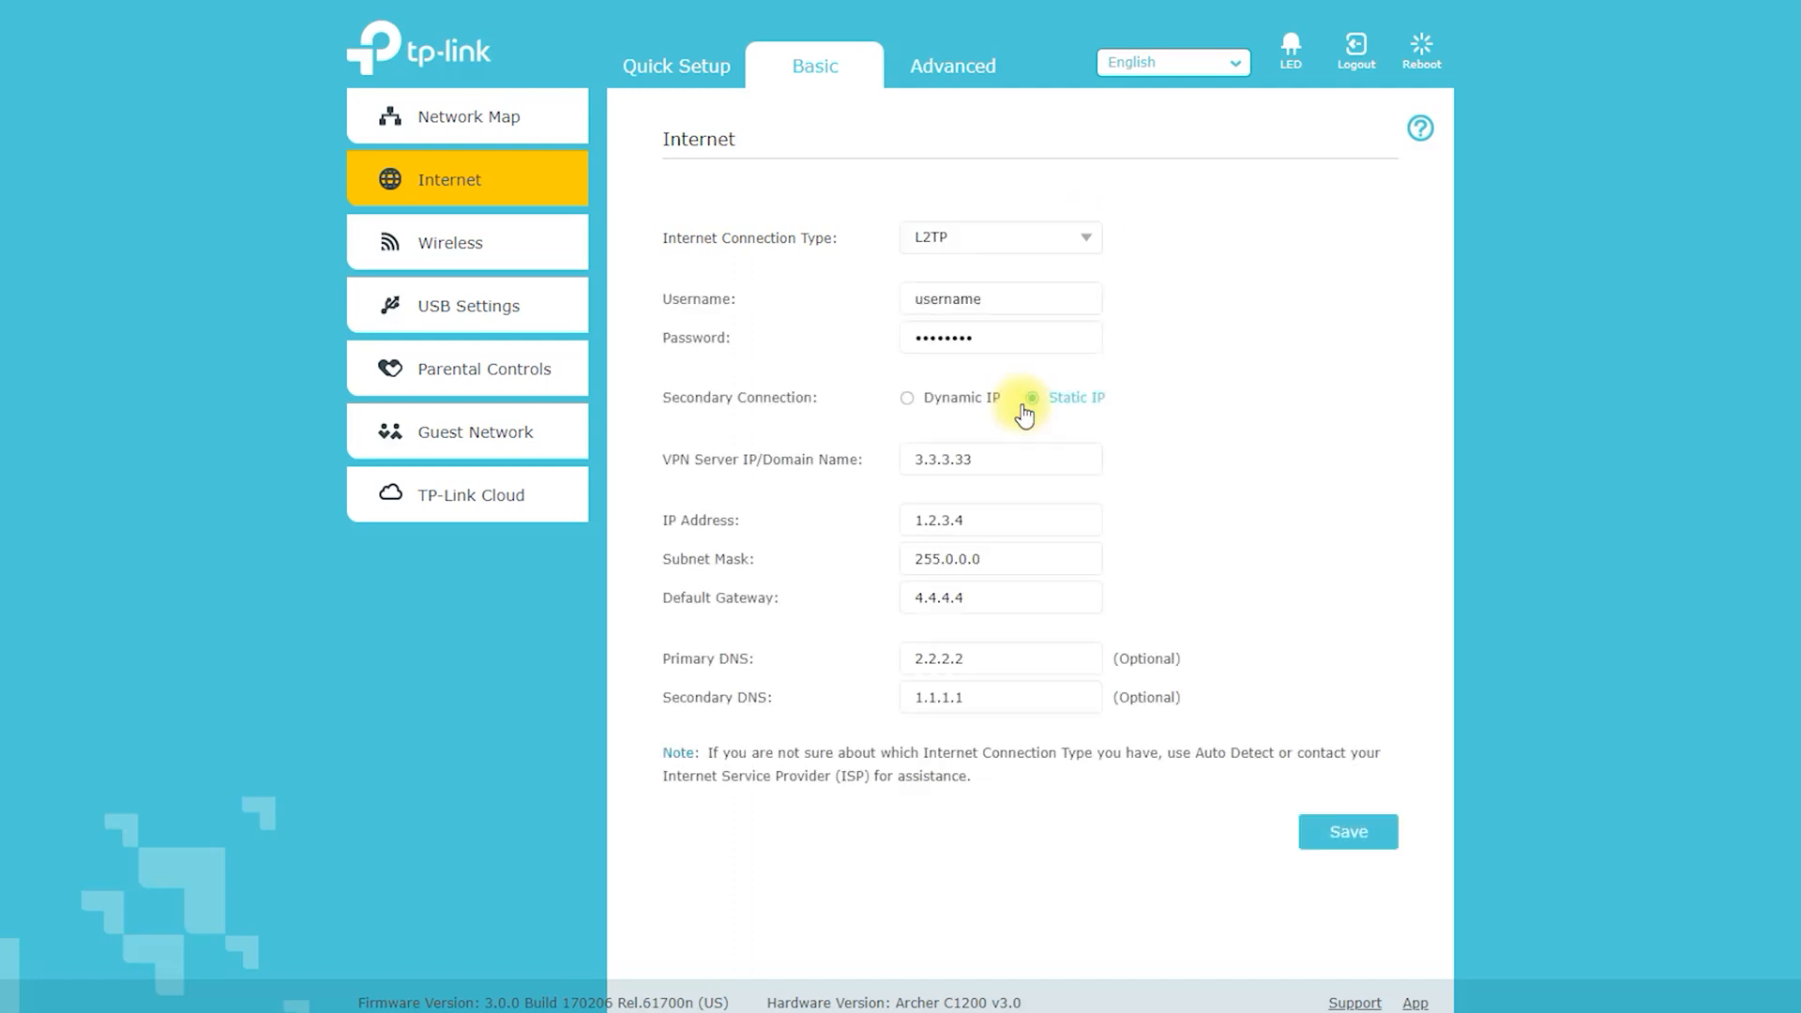
{"action": "left_click", "coordinate": [998, 237]}
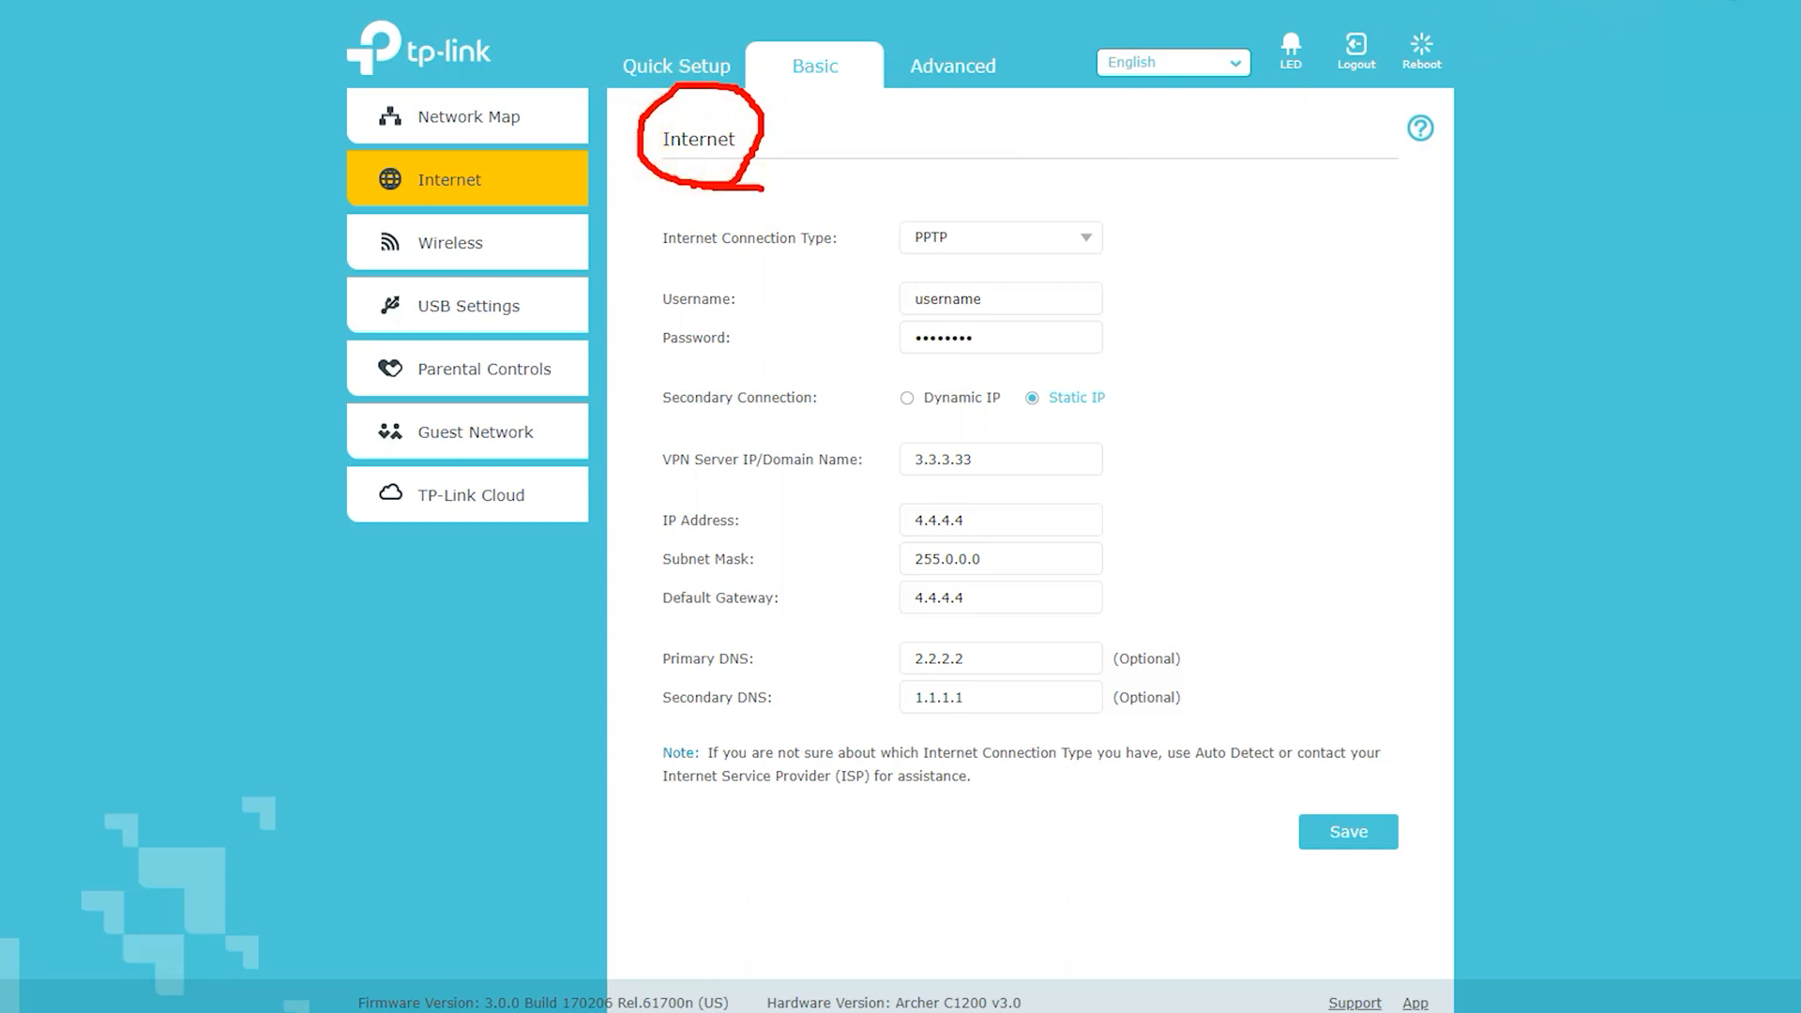
{"action": "left_click", "coordinate": [450, 242]}
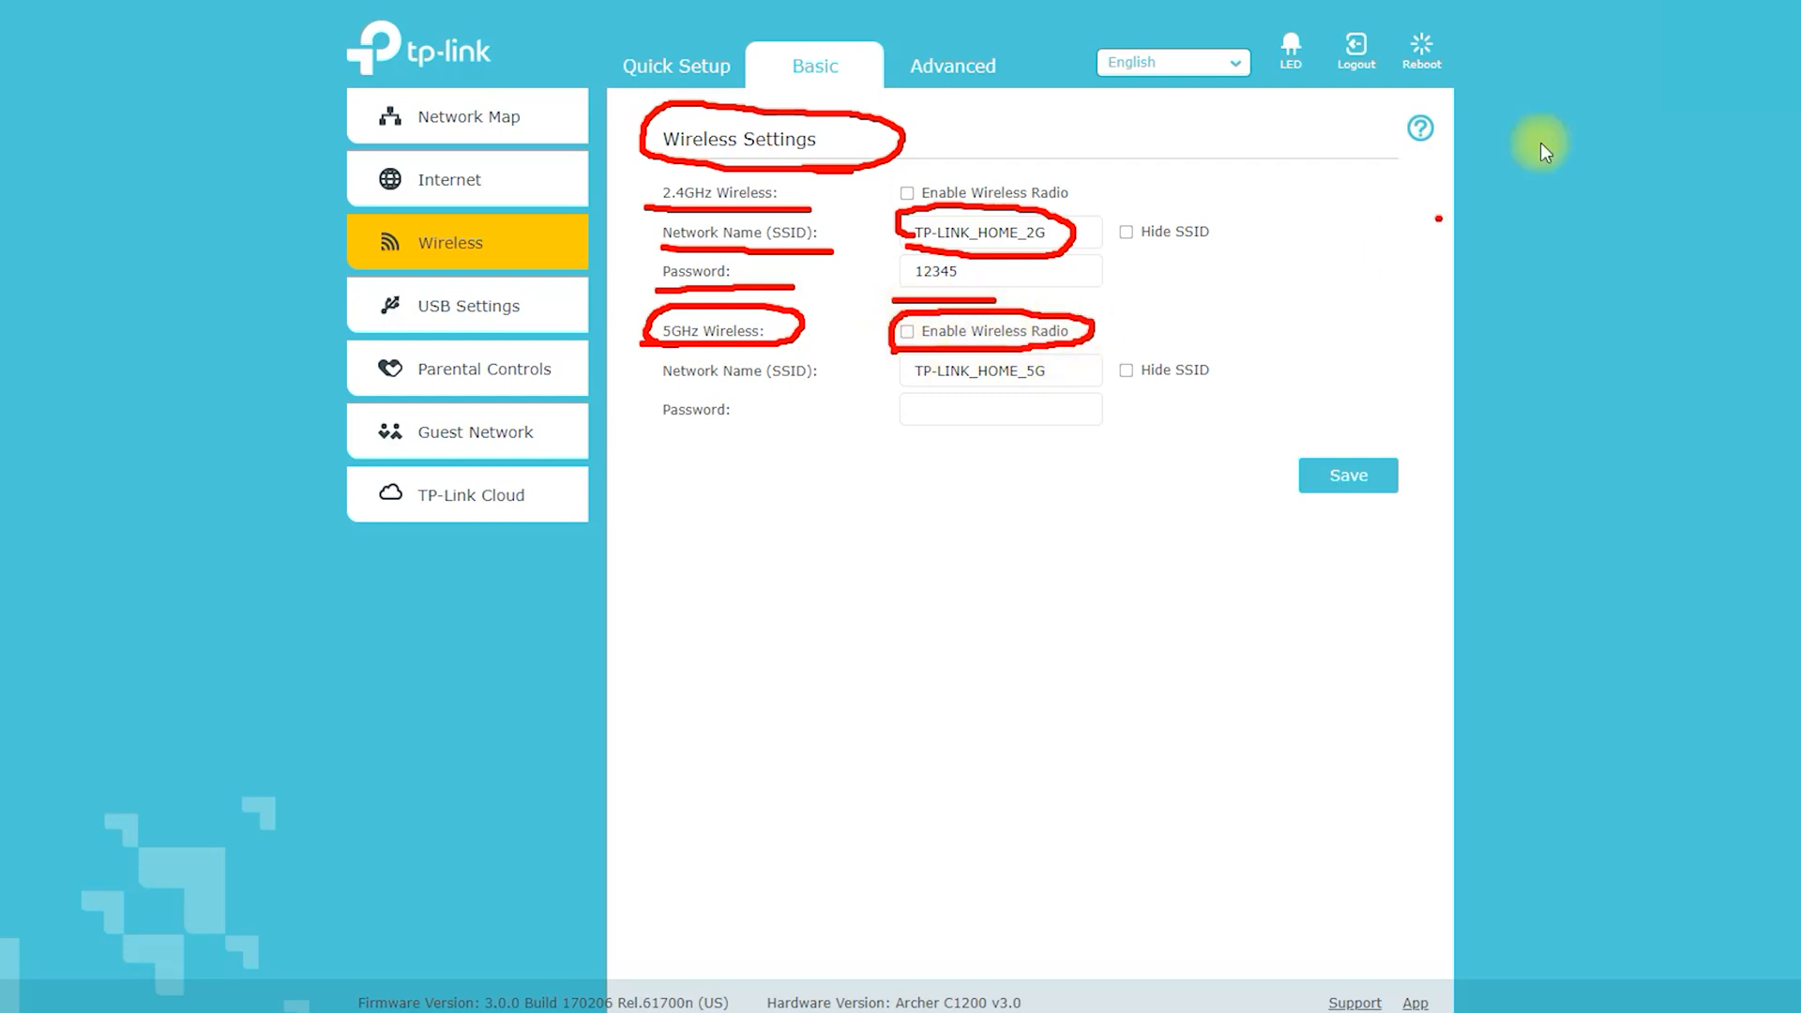
Step: Enable the 5GHz wireless radio, select its network name, and expand USB Settings
{"action": "left_click", "coordinate": [906, 331]}
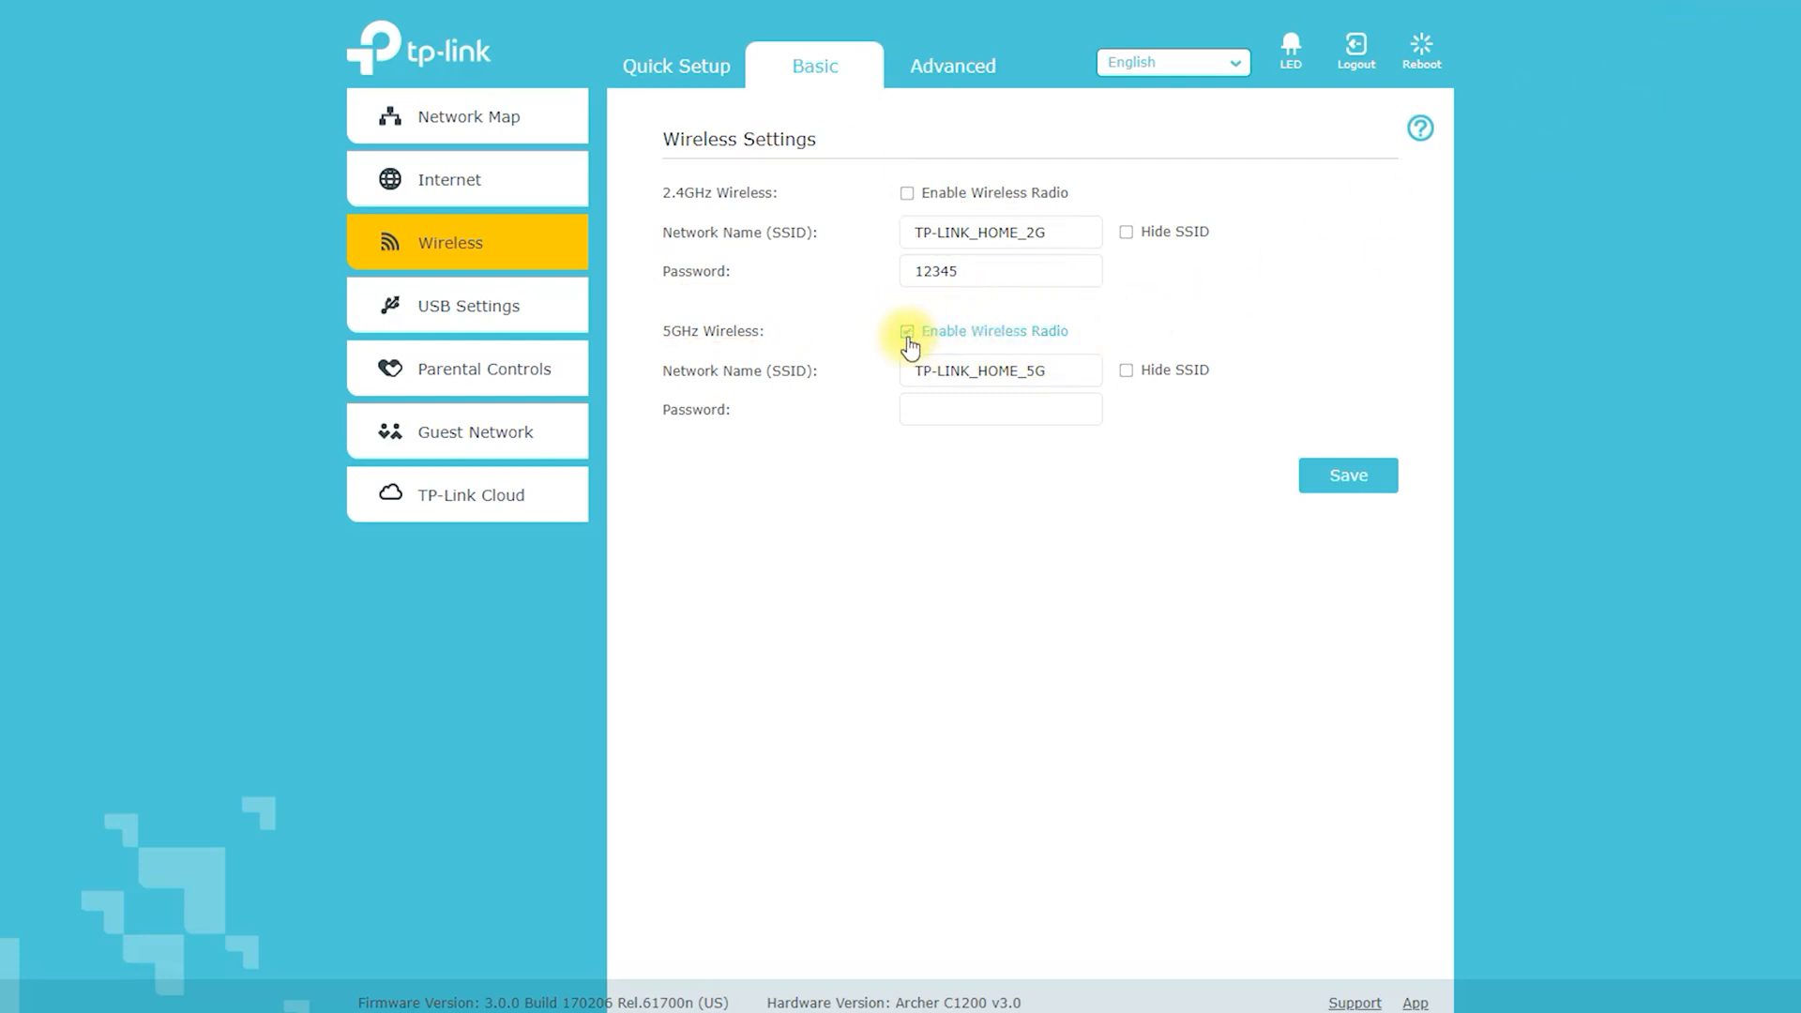
{"action": "left_click", "coordinate": [907, 332]}
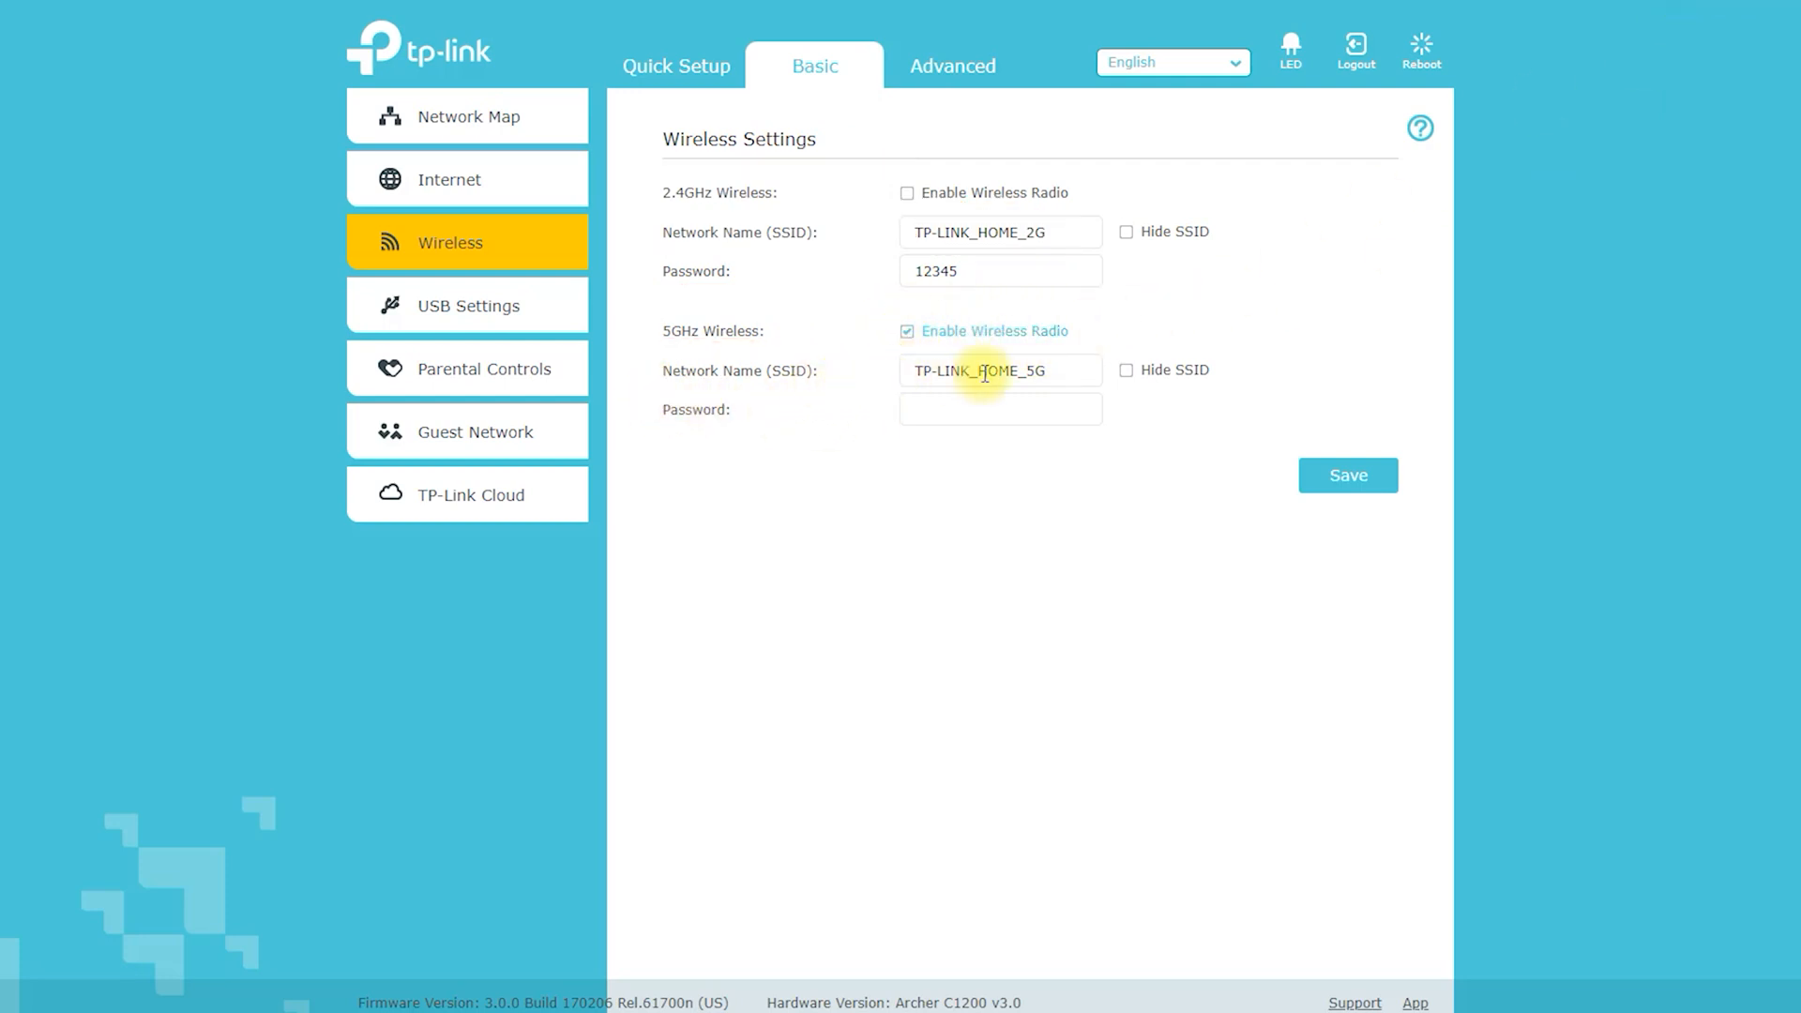
{"action": "left_click", "coordinate": [999, 409]}
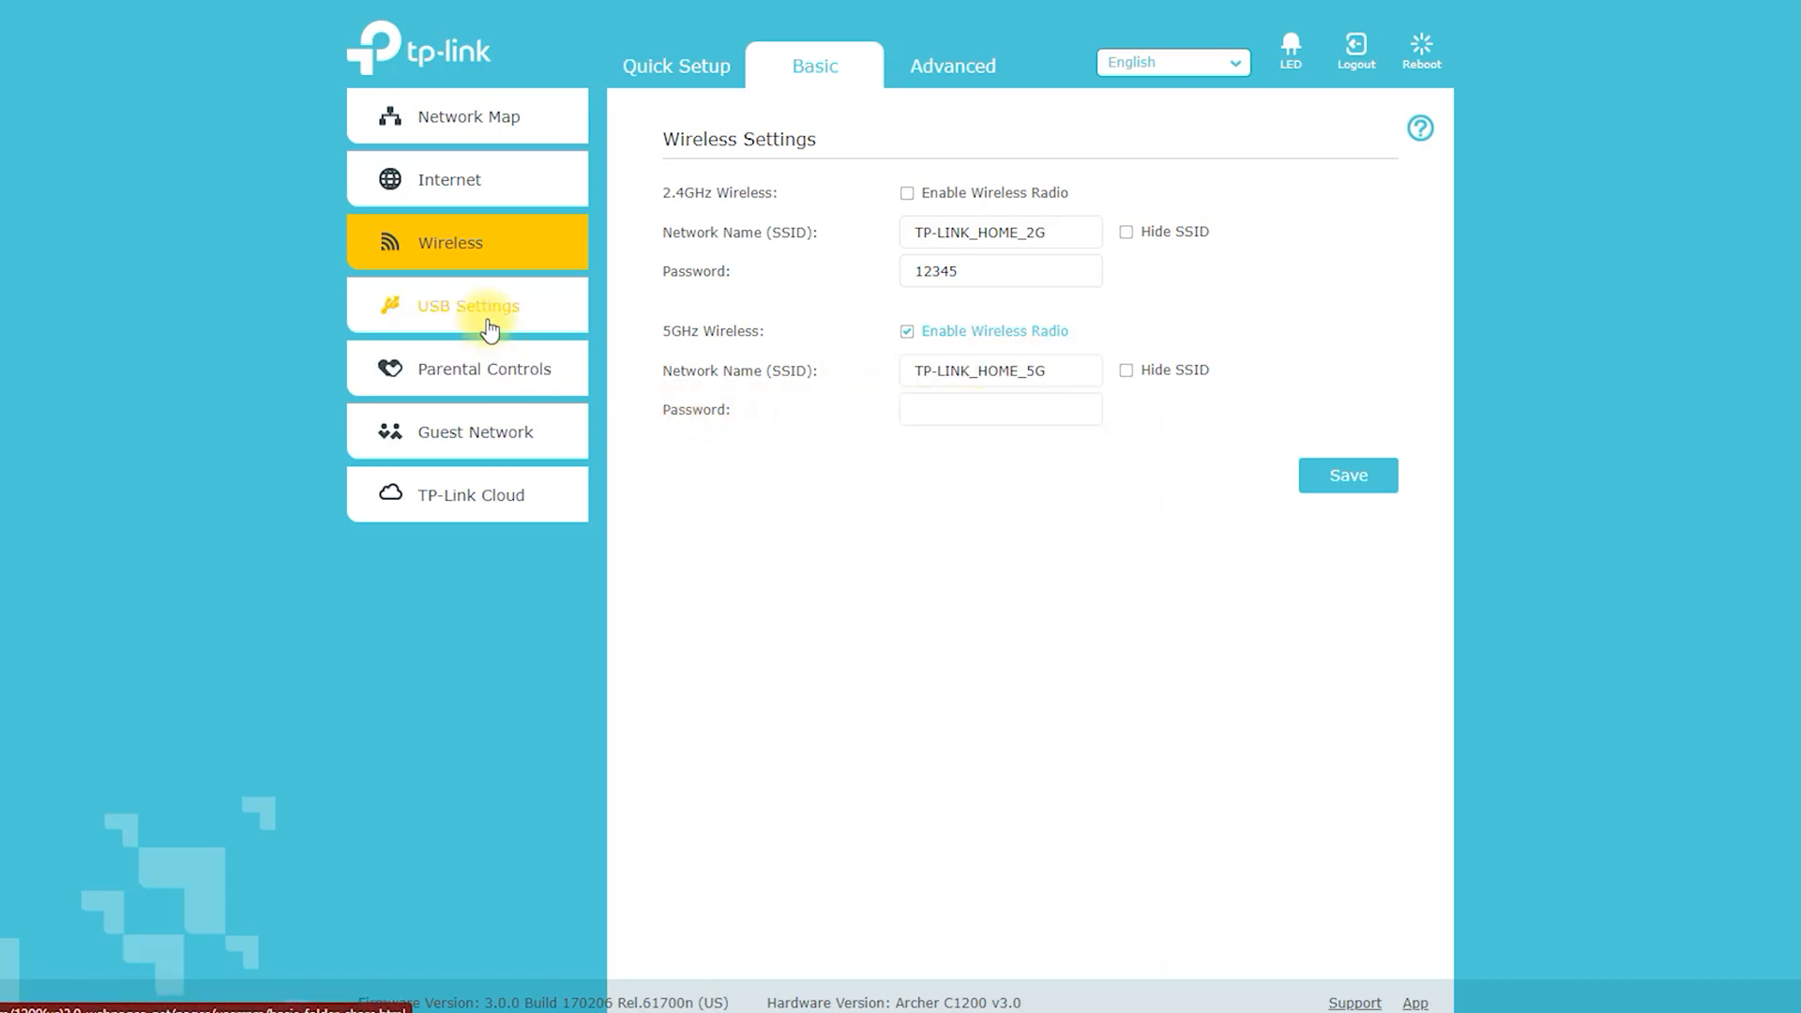
{"action": "left_click", "coordinate": [467, 306]}
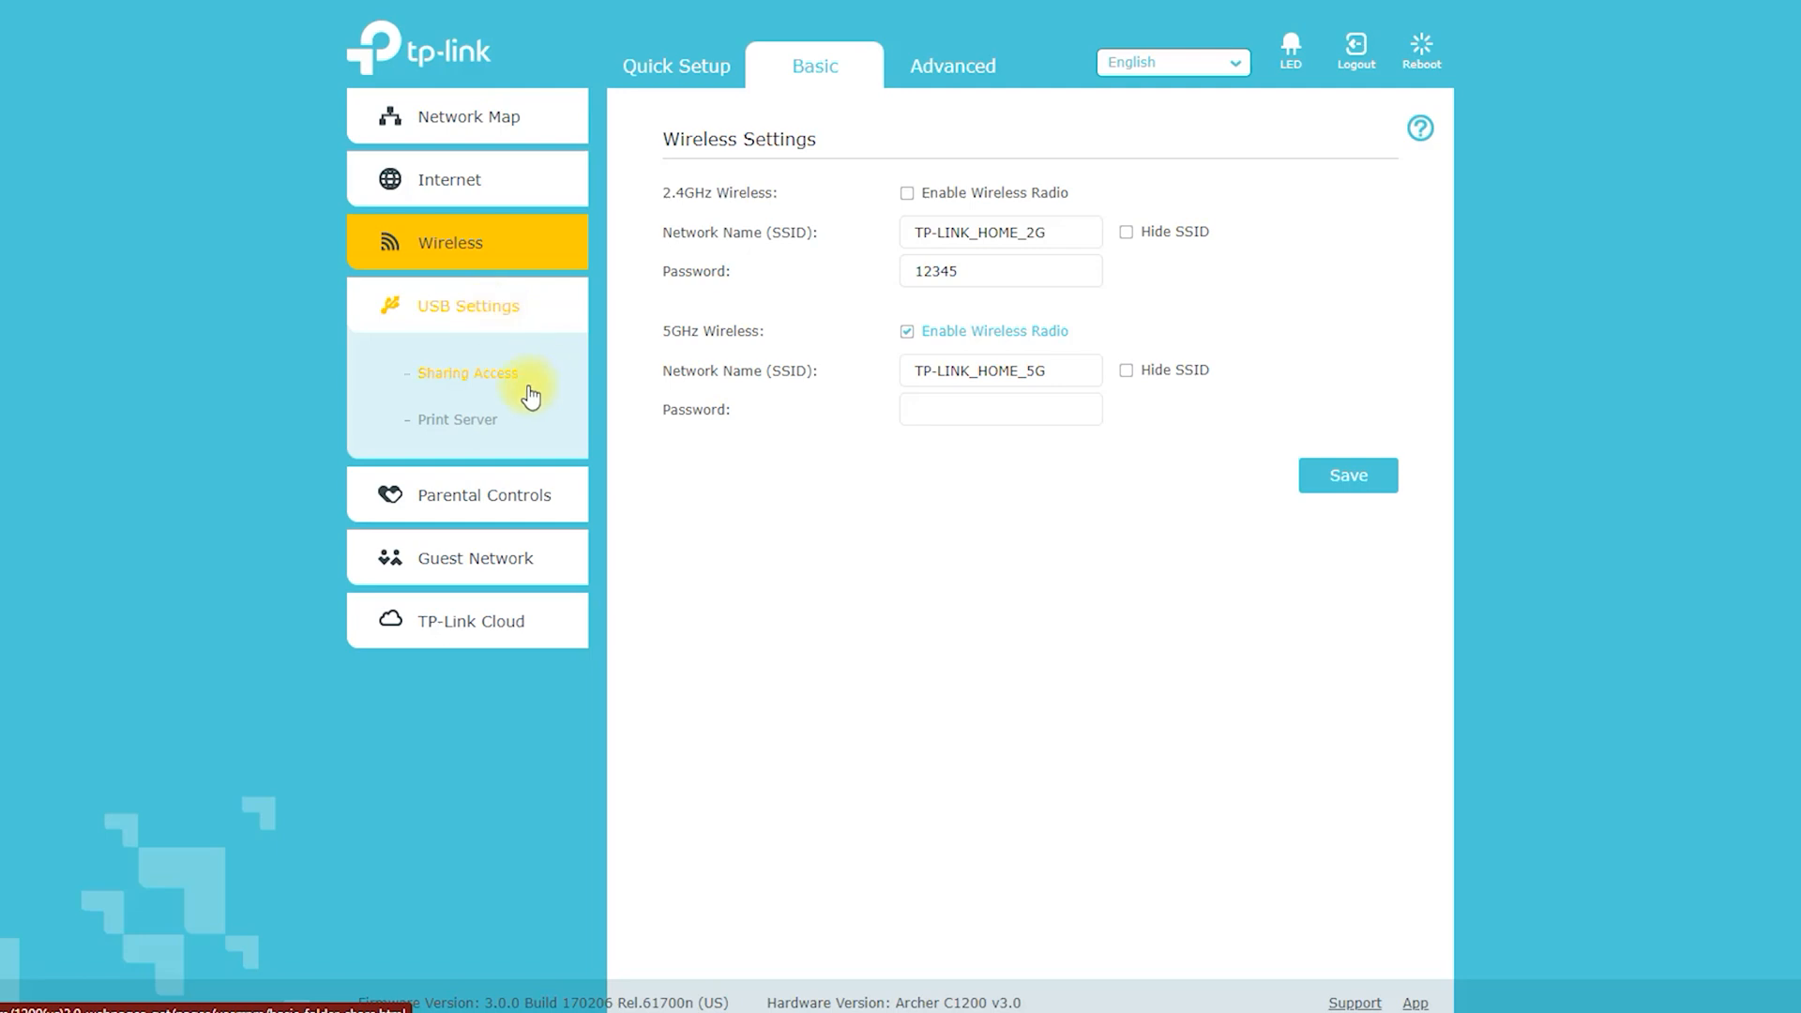
Step: View the USB Sharing Access and Print Server pages
{"action": "left_click", "coordinate": [466, 372]}
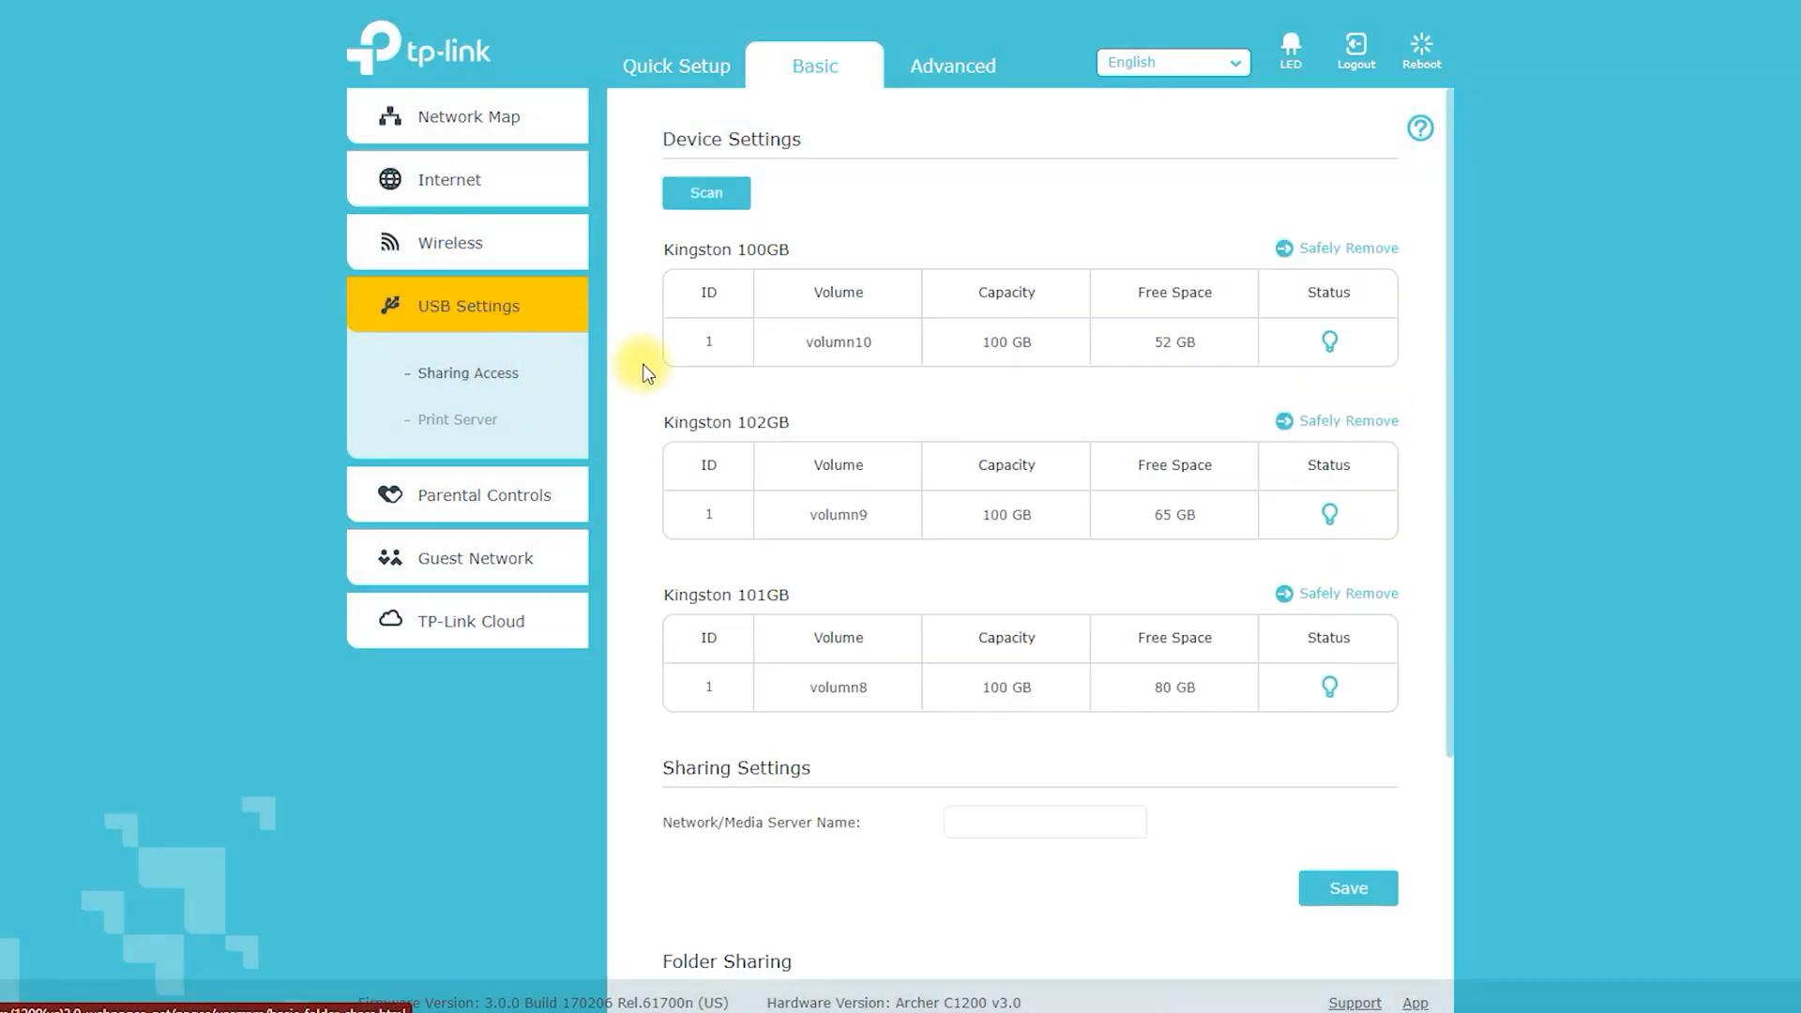
{"action": "scroll", "scroll_direction": "down", "scroll_amount": 3}
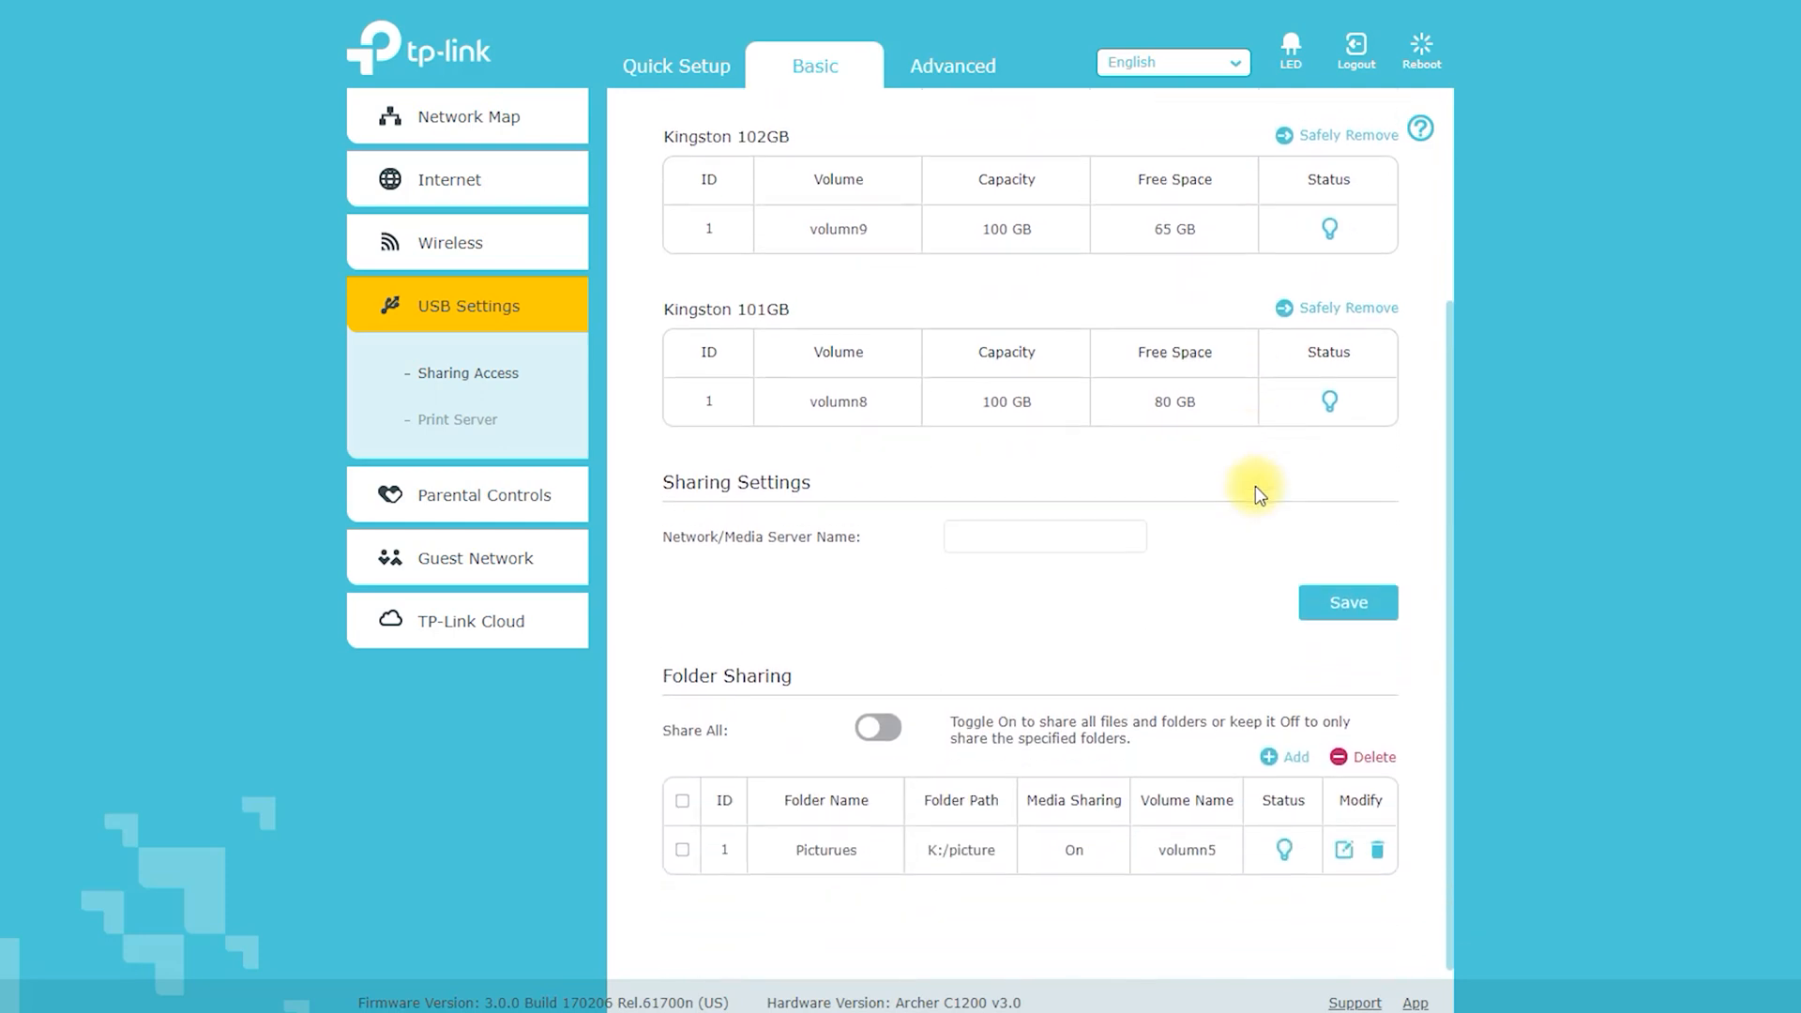
{"action": "left_click", "coordinate": [456, 419]}
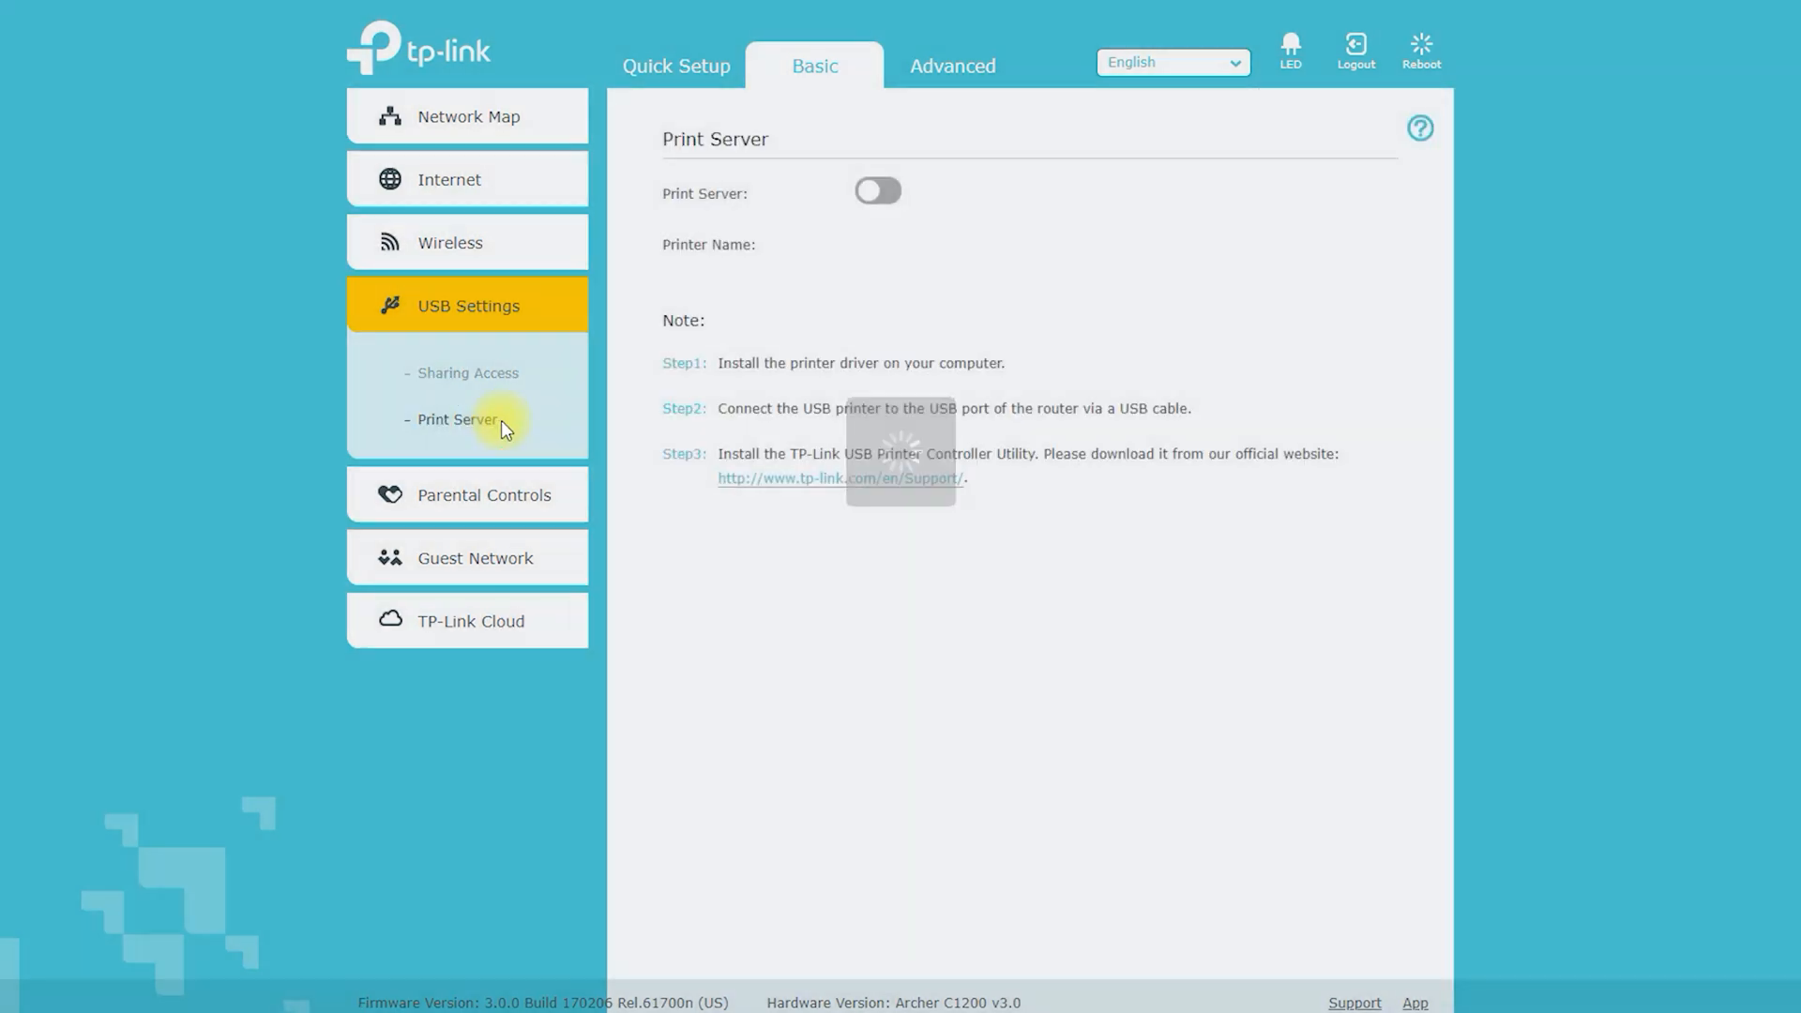
{"action": "left_click", "coordinate": [466, 368]}
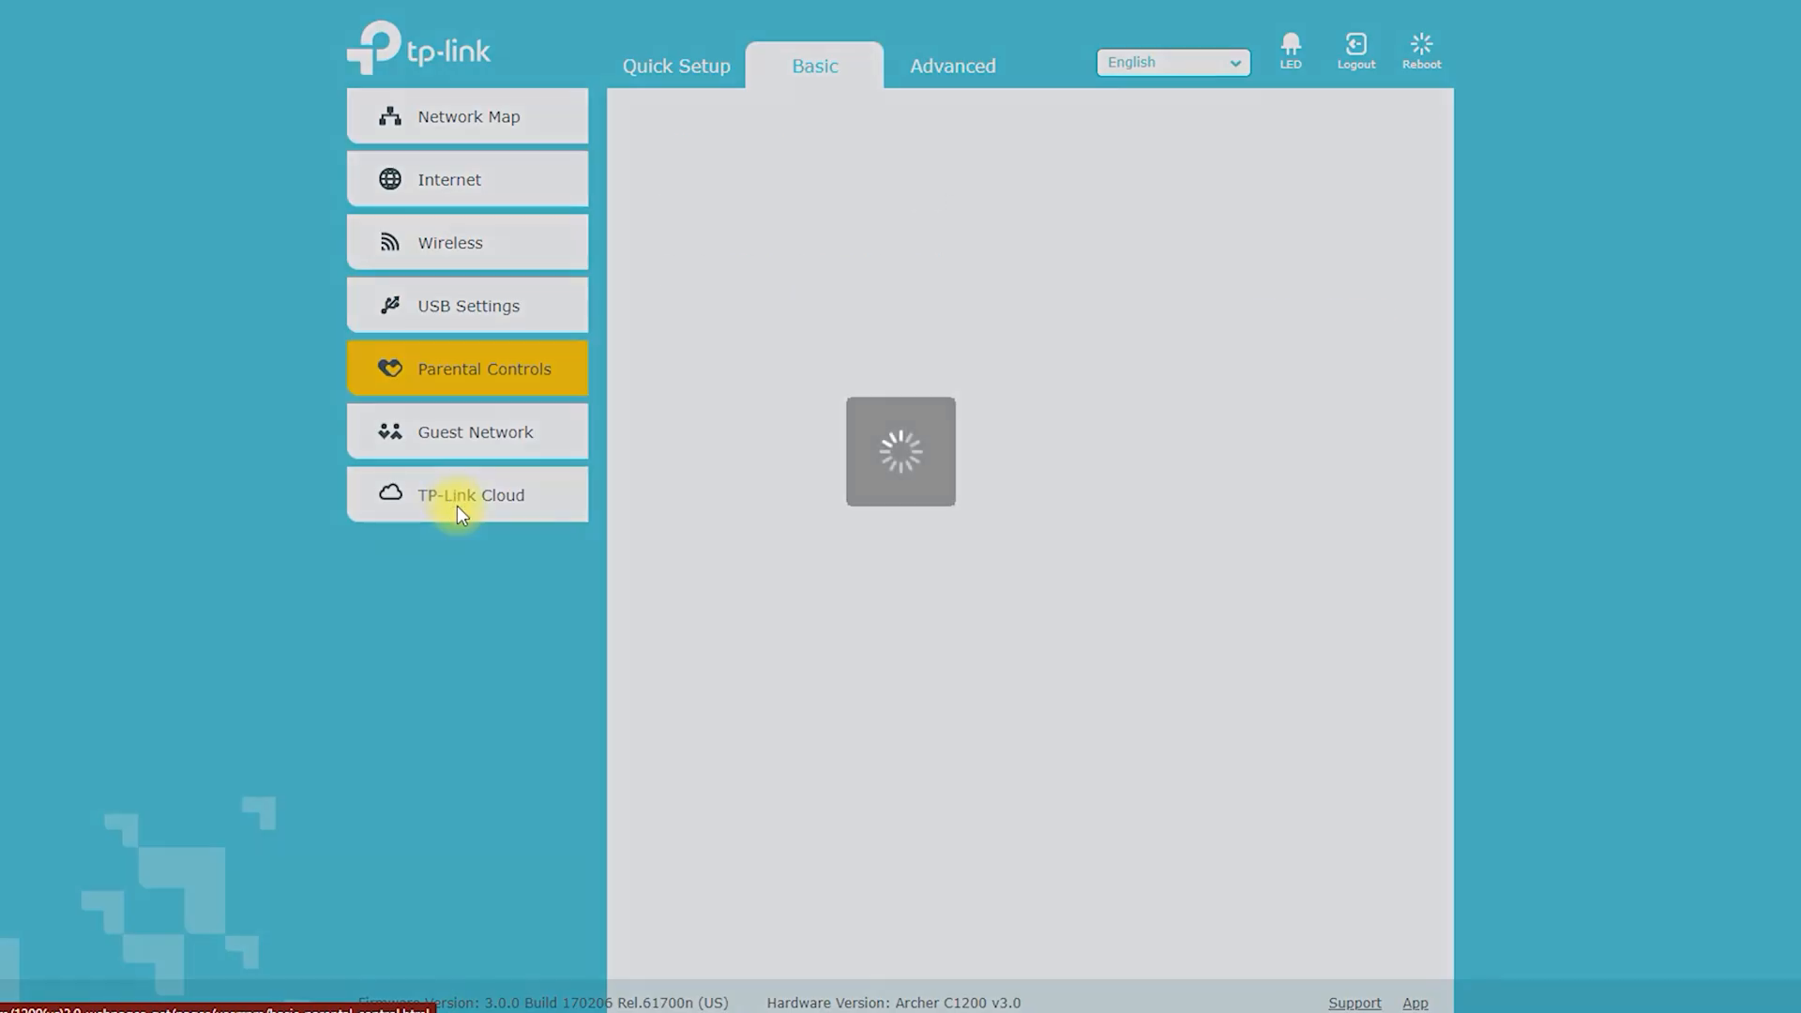
Step: Look over the Parental Controls device list, then go to Guest Network
{"action": "left_click", "coordinate": [484, 369]}
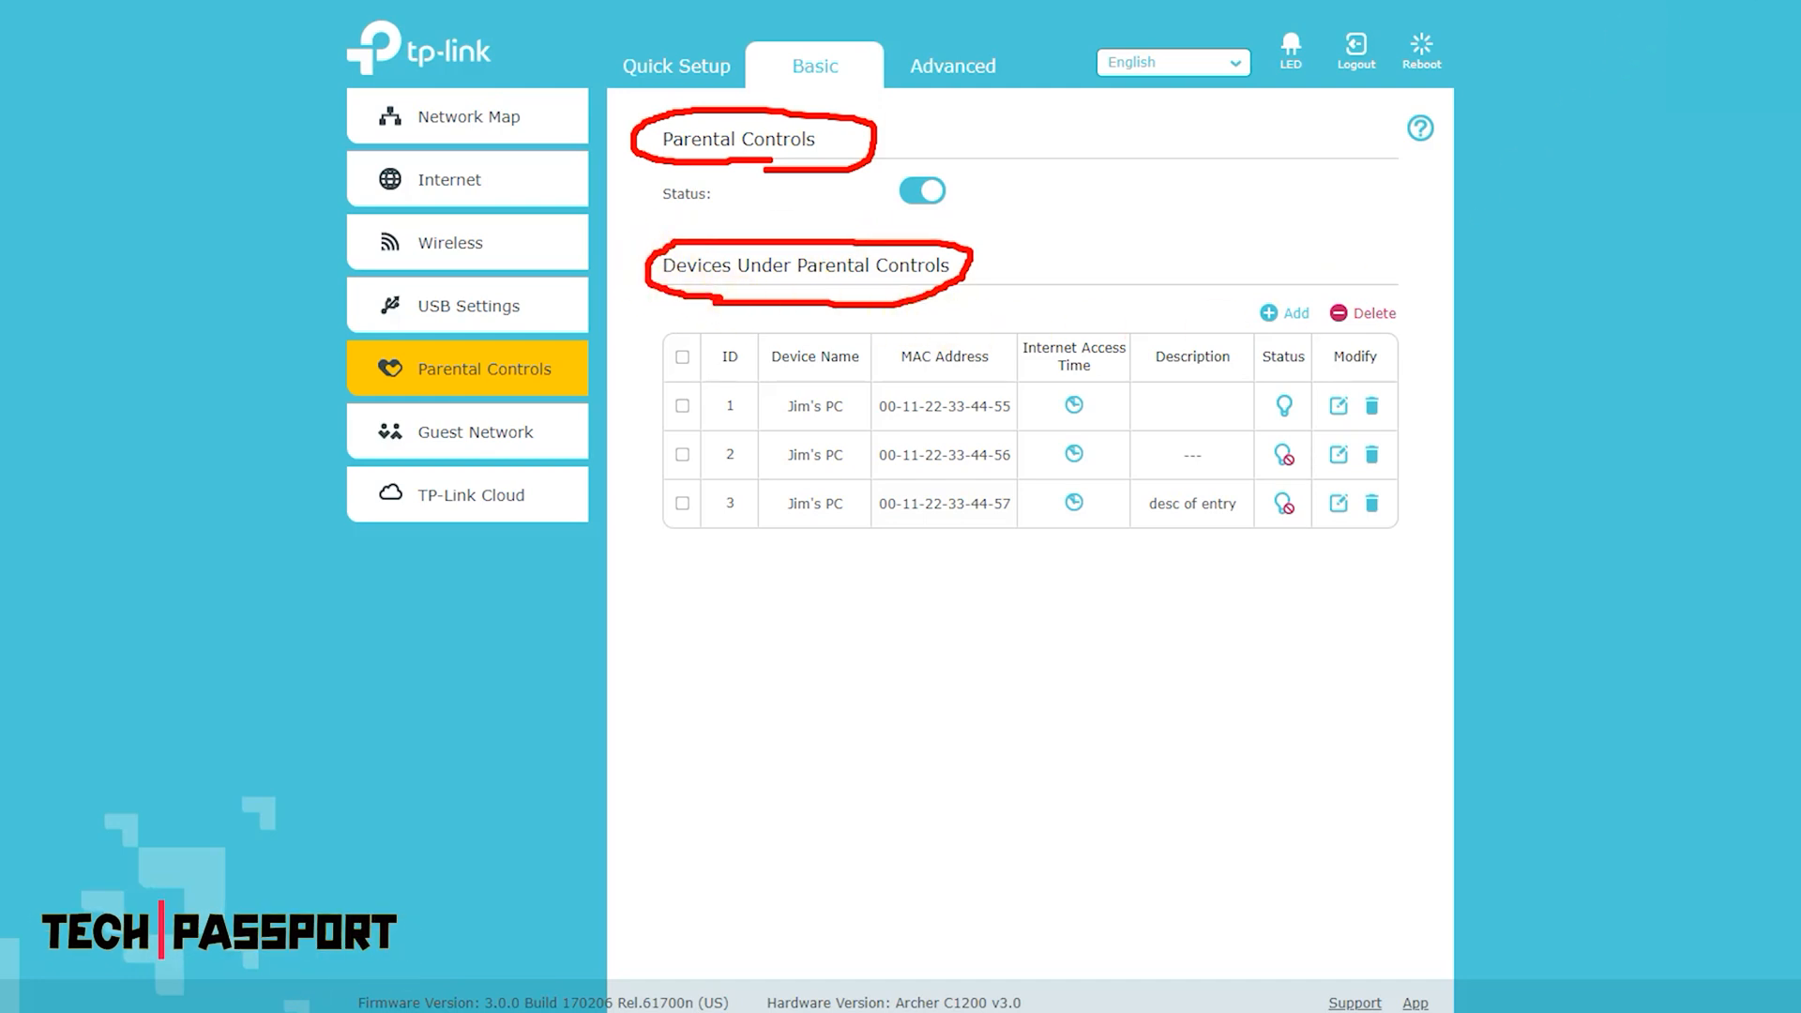
{"action": "left_click", "coordinate": [473, 431]}
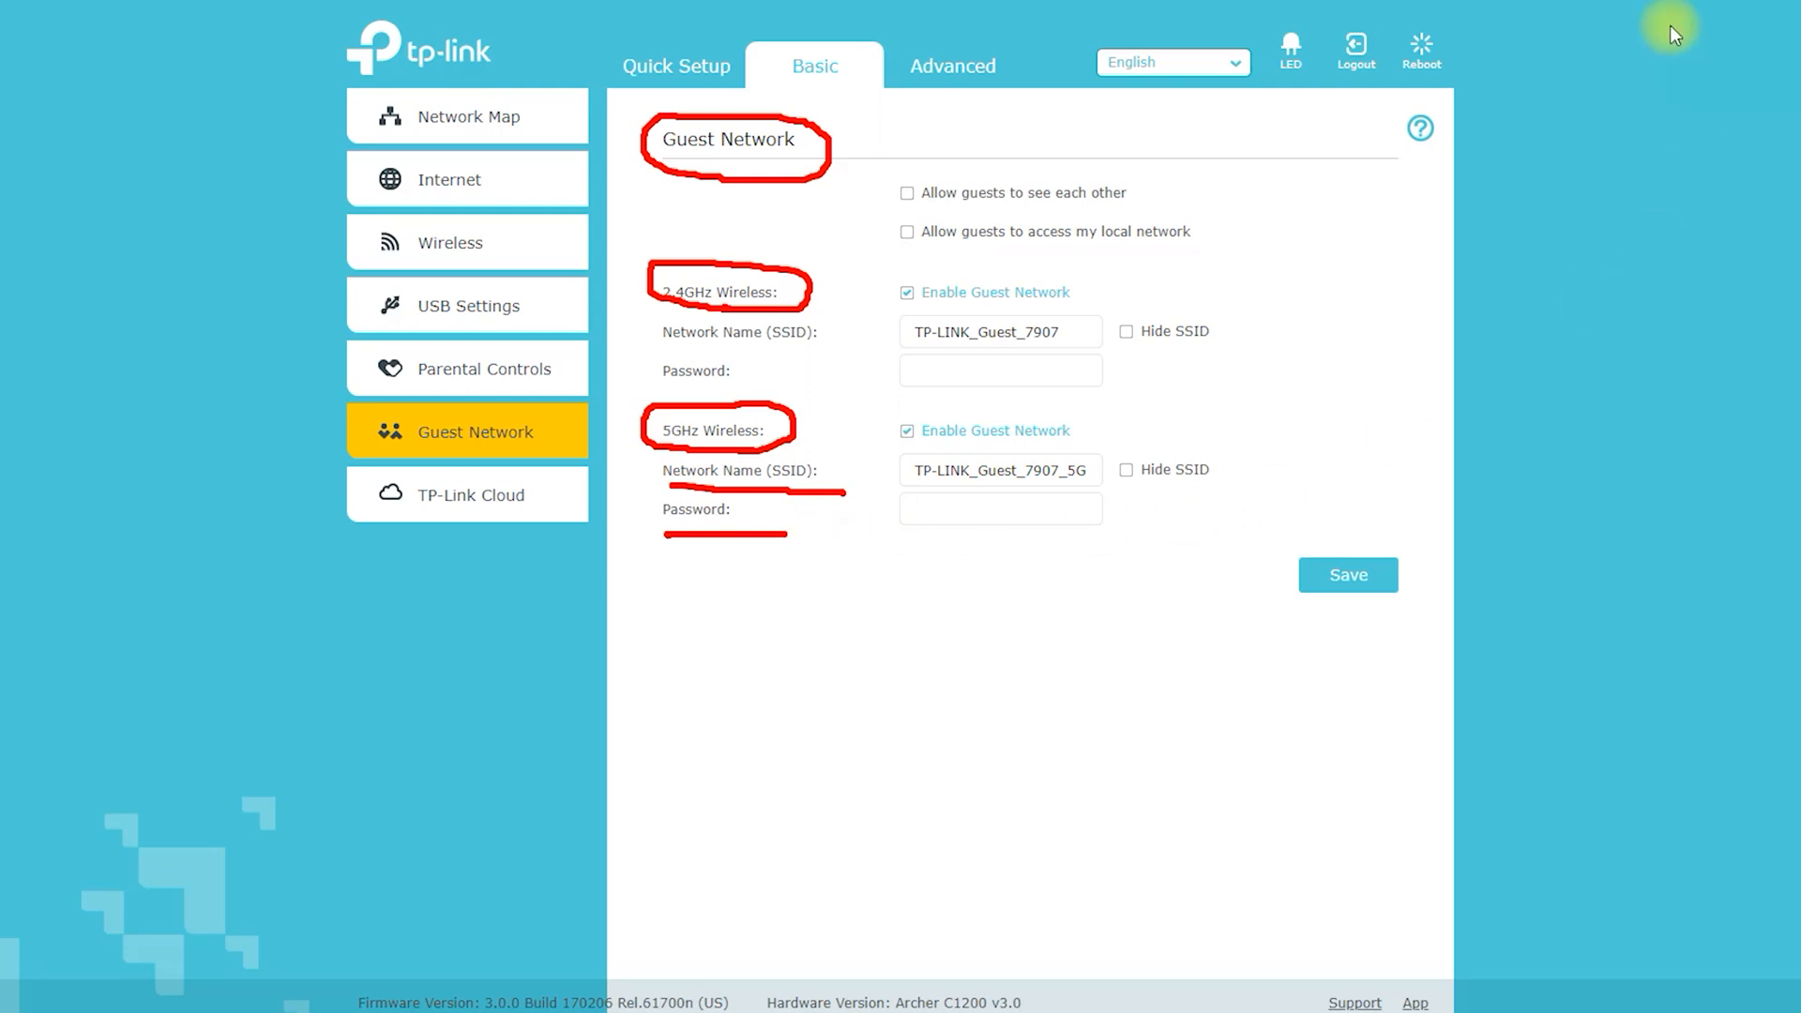
Step: View the TP-Link Cloud login page, then switch to the Advanced Status overview
{"action": "left_click", "coordinate": [467, 496]}
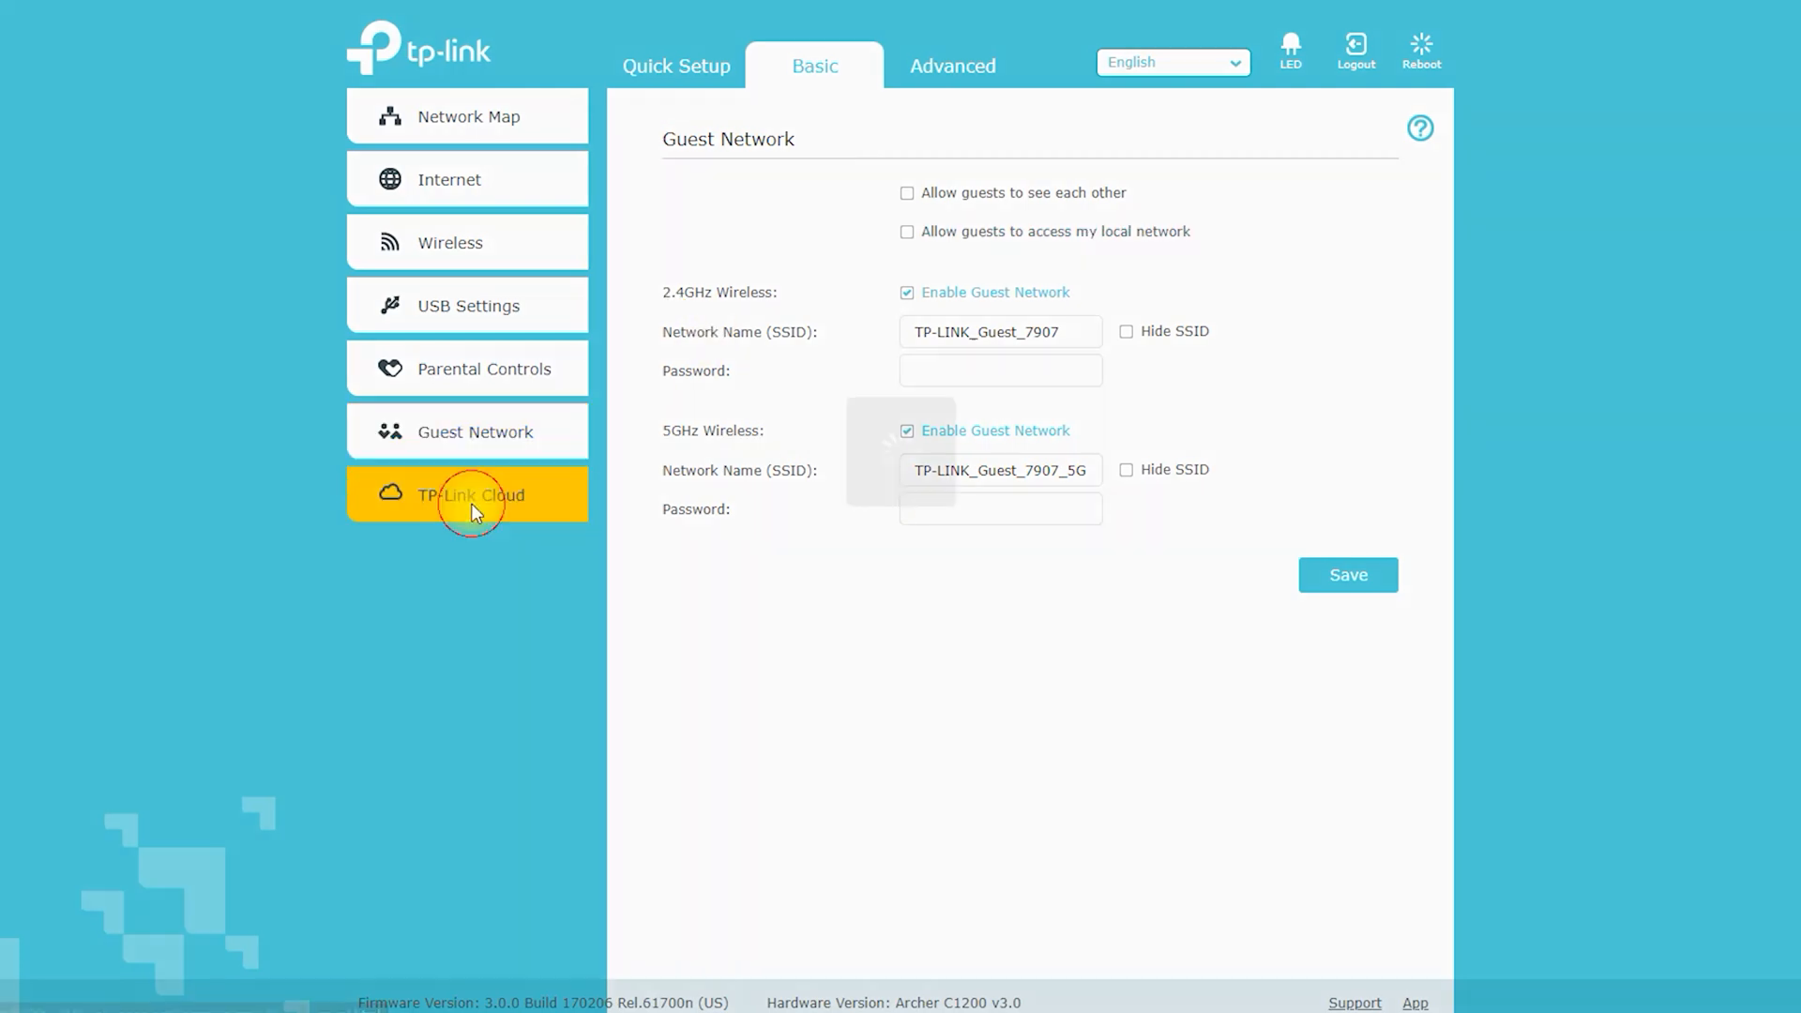
{"action": "left_click", "coordinate": [470, 494]}
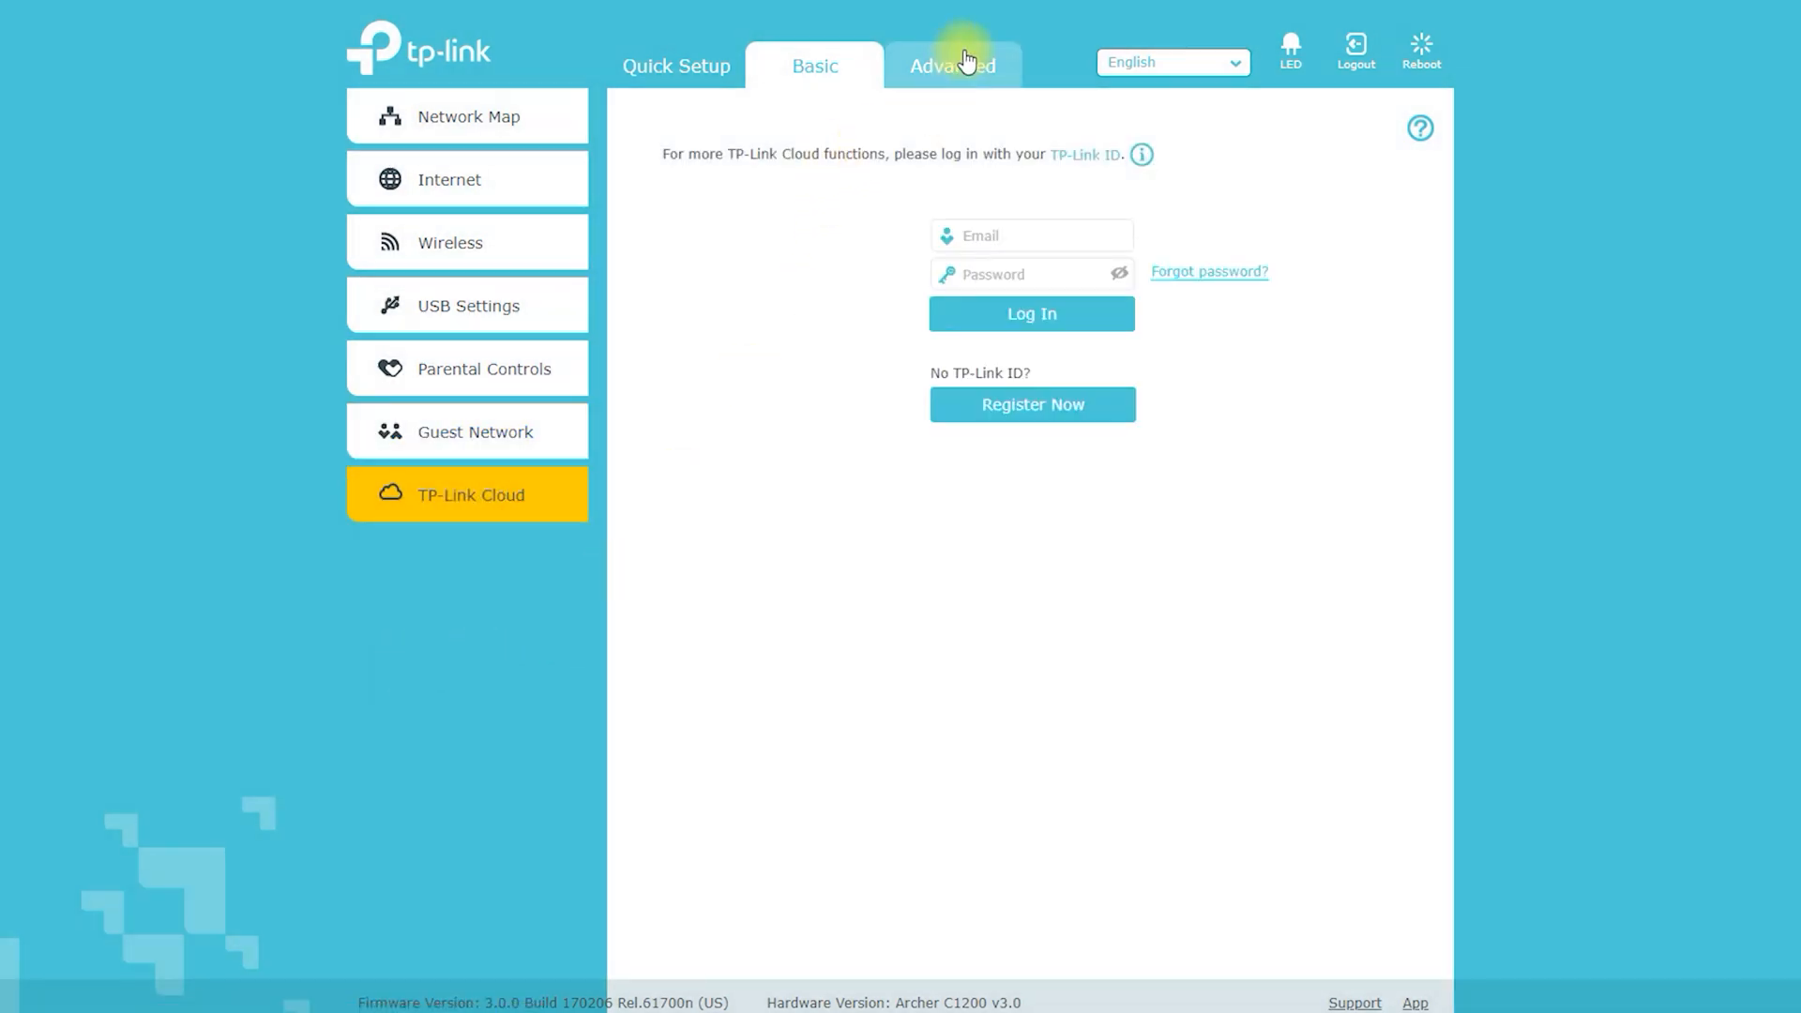
{"action": "left_click", "coordinate": [951, 65]}
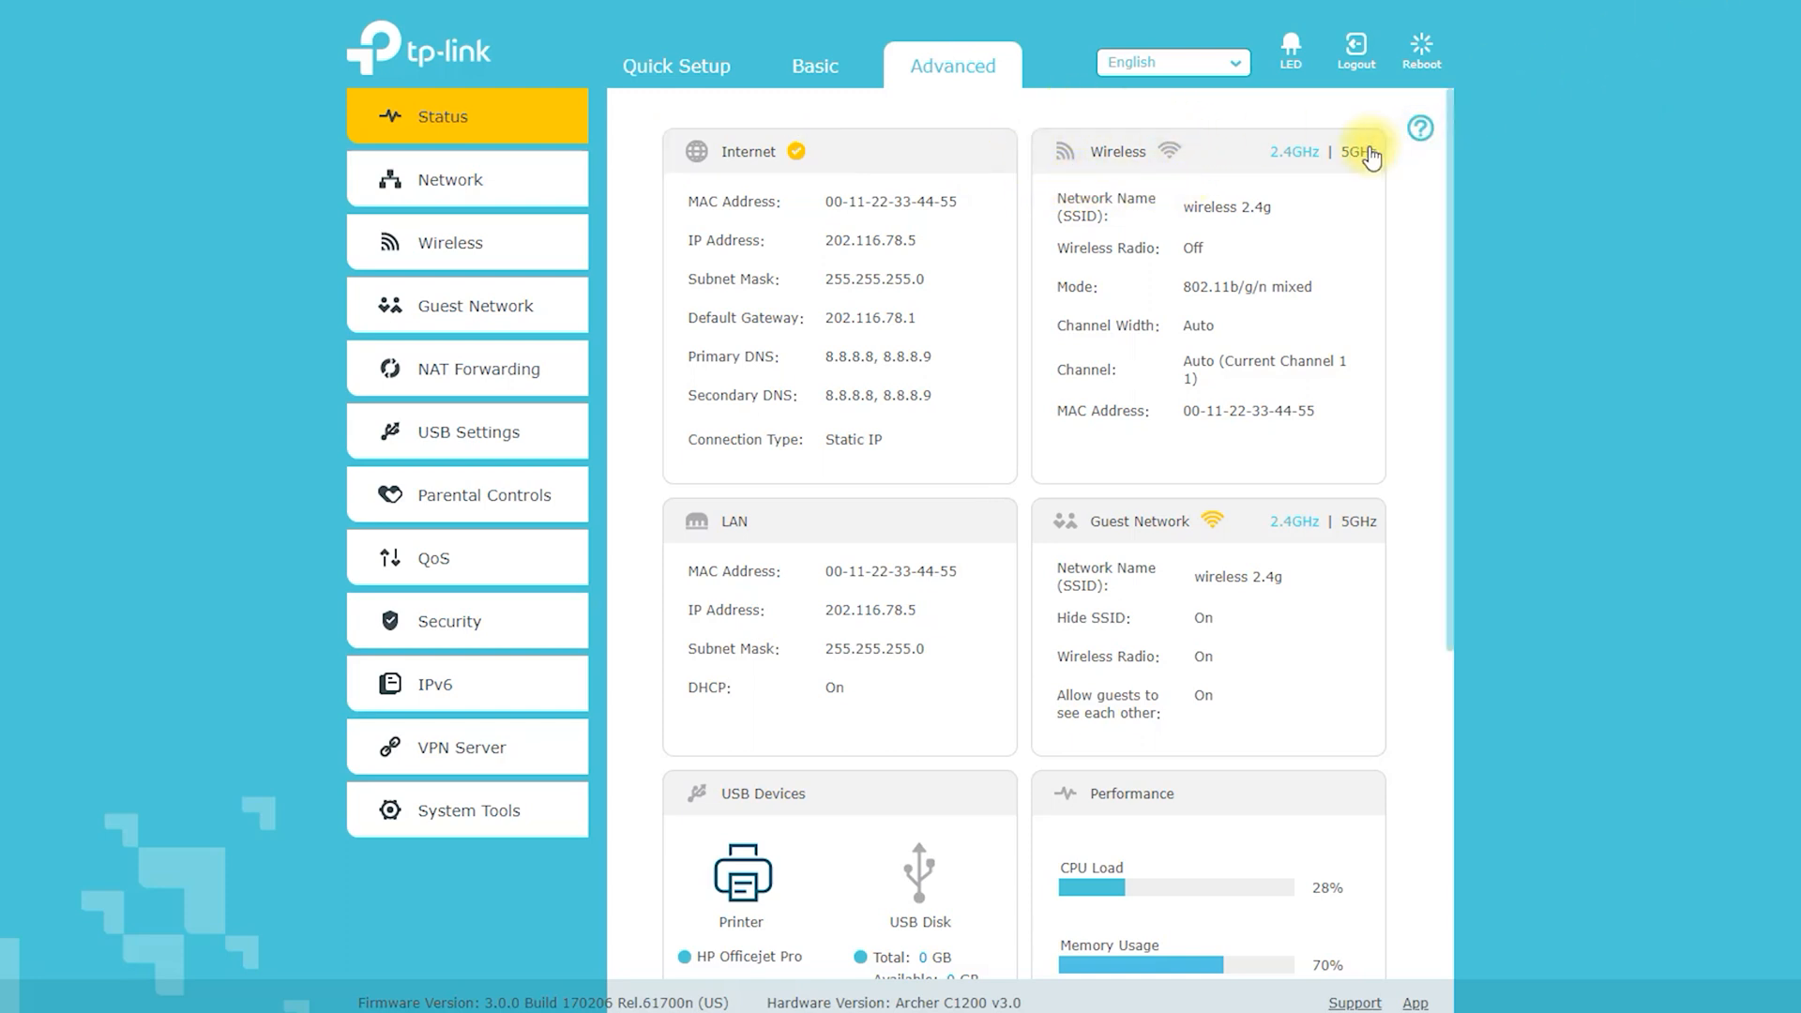
Step: Show the 5GHz wireless status on Advanced Status and scroll through its details
{"action": "left_click", "coordinate": [1357, 152]}
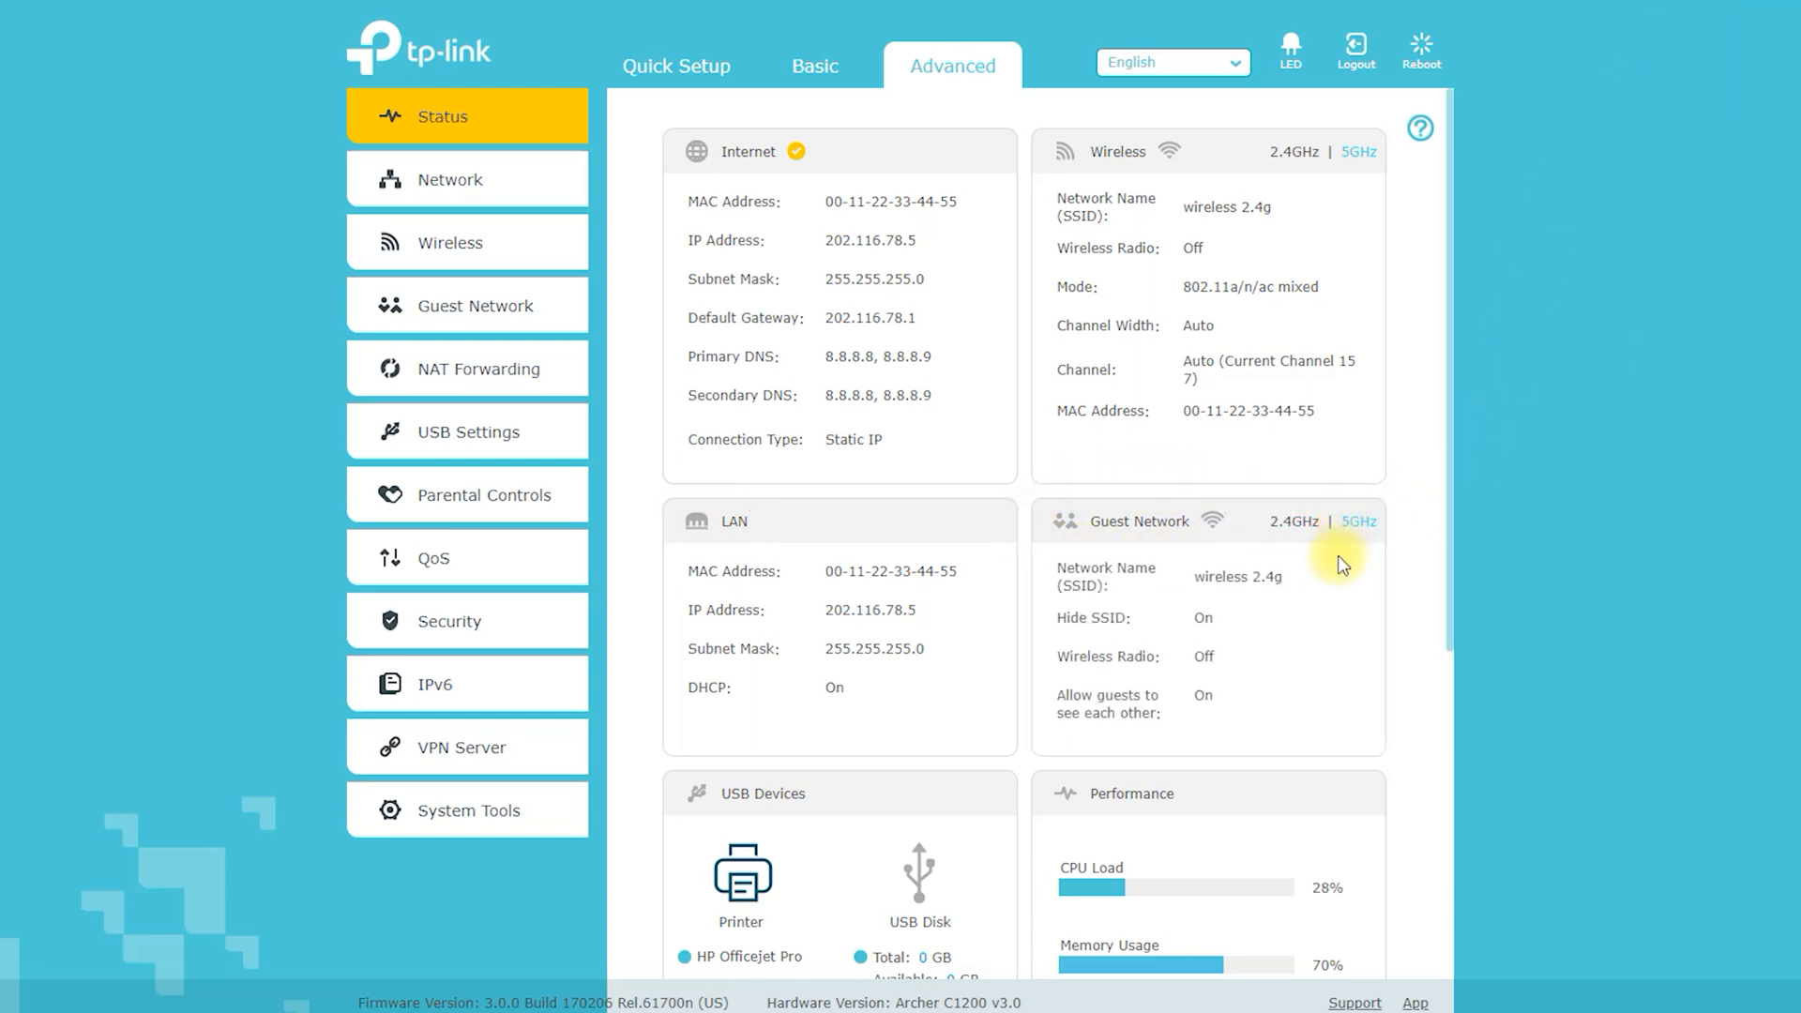
{"action": "scroll", "scroll_direction": "down", "scroll_amount": 3}
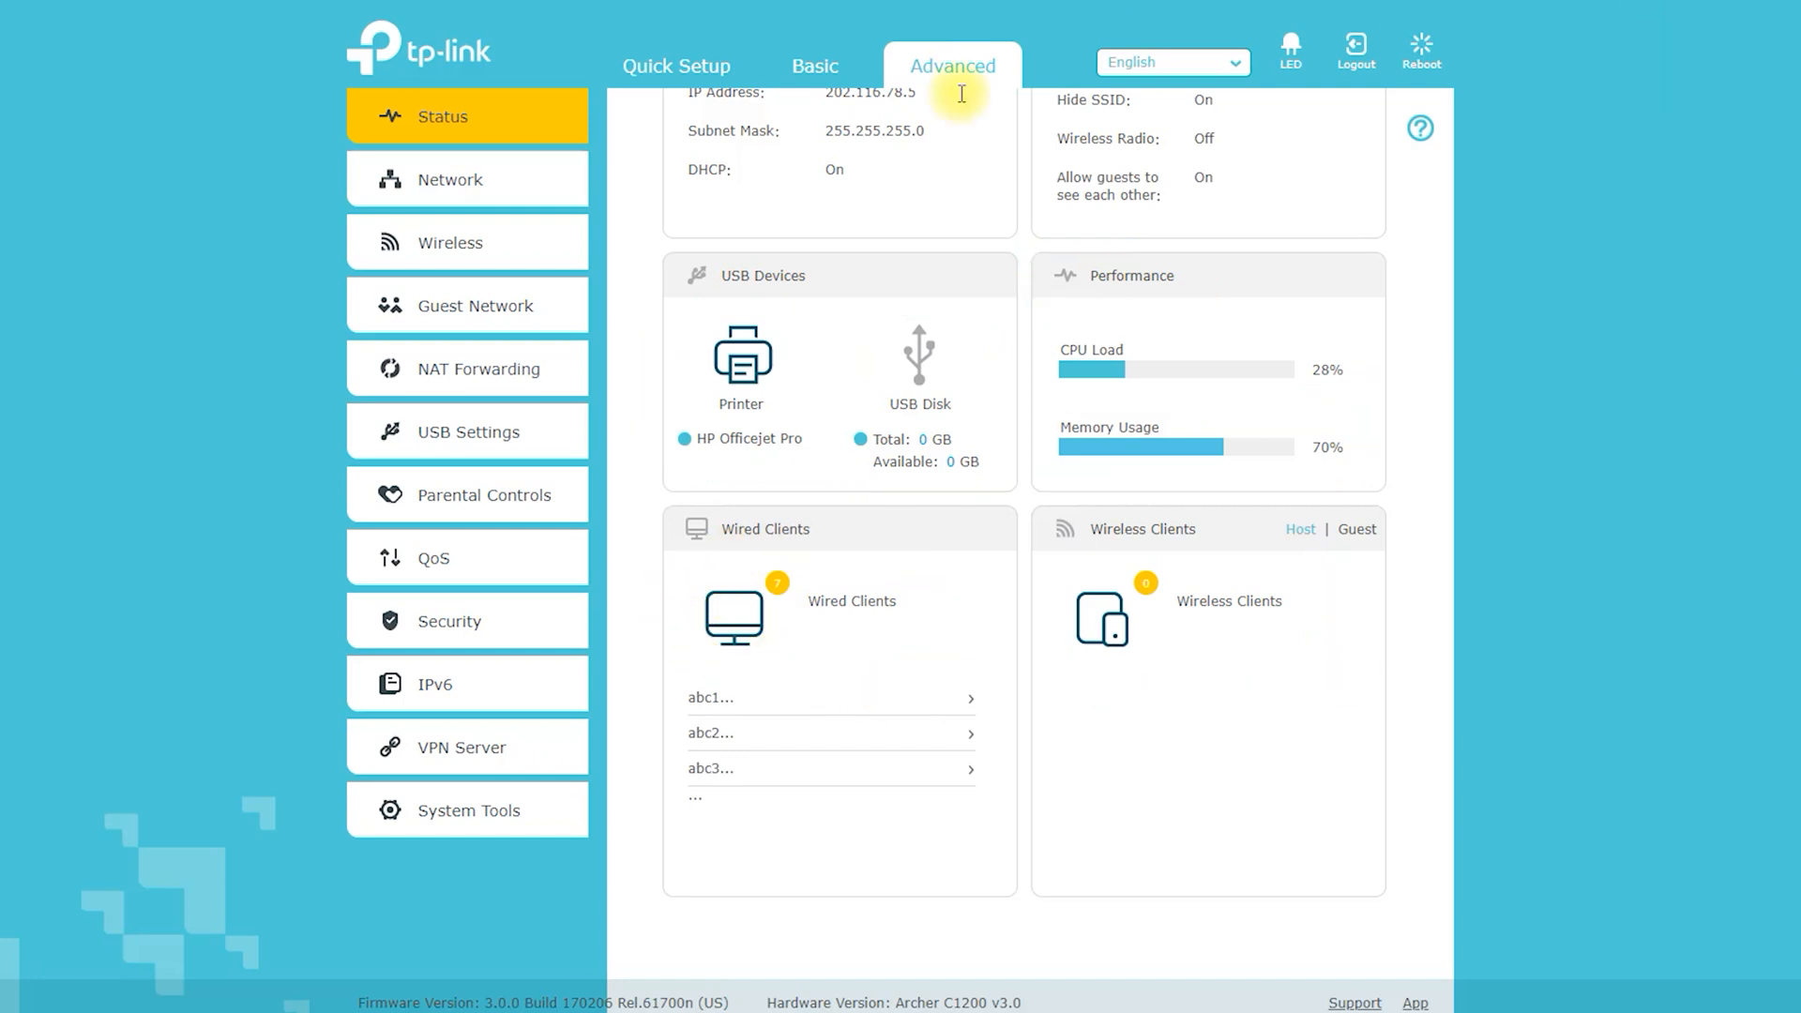
{"action": "left_click", "coordinate": [449, 180]}
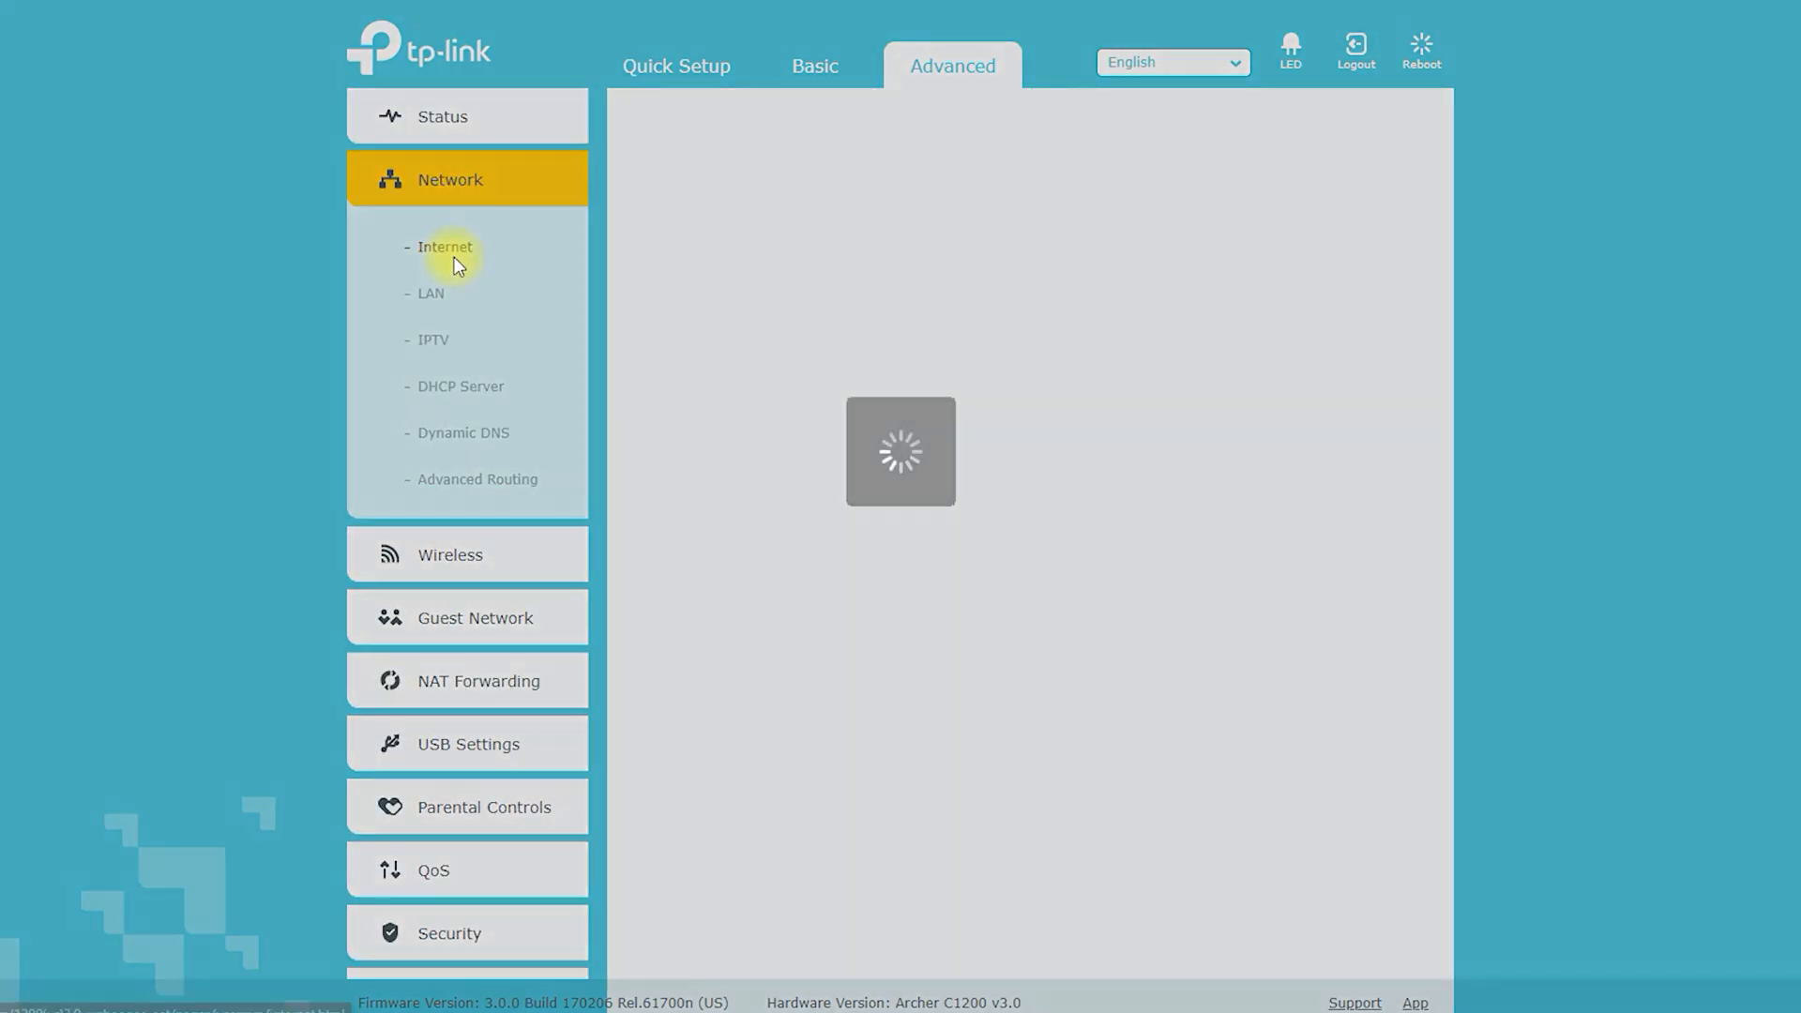
Step: View the Internet, LAN, IPTV, DHCP Server, Dynamic DNS and Advanced Routing pages
{"action": "left_click", "coordinate": [445, 247]}
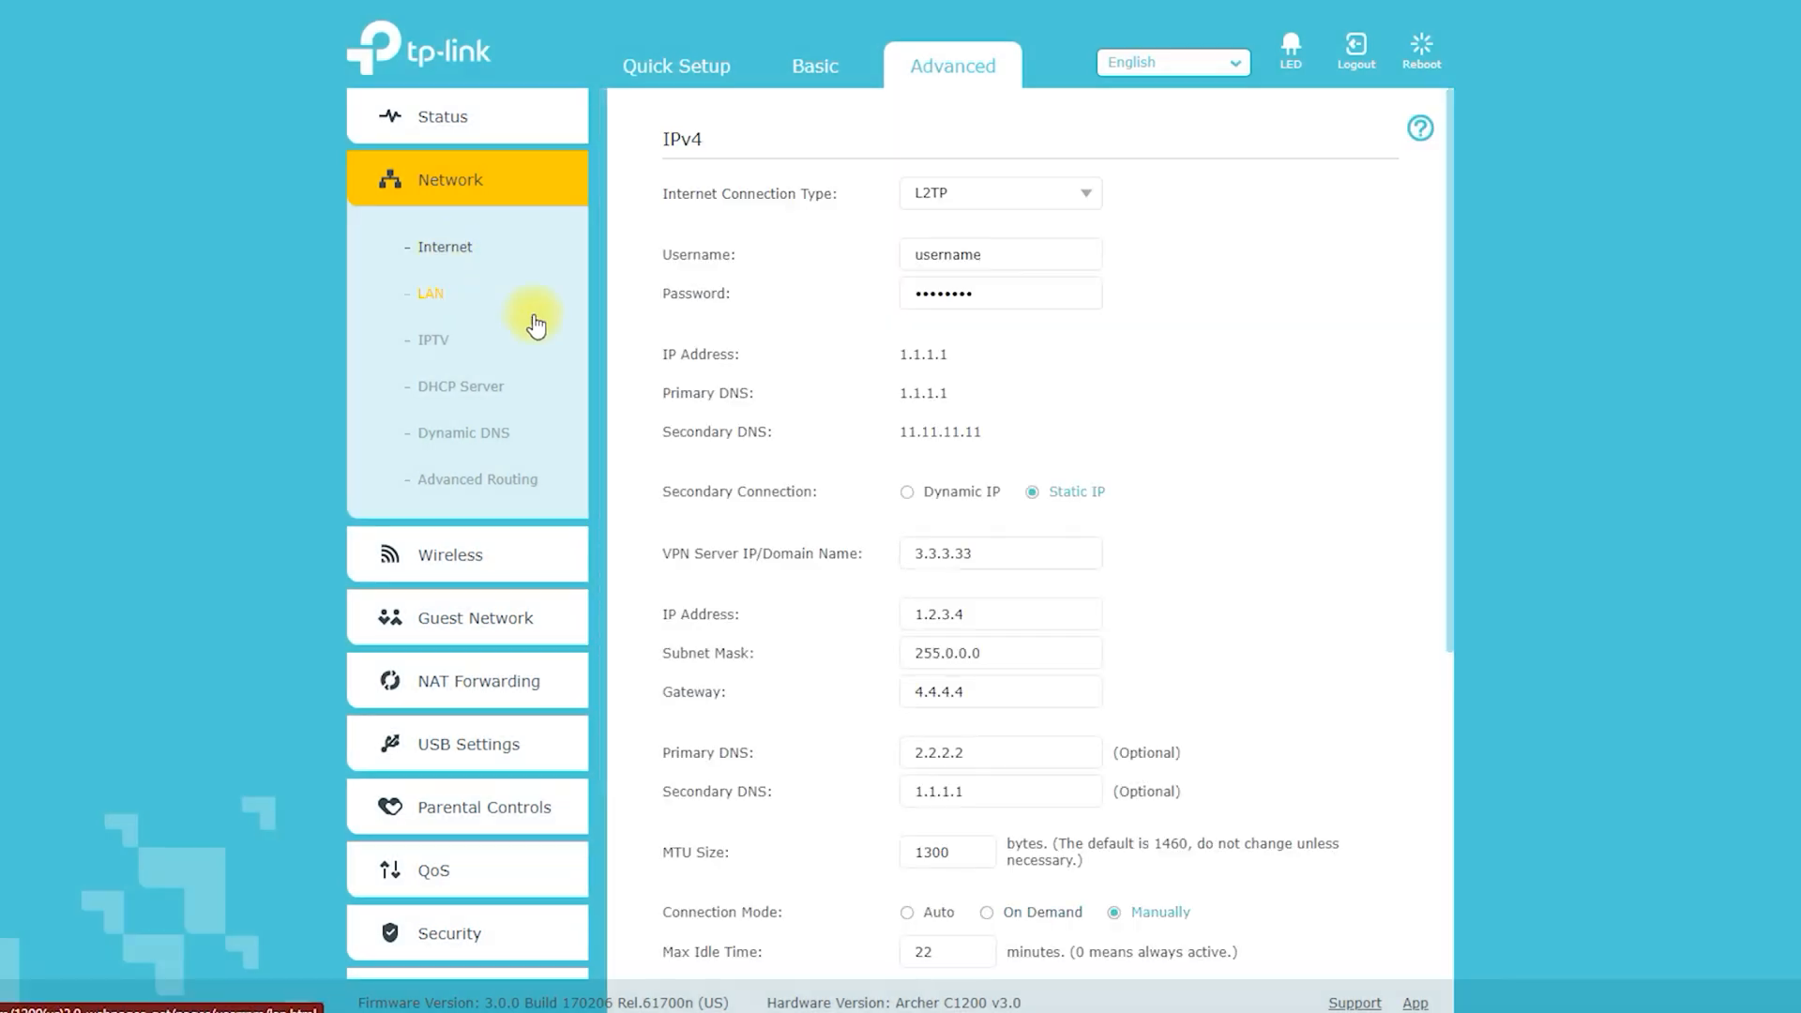
{"action": "left_click", "coordinate": [998, 191]}
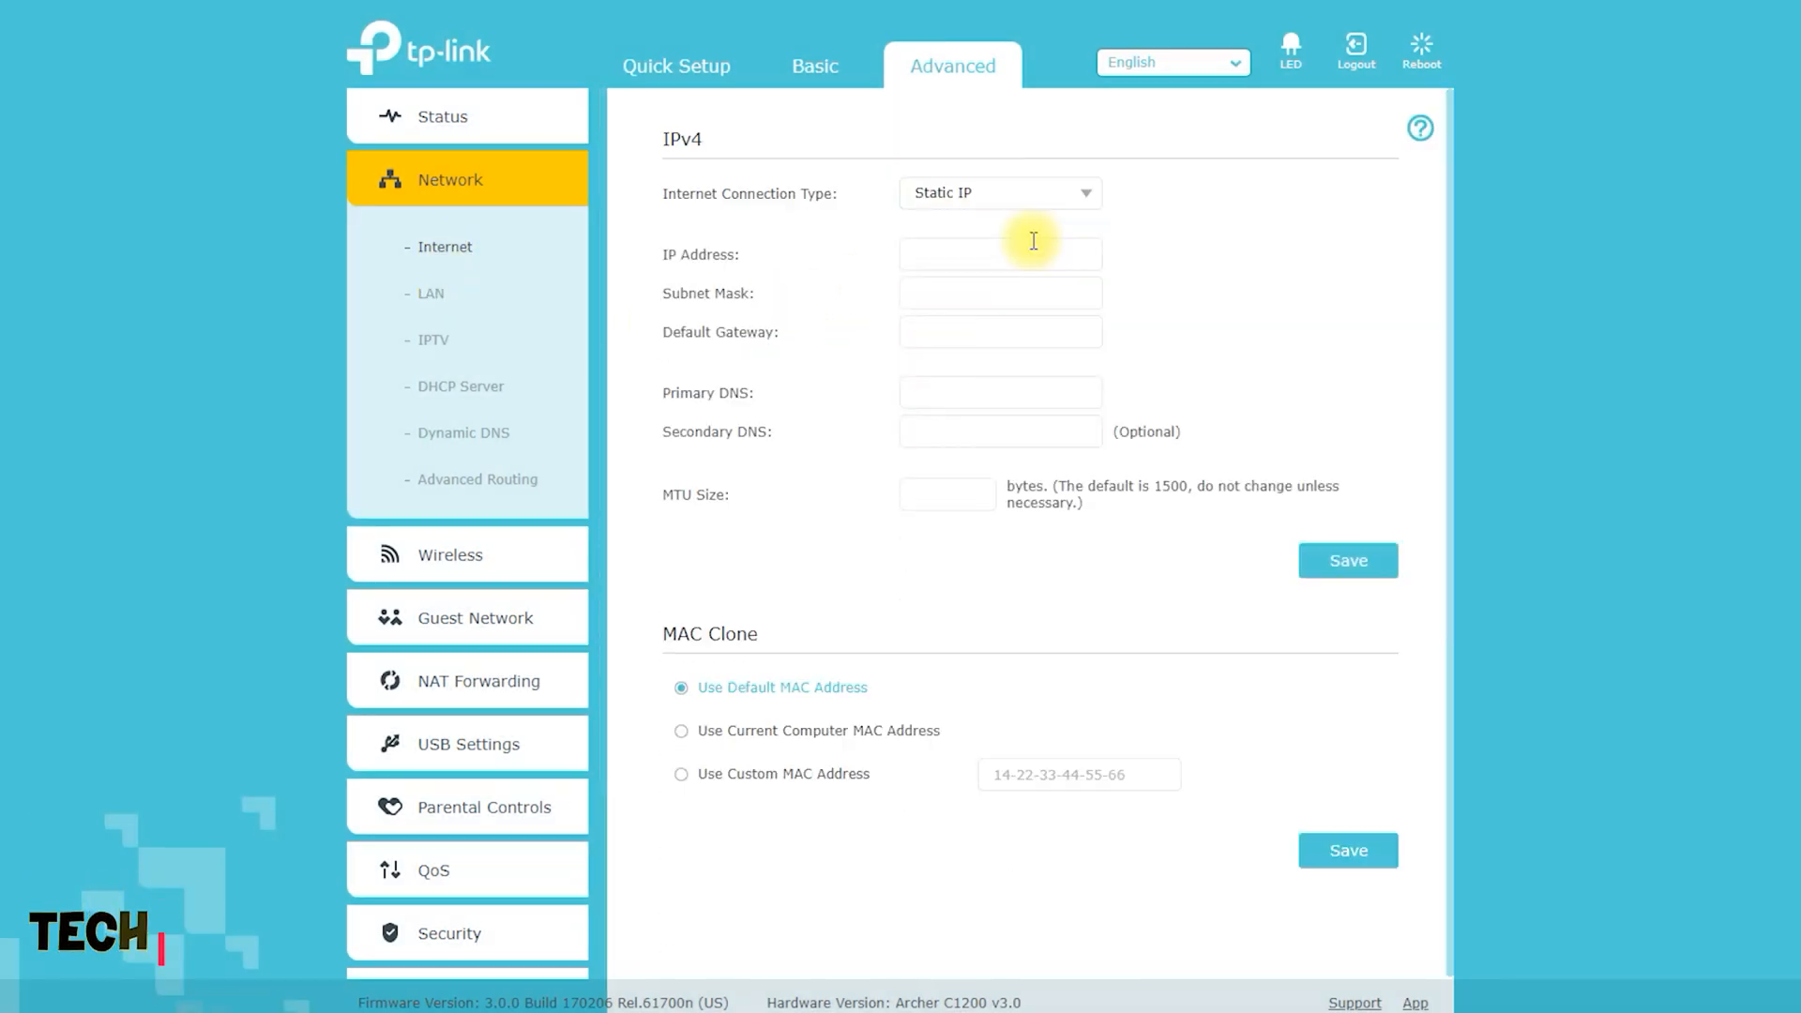
{"action": "left_click", "coordinate": [430, 293]}
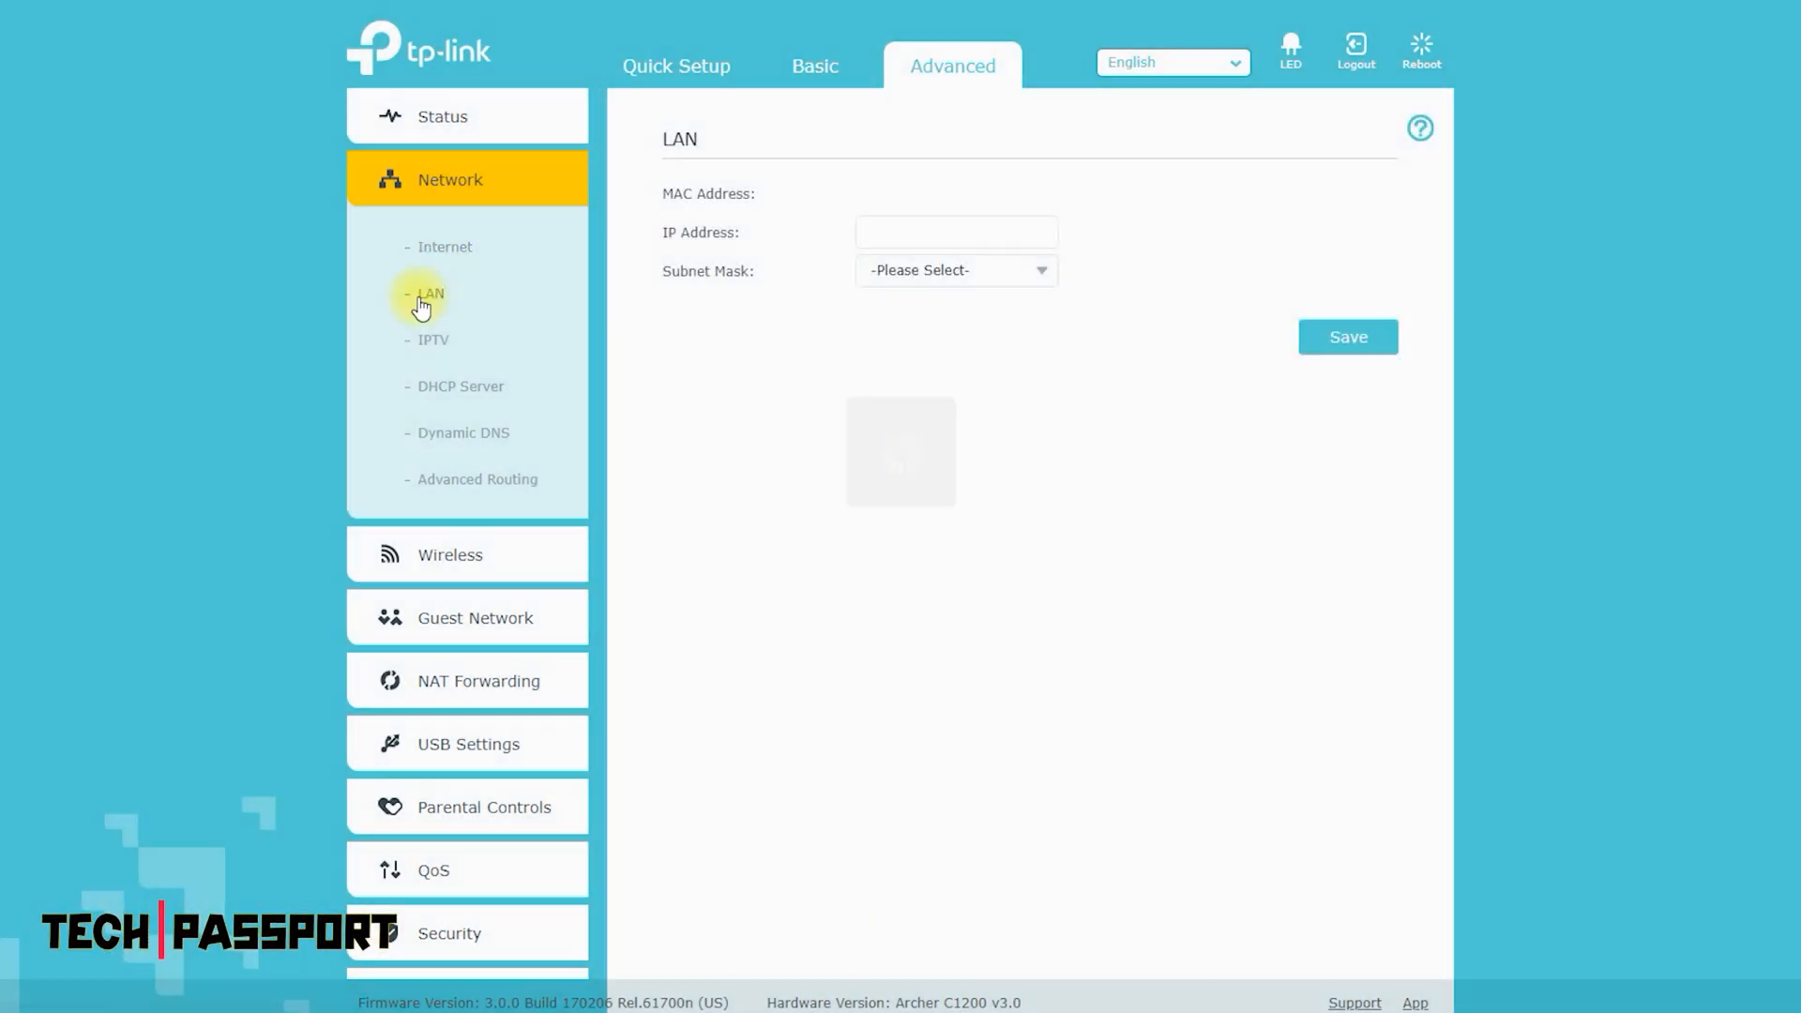
{"action": "left_click", "coordinate": [428, 293]}
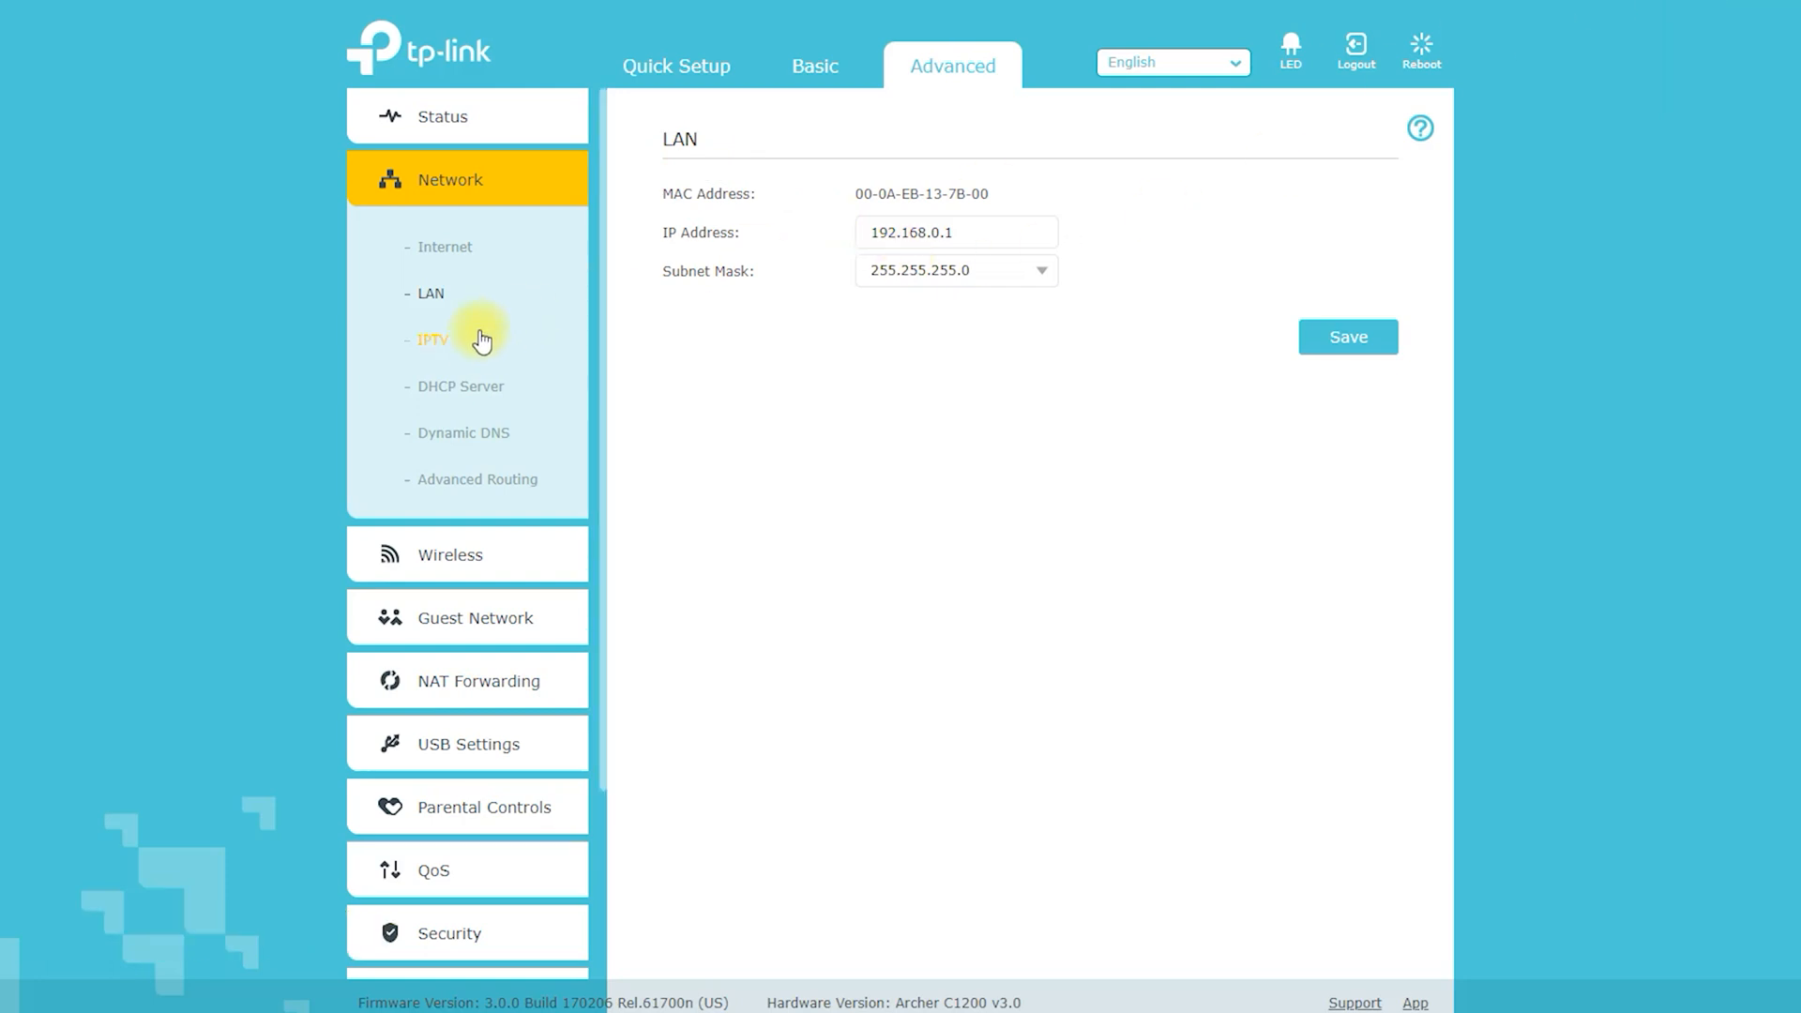
{"action": "left_click", "coordinate": [434, 339]}
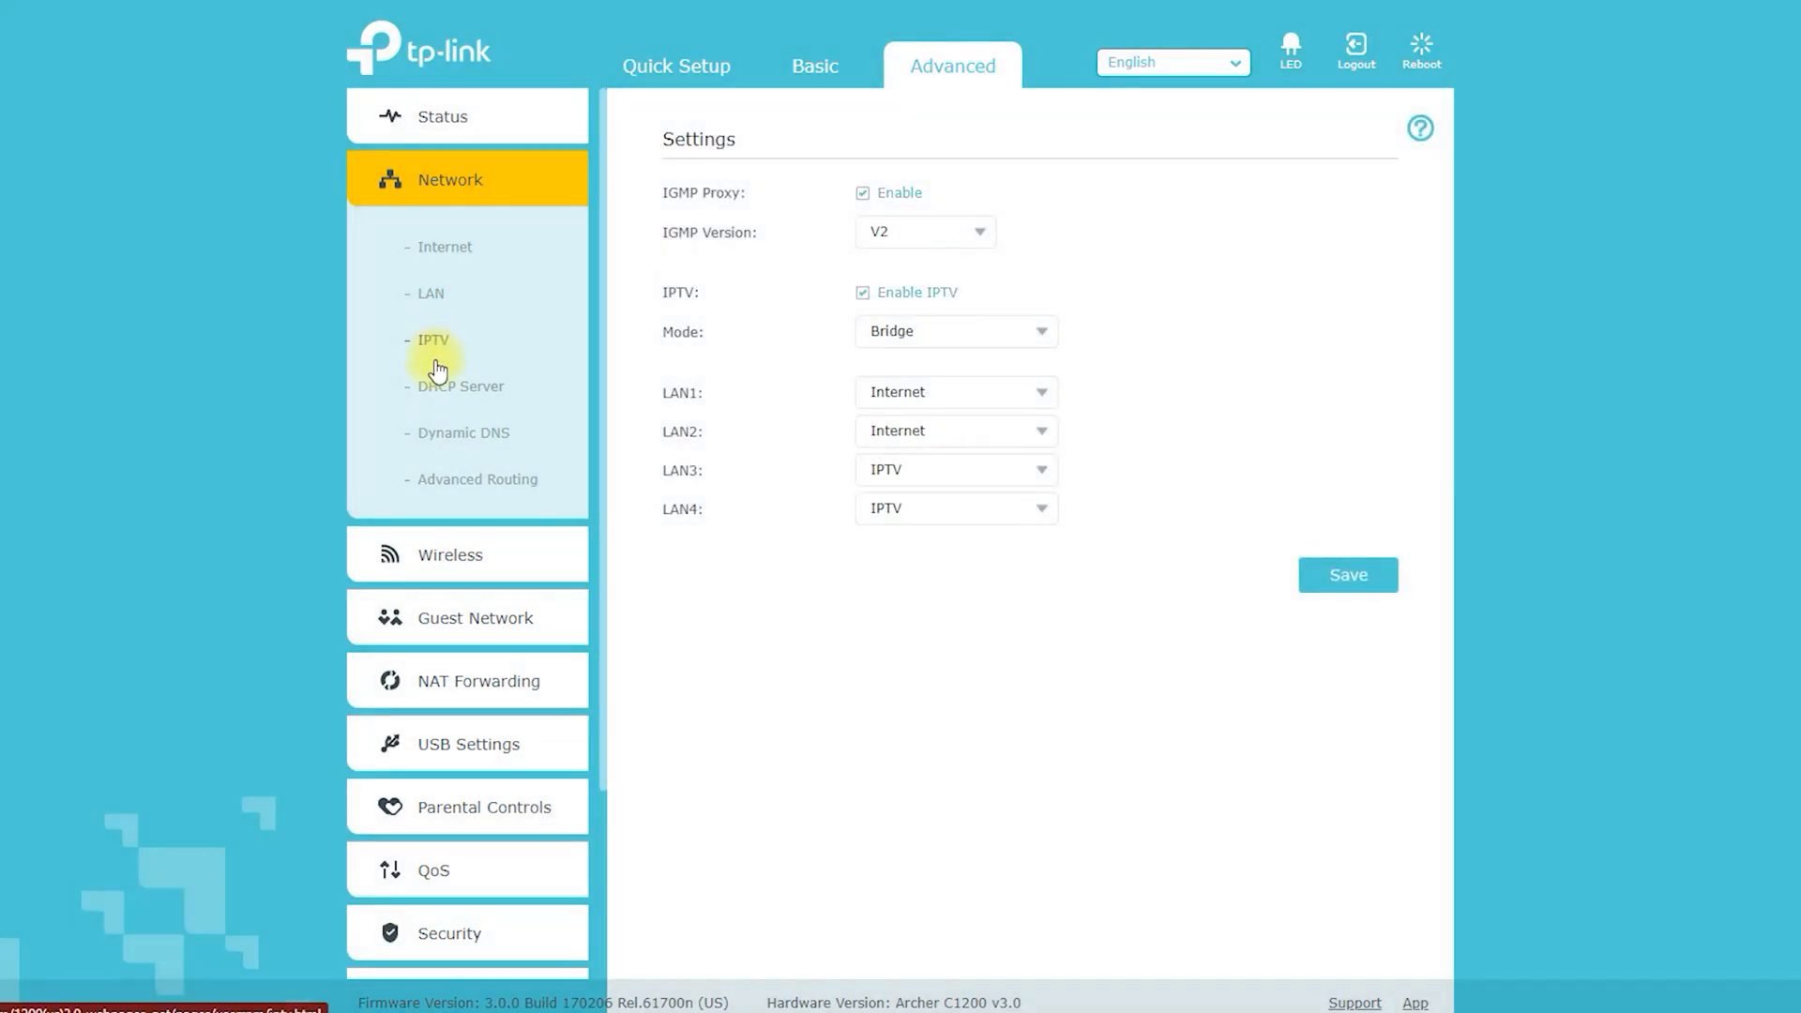
{"action": "left_click", "coordinate": [459, 386]}
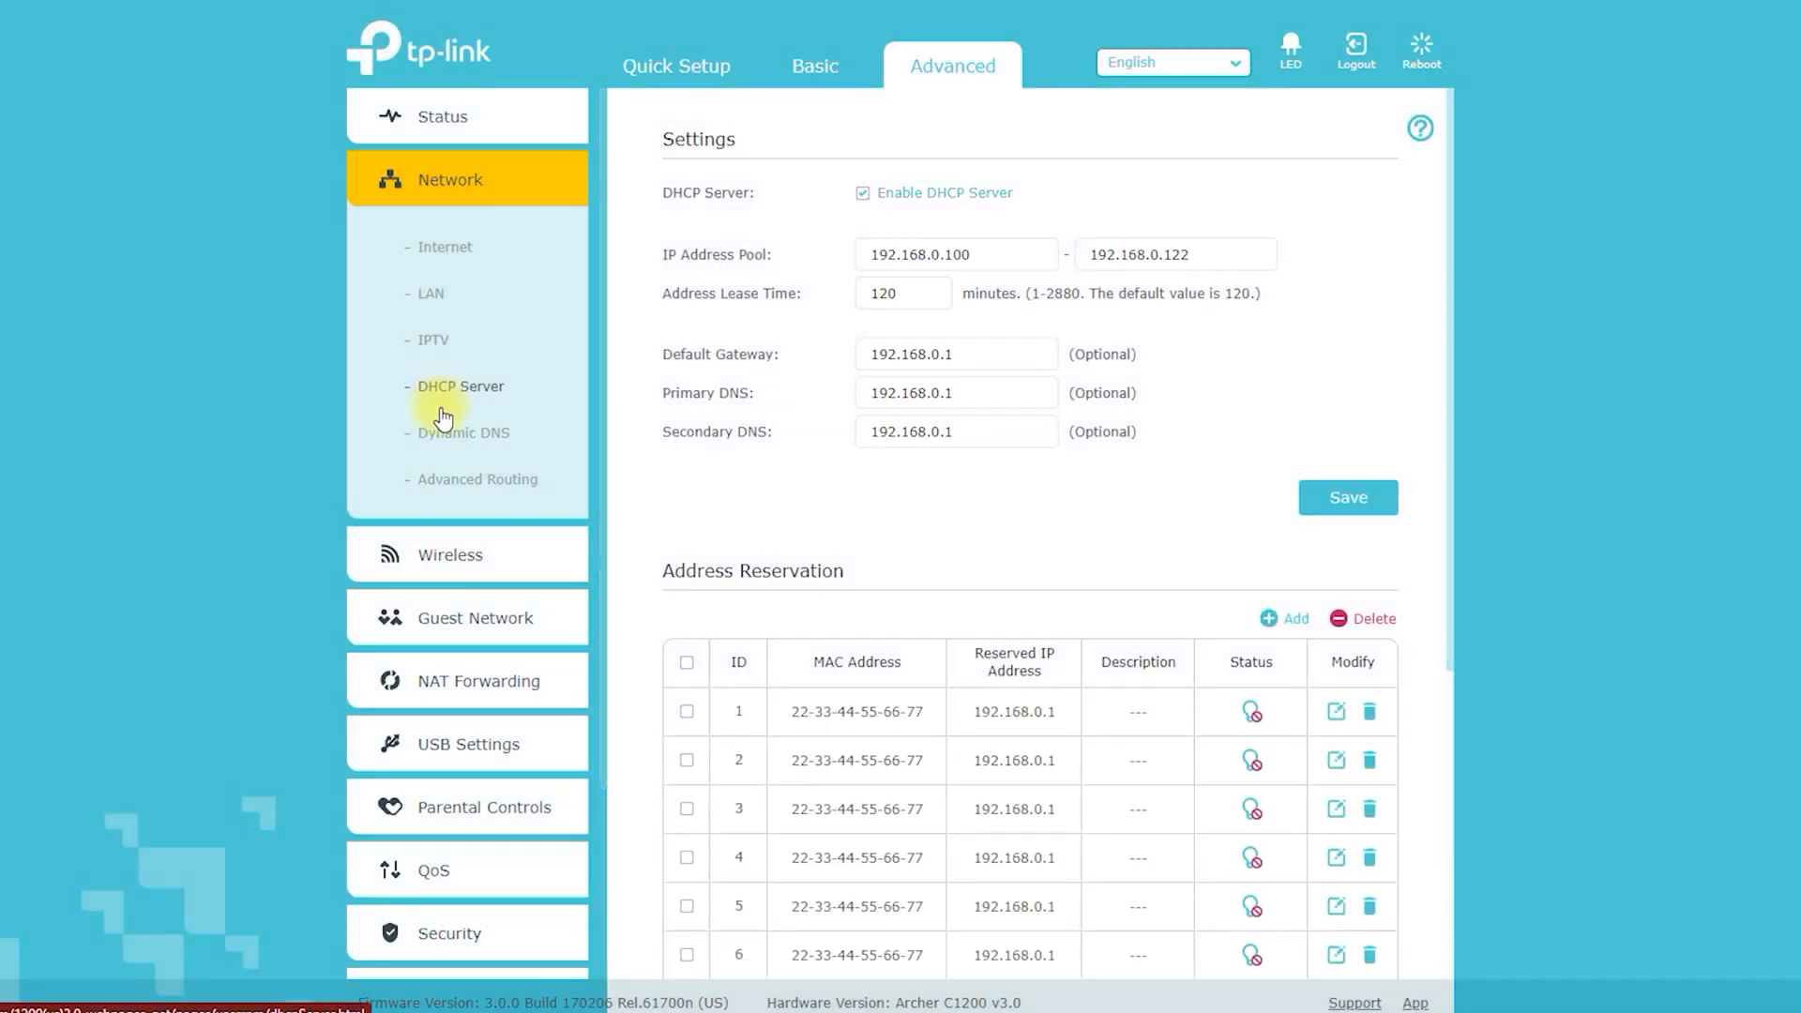
{"action": "left_click", "coordinate": [462, 433]}
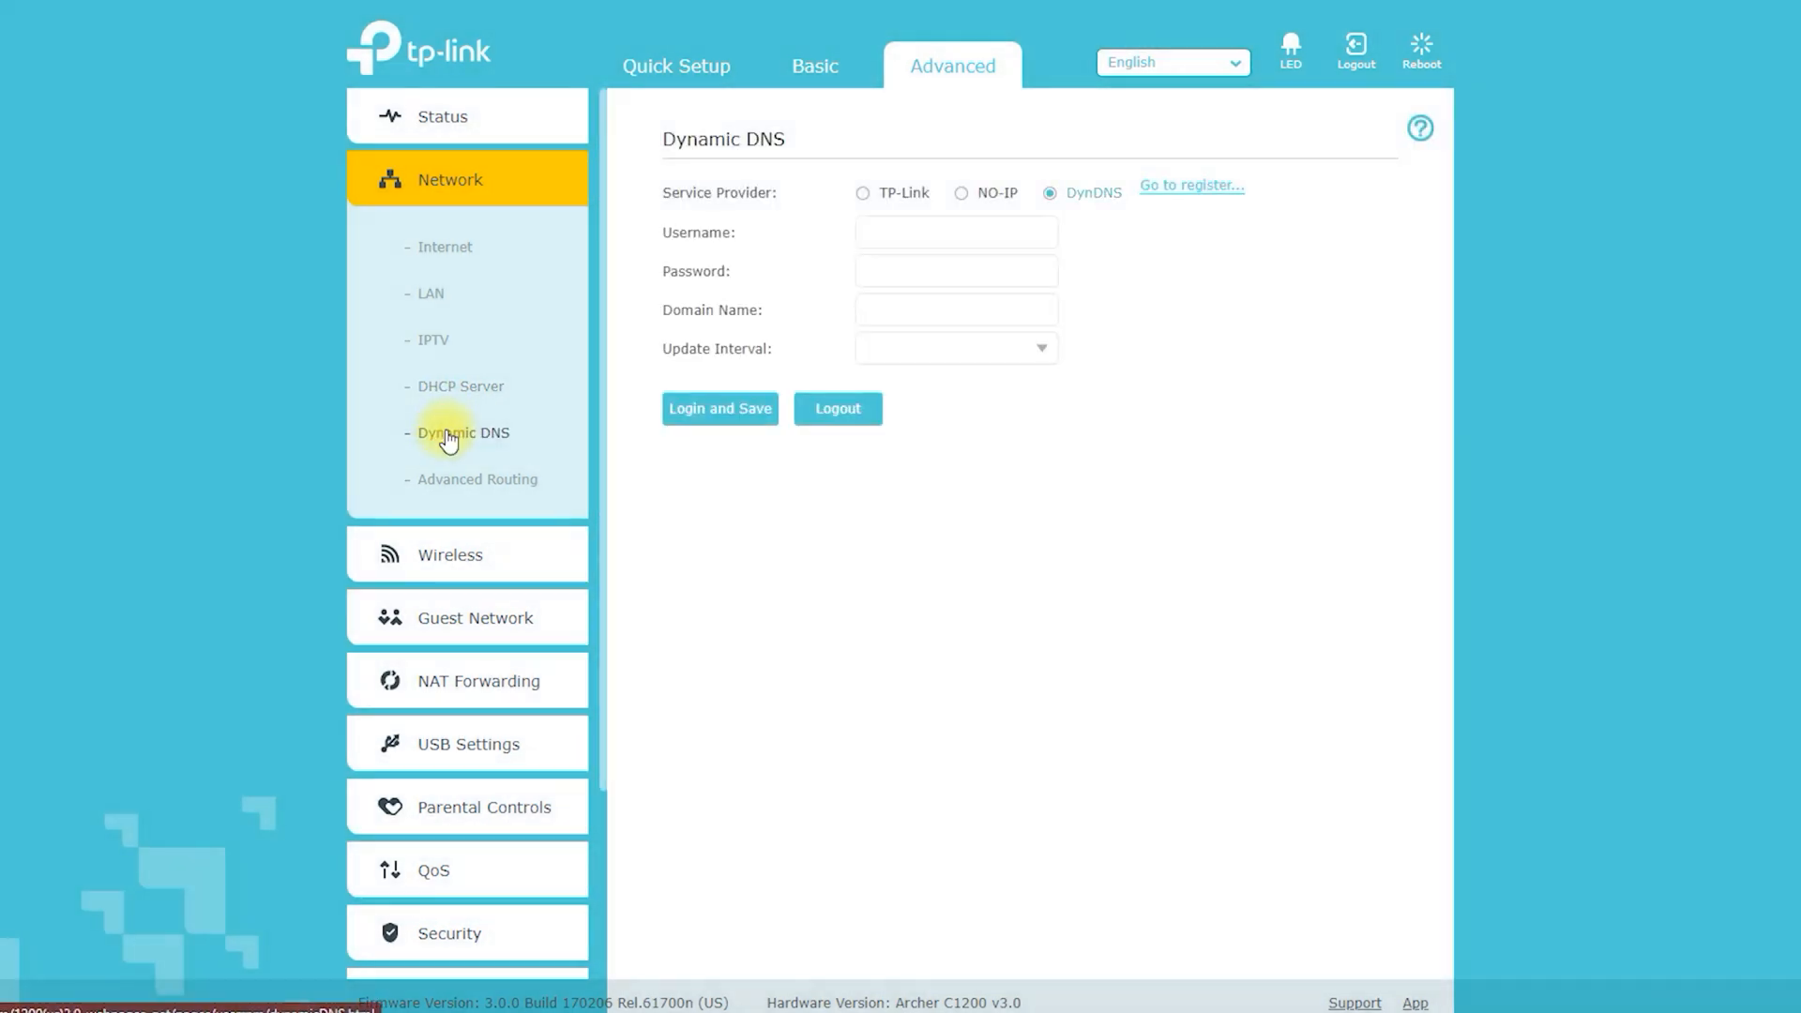
{"action": "left_click", "coordinate": [475, 480]}
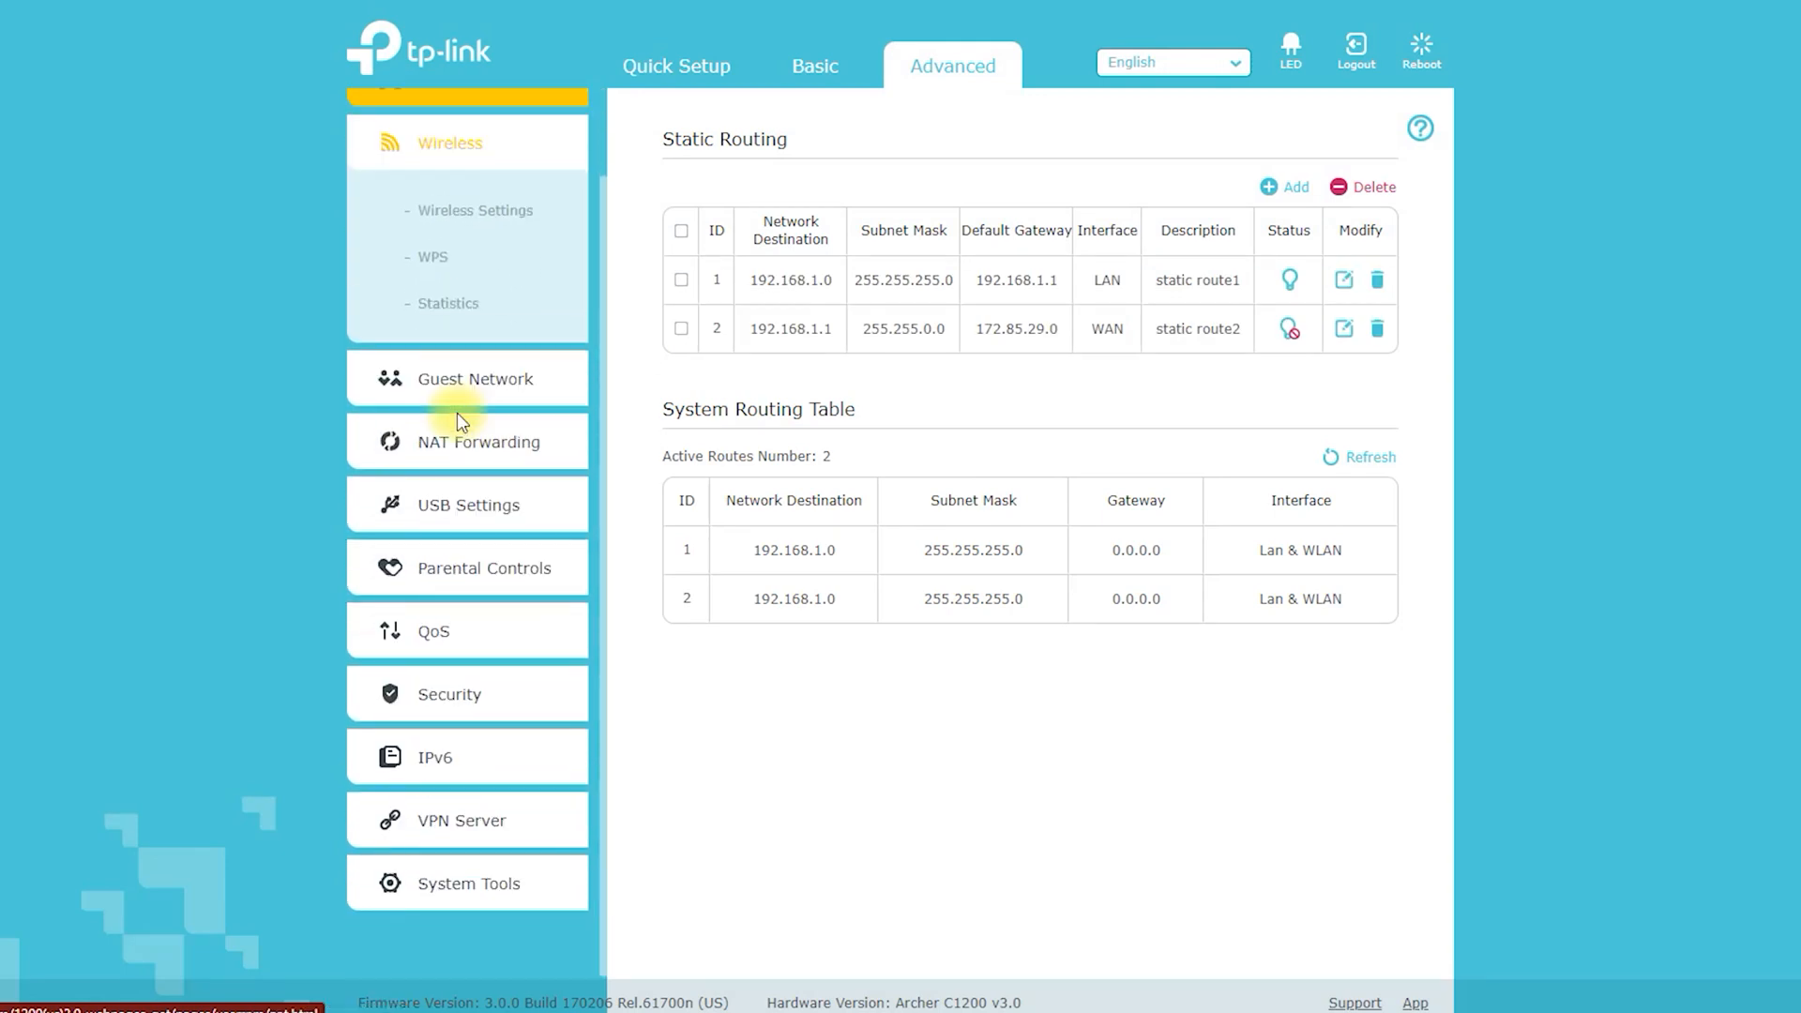
{"action": "left_click", "coordinate": [475, 210]}
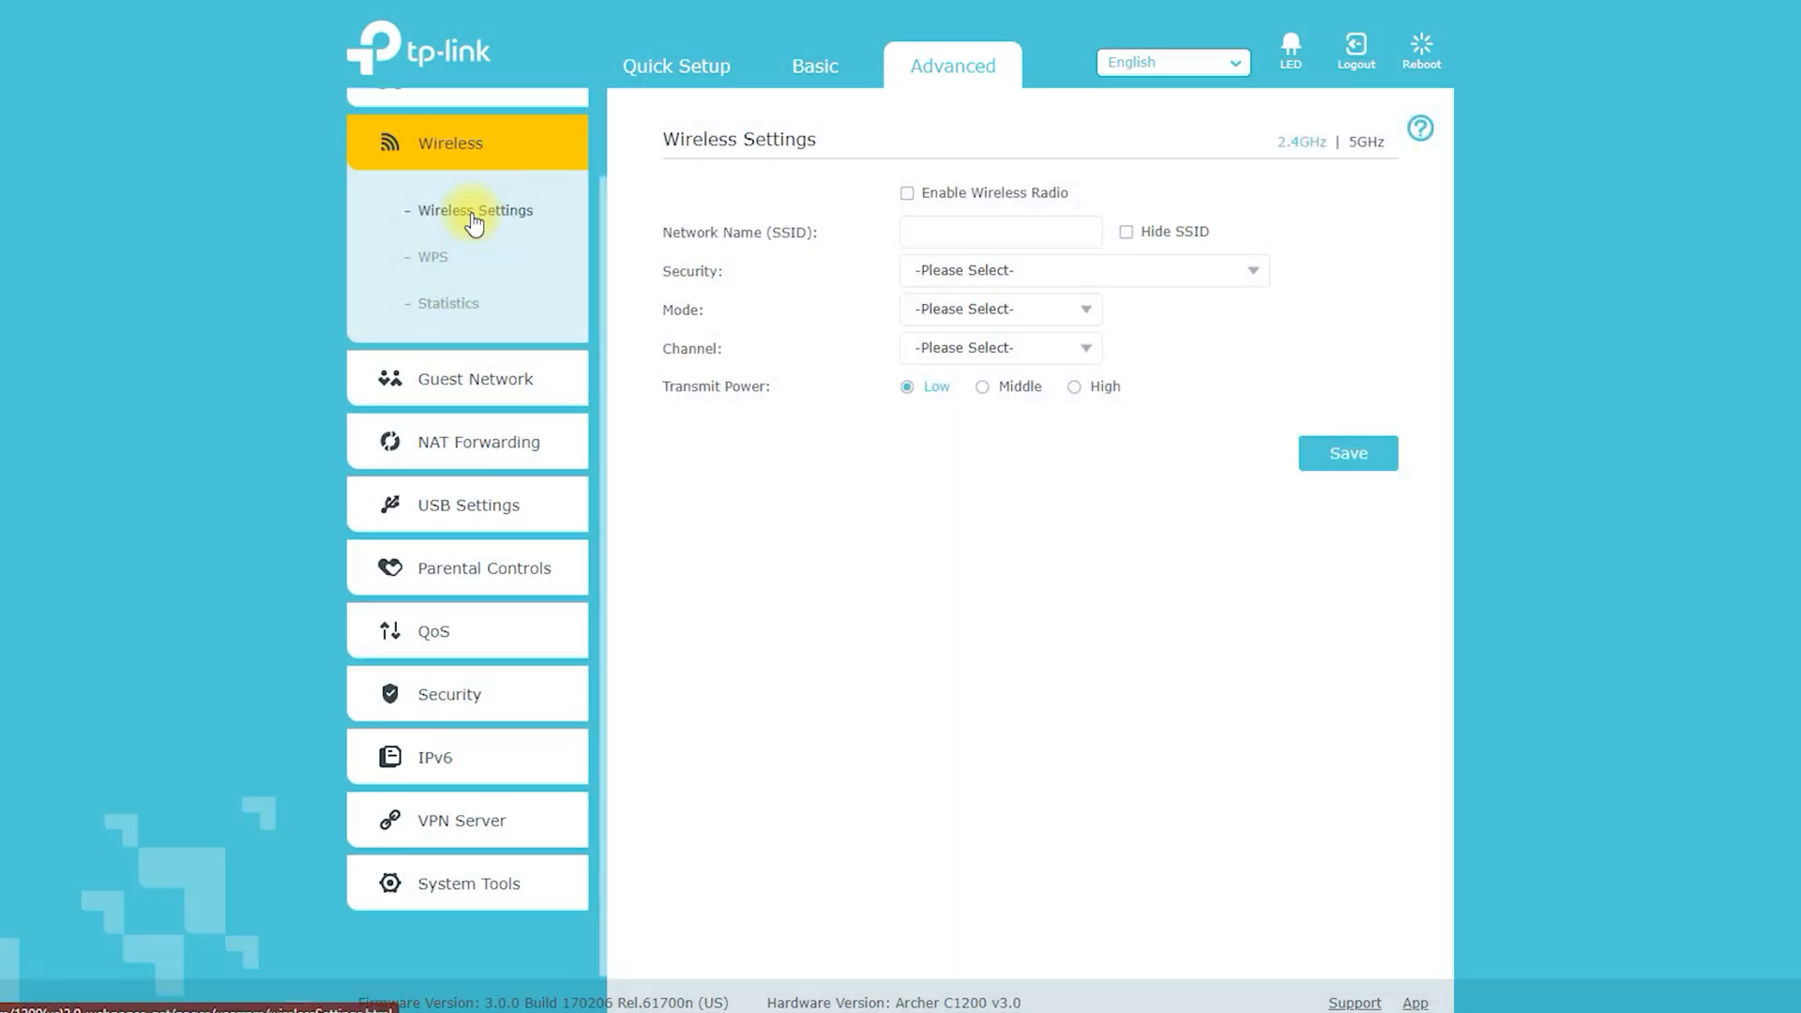
Step: View the WPS and wireless Statistics pages, then the 5GHz Guest Network settings
{"action": "left_click", "coordinate": [434, 256]}
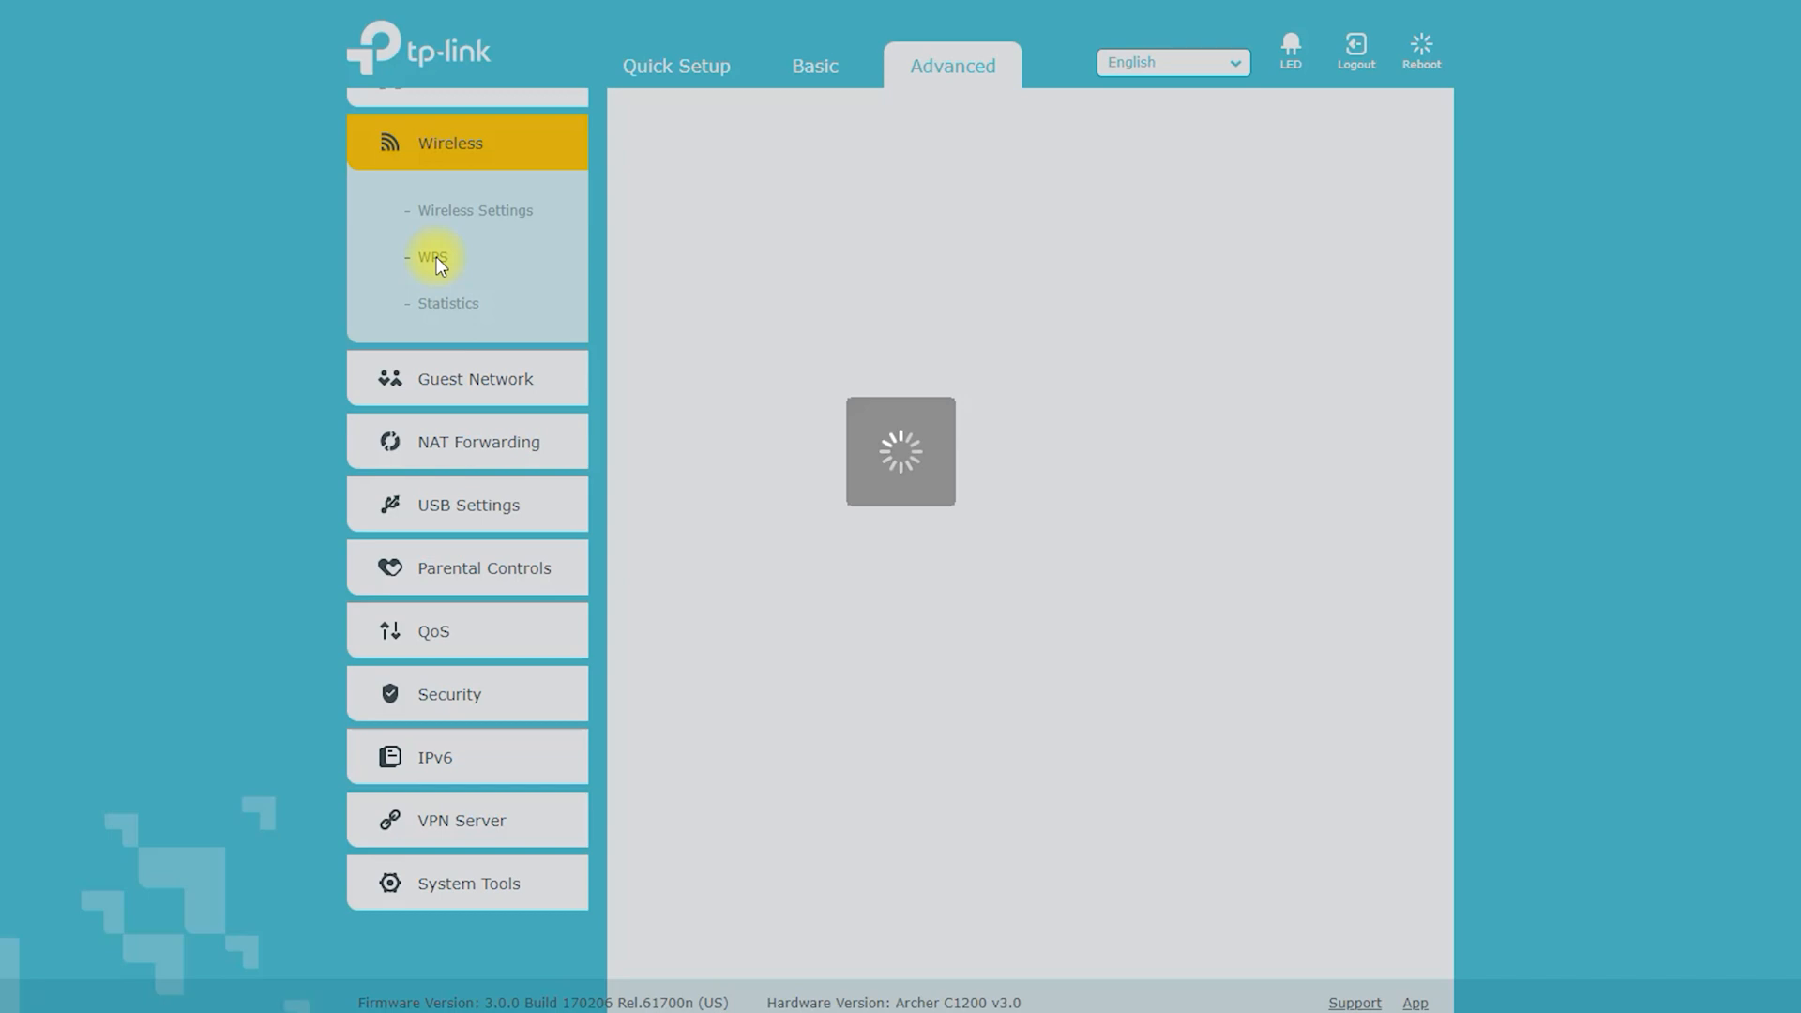
{"action": "left_click", "coordinate": [434, 256]}
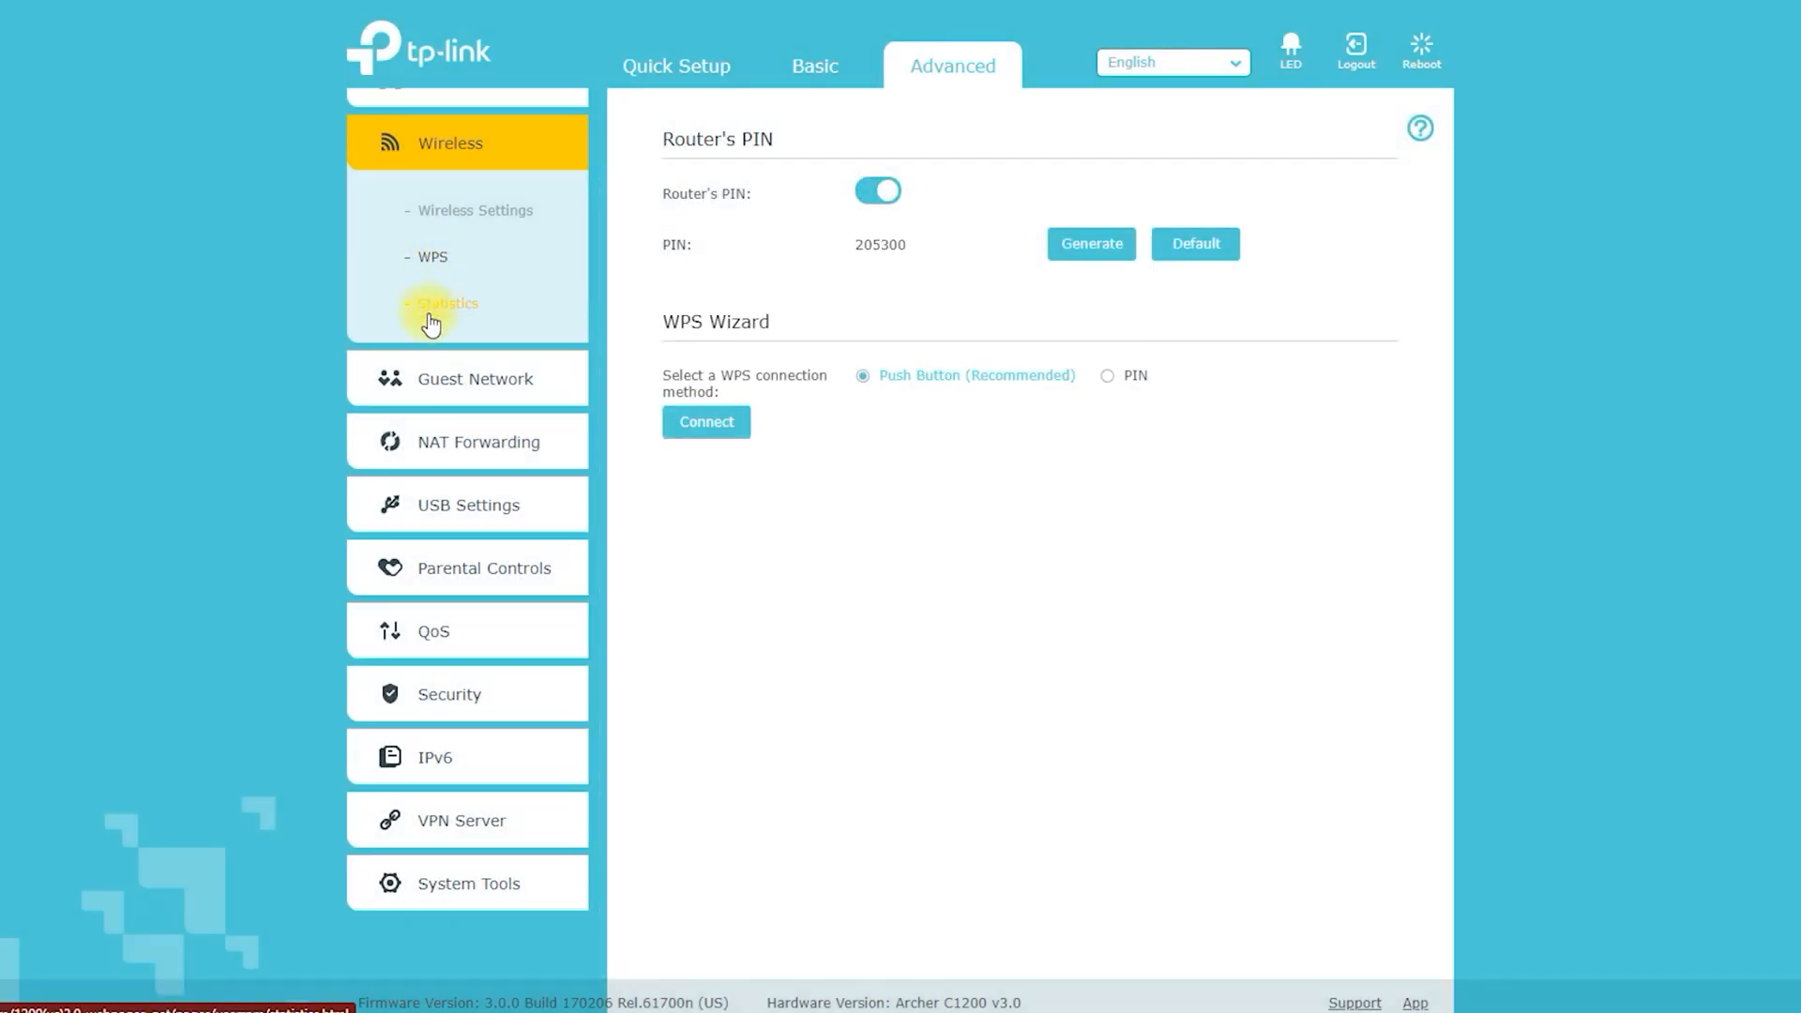
{"action": "left_click", "coordinate": [446, 302]}
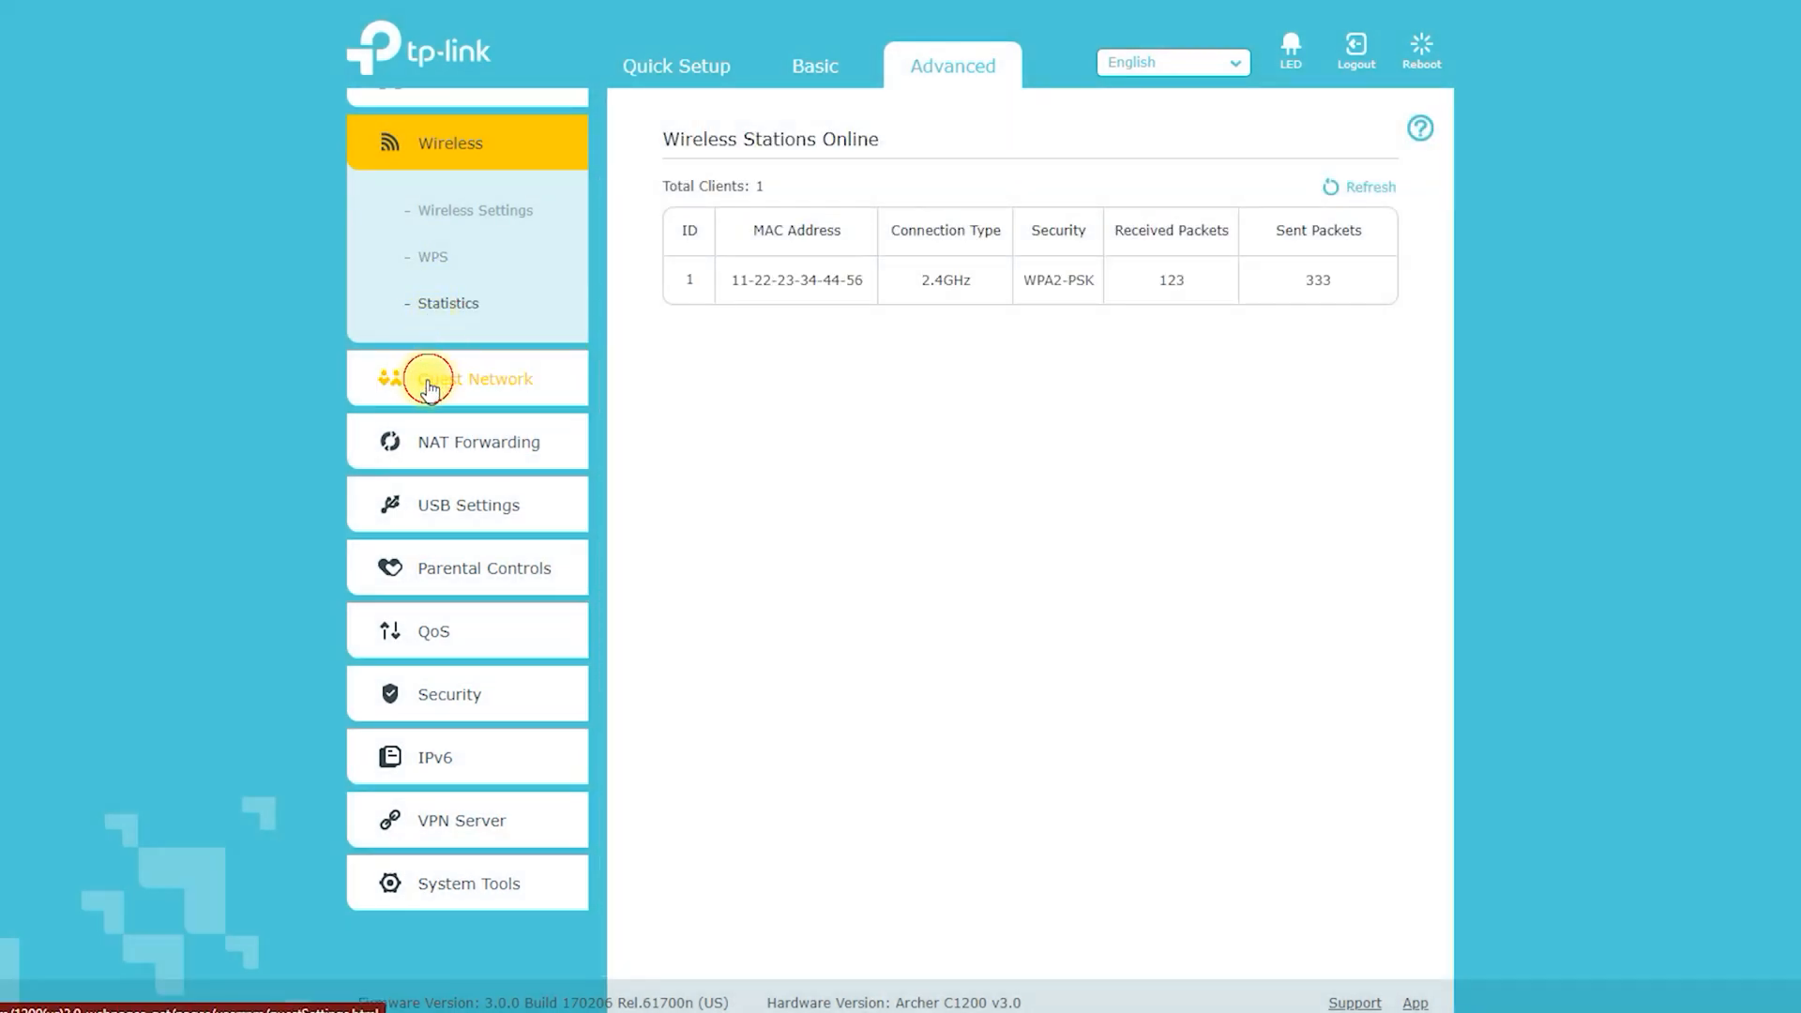
{"action": "left_click", "coordinate": [465, 378]}
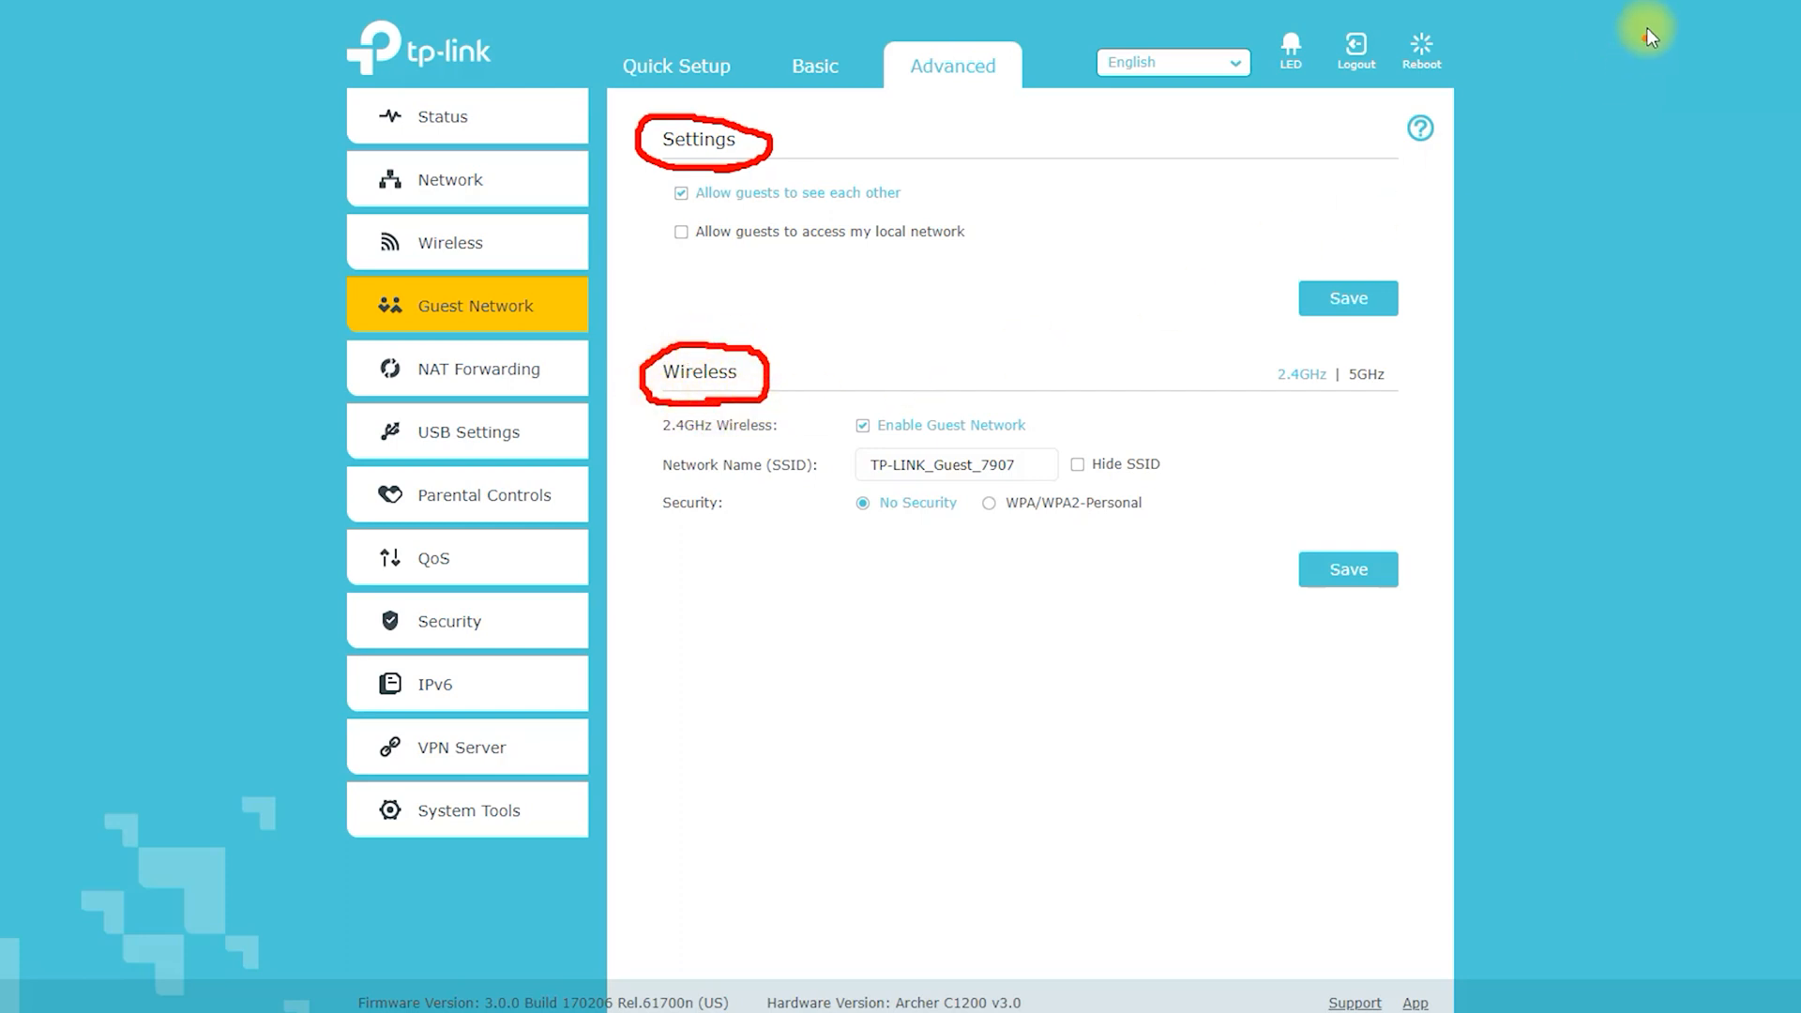
{"action": "left_click", "coordinate": [1366, 374]}
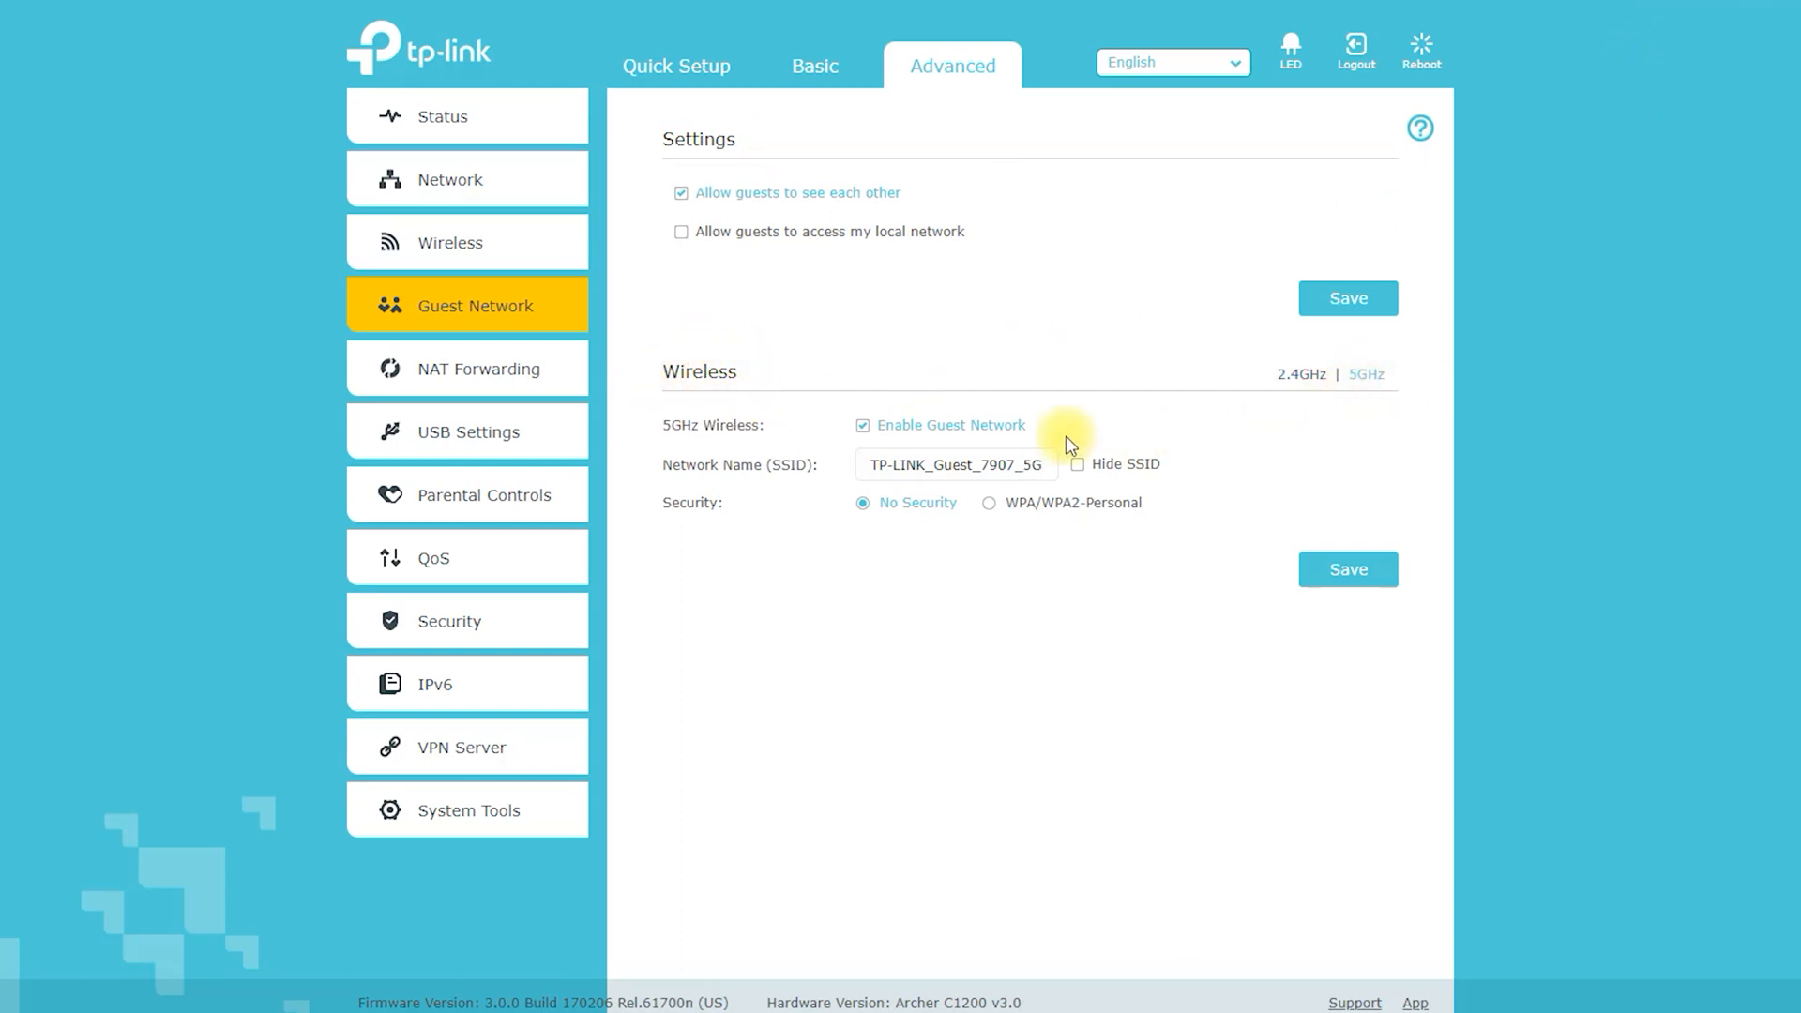
{"action": "mouse_move", "coordinate": [726, 401]}
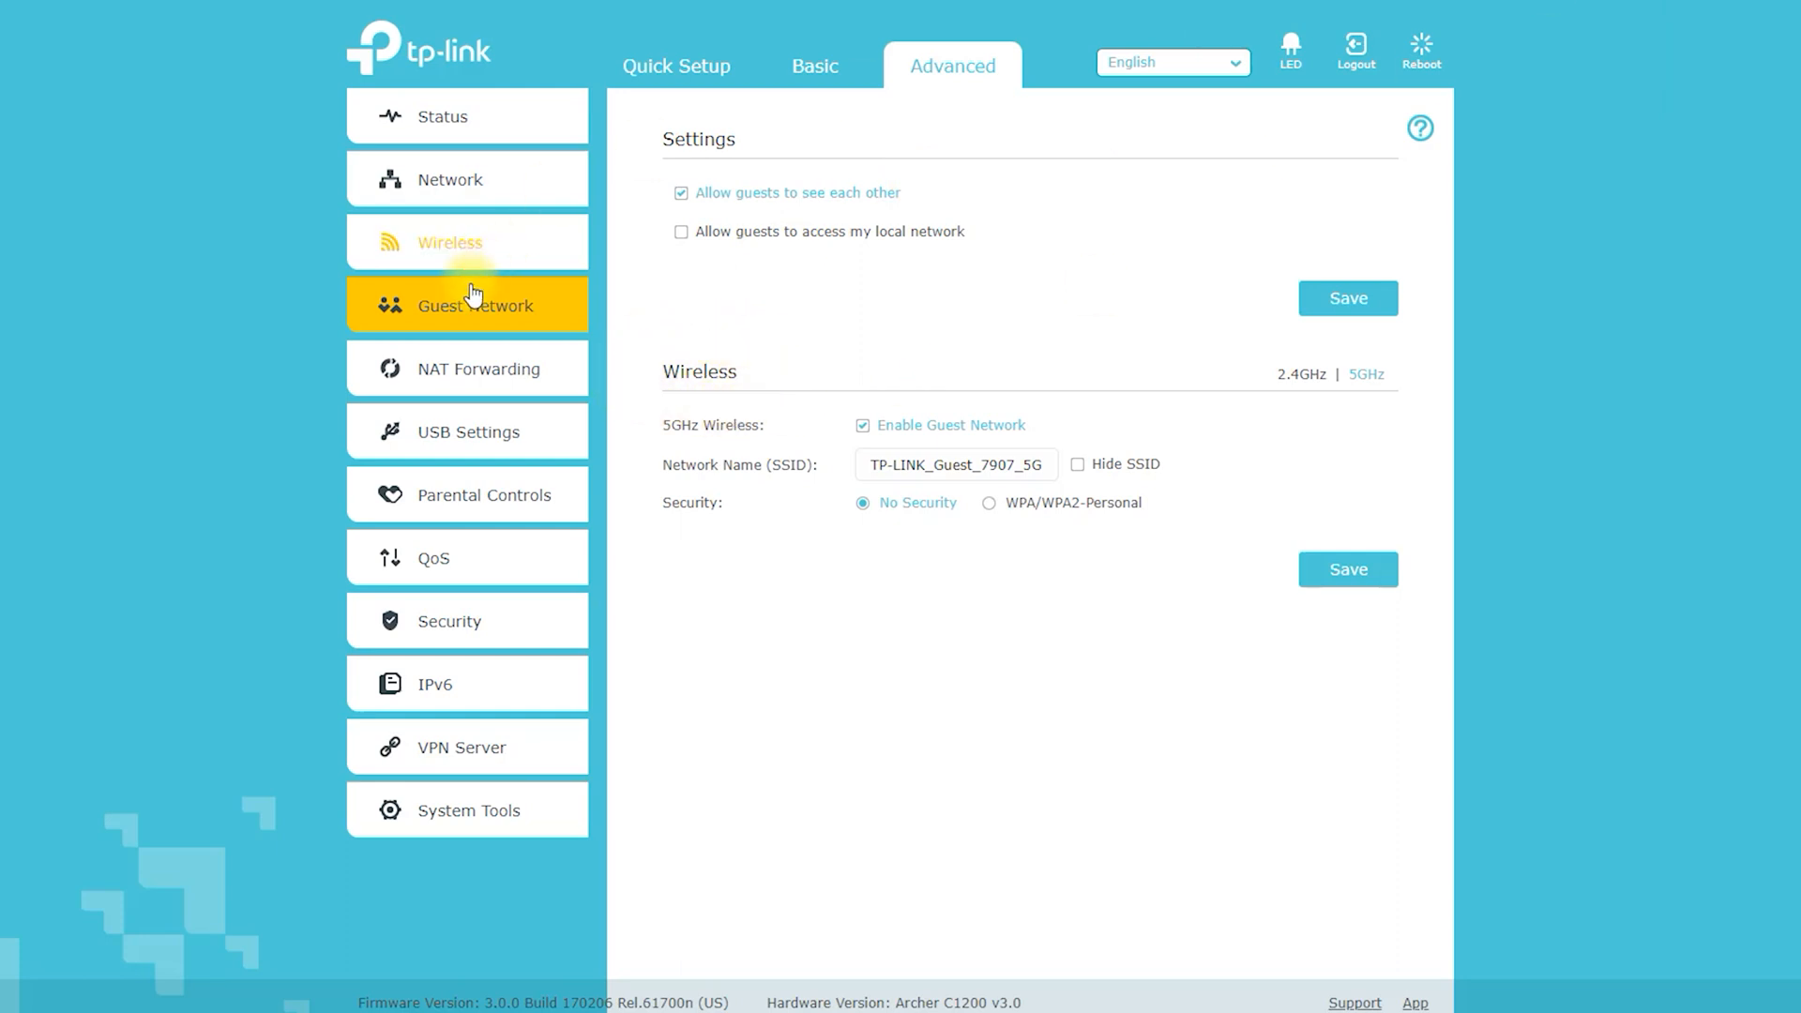
Step: Expand the NAT Forwarding section in the sidebar
{"action": "left_click", "coordinate": [477, 367]}
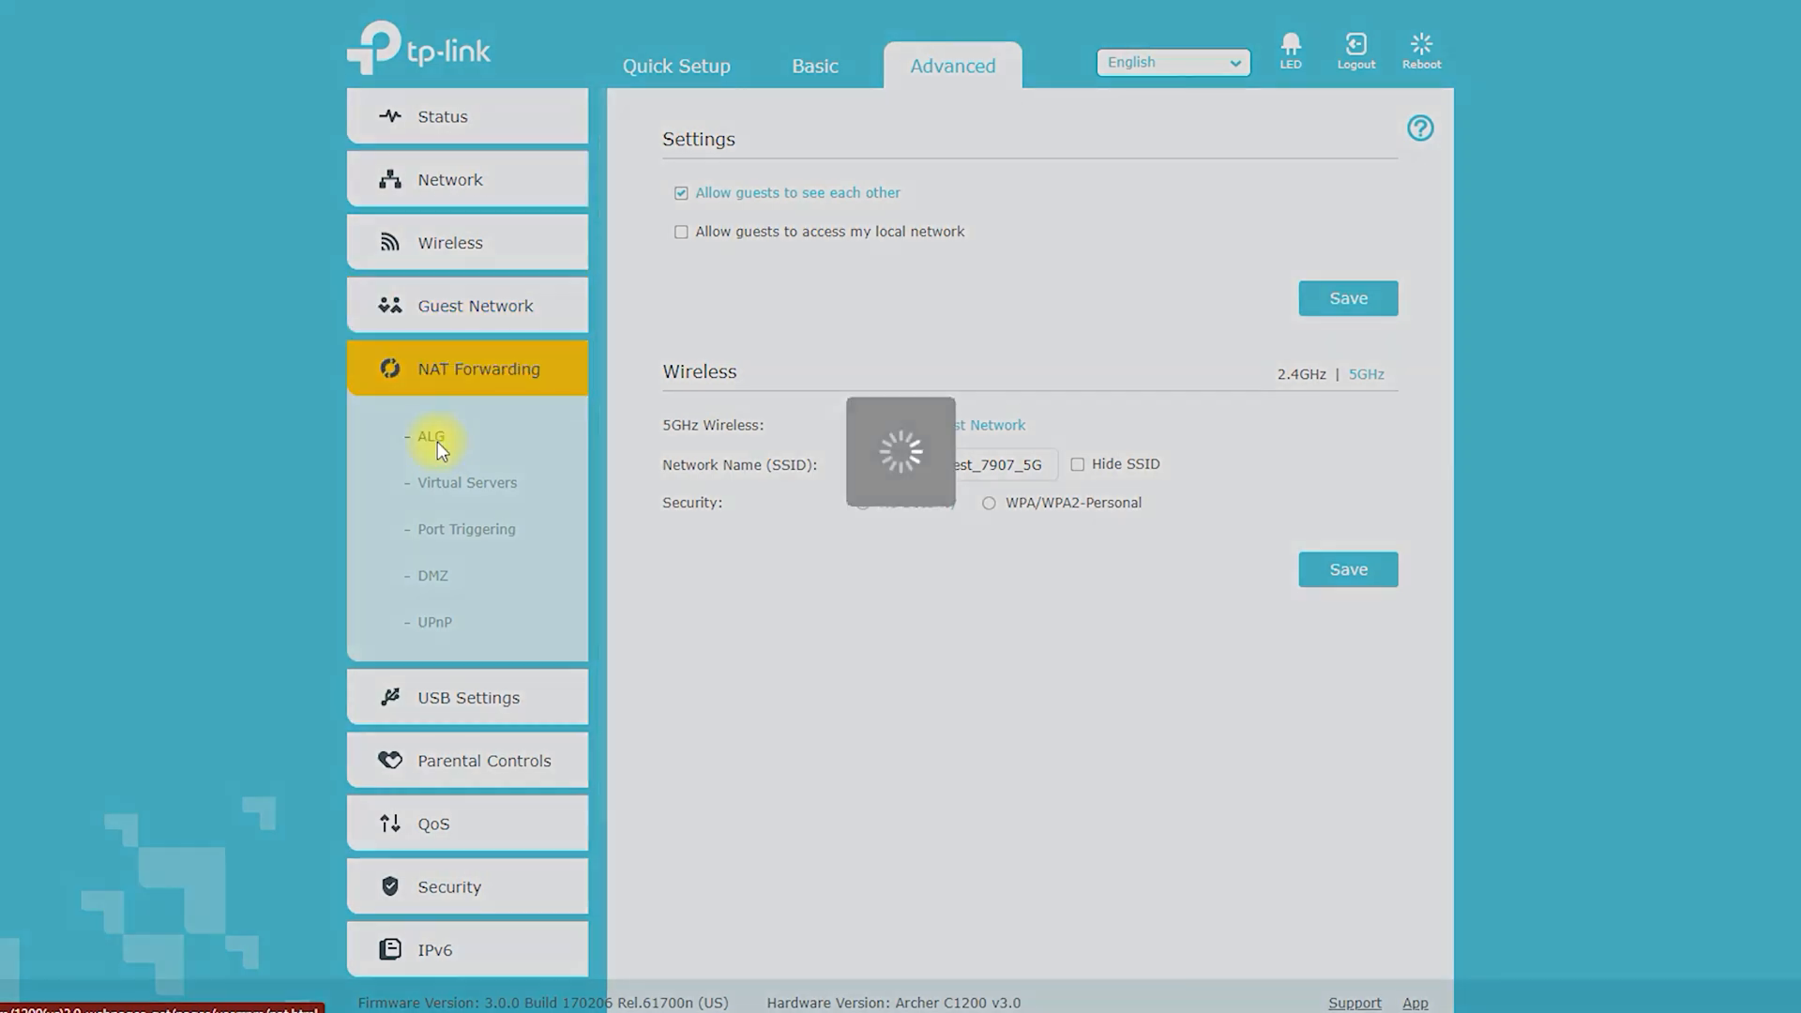
Step: Browse the ALG, Virtual Servers, Port Triggering, DMZ and UPnP pages, then expand USB Settings
{"action": "left_click", "coordinate": [466, 482]}
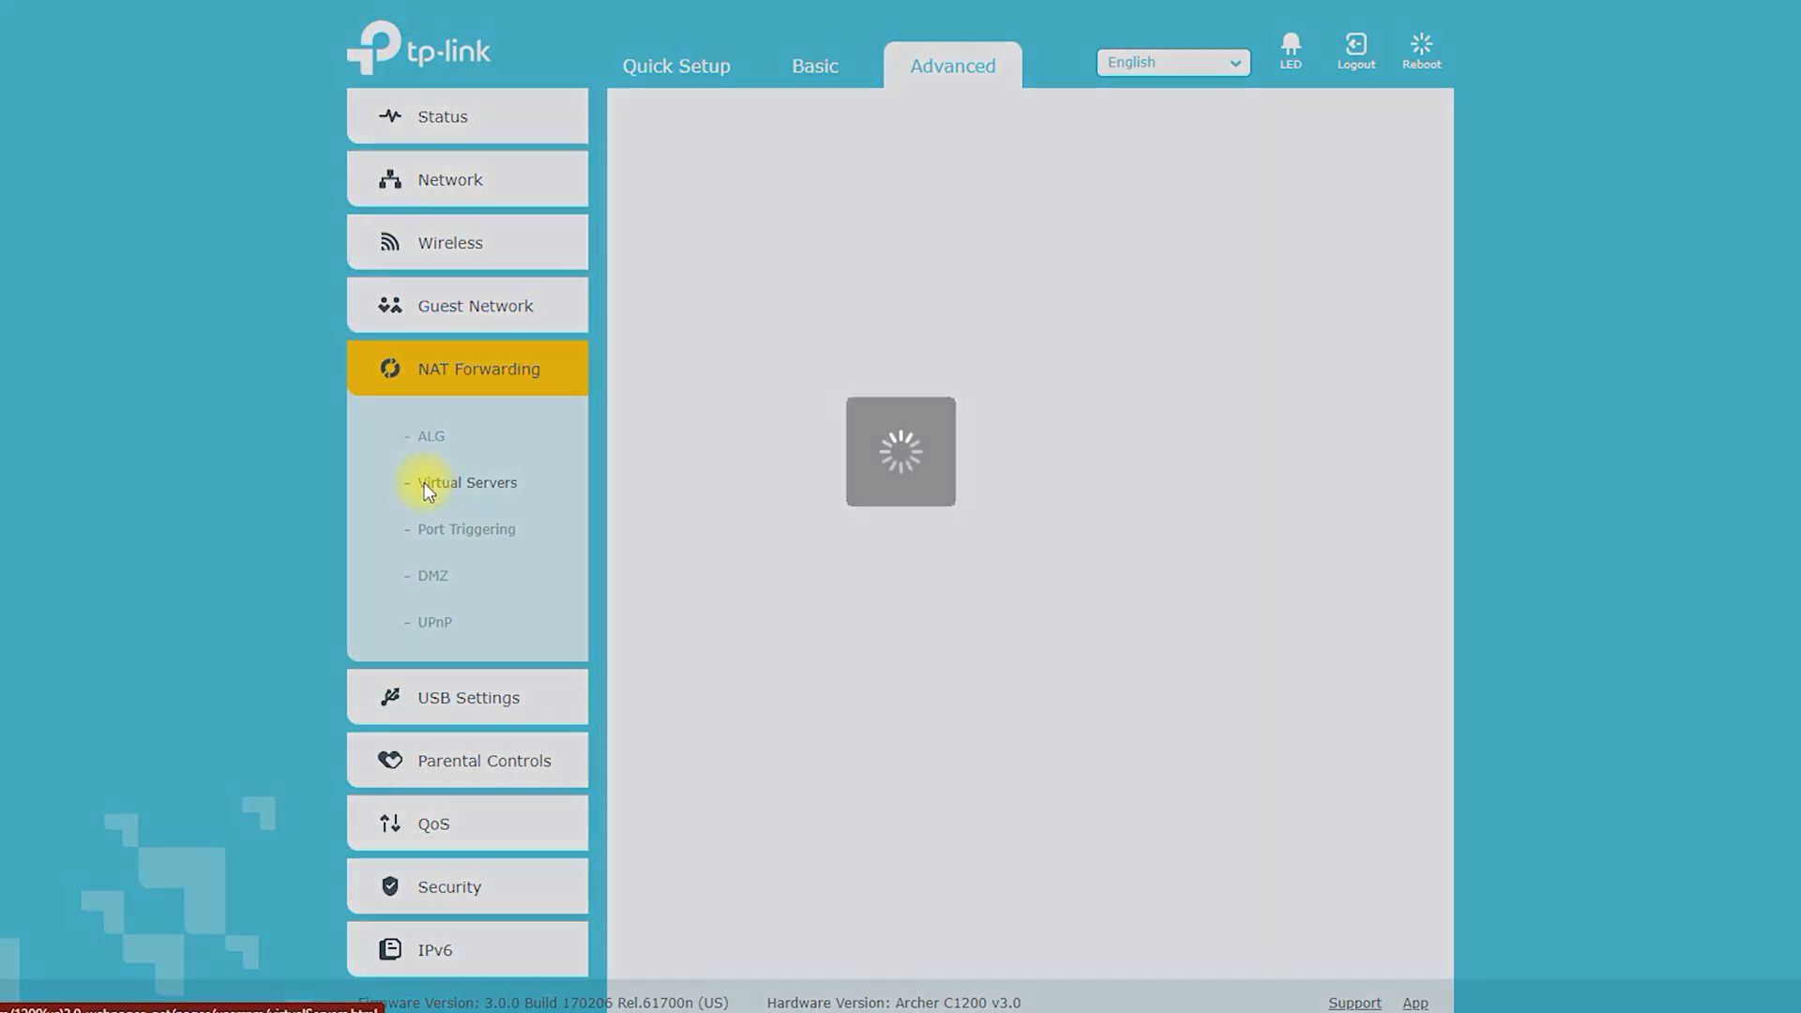
{"action": "left_click", "coordinate": [466, 482]}
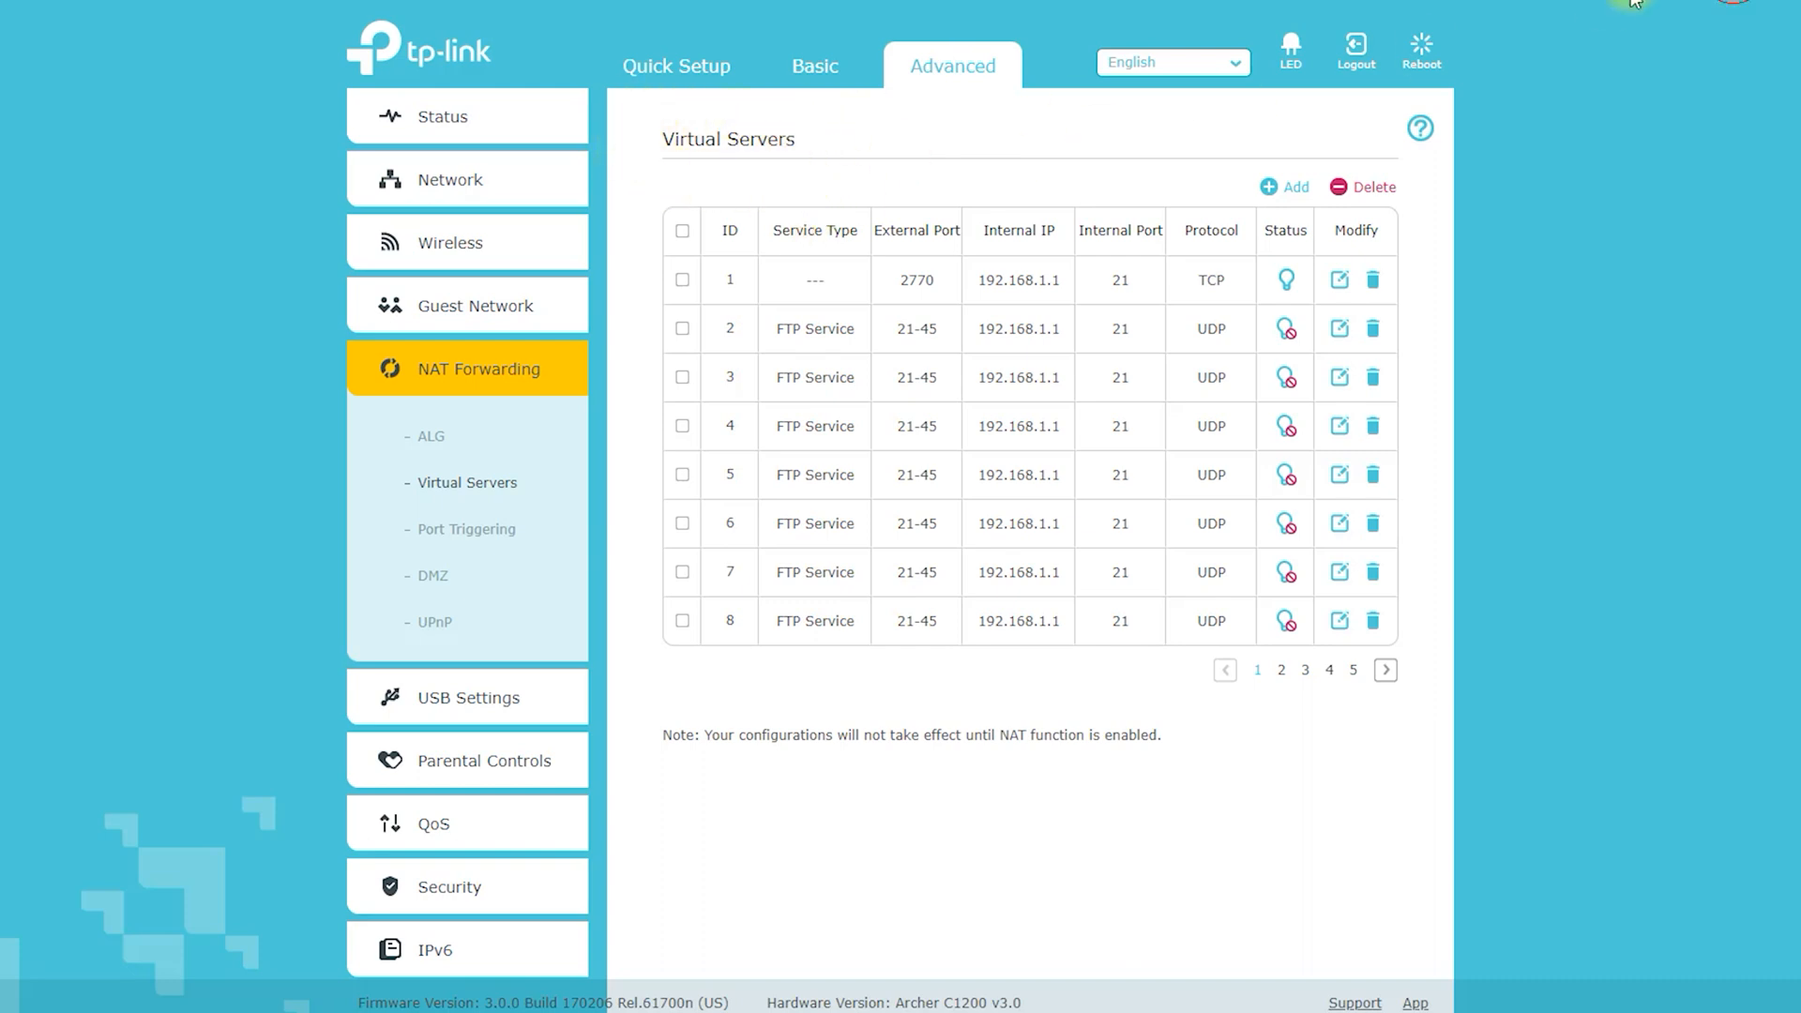
{"action": "left_click", "coordinate": [466, 528]}
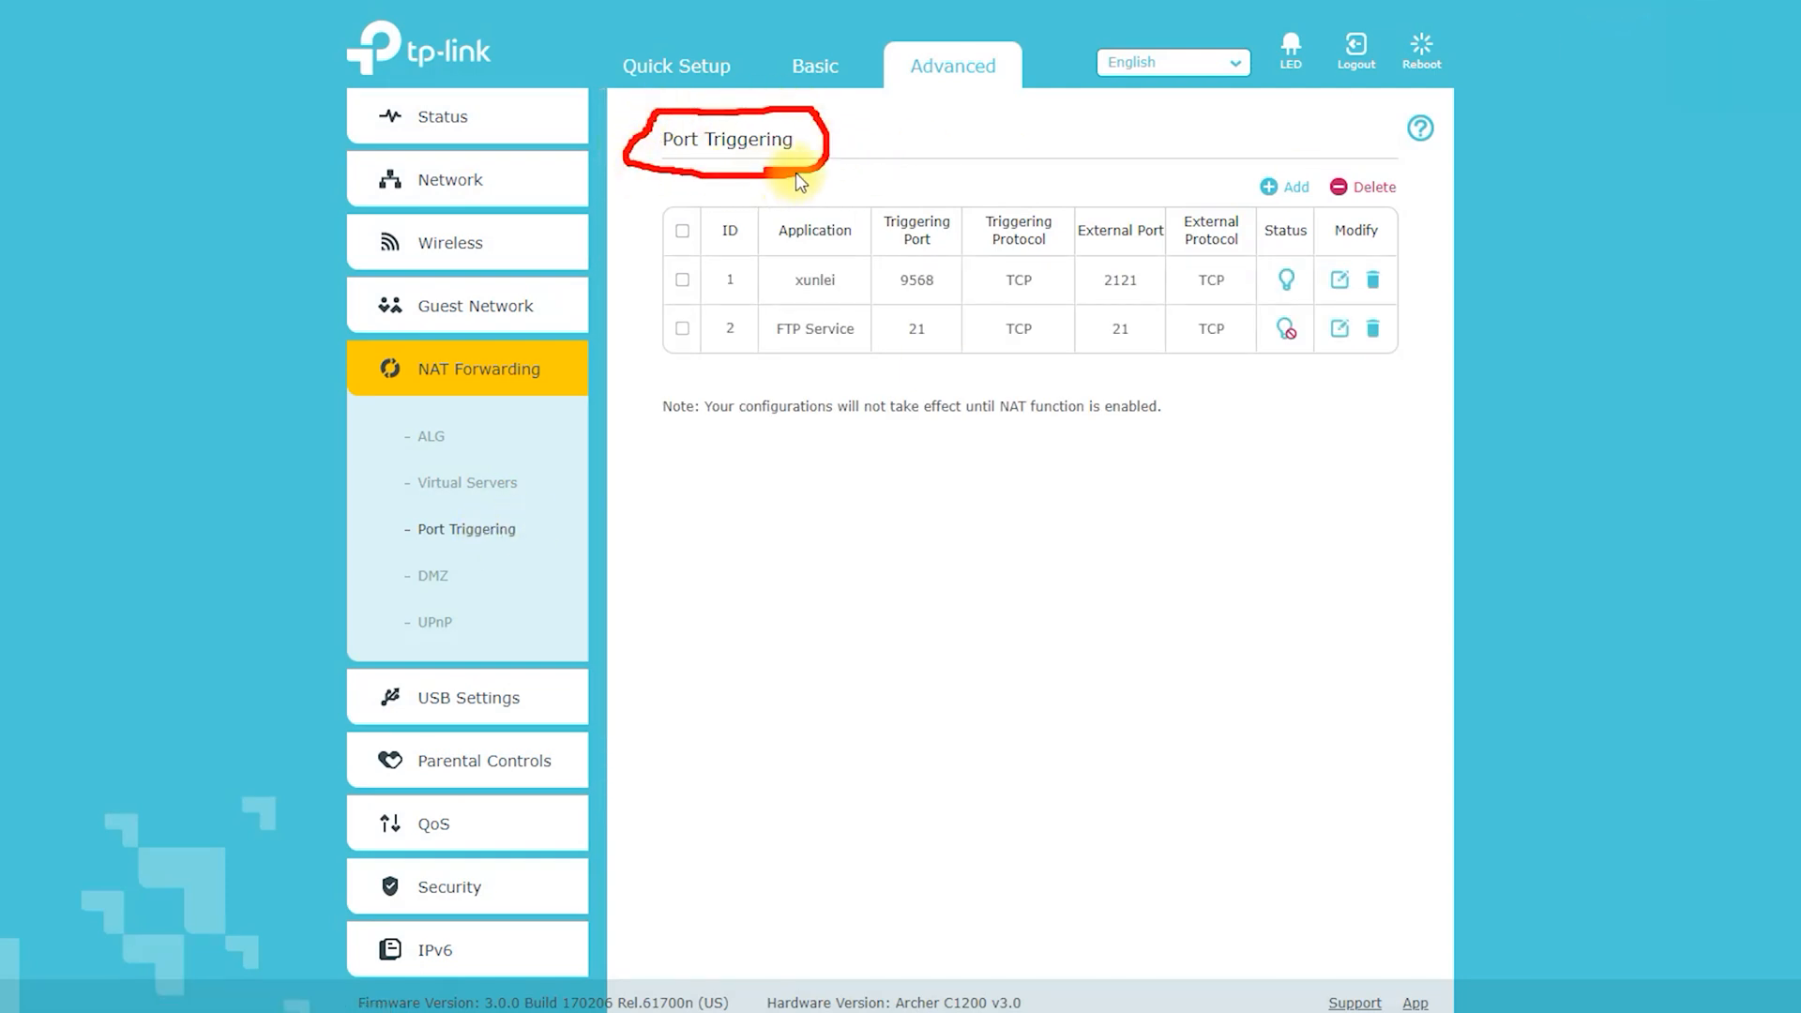
{"action": "mouse_move", "coordinate": [481, 598]}
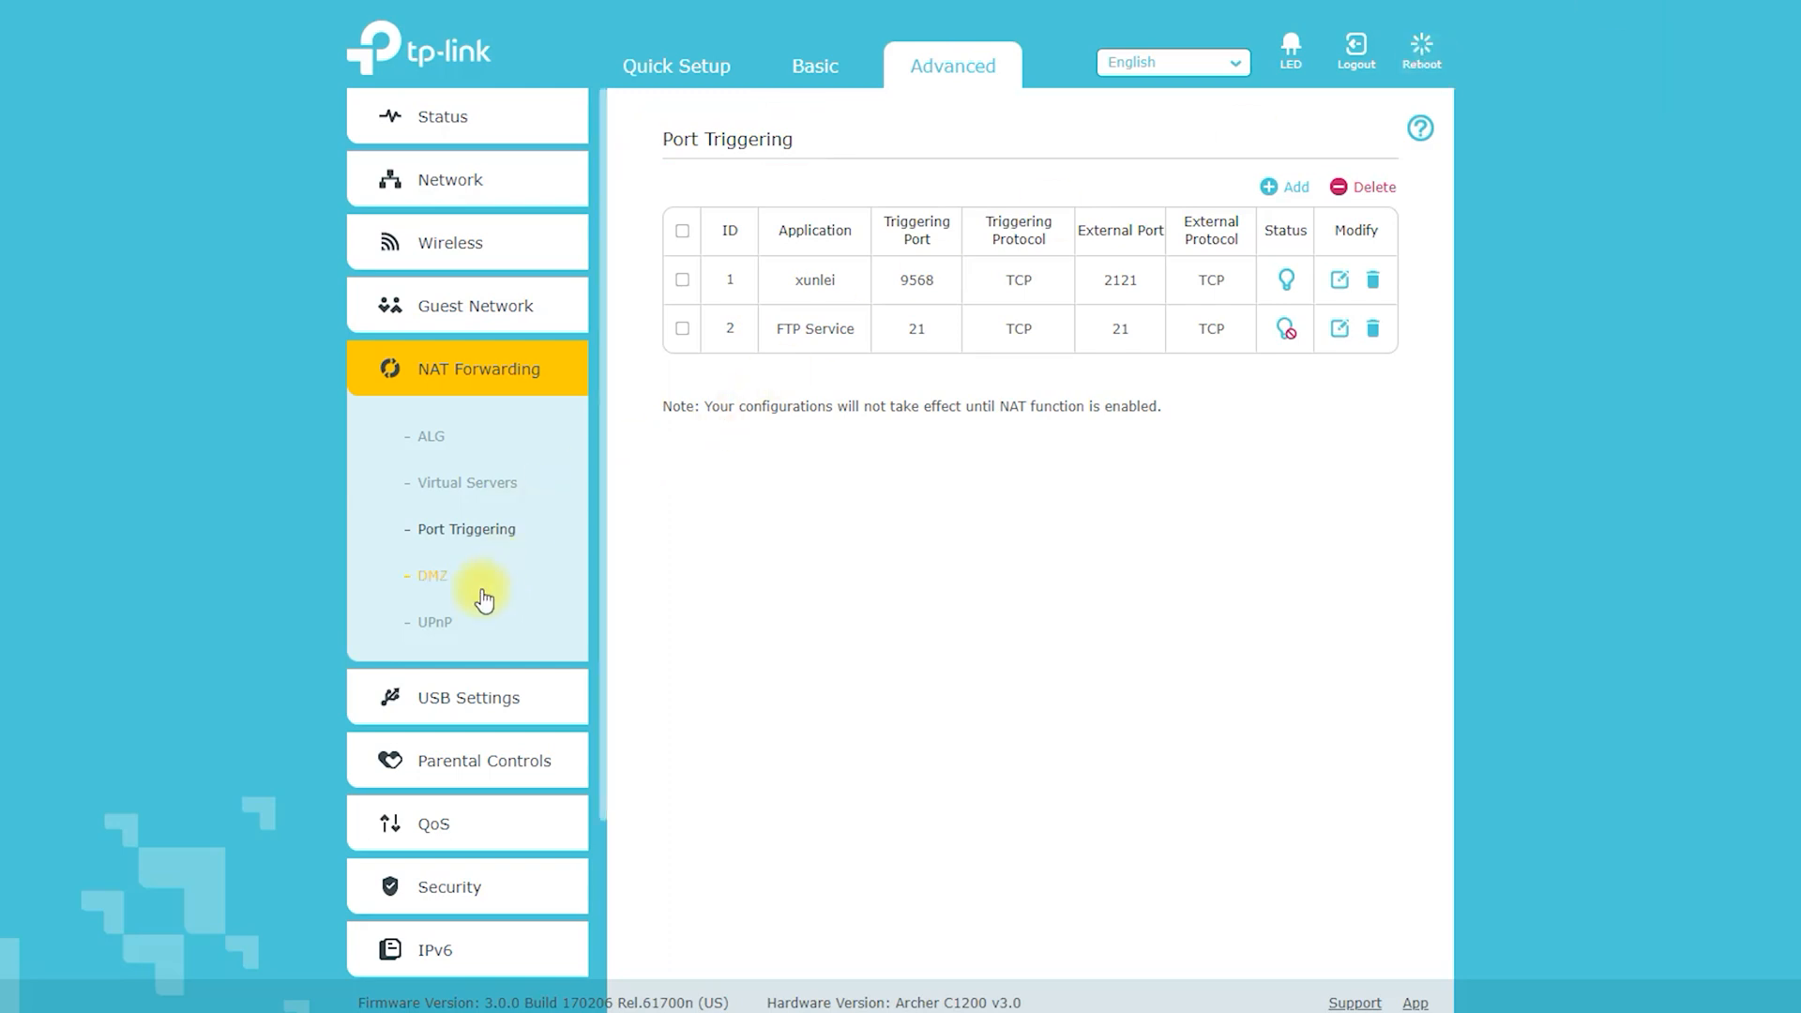
{"action": "left_click", "coordinate": [433, 575]}
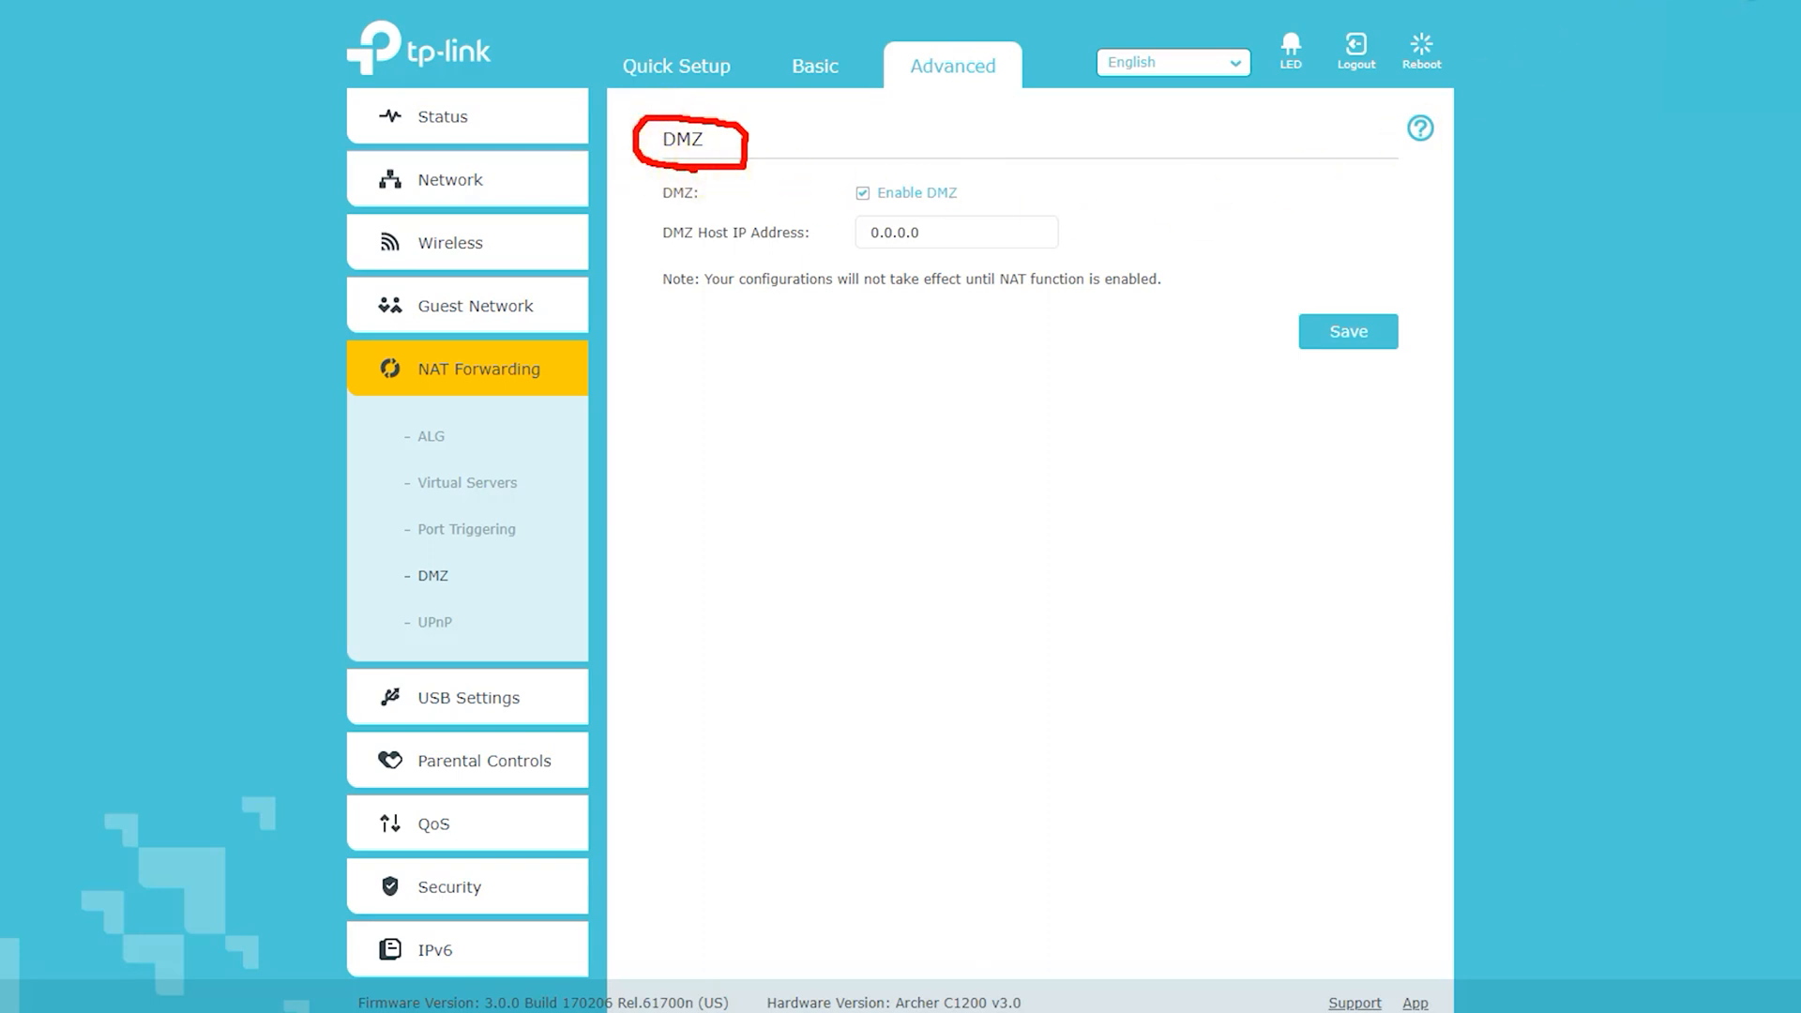
{"action": "left_click", "coordinate": [434, 620]}
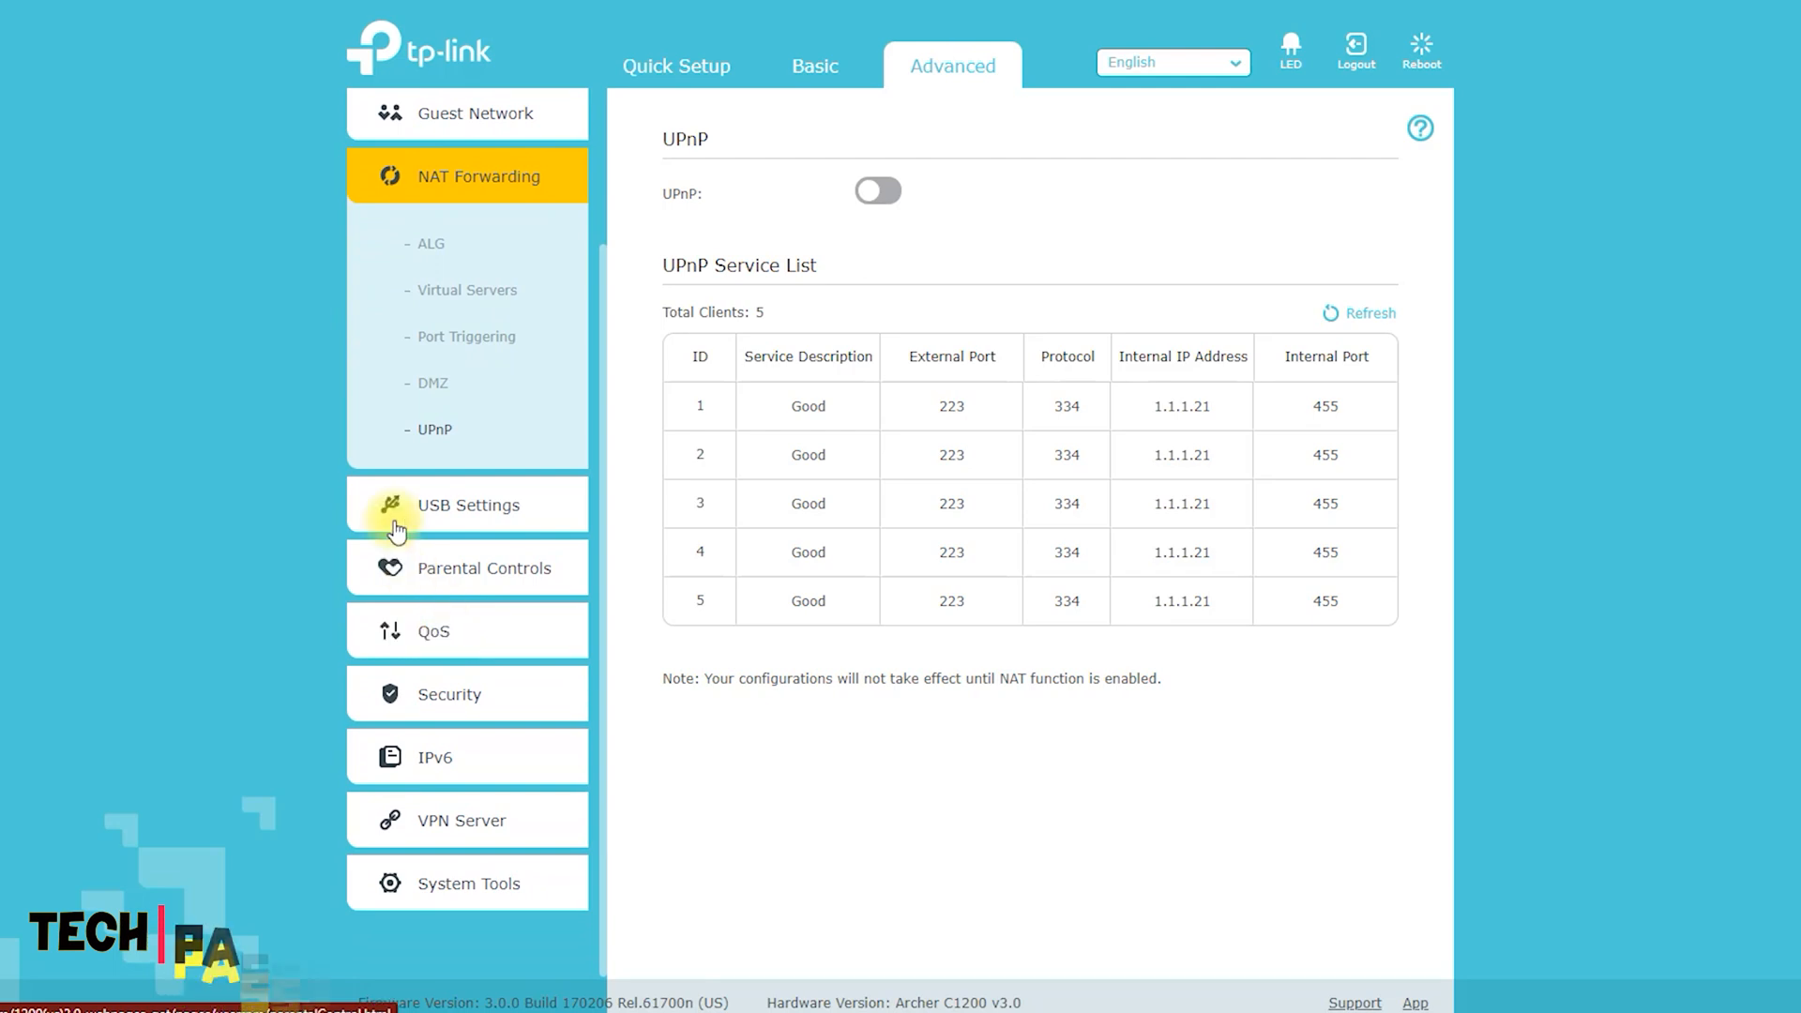
{"action": "left_click", "coordinate": [467, 506]}
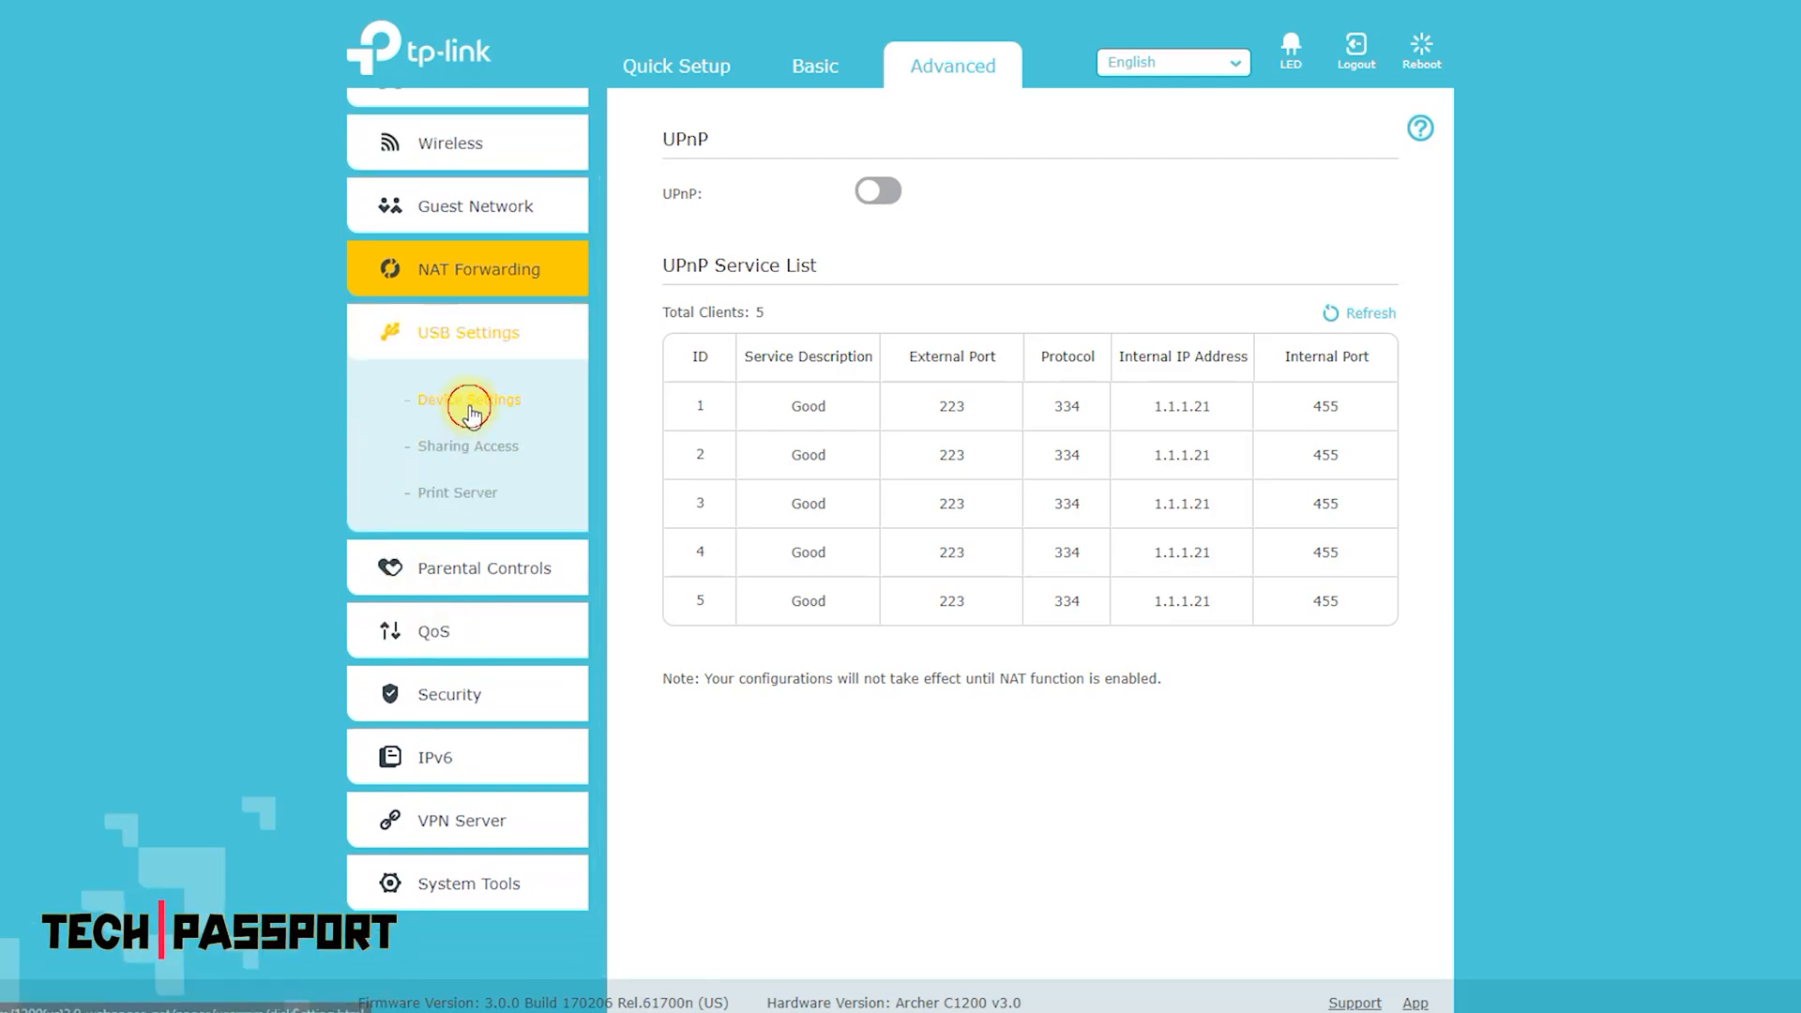
Step: View the USB Device Settings and Sharing Access pages, then the Print Server page
{"action": "left_click", "coordinate": [468, 399]}
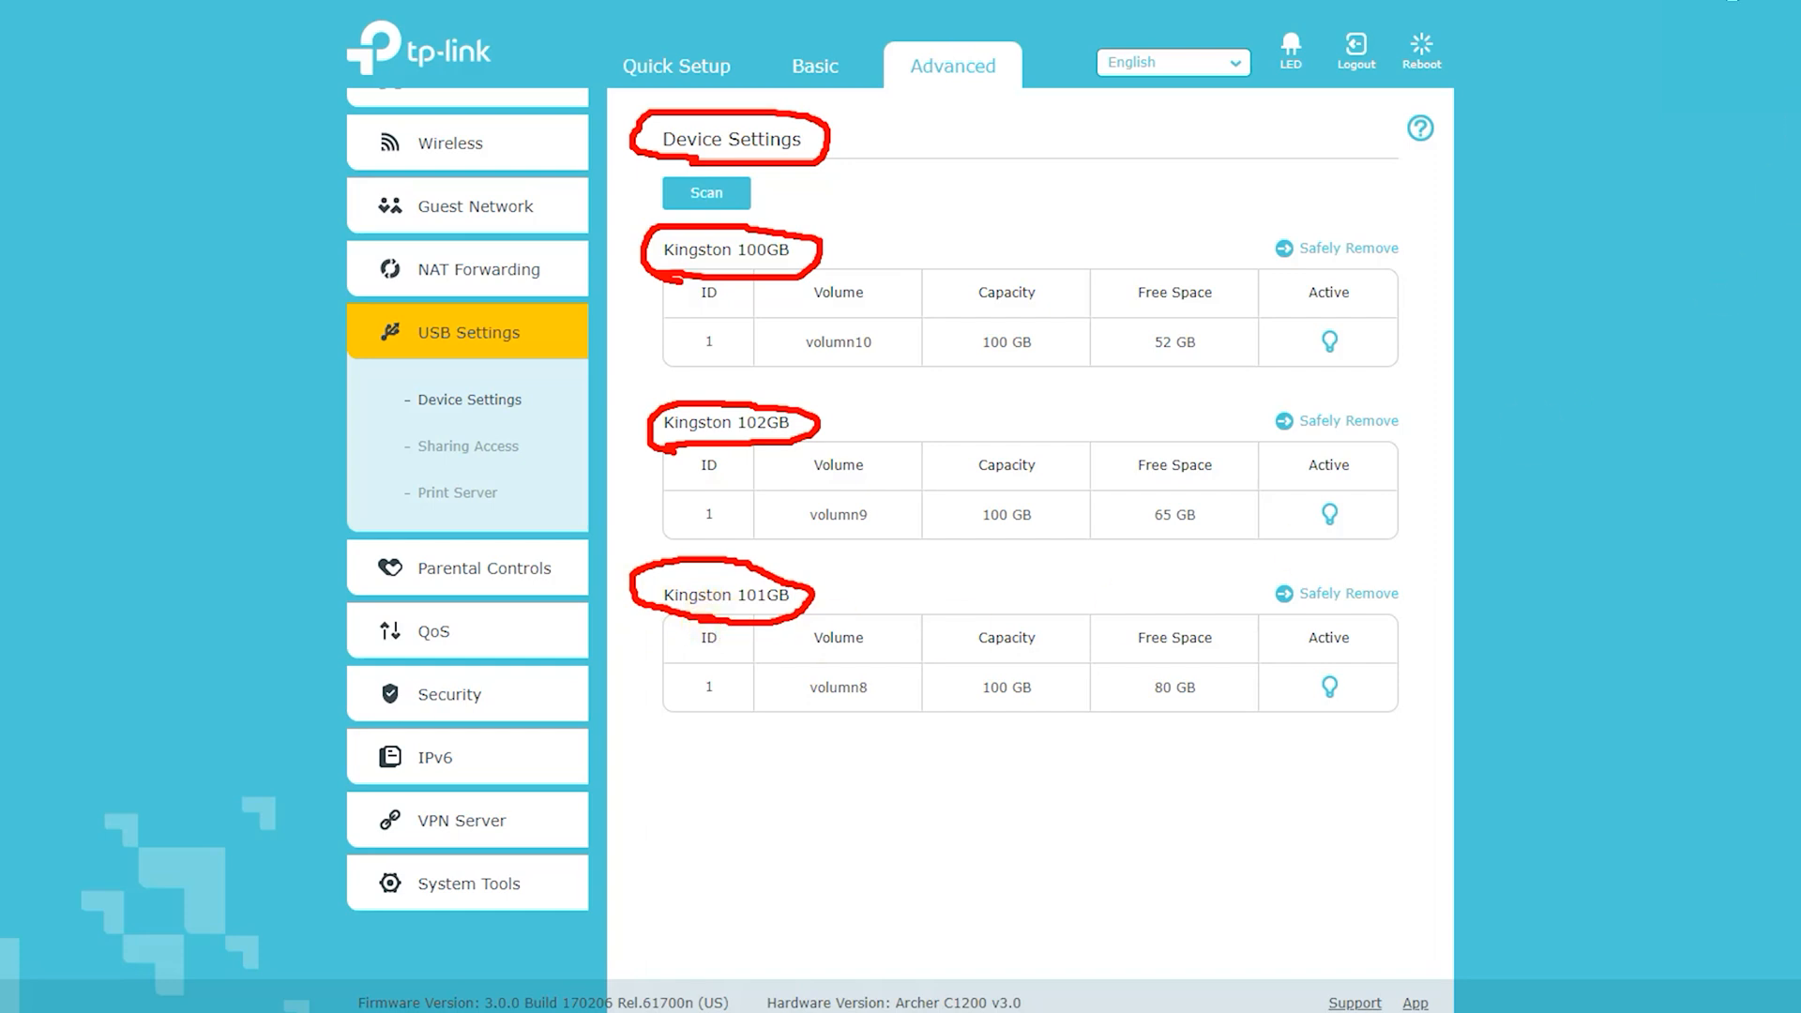
{"action": "left_click", "coordinate": [467, 446]}
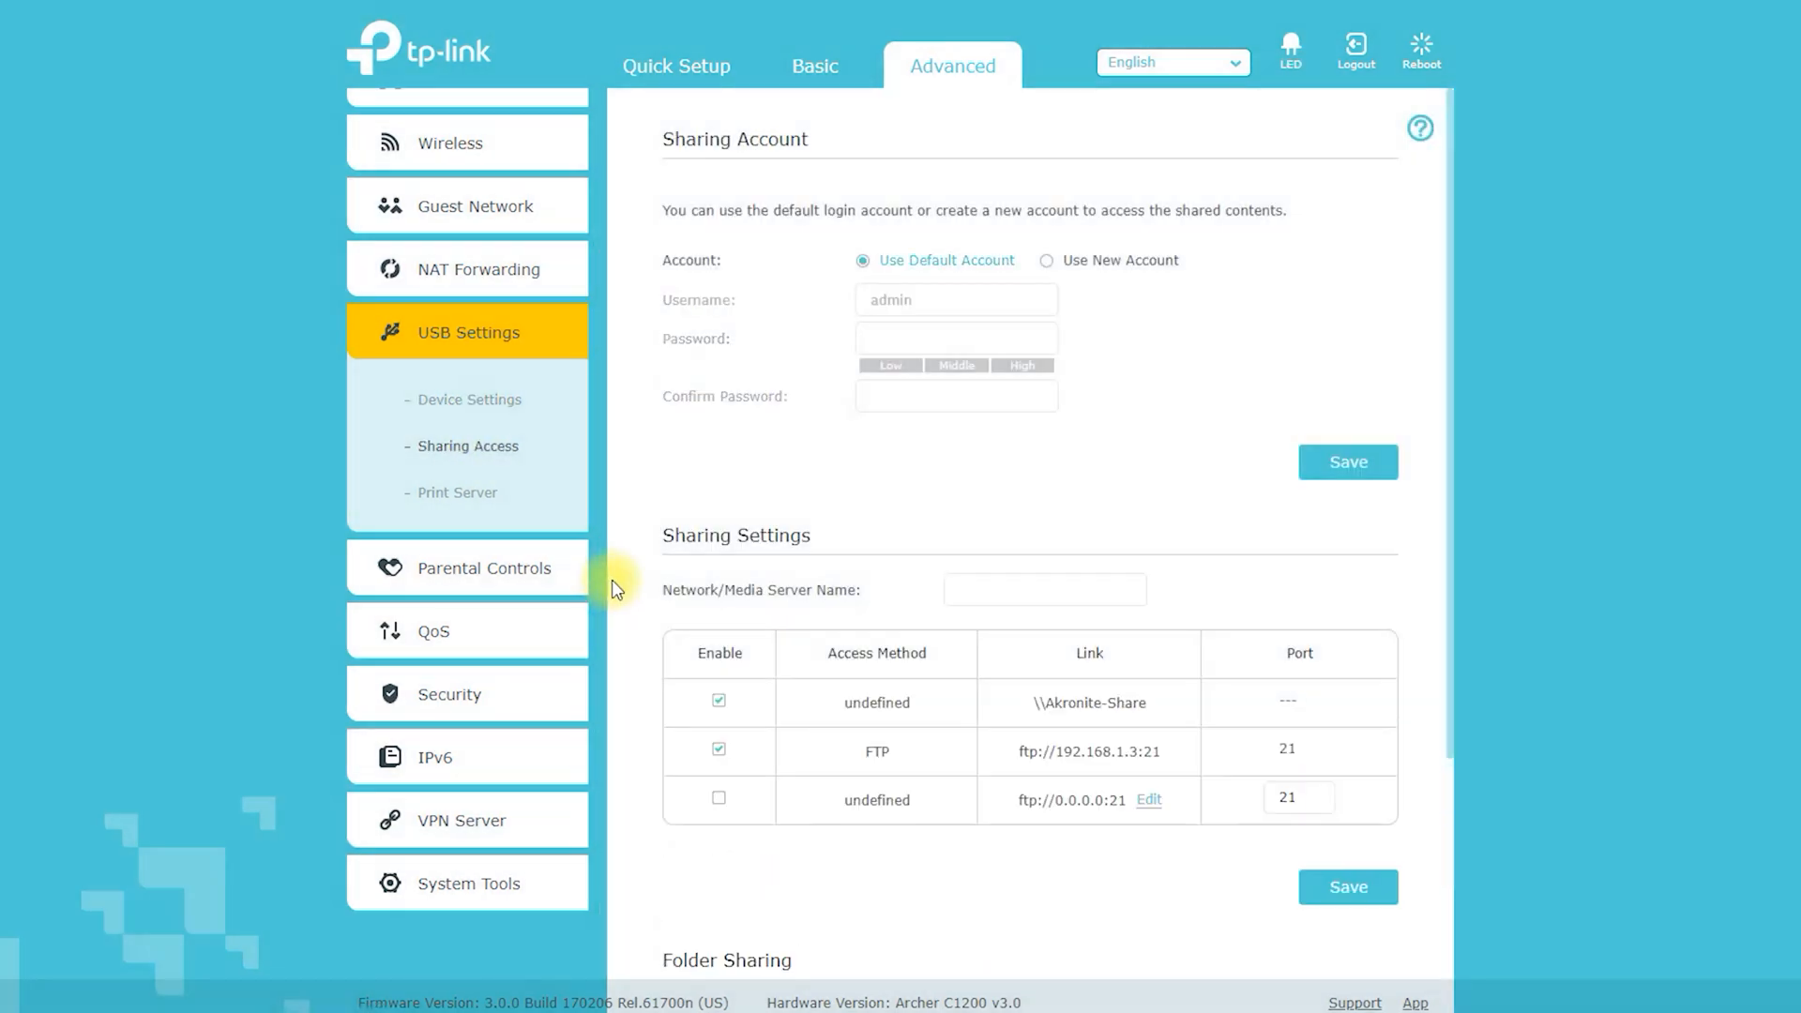
{"action": "scroll", "scroll_direction": "down", "scroll_amount": 3}
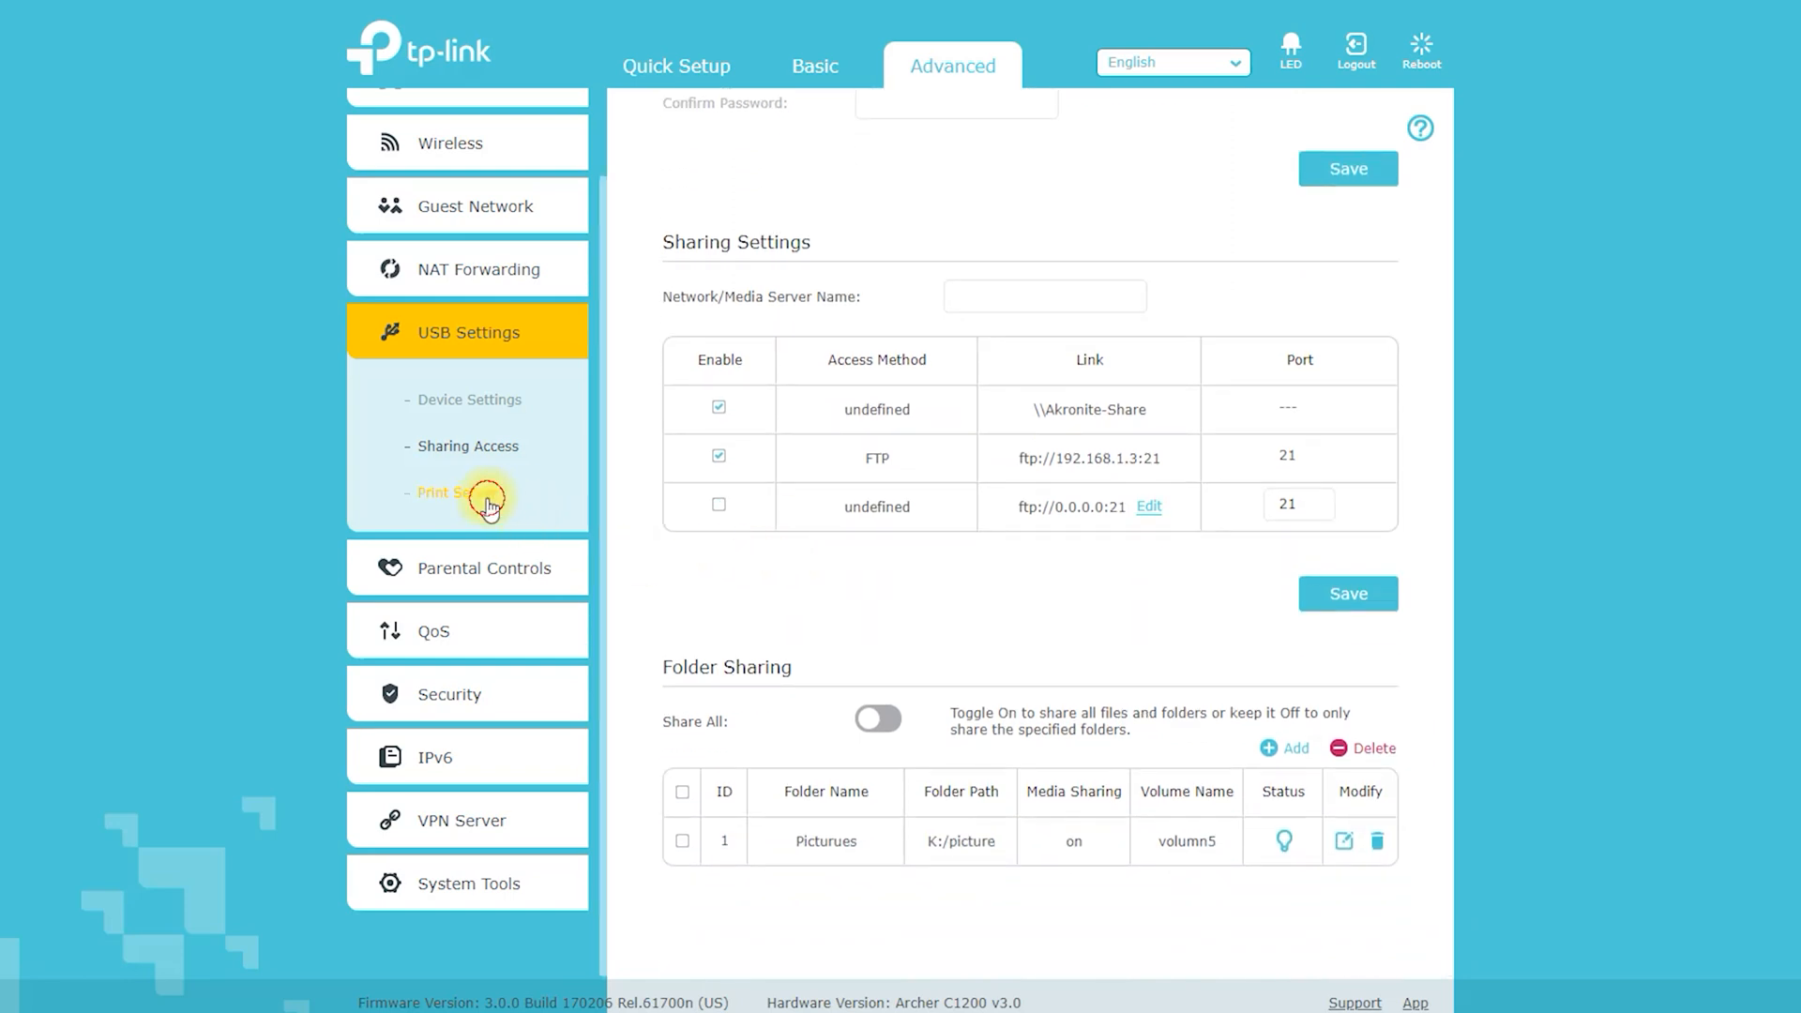
{"action": "left_click", "coordinate": [456, 492]}
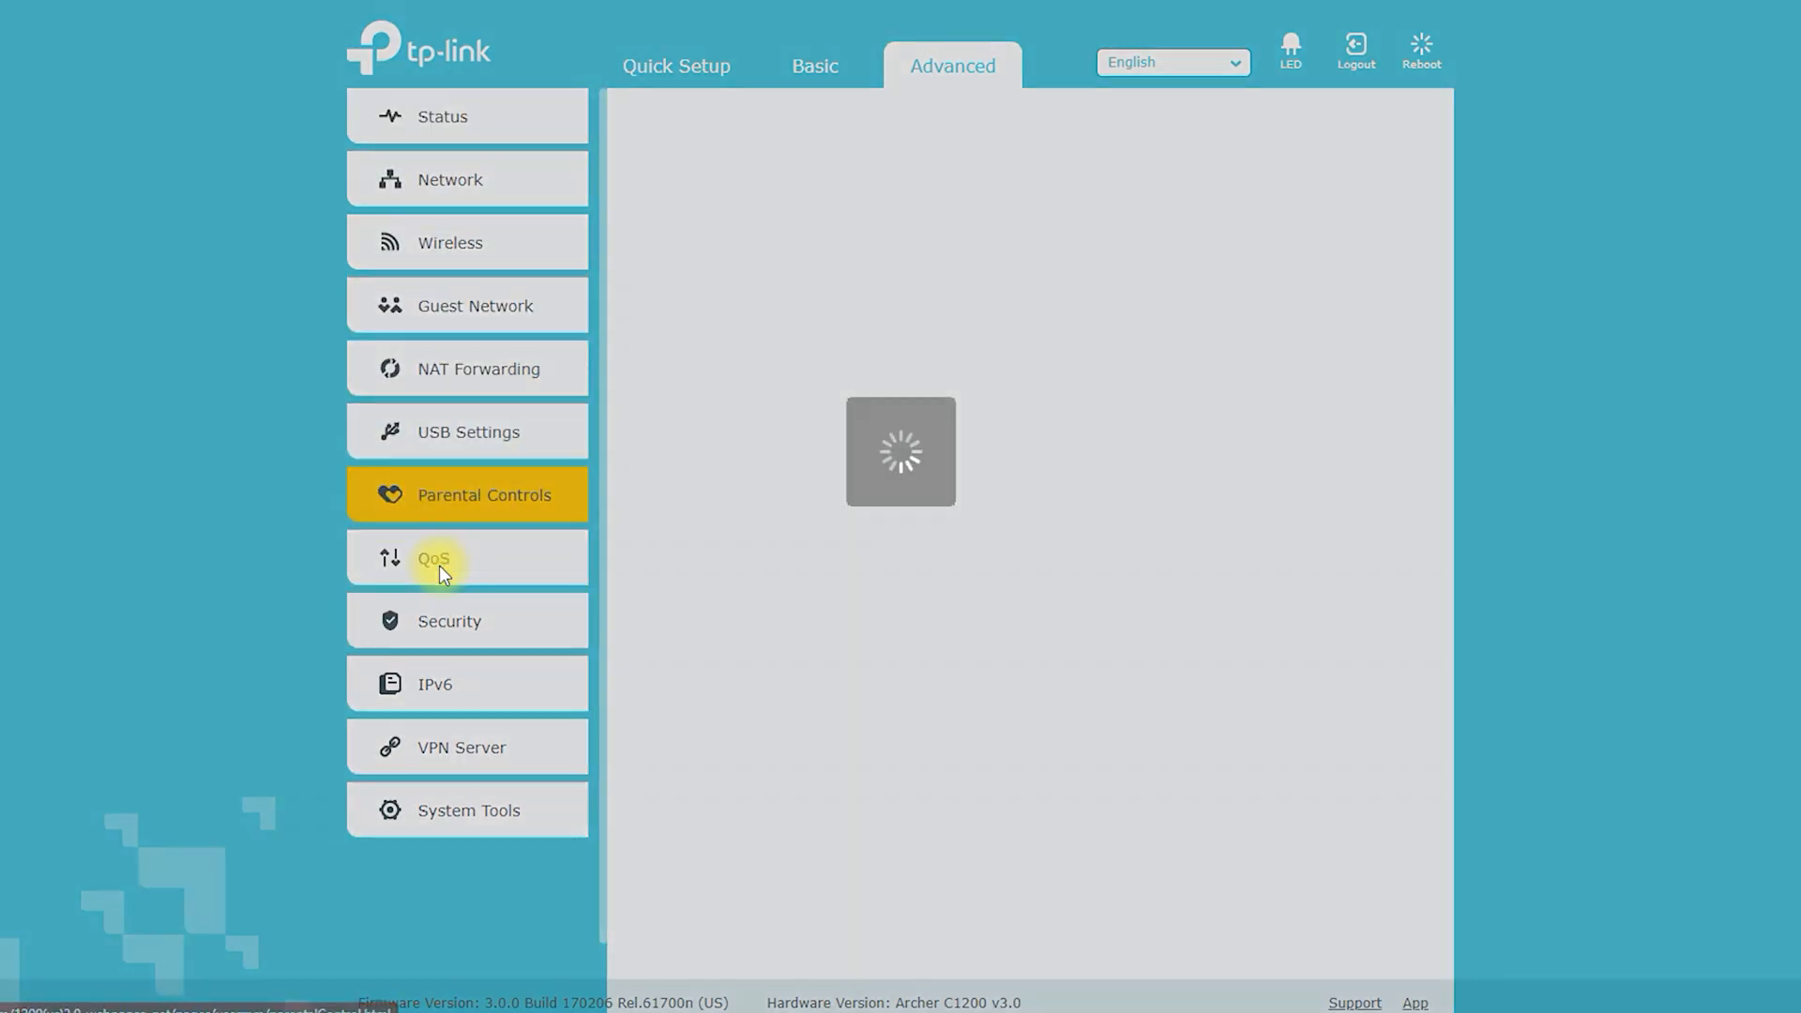
Step: Add a Parental Controls entry, choosing TP-LINK-MOBILE from the existing devices list
{"action": "left_click", "coordinate": [484, 495]}
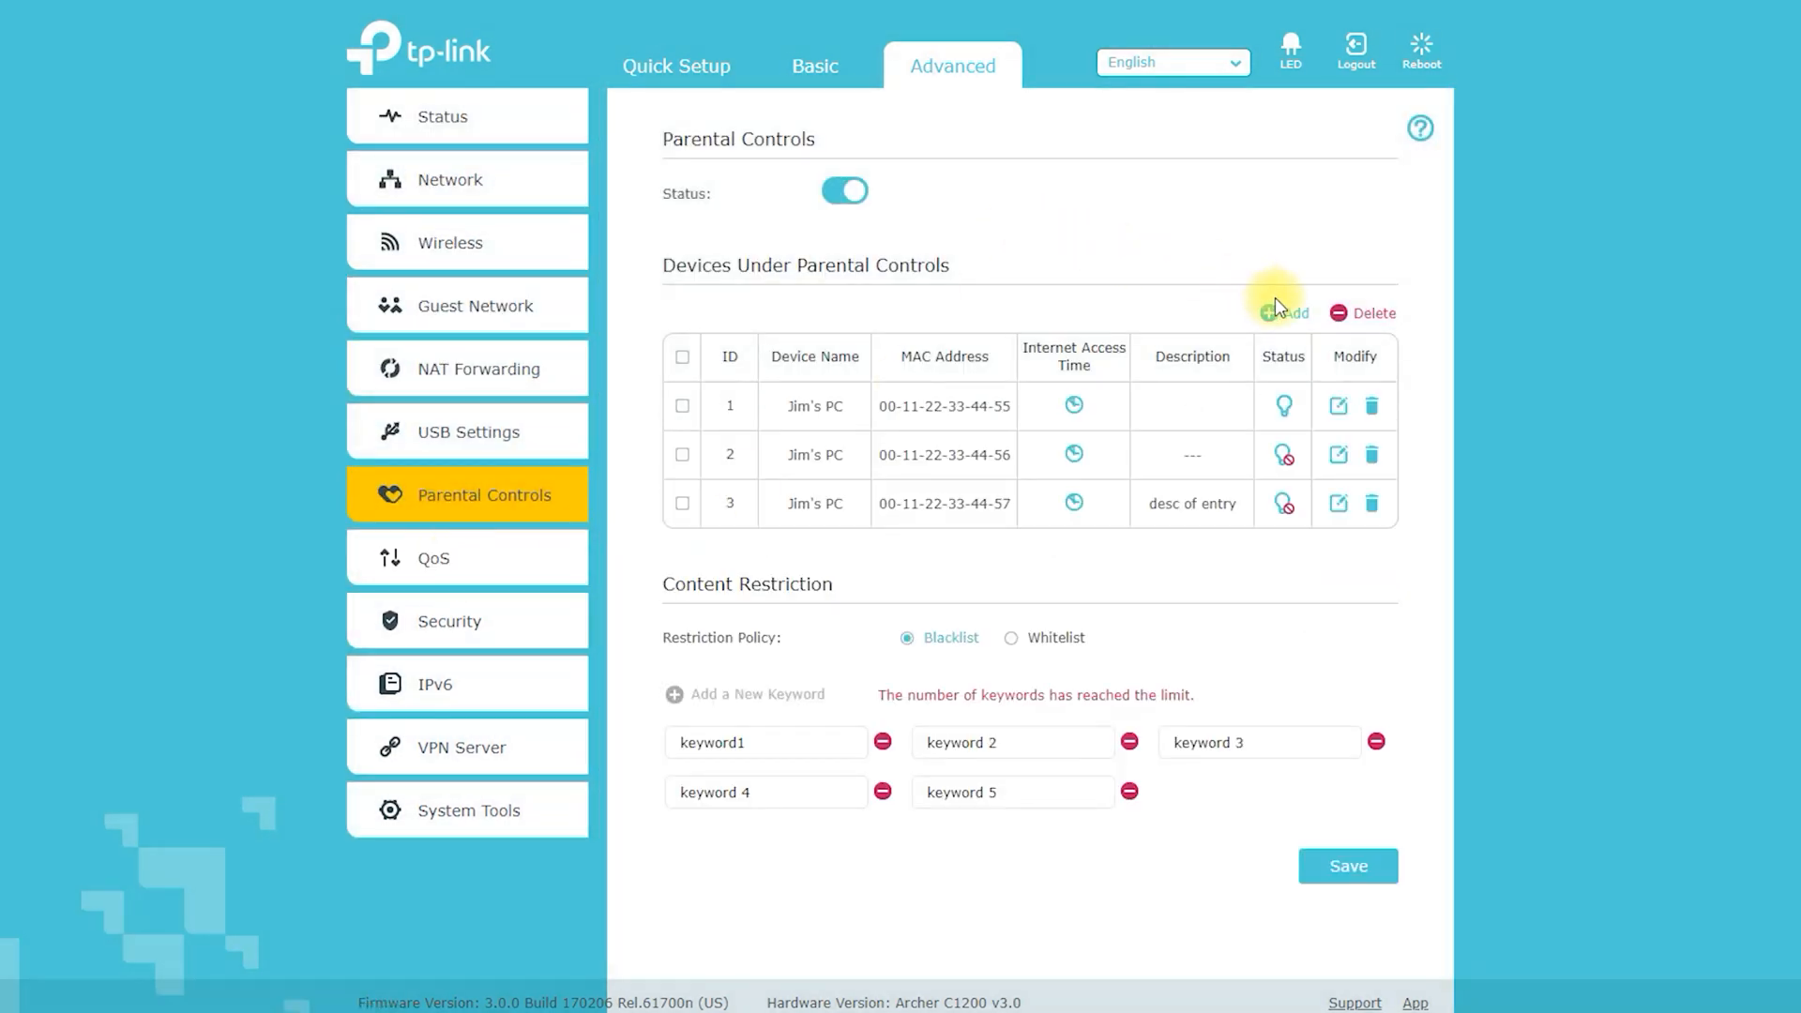
{"action": "left_click", "coordinate": [1283, 312]}
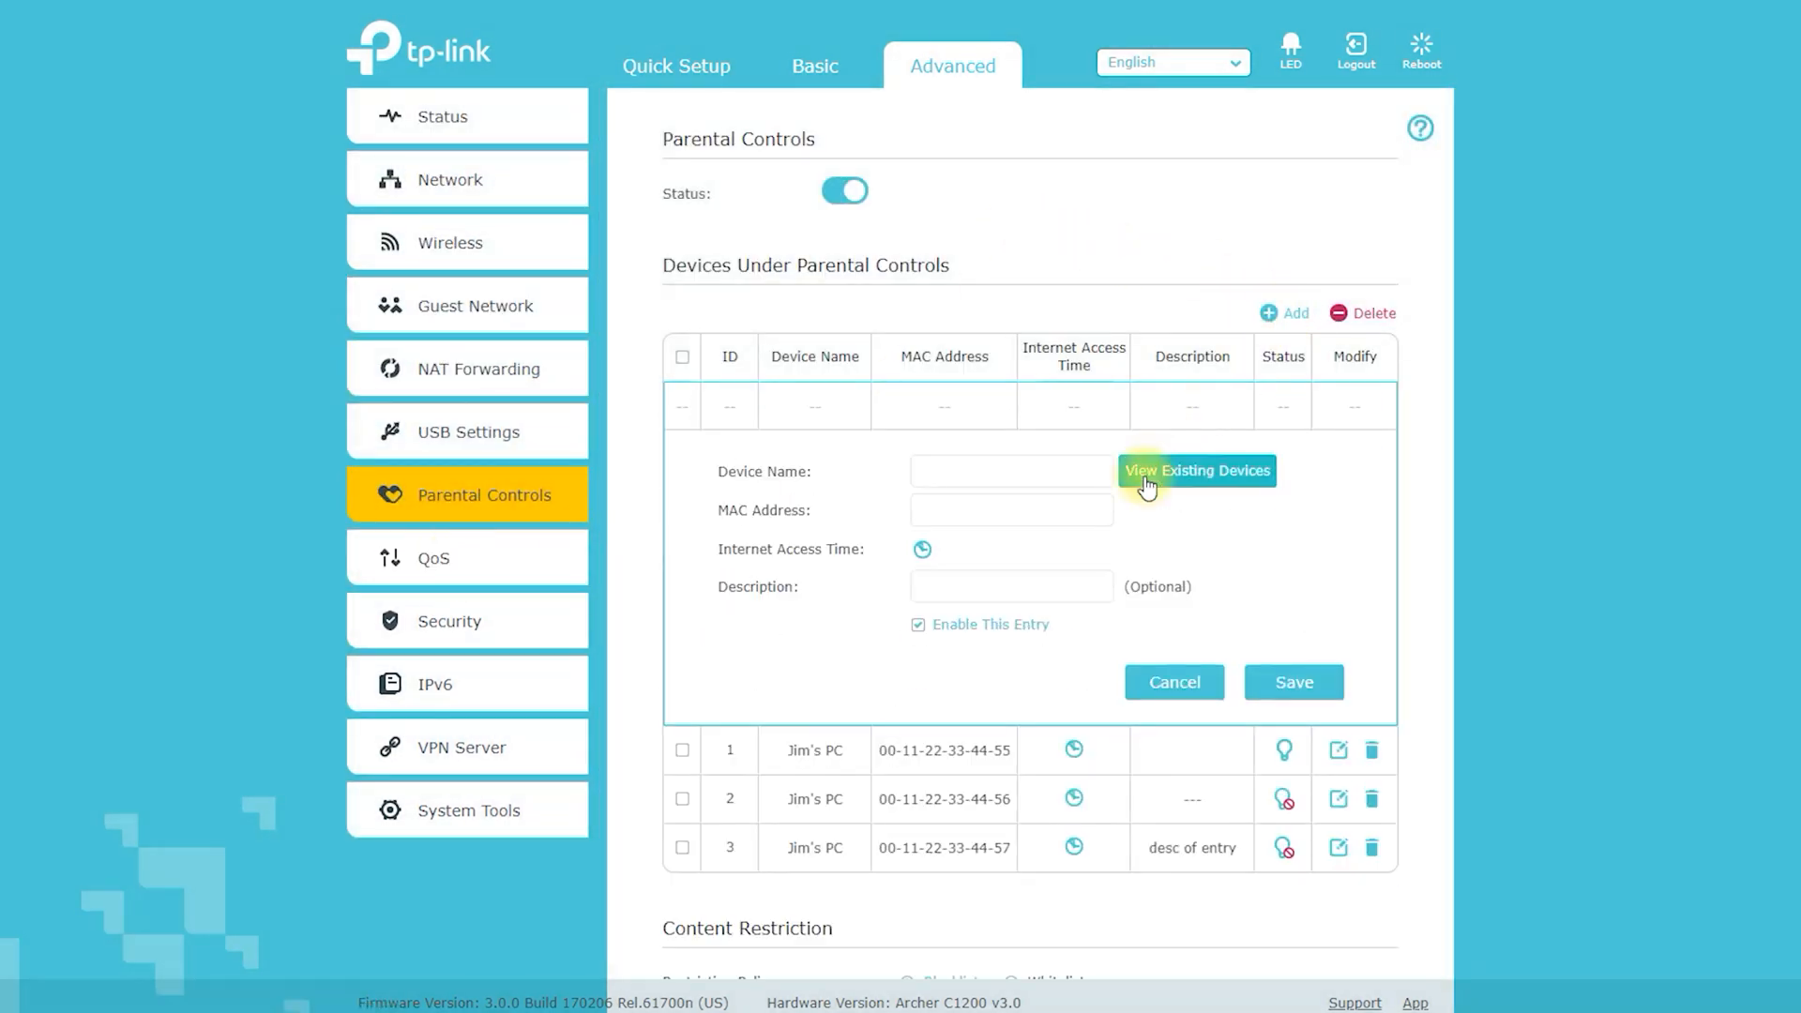
{"action": "left_click", "coordinate": [1196, 470]}
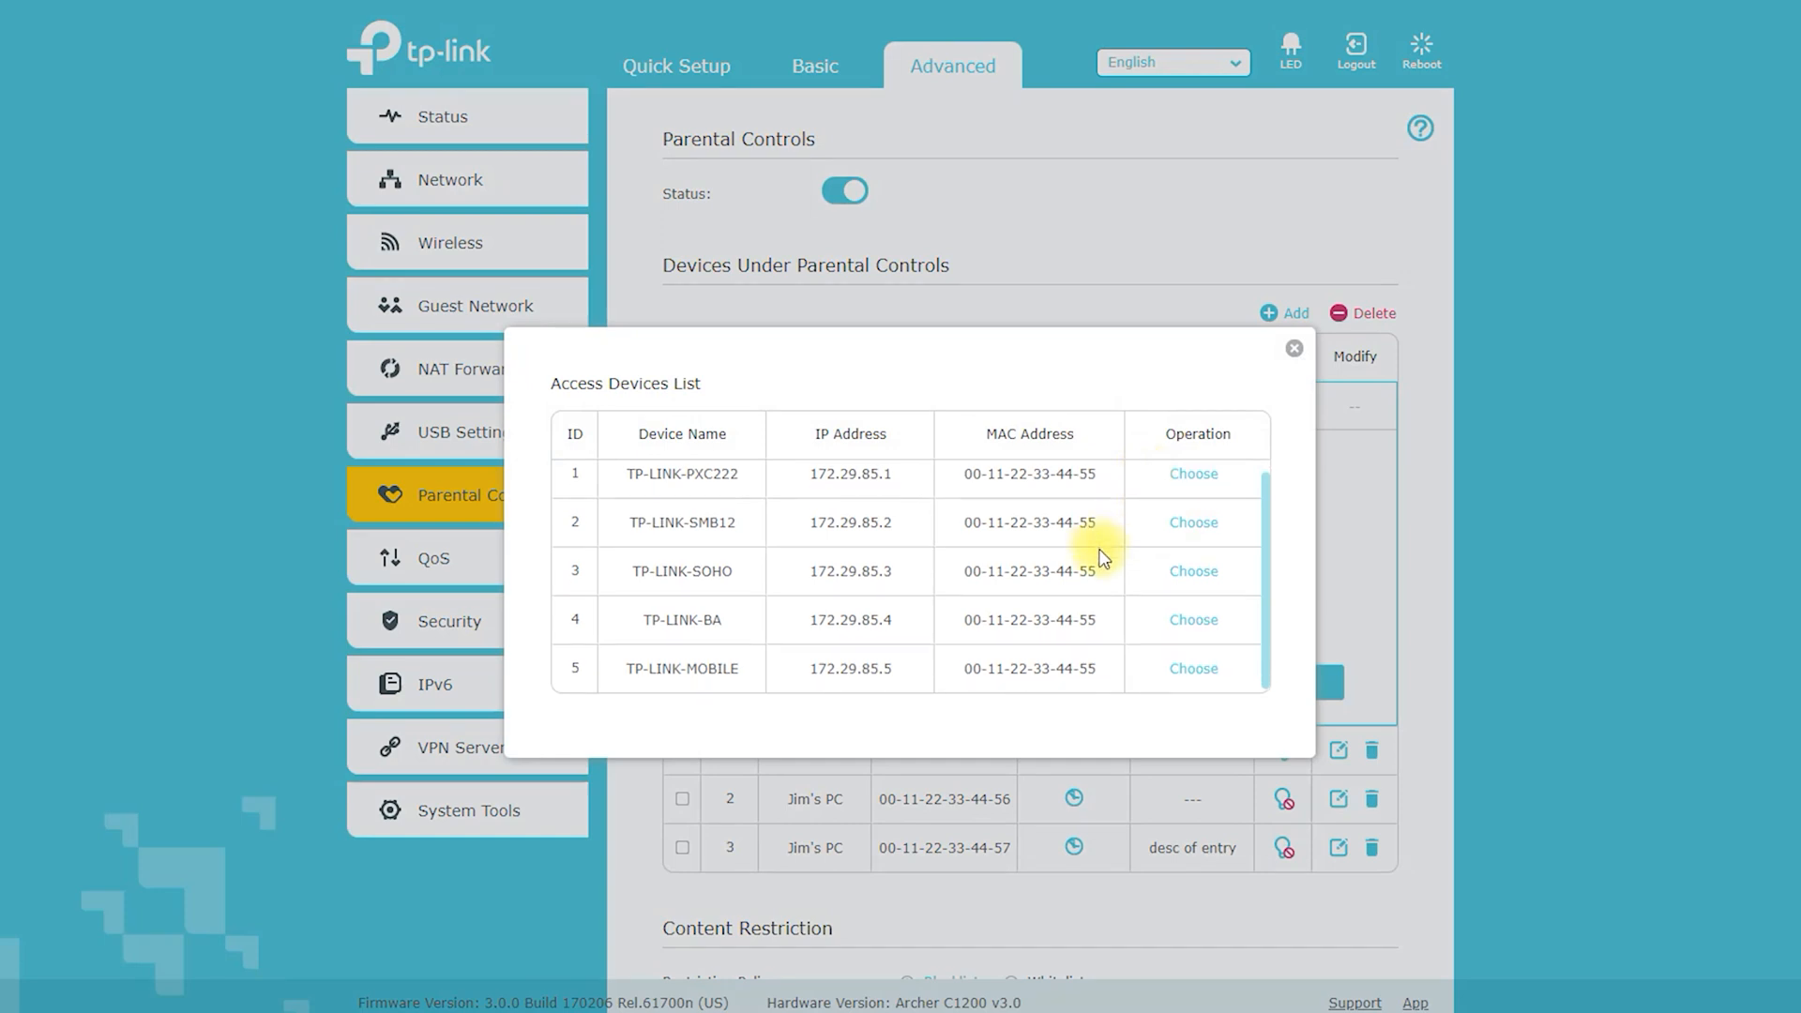
{"action": "left_click", "coordinate": [1192, 669]}
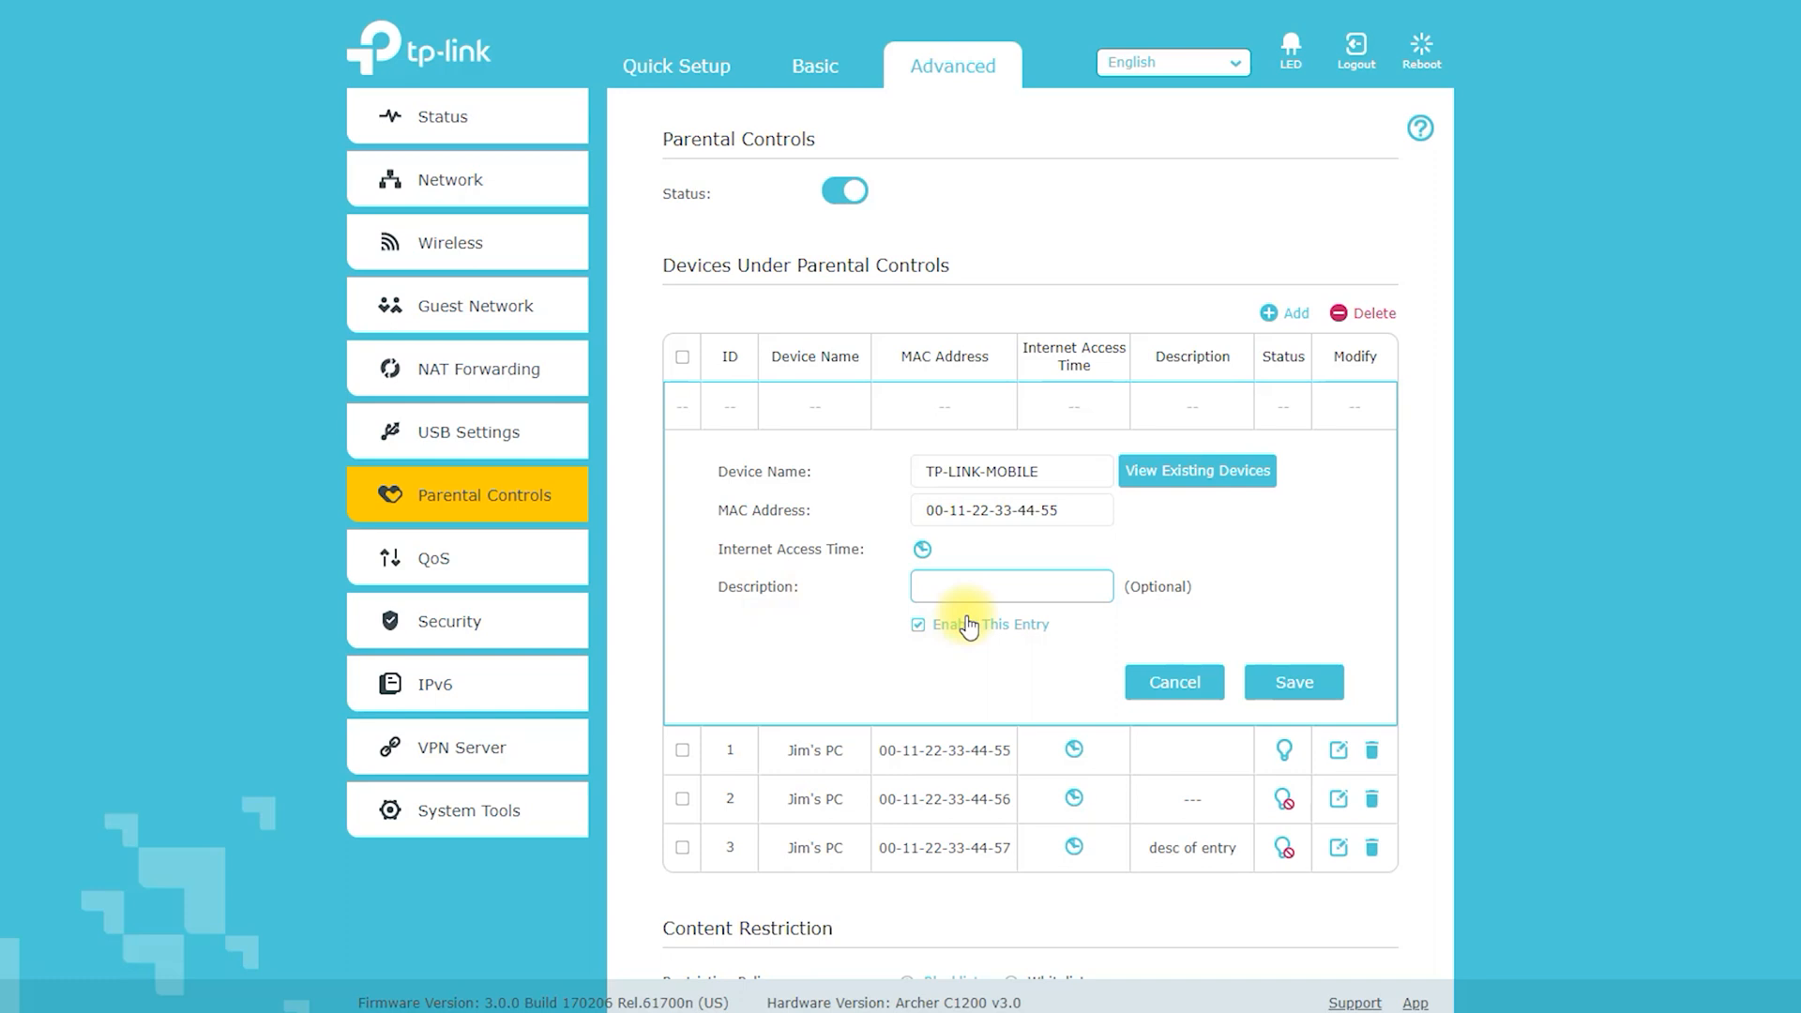
Step: Browse the QoS rule device list without adding a rule, then view Database Upgrade
{"action": "left_click", "coordinate": [433, 558]}
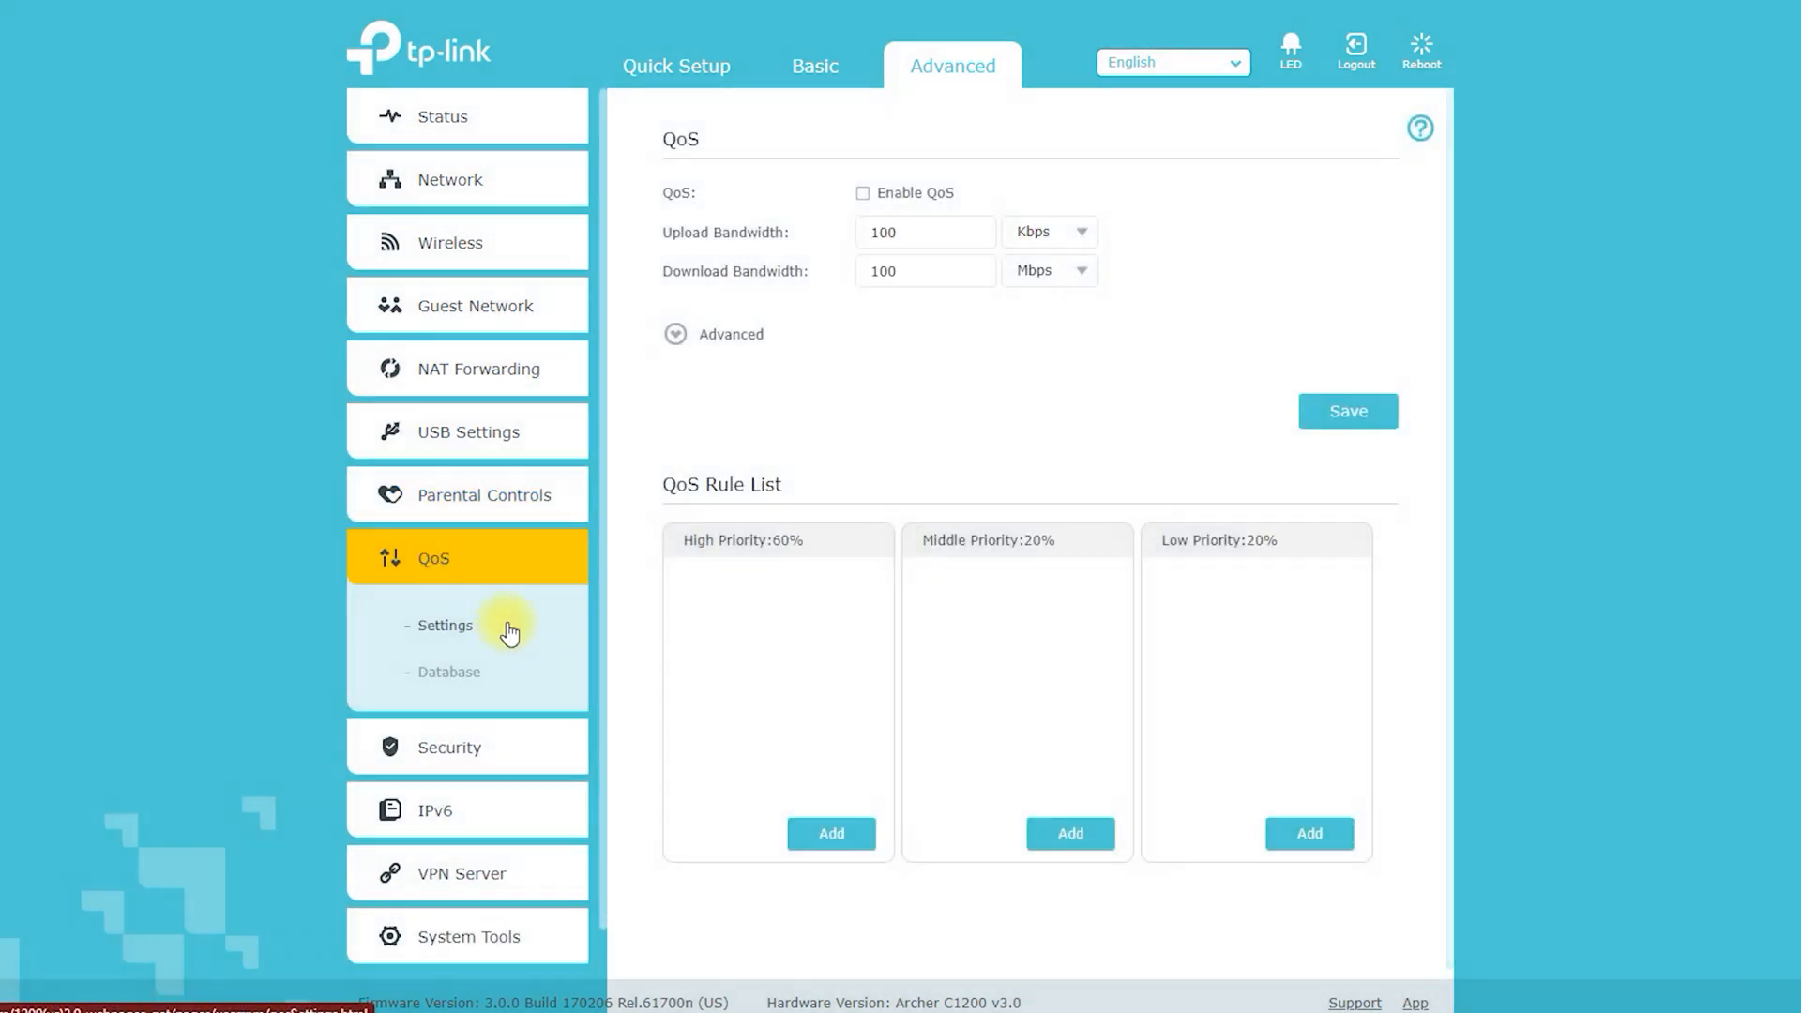
{"action": "left_click", "coordinate": [829, 833]}
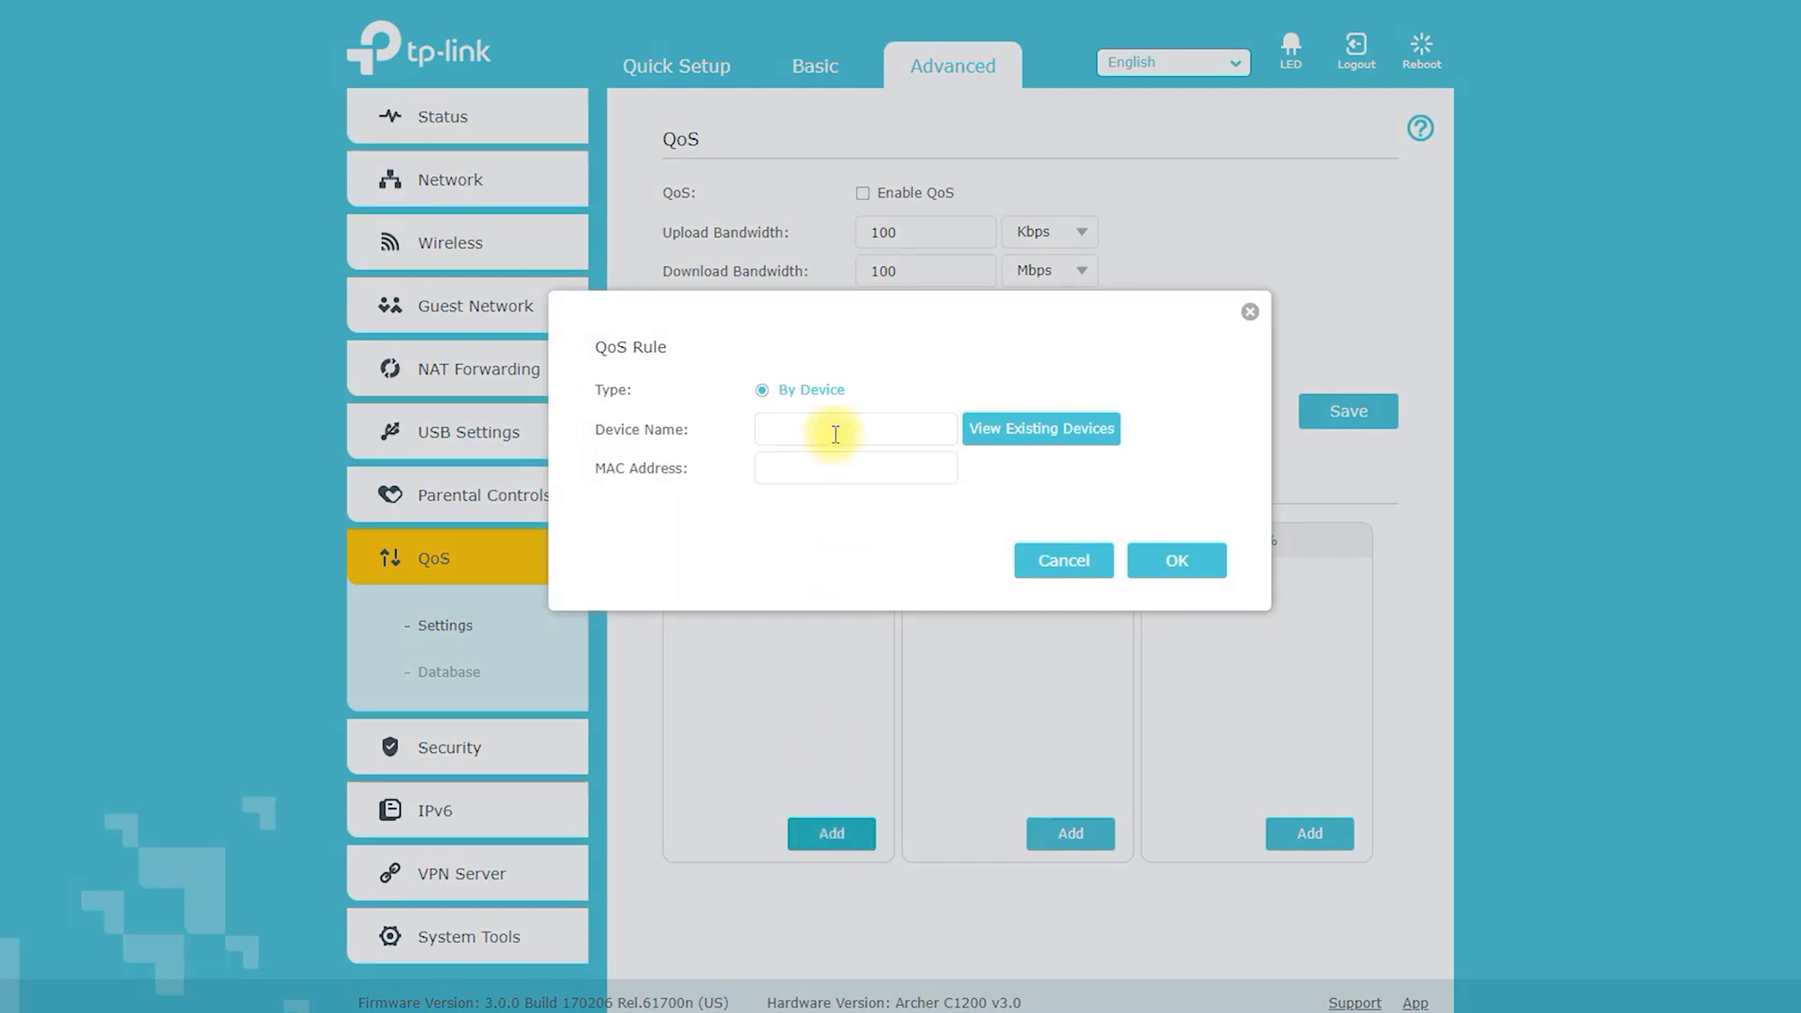
{"action": "left_click", "coordinate": [1038, 428]}
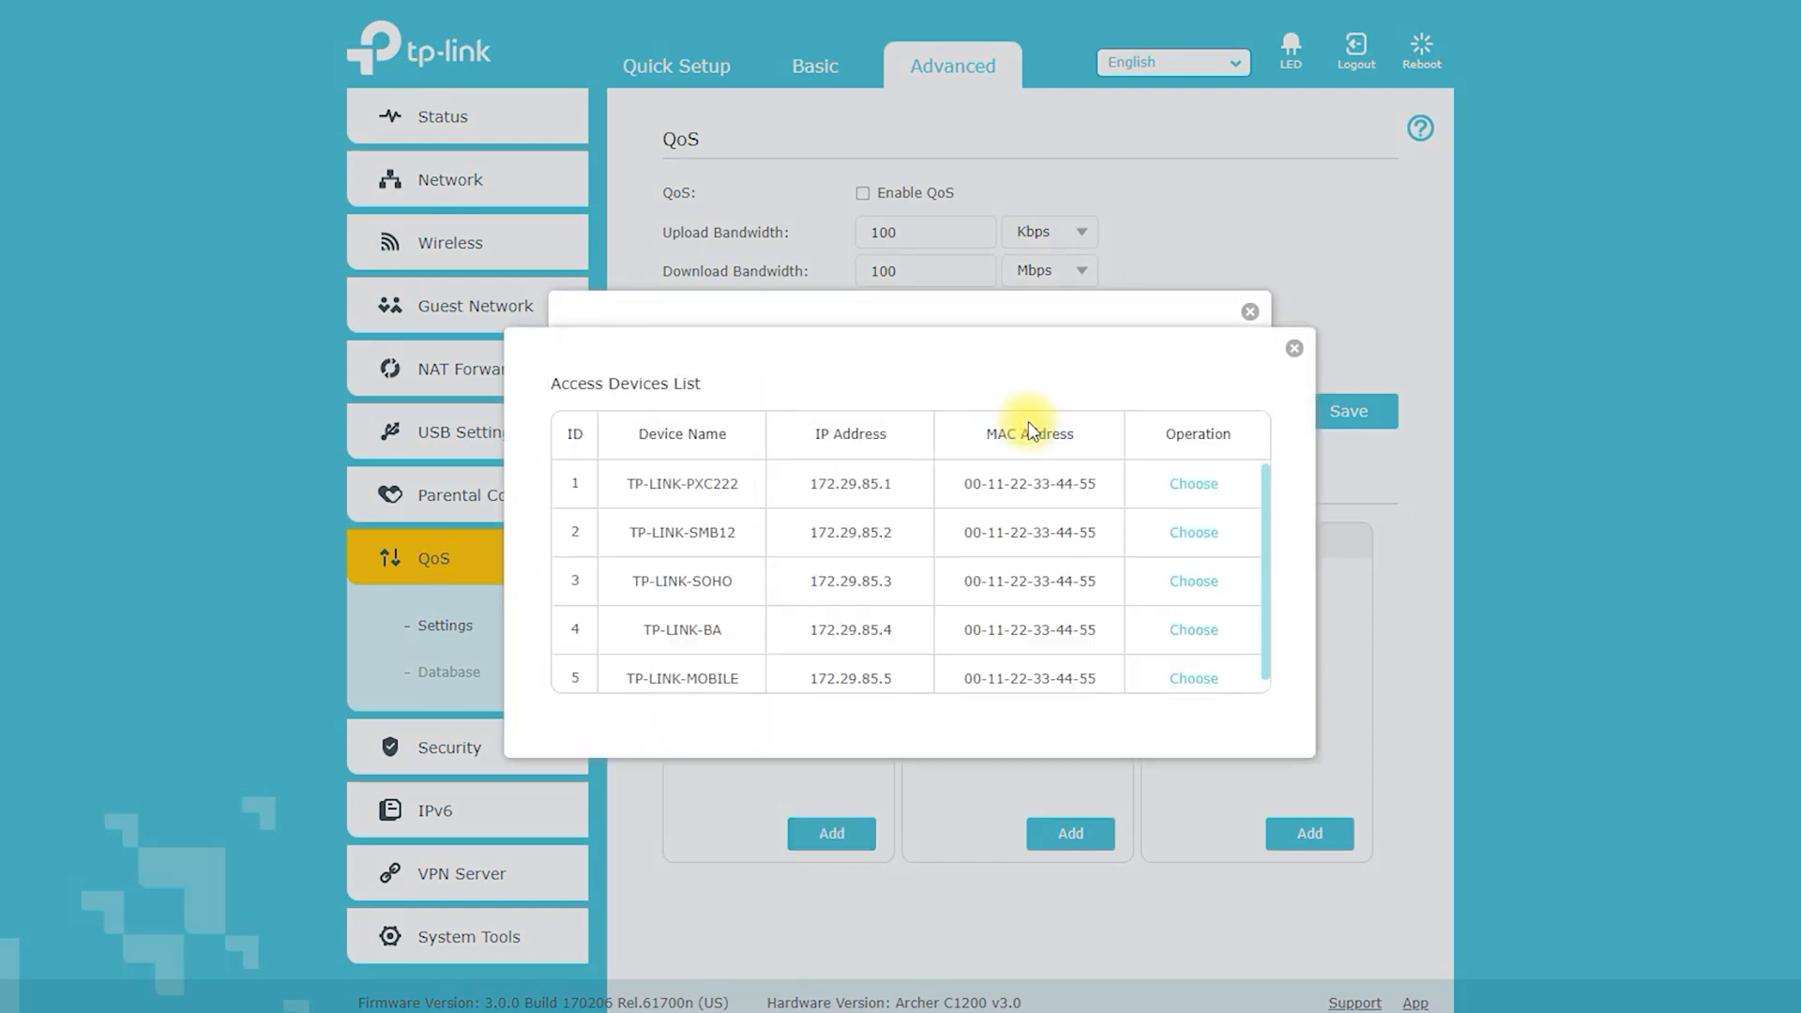
{"action": "left_click", "coordinate": [1192, 483]}
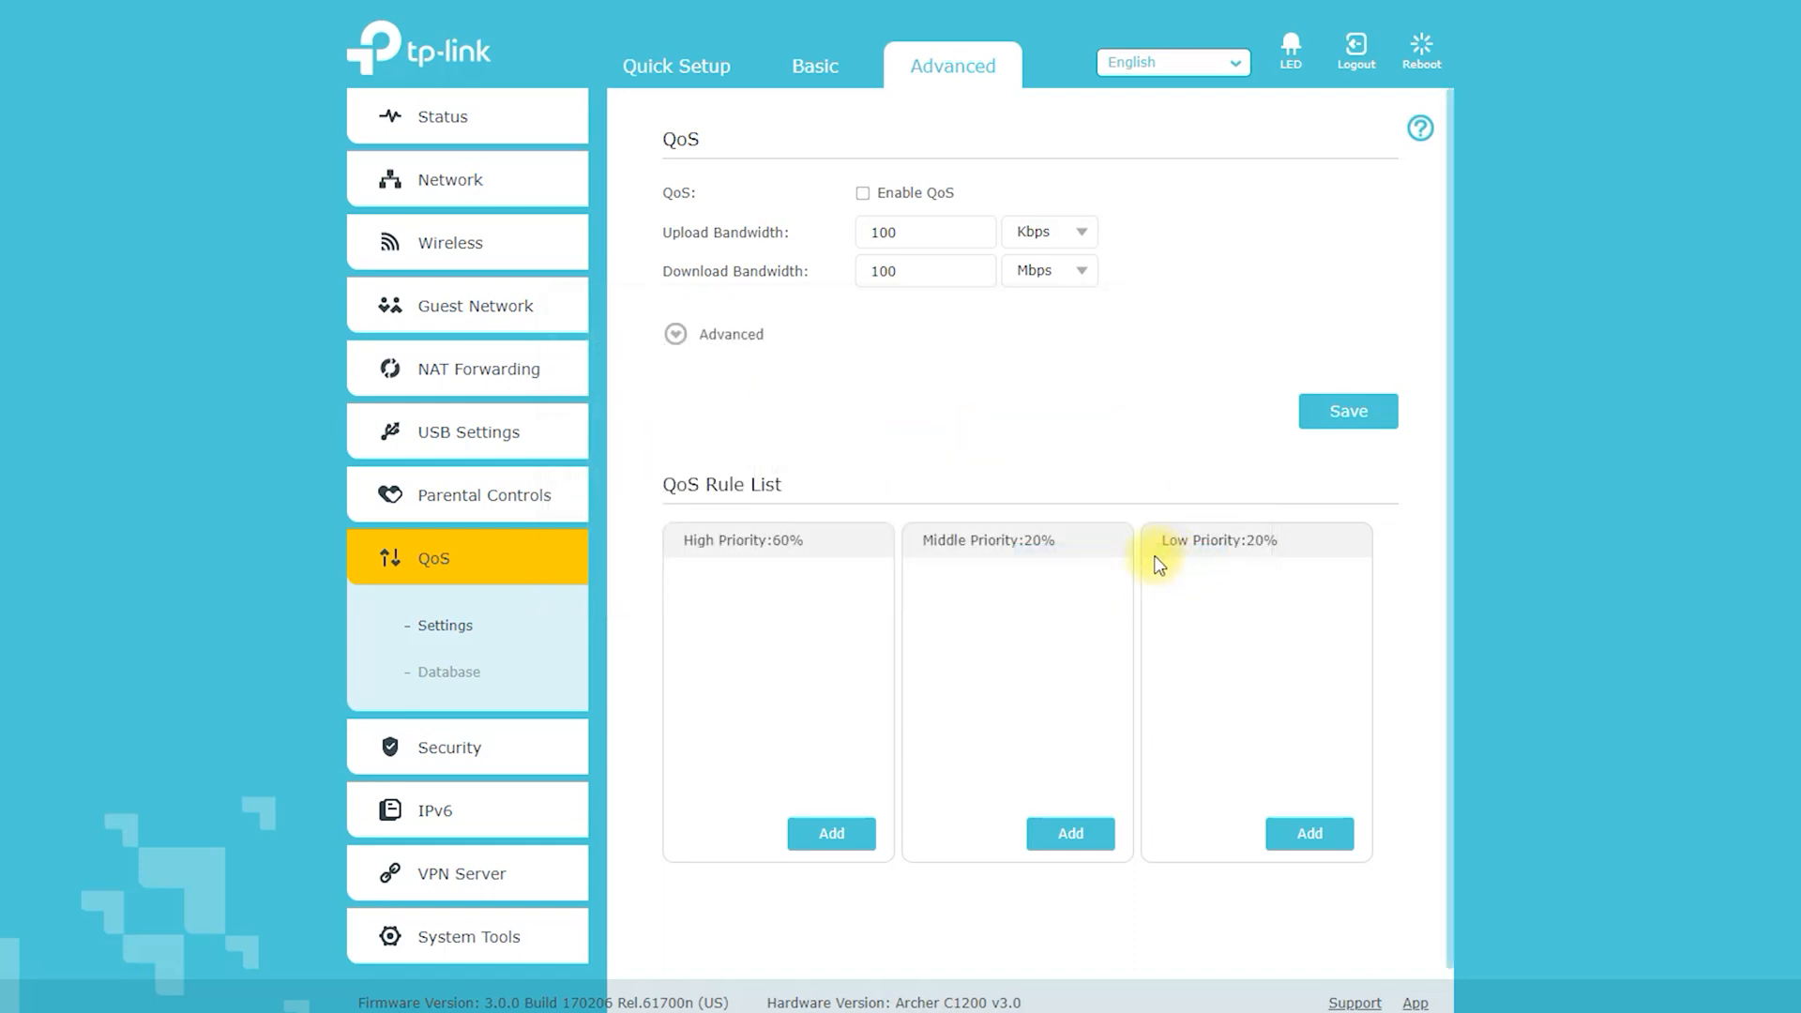
{"action": "left_click", "coordinate": [448, 670]}
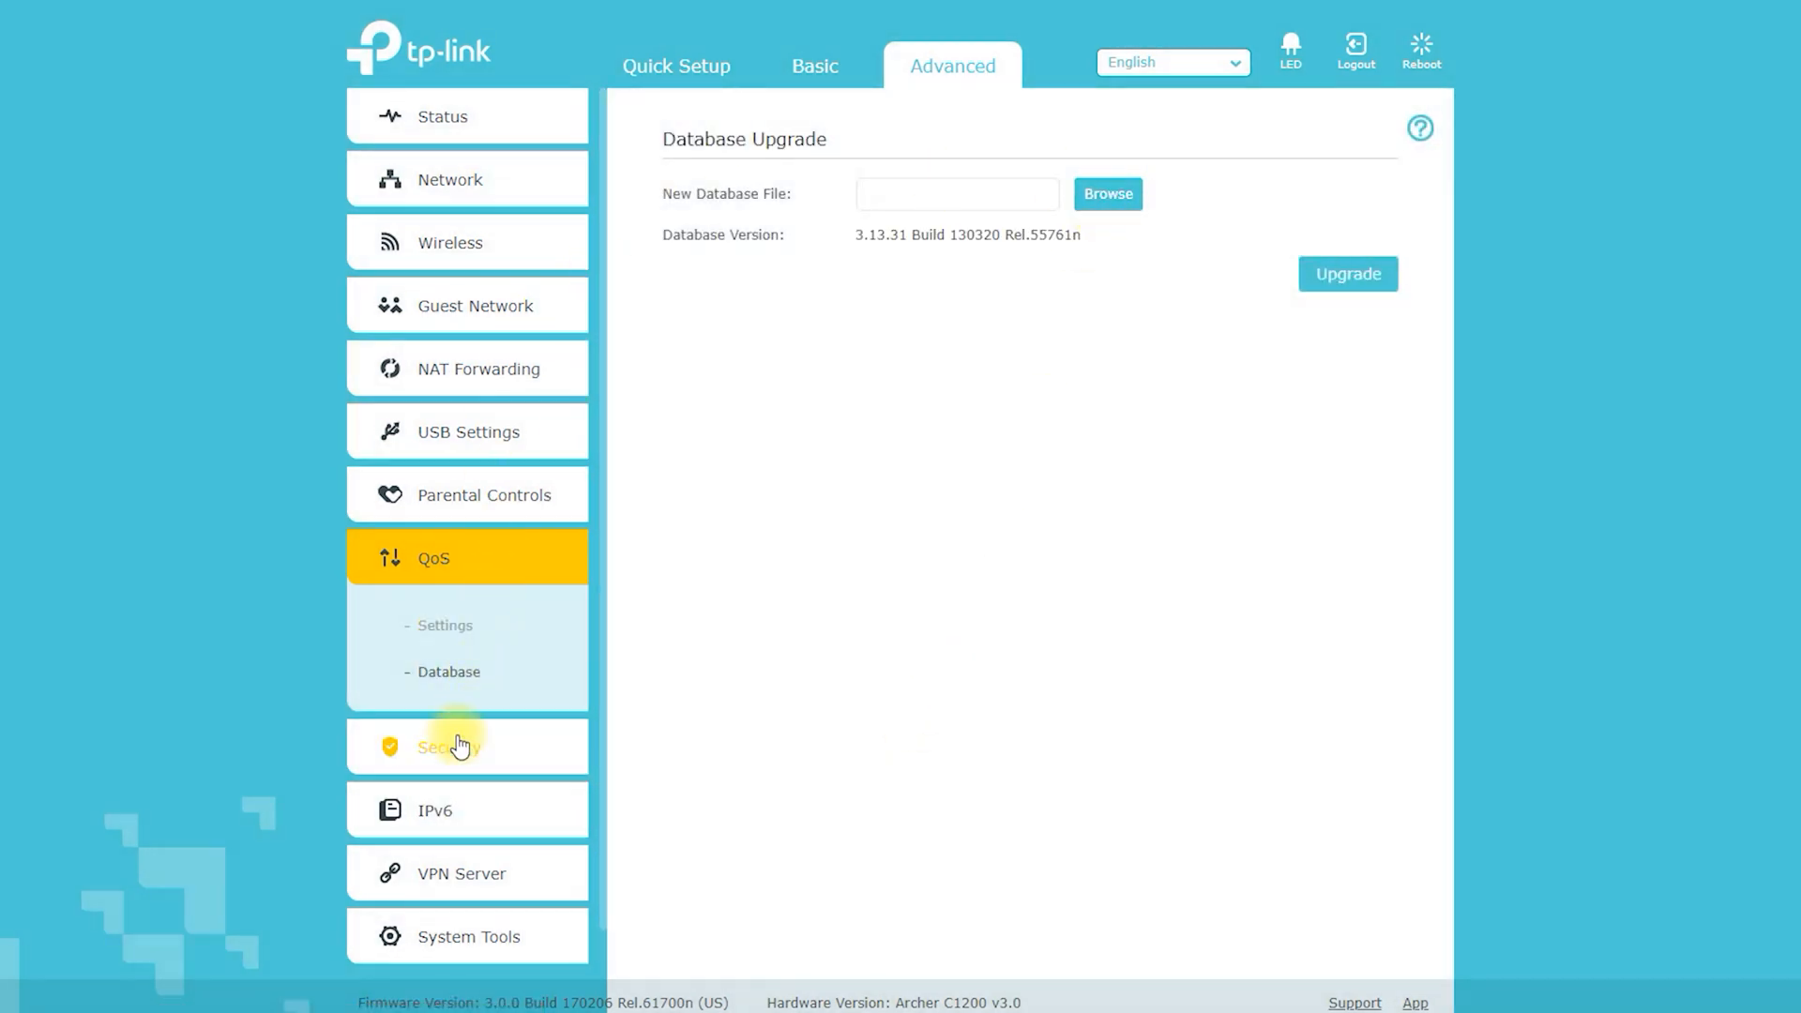
Step: View the Security firewall settings and scroll through the Access Control device lists
{"action": "left_click", "coordinate": [450, 745]}
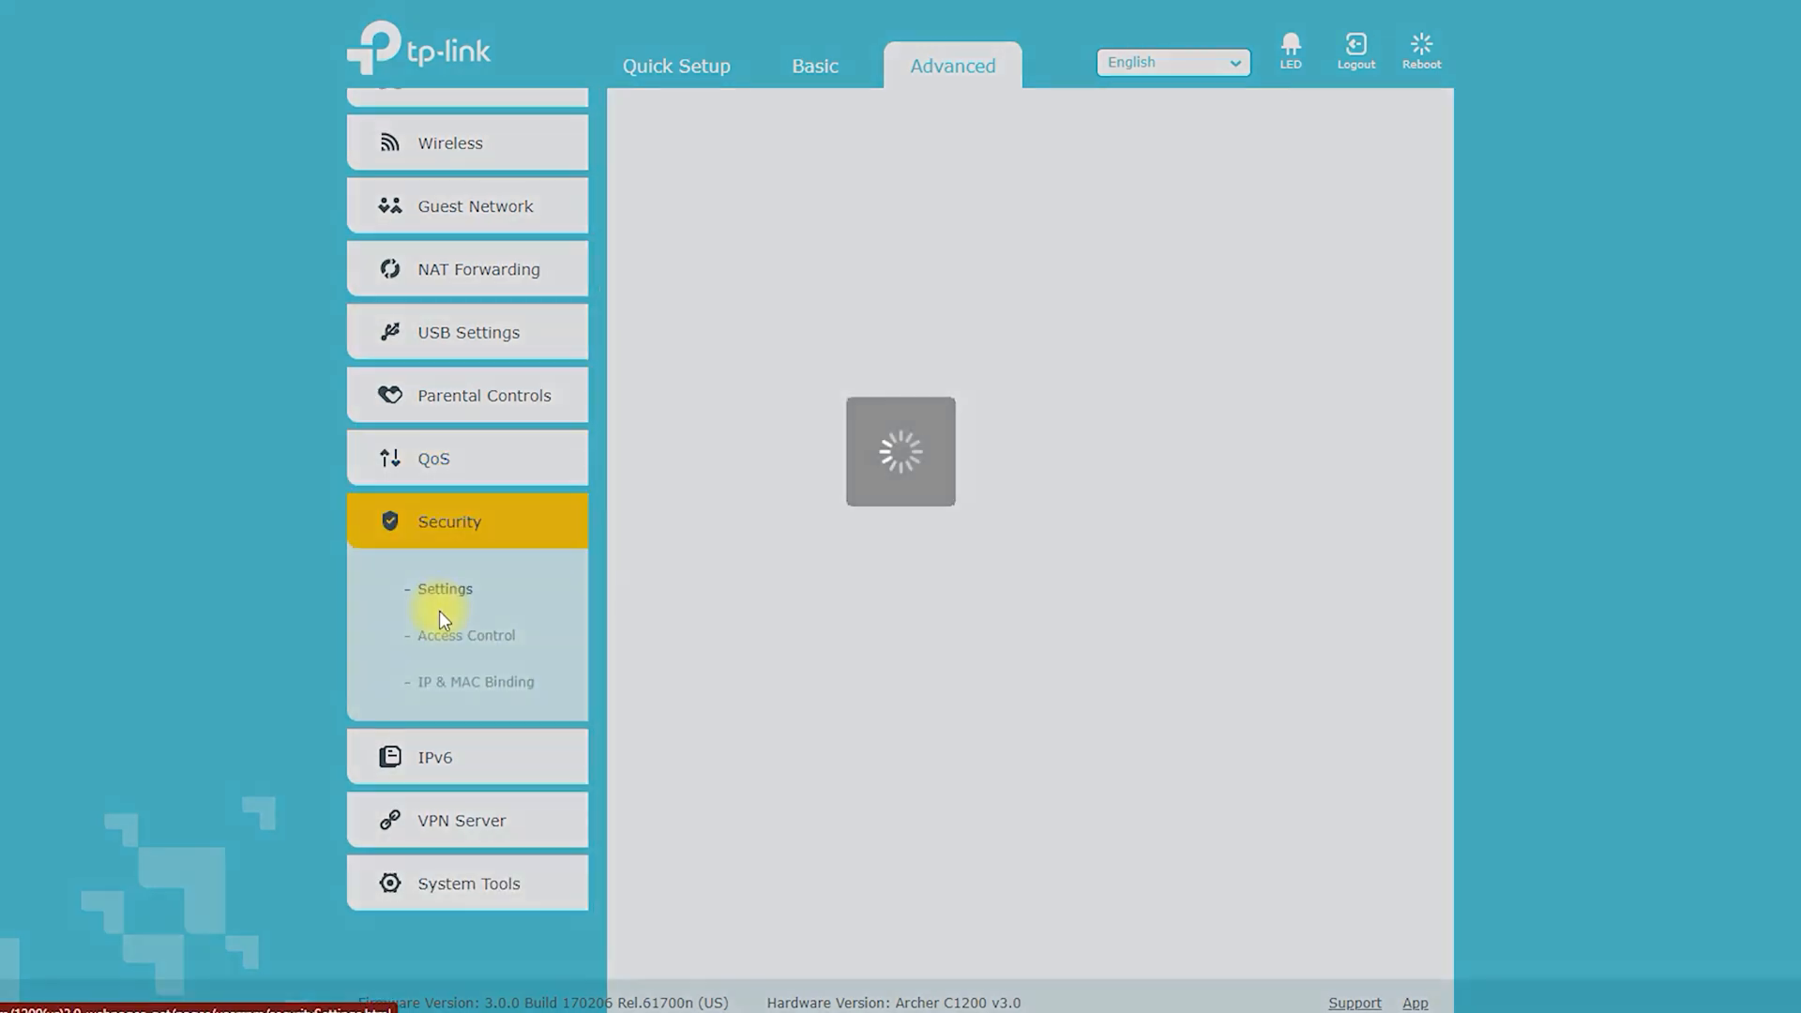
{"action": "left_click", "coordinate": [445, 588]}
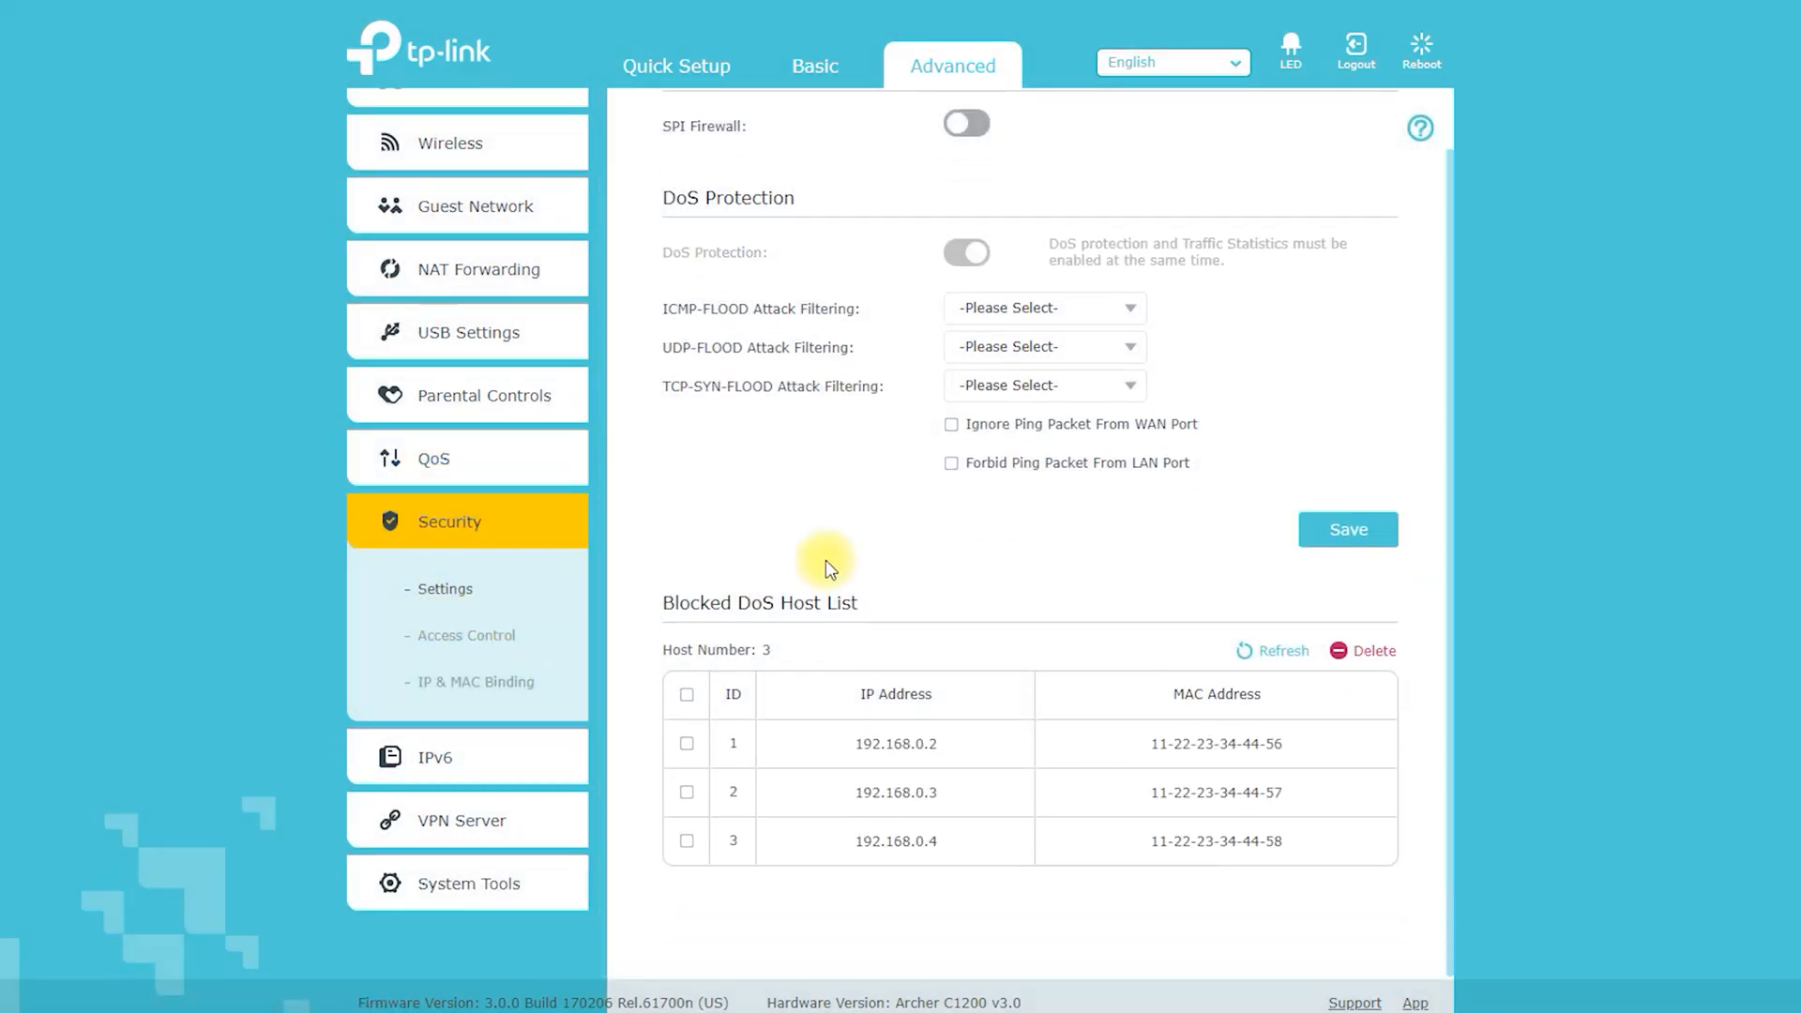
{"action": "left_click", "coordinate": [465, 634]}
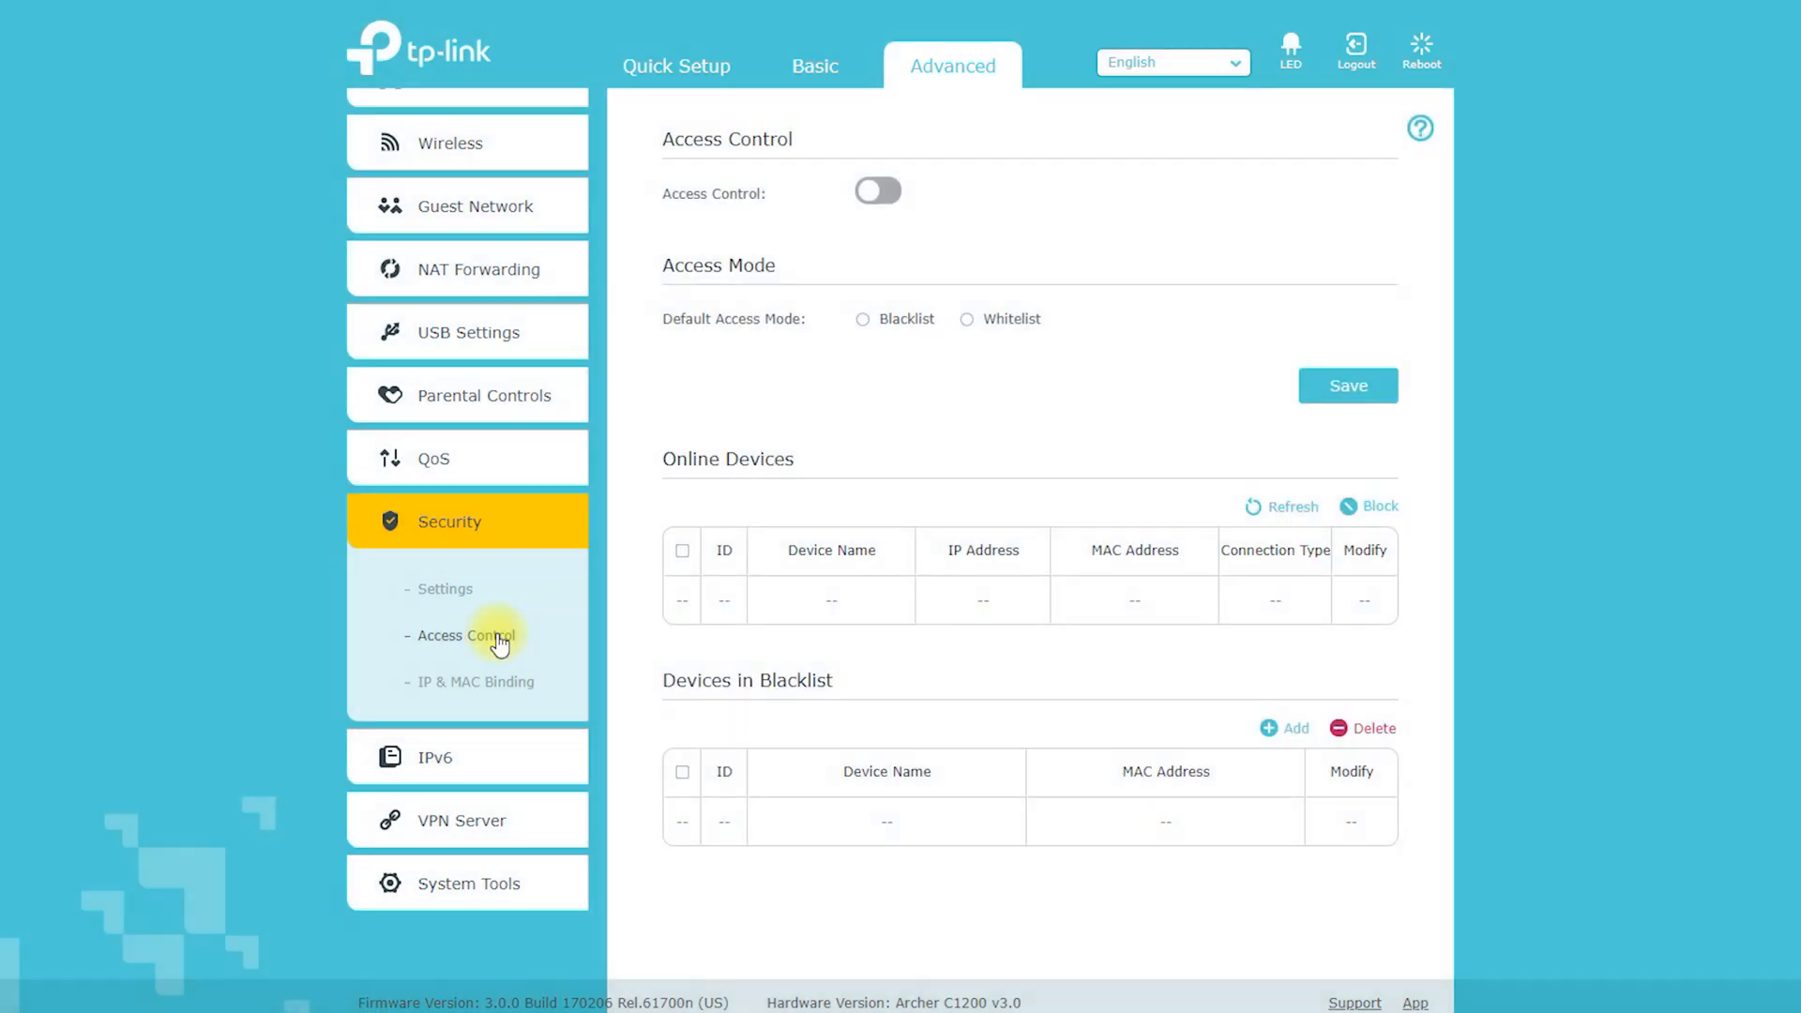
{"action": "scroll", "scroll_direction": "down", "scroll_amount": 3}
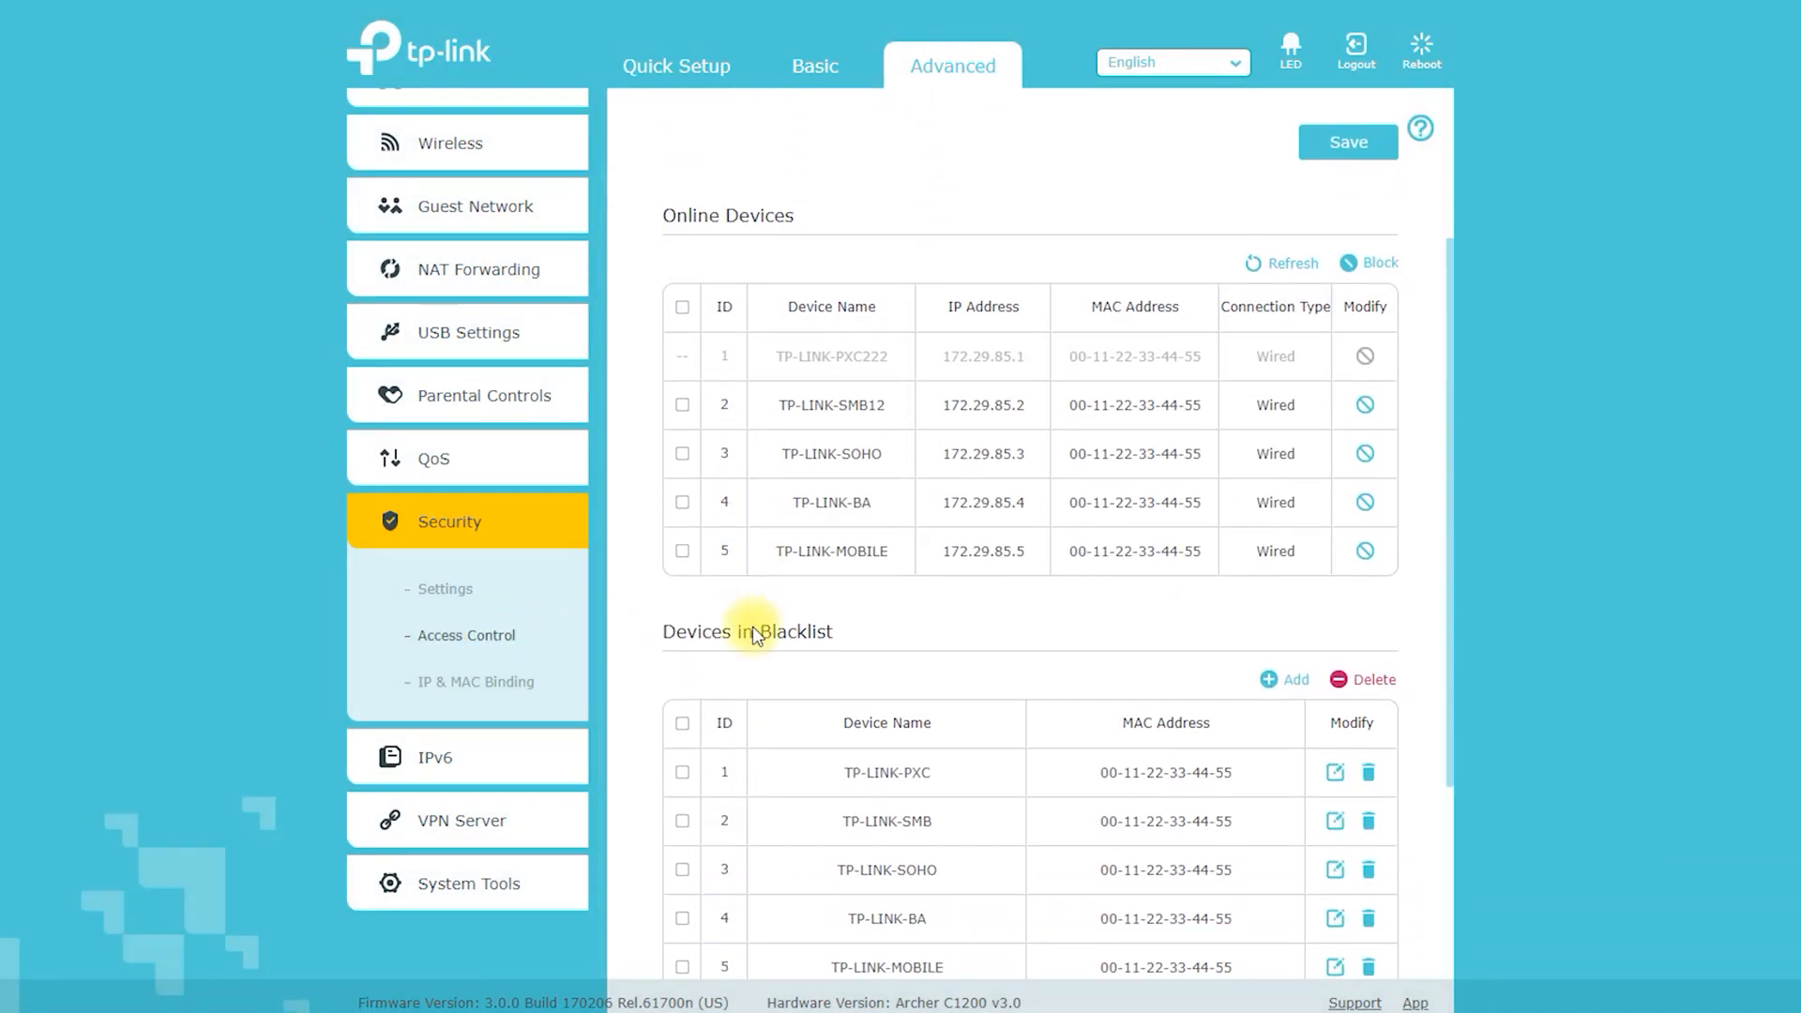
{"action": "scroll", "scroll_direction": "down", "scroll_amount": 3}
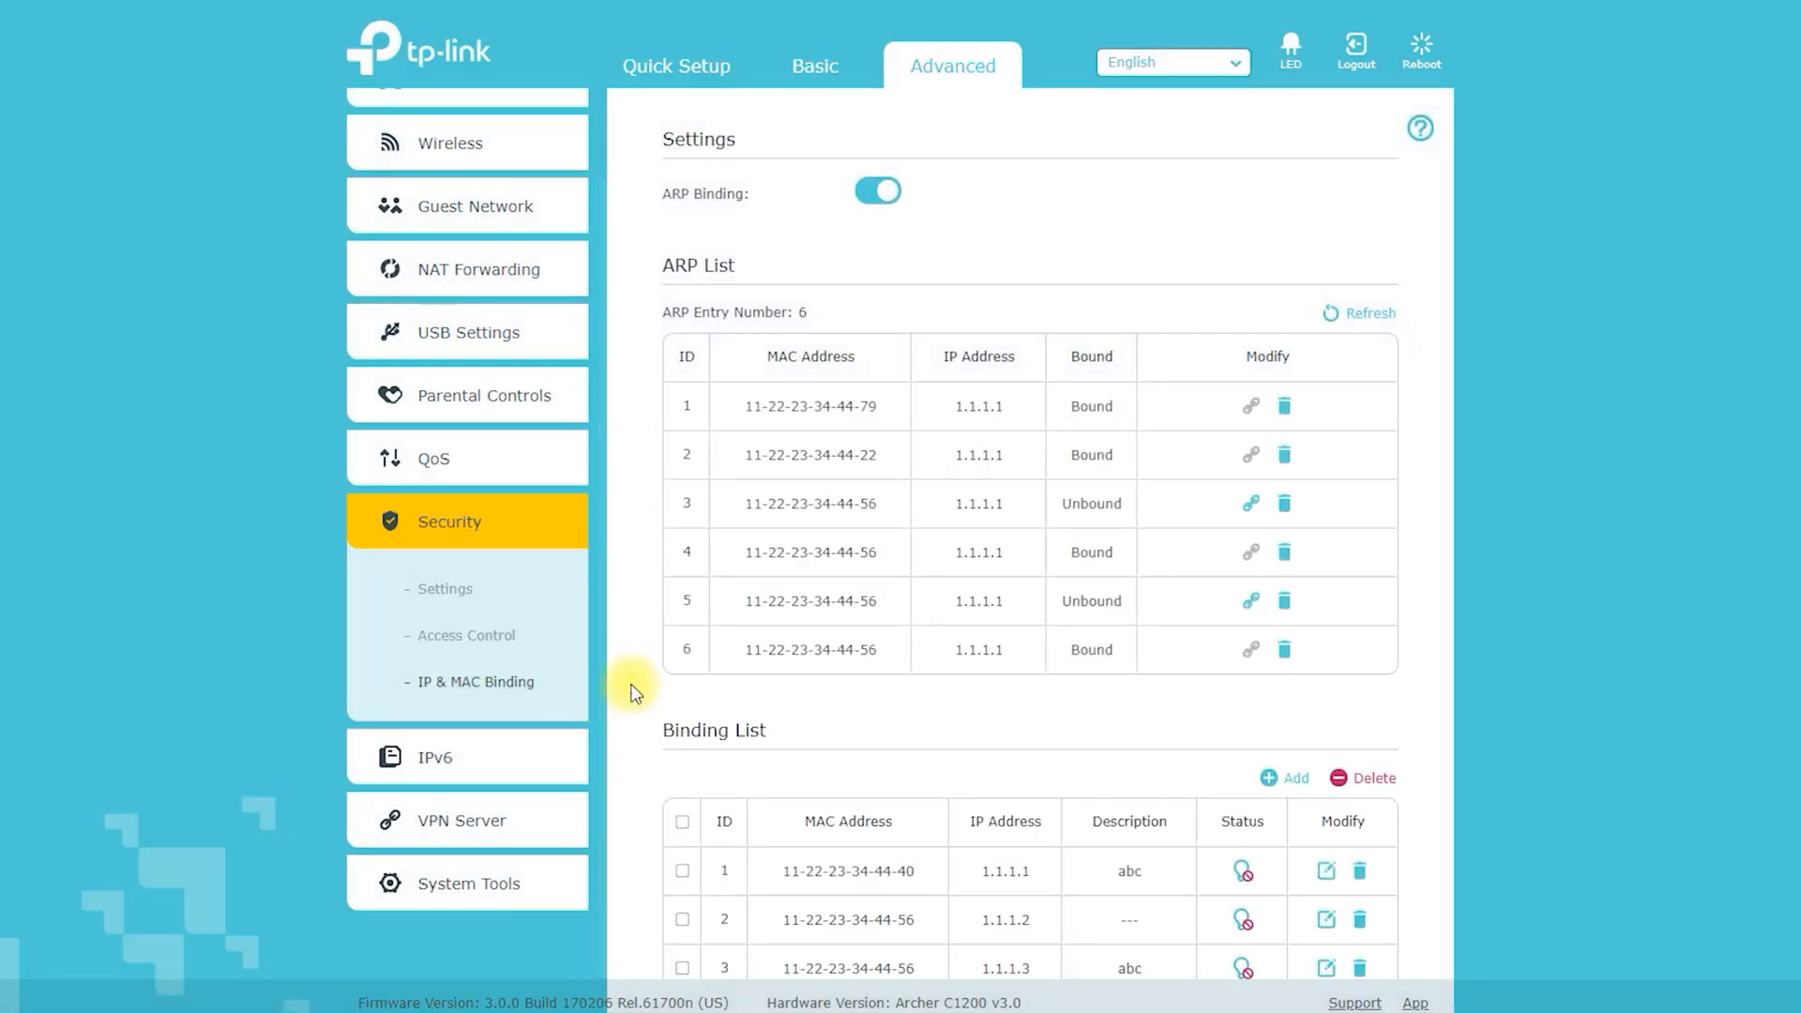
{"action": "scroll", "scroll_direction": "down", "scroll_amount": 3}
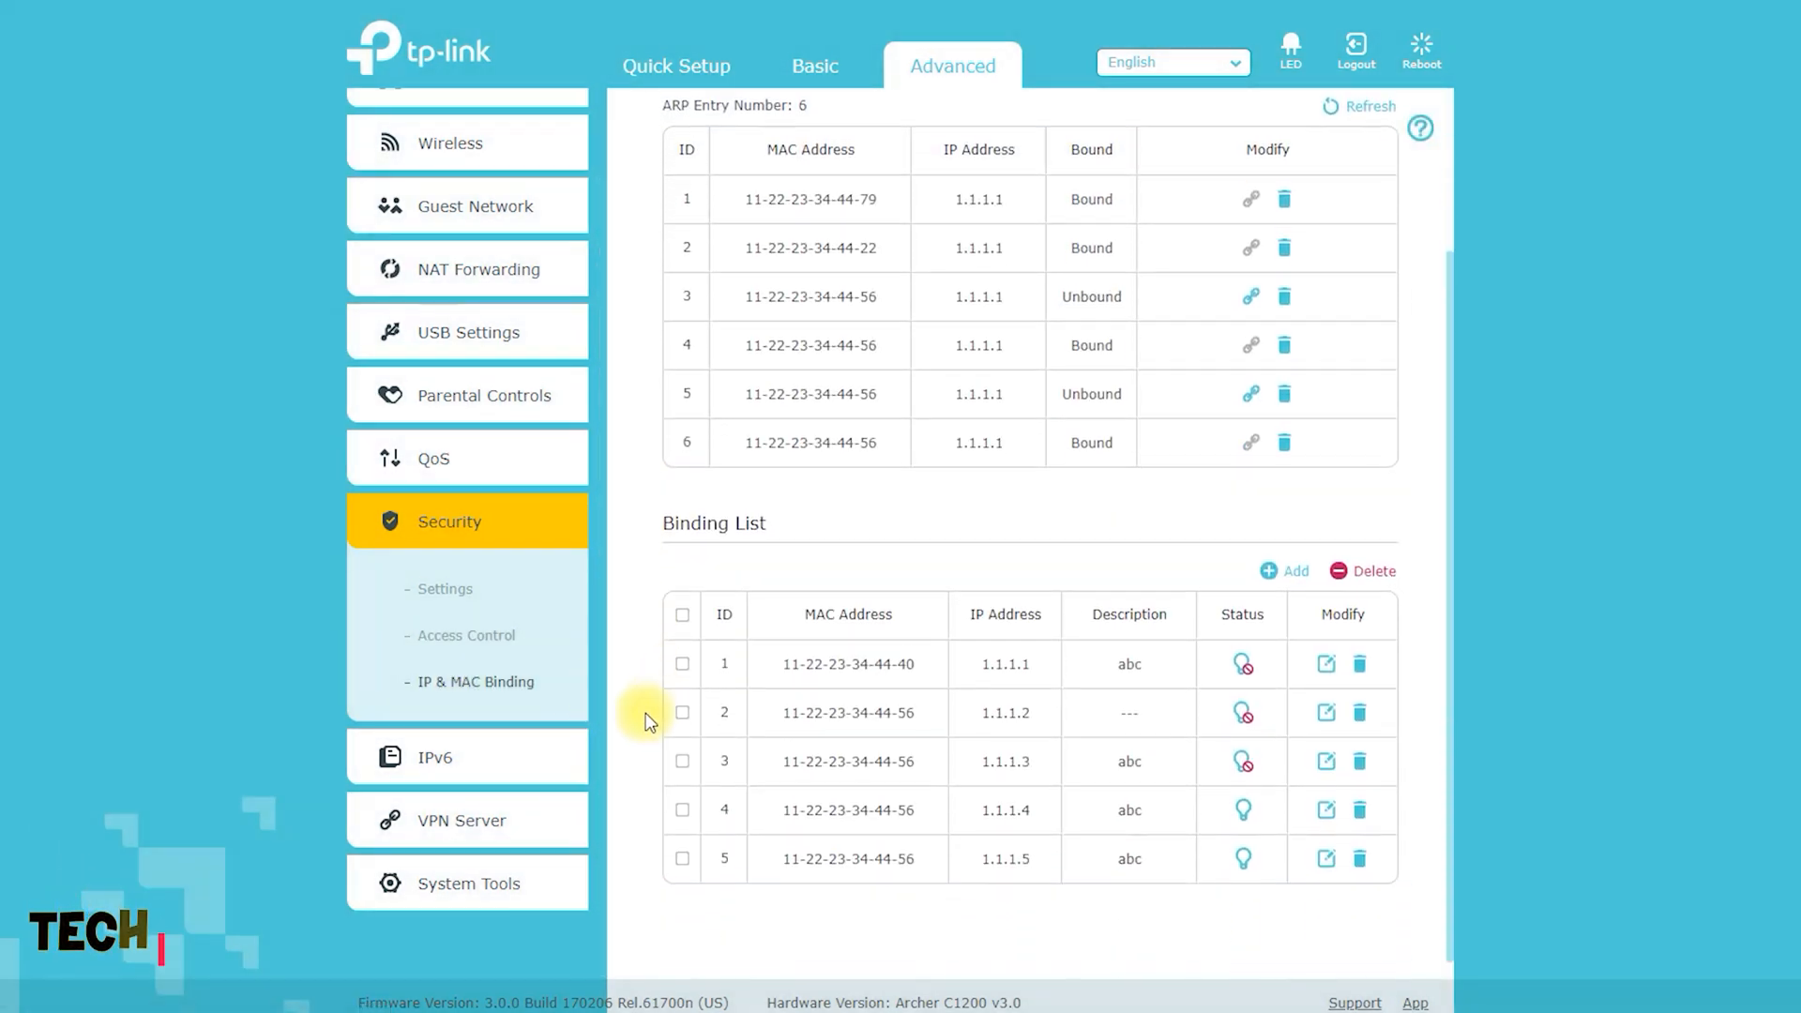
Step: Scroll through the IPv6 settings page
{"action": "left_click", "coordinate": [466, 684]}
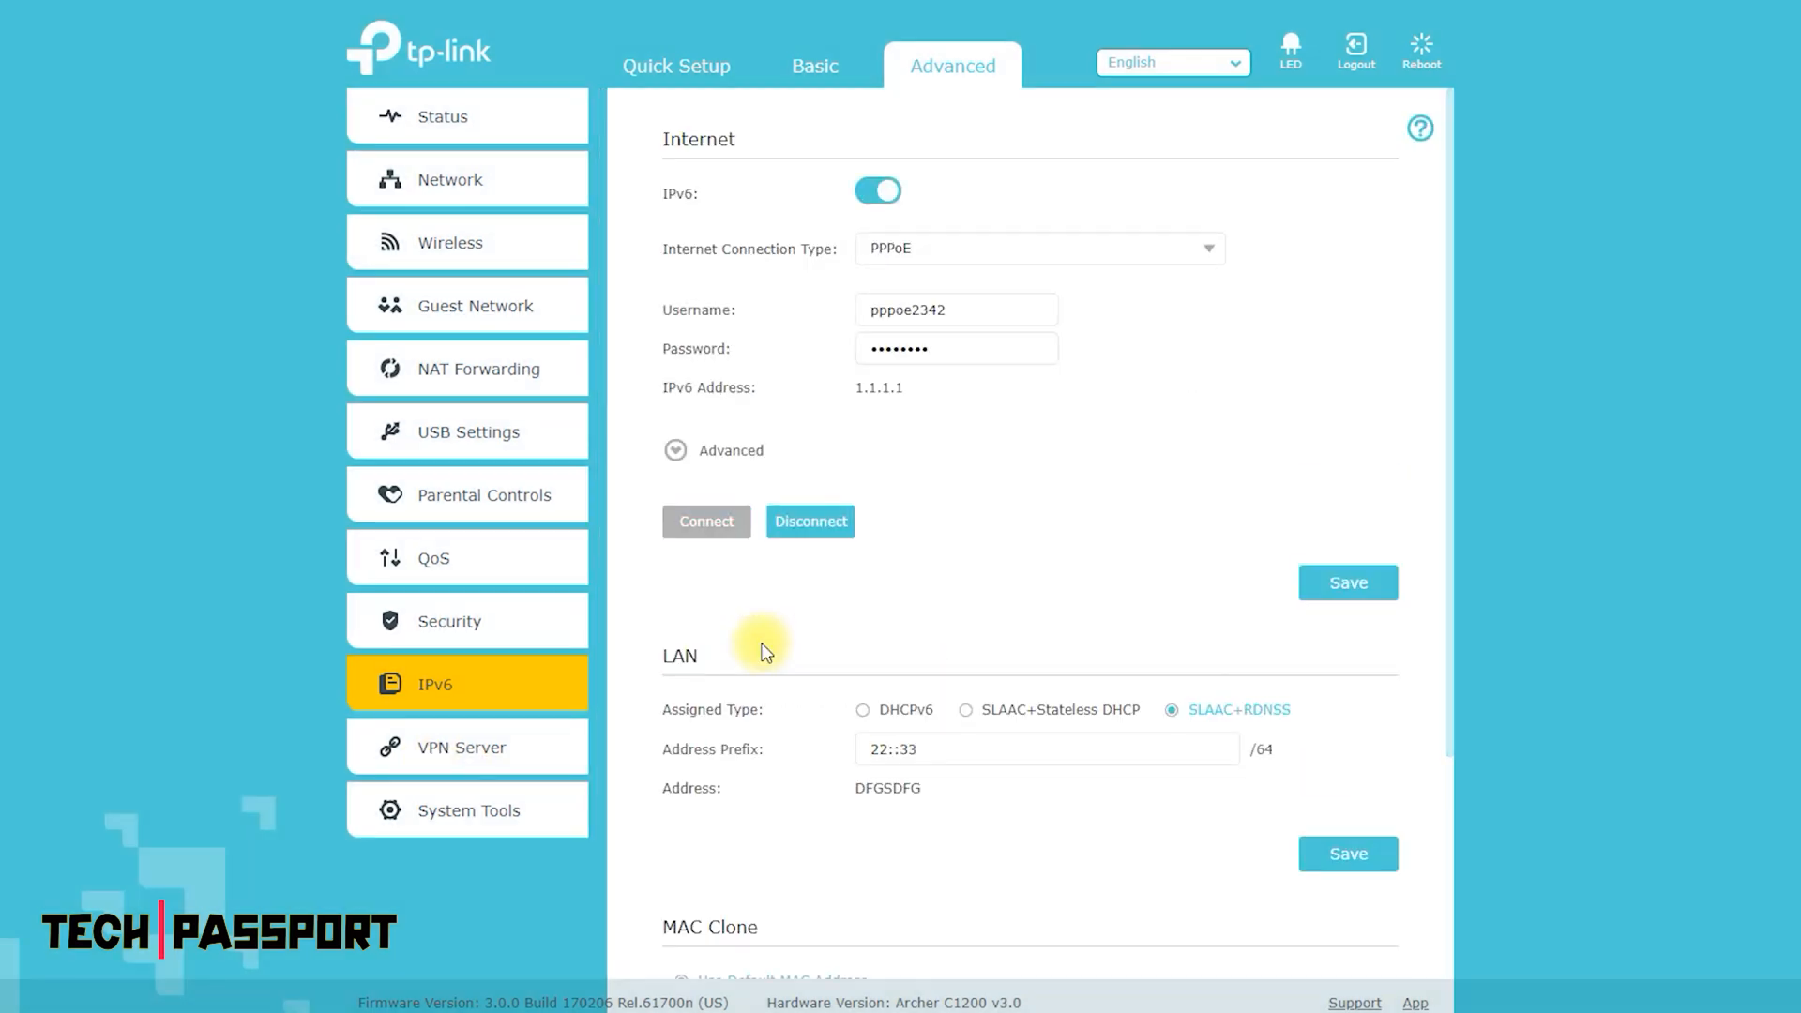
{"action": "scroll", "scroll_direction": "down", "scroll_amount": 3}
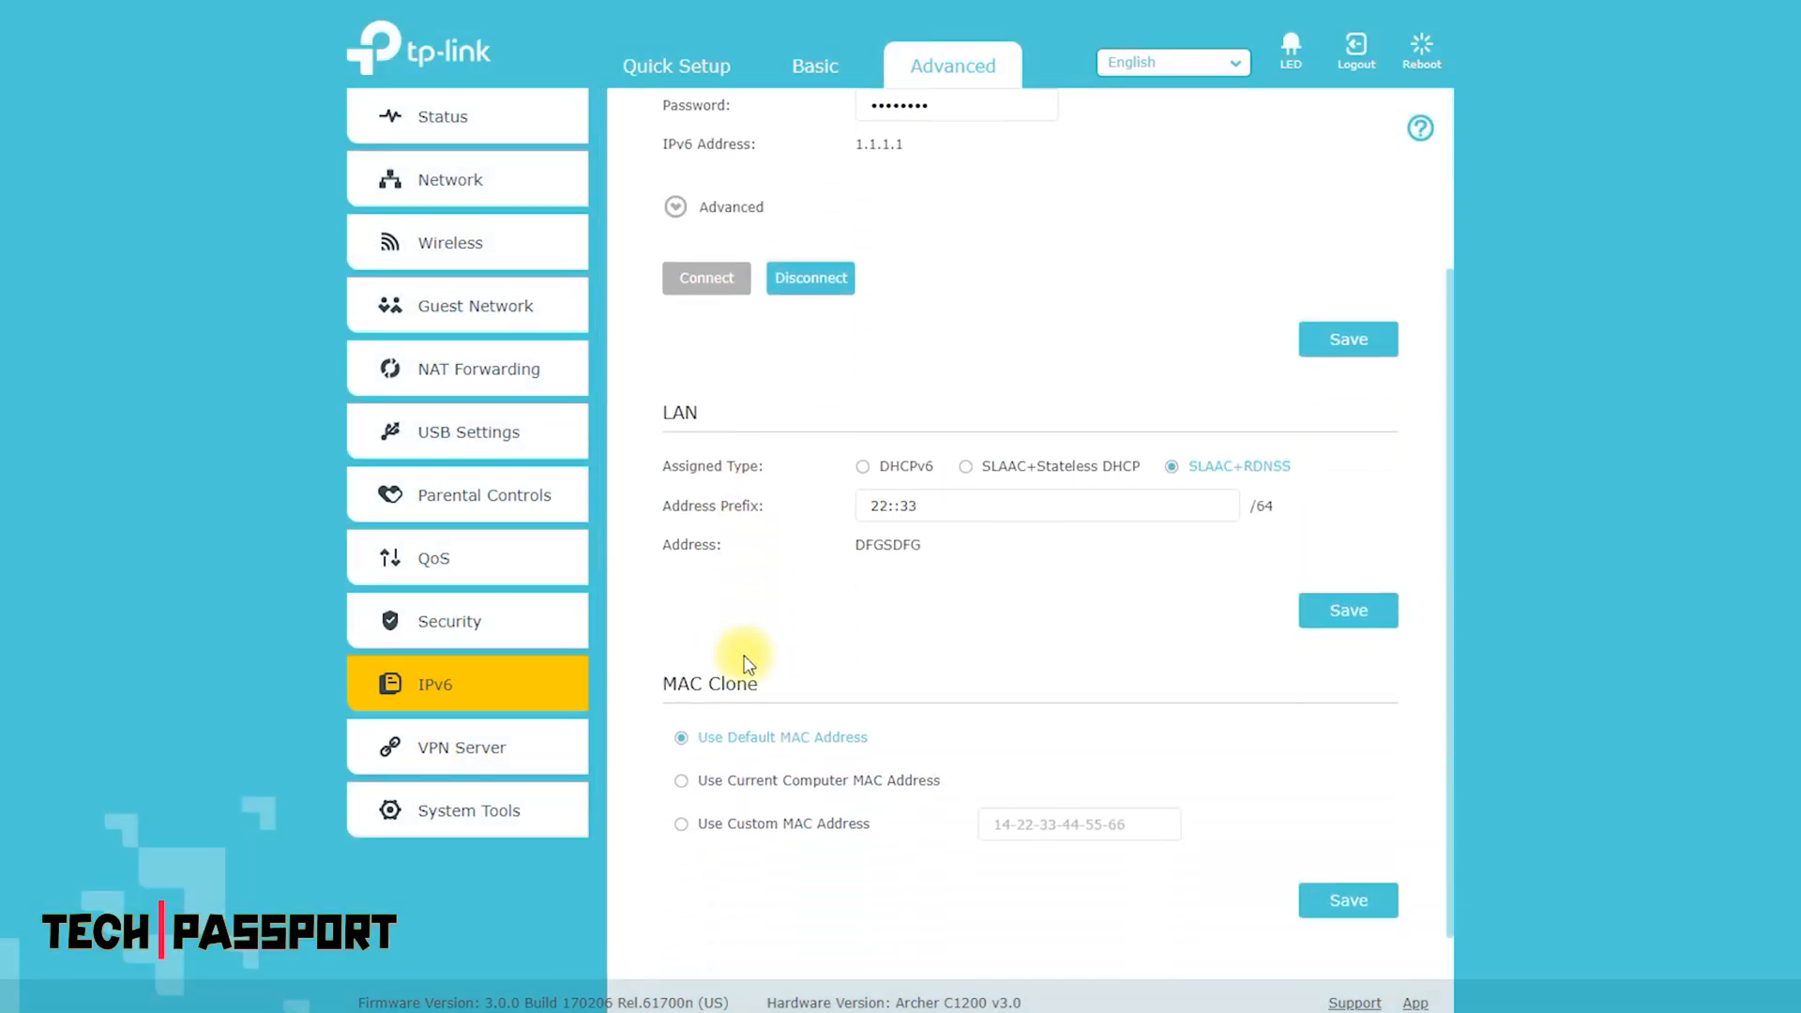
{"action": "scroll", "scroll_direction": "down", "scroll_amount": 3}
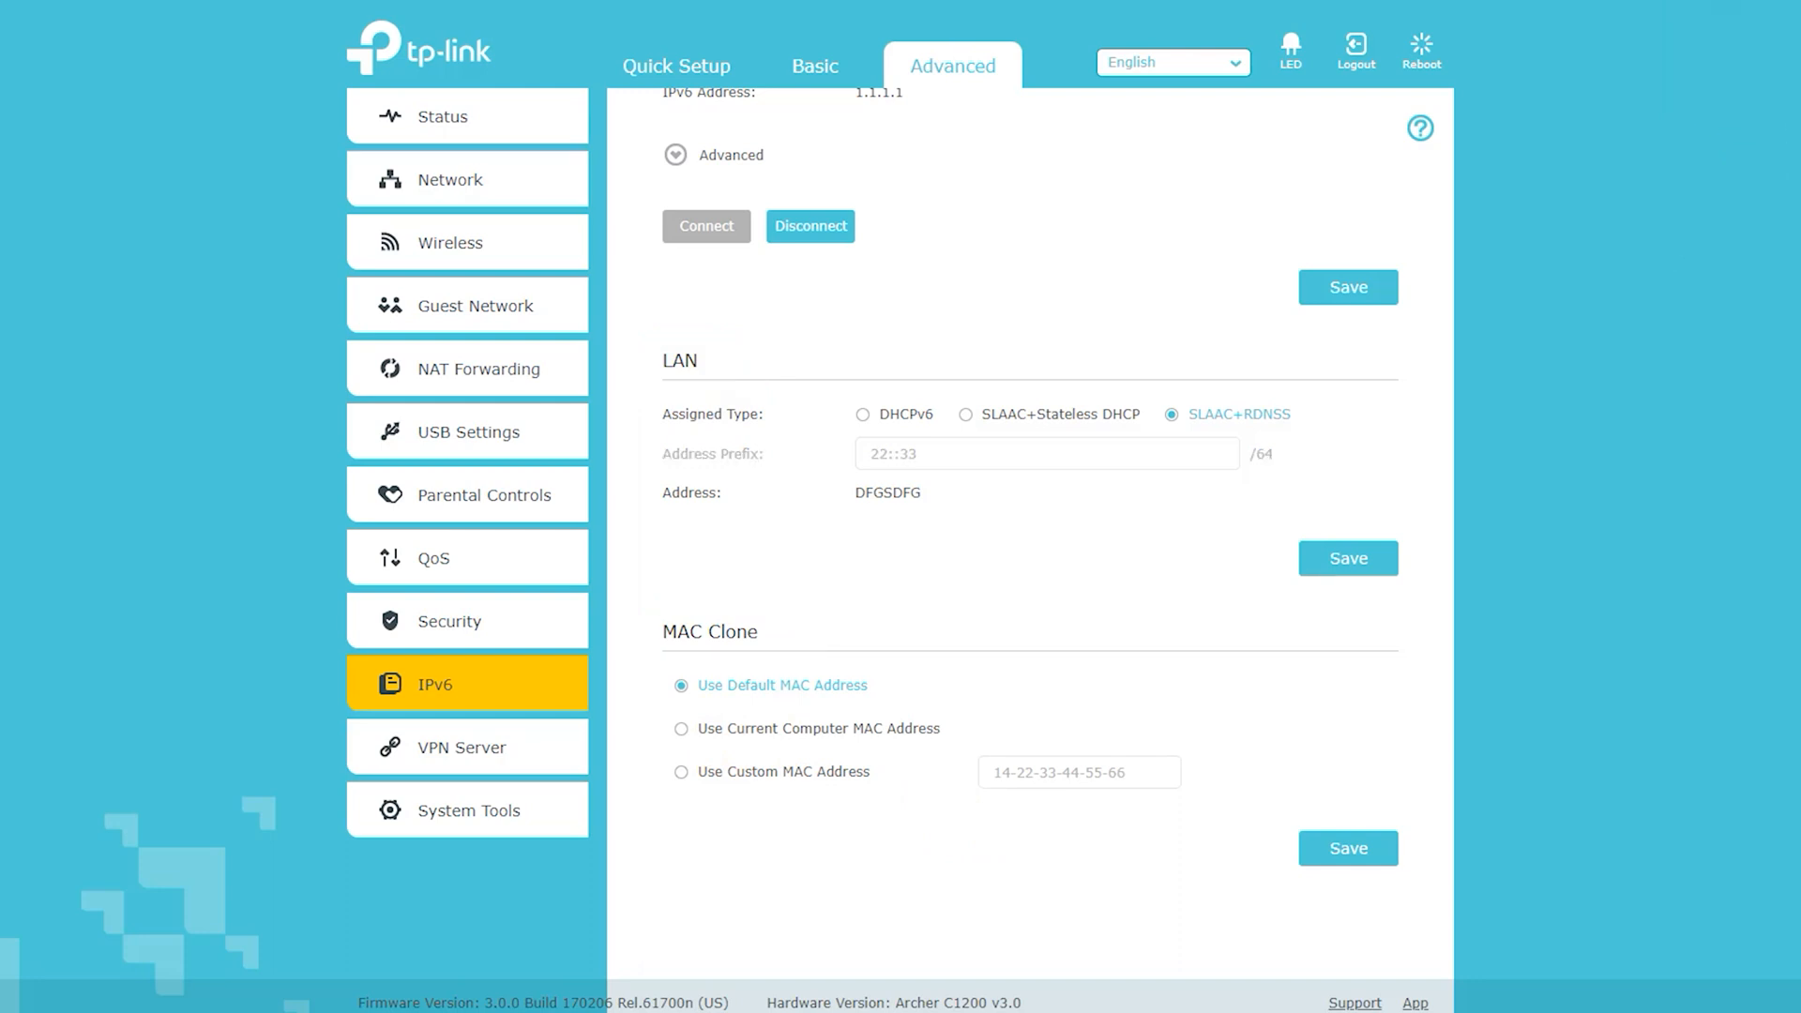
Step: View the OpenVPN, PPTP VPN and VPN Connections pages under VPN Server
{"action": "left_click", "coordinate": [461, 747]}
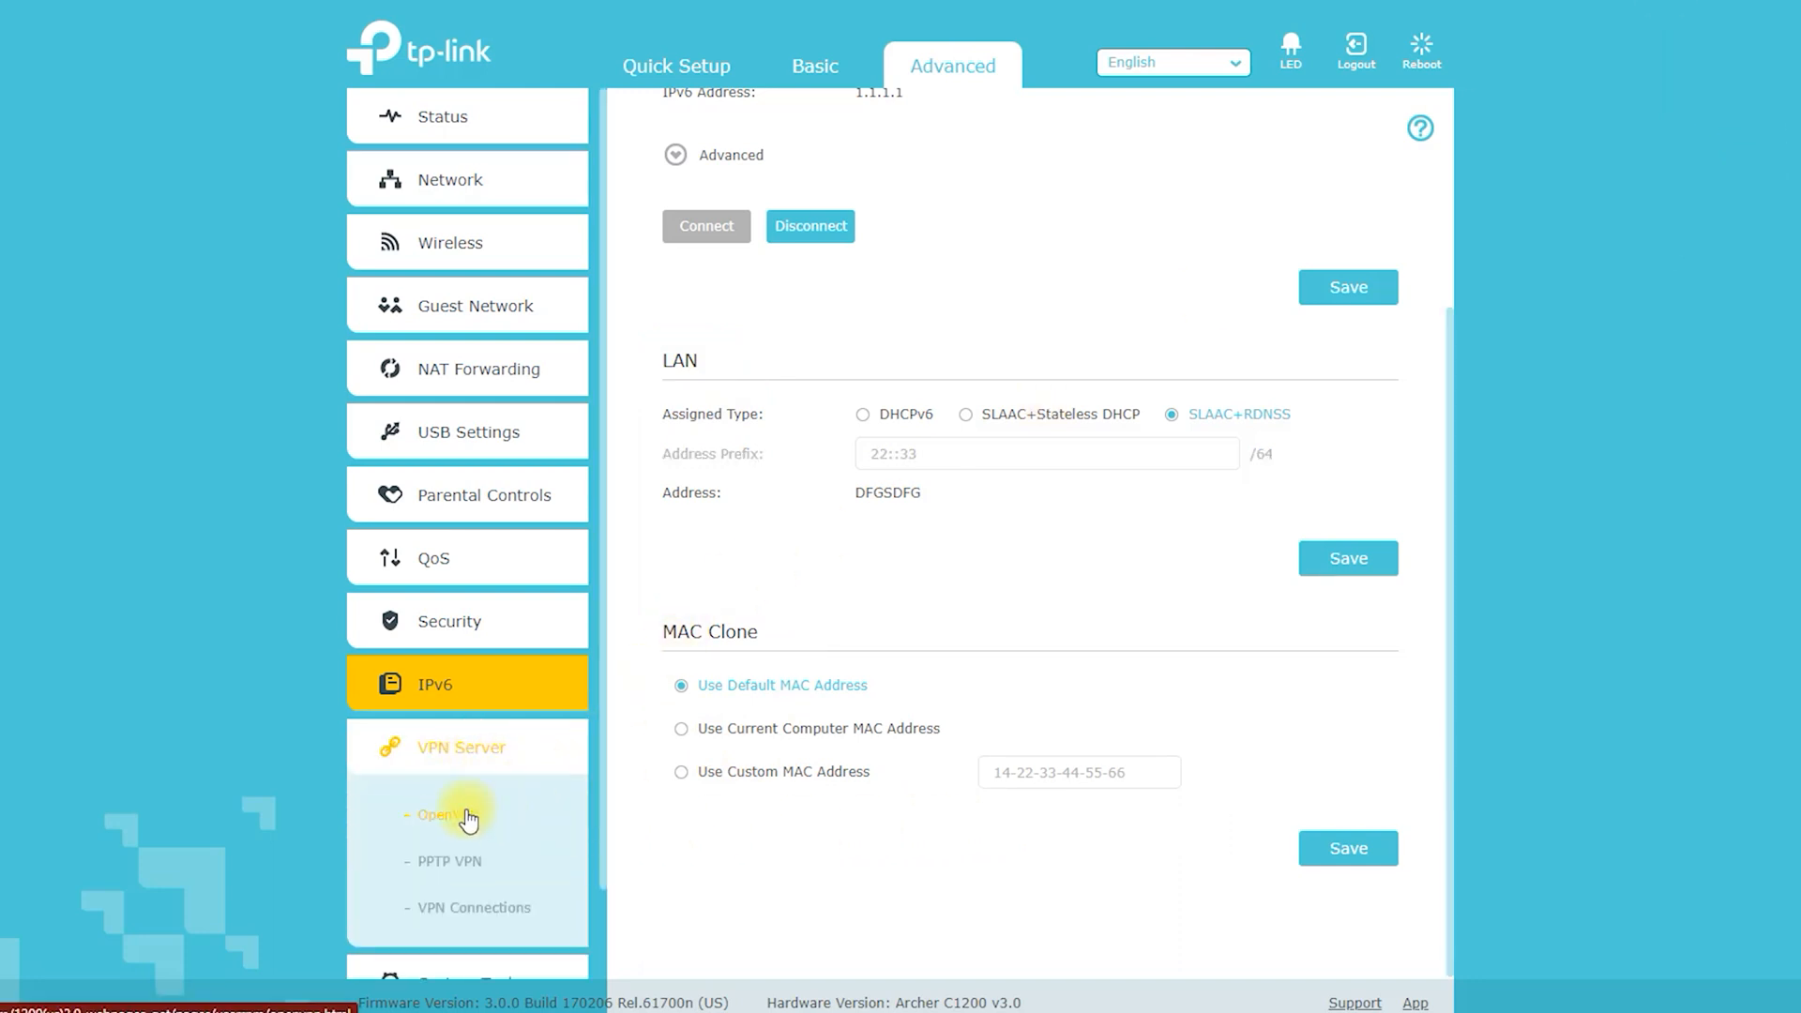
{"action": "left_click", "coordinate": [448, 814]}
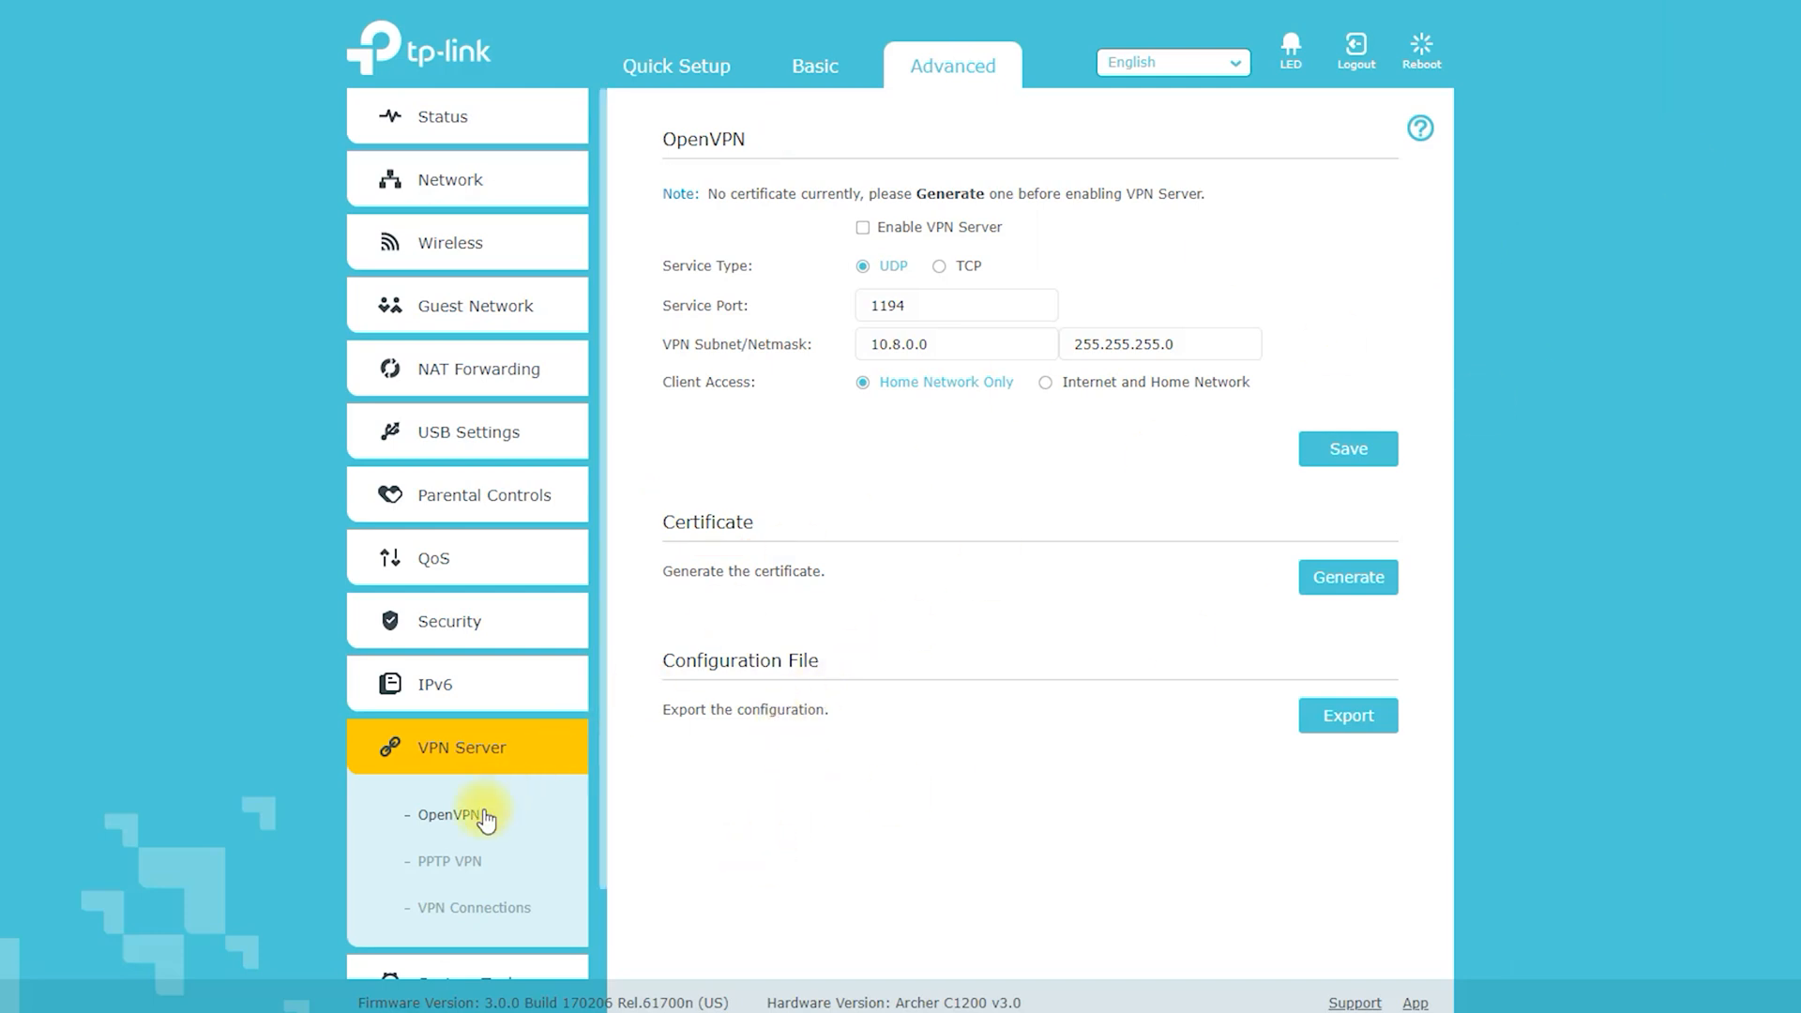
{"action": "left_click", "coordinate": [449, 860]}
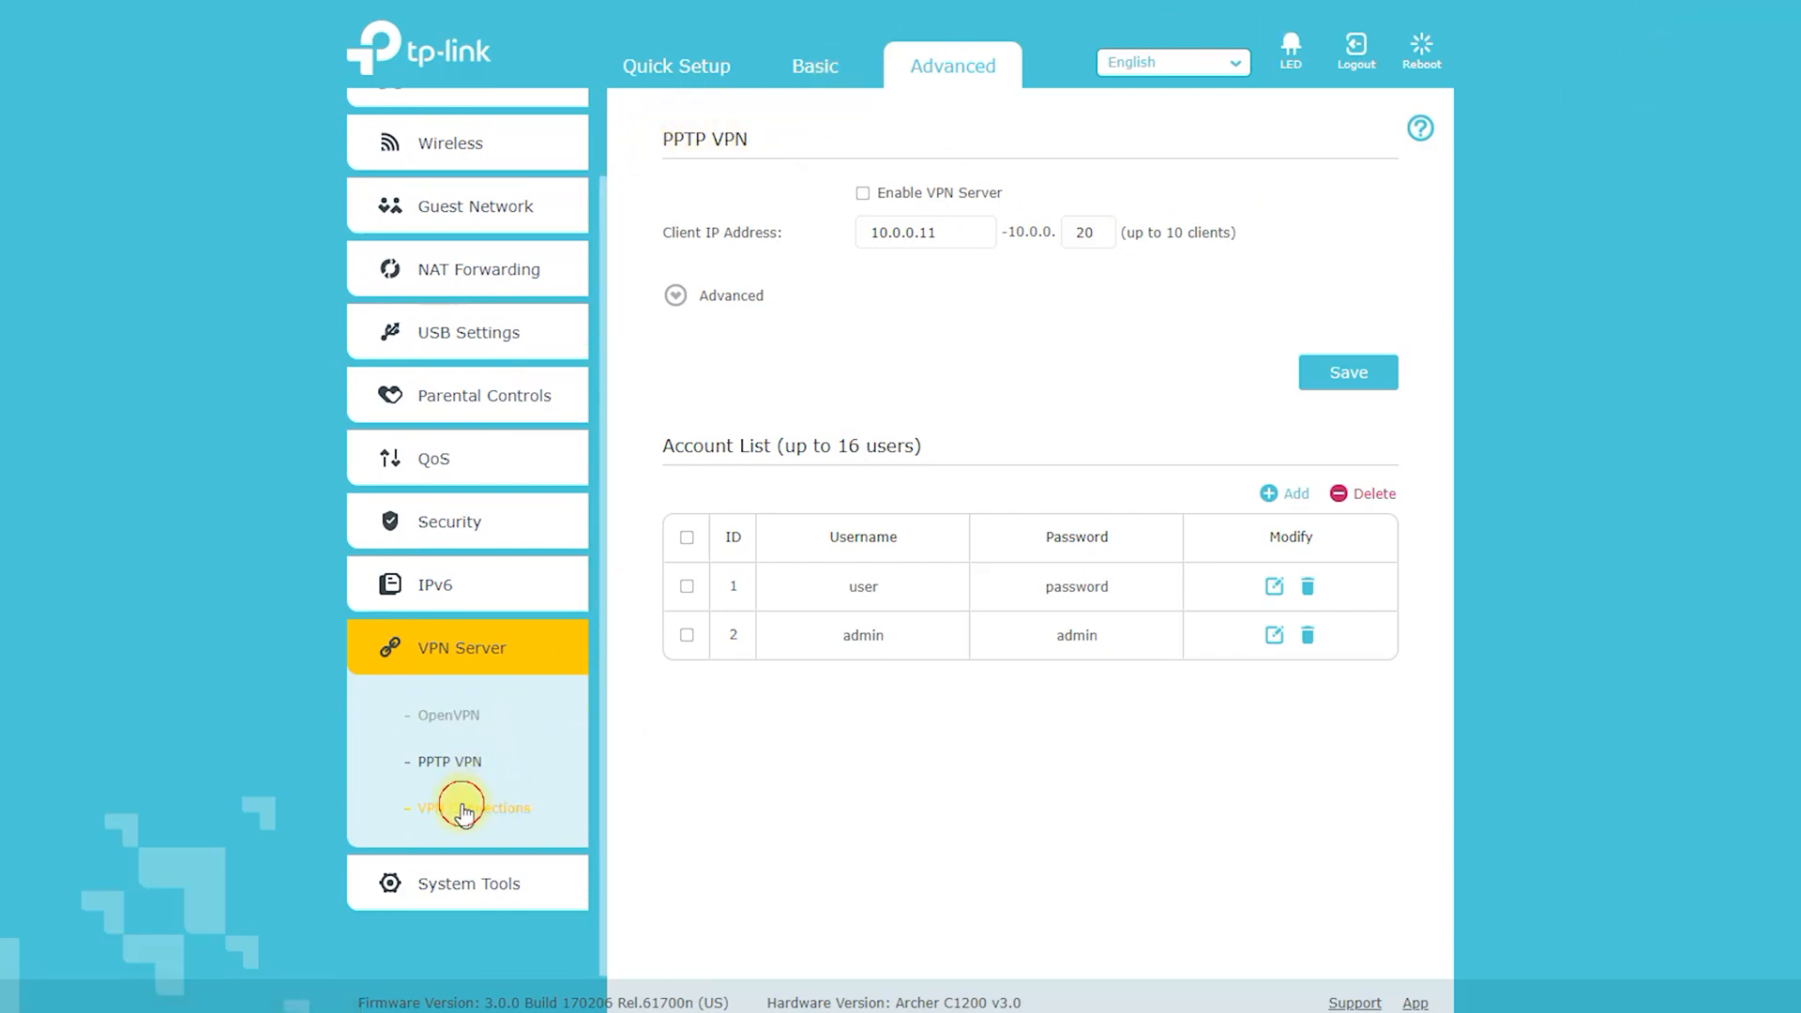
{"action": "left_click", "coordinate": [473, 807]}
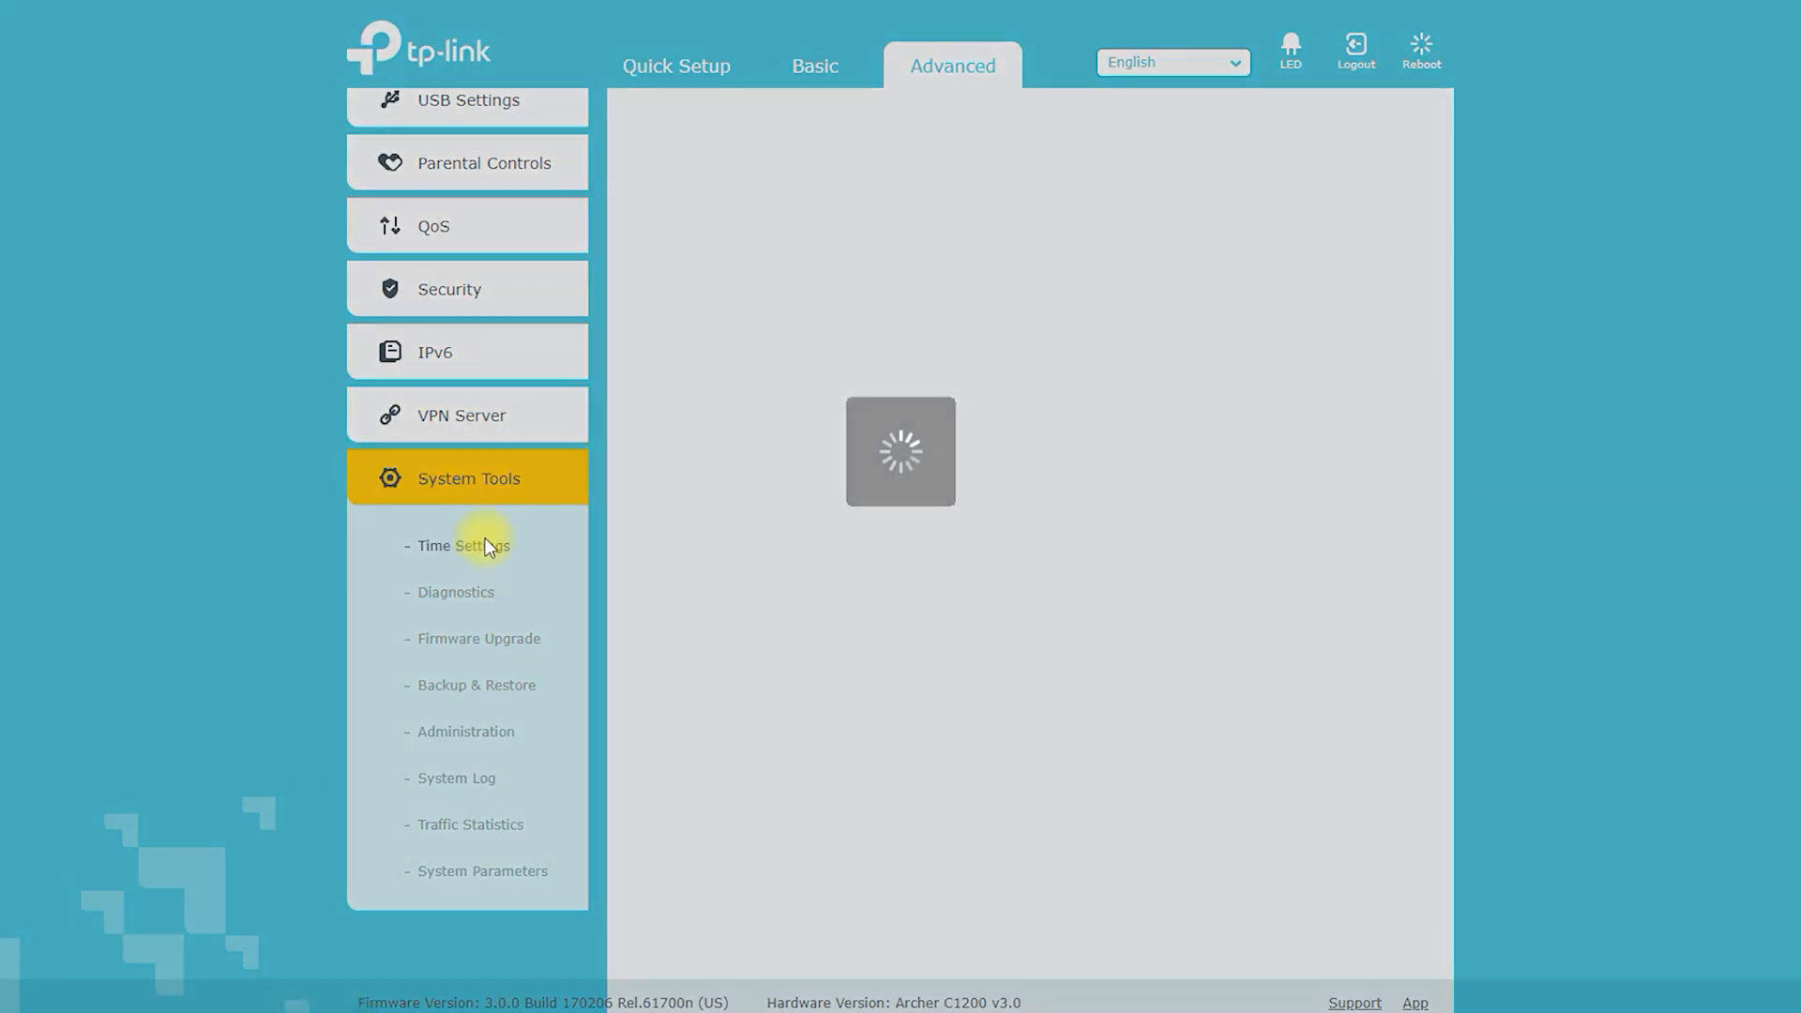
Step: View the Time Settings and Backup & Restore pages
{"action": "left_click", "coordinate": [464, 544]}
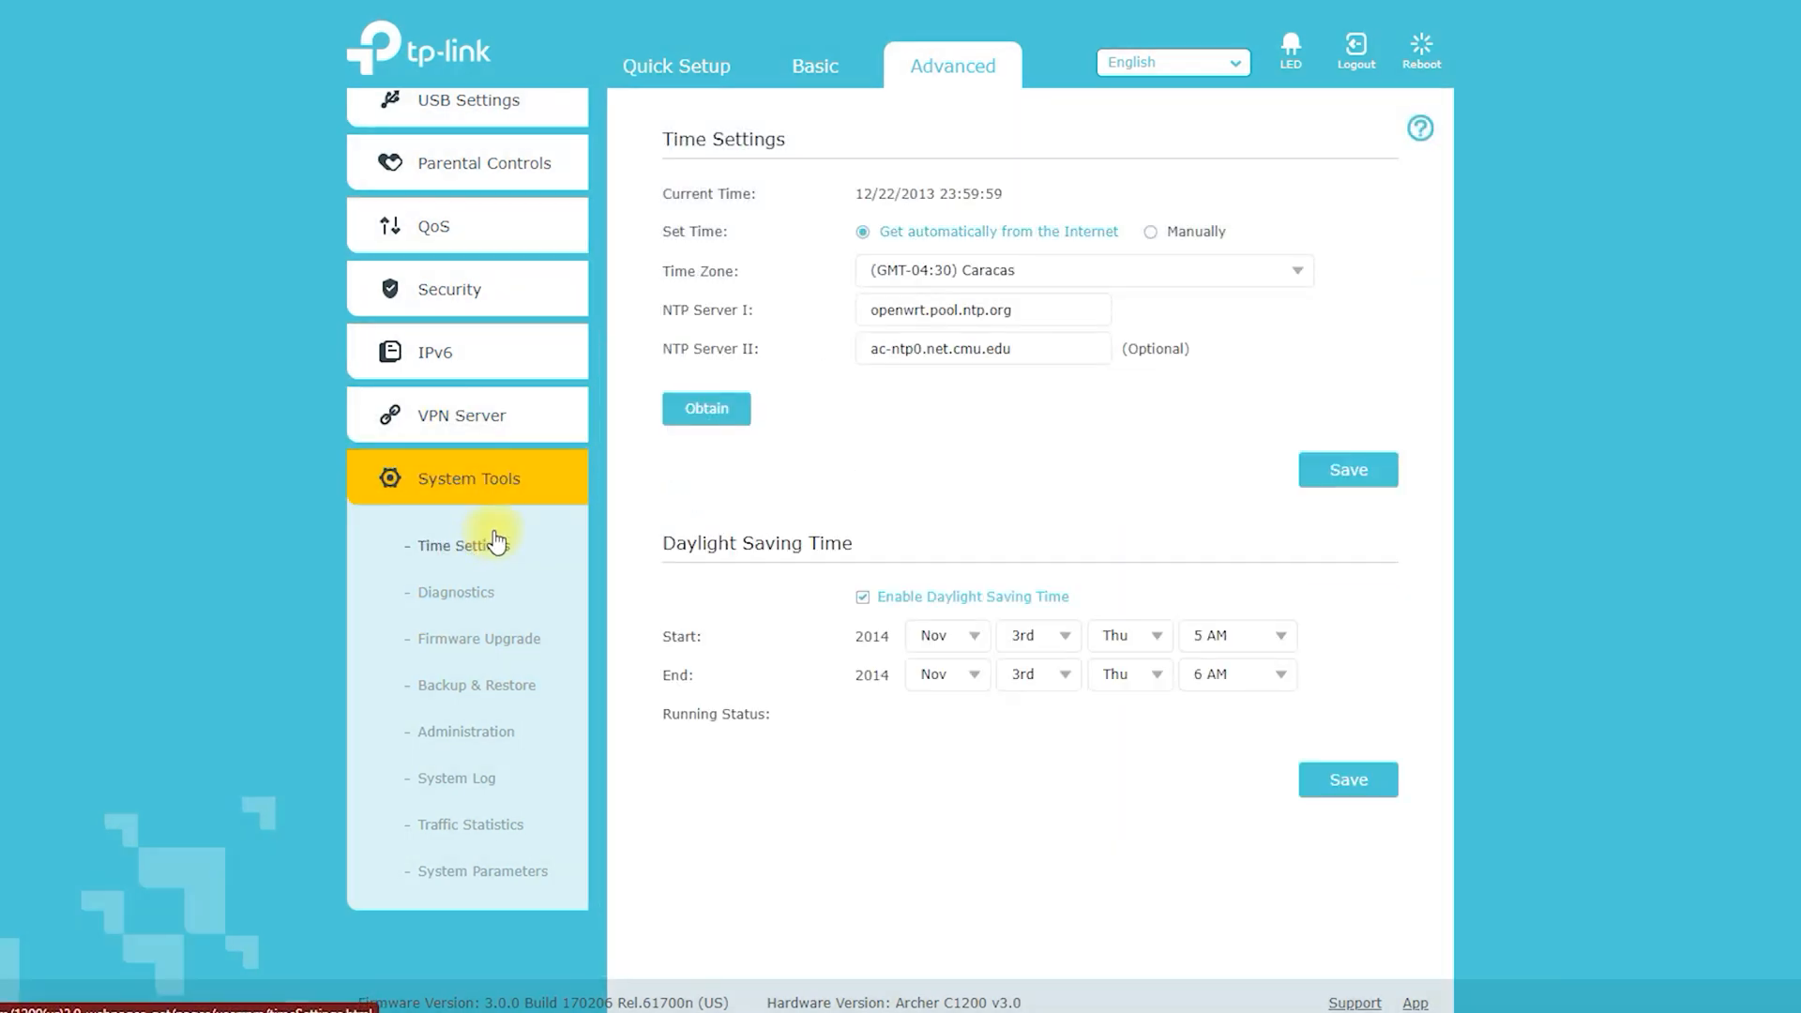
{"action": "left_click", "coordinate": [454, 591]}
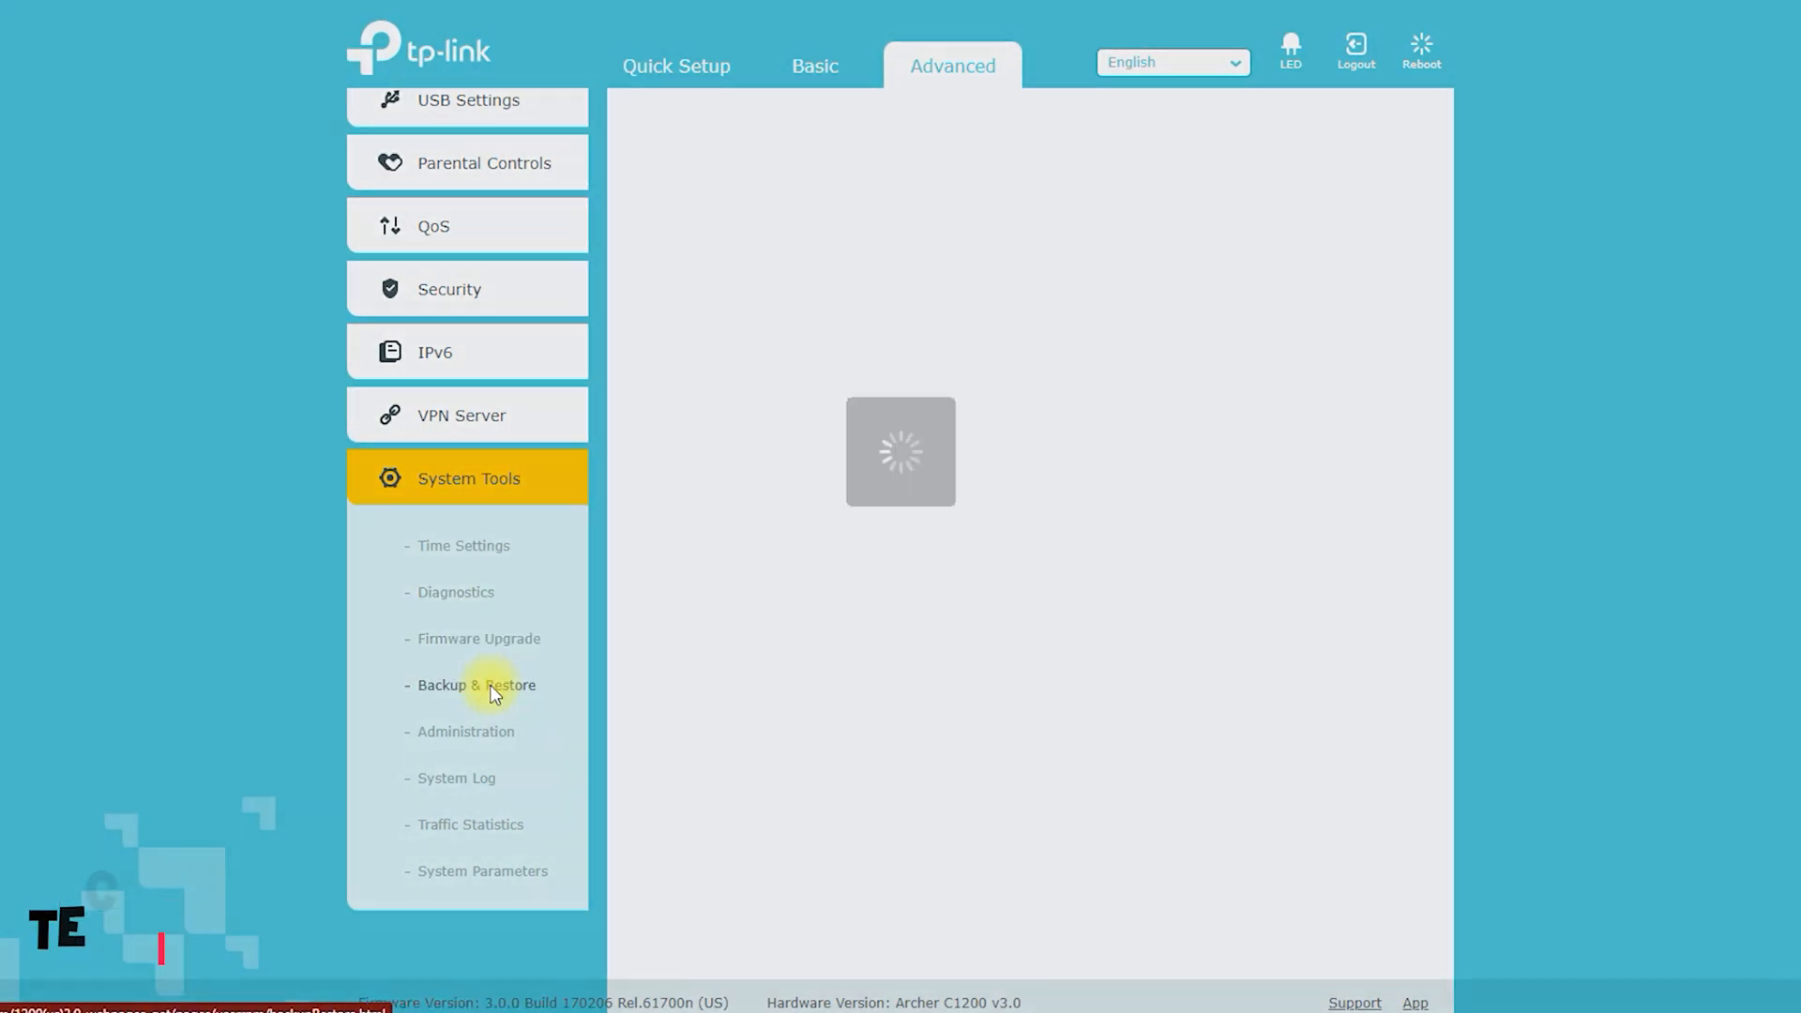
{"action": "left_click", "coordinate": [476, 684]}
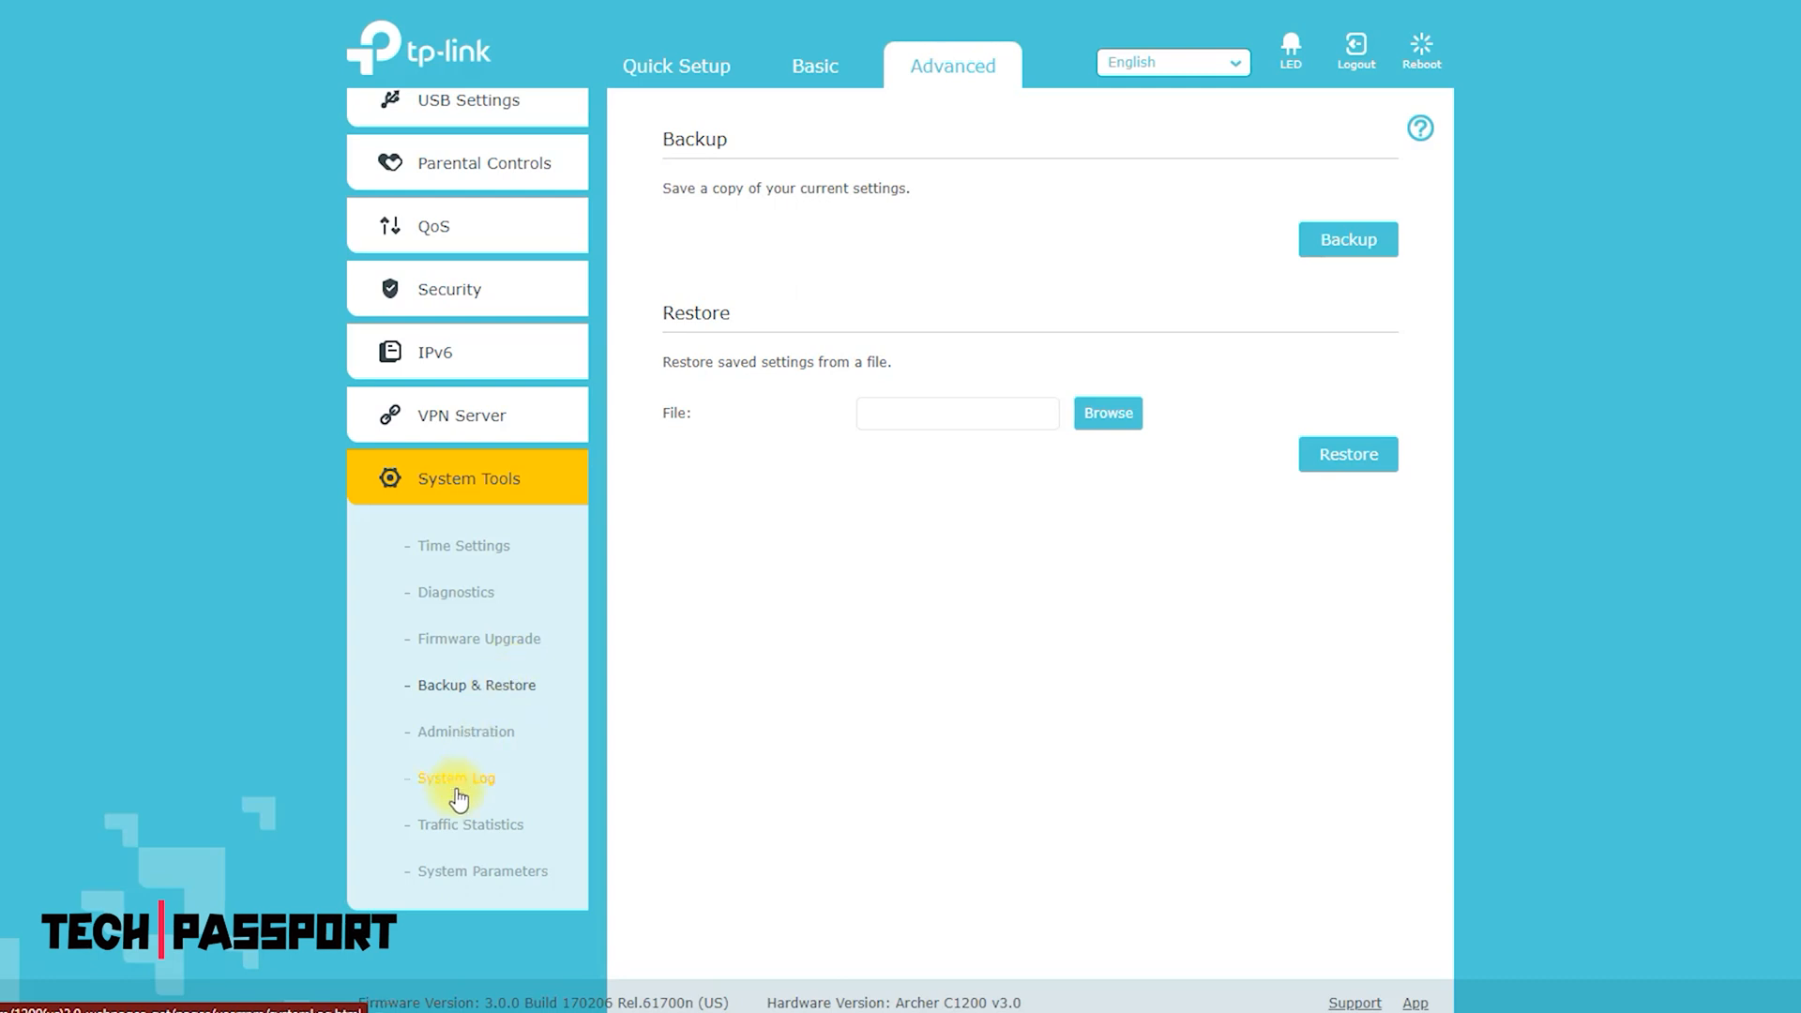
Step: Enable Password Recovery in Administration, then view the System Log
{"action": "left_click", "coordinate": [465, 732]}
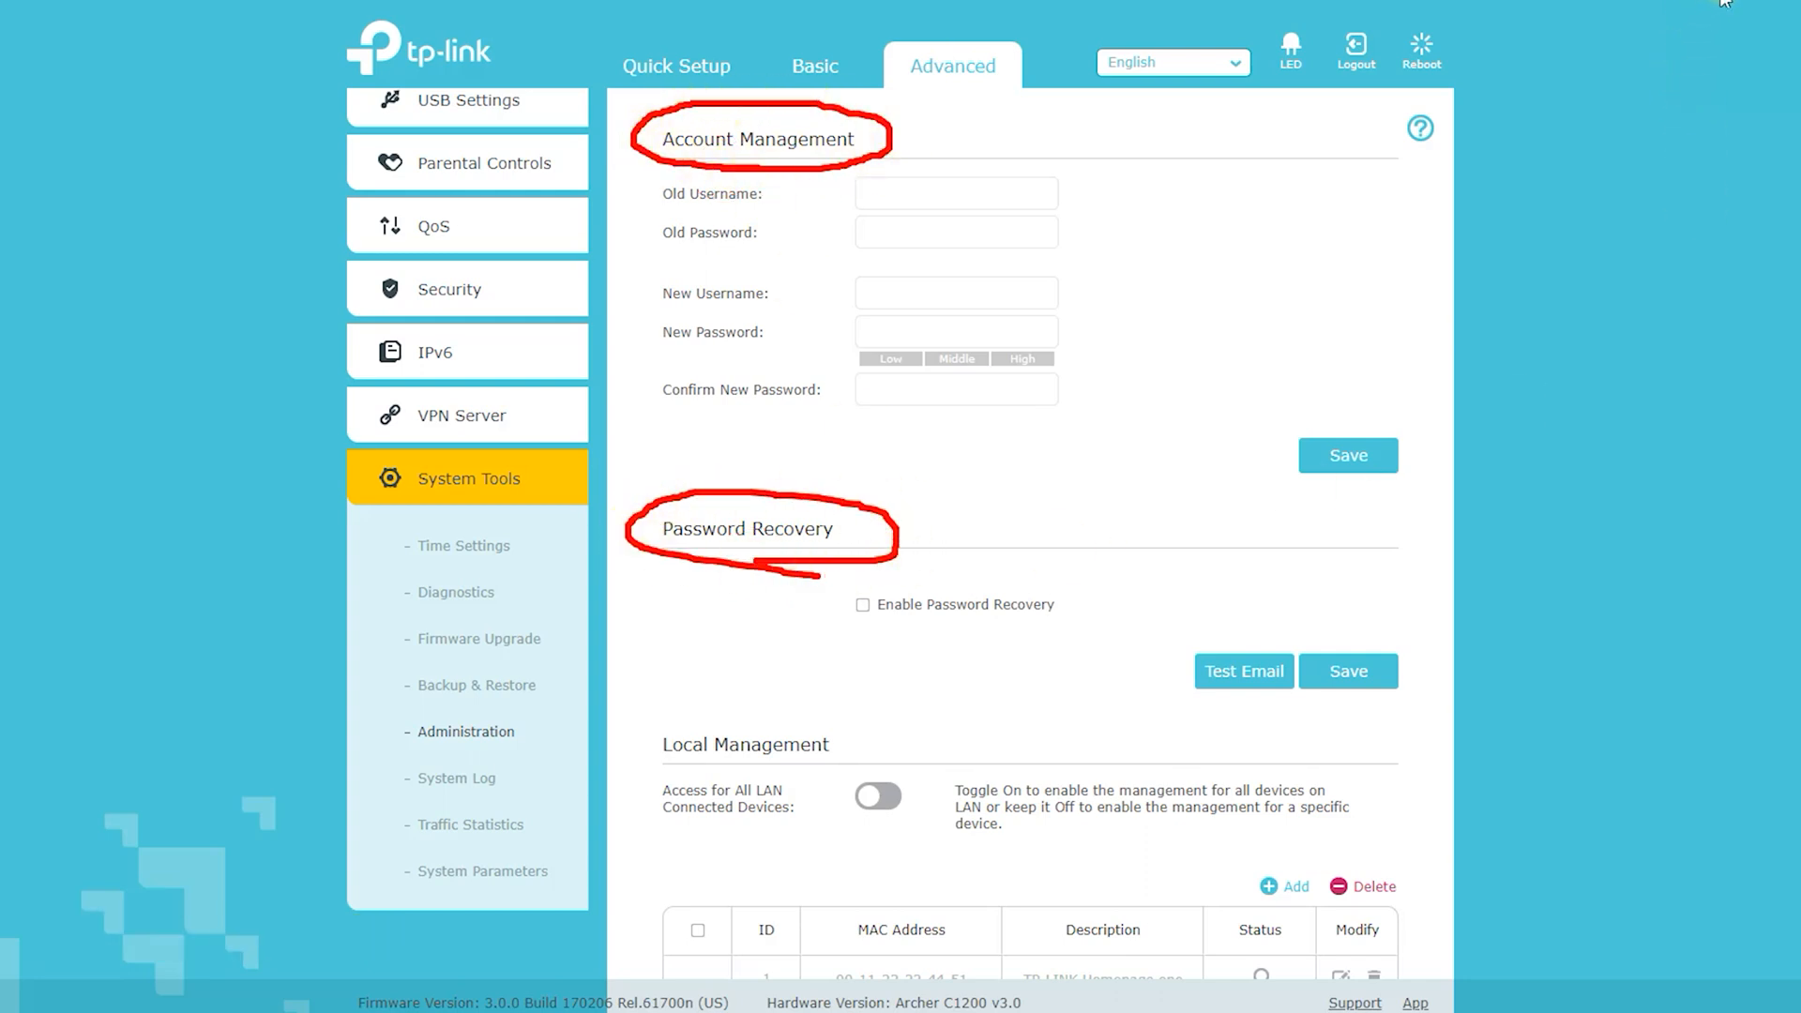
{"action": "left_click", "coordinate": [863, 604]}
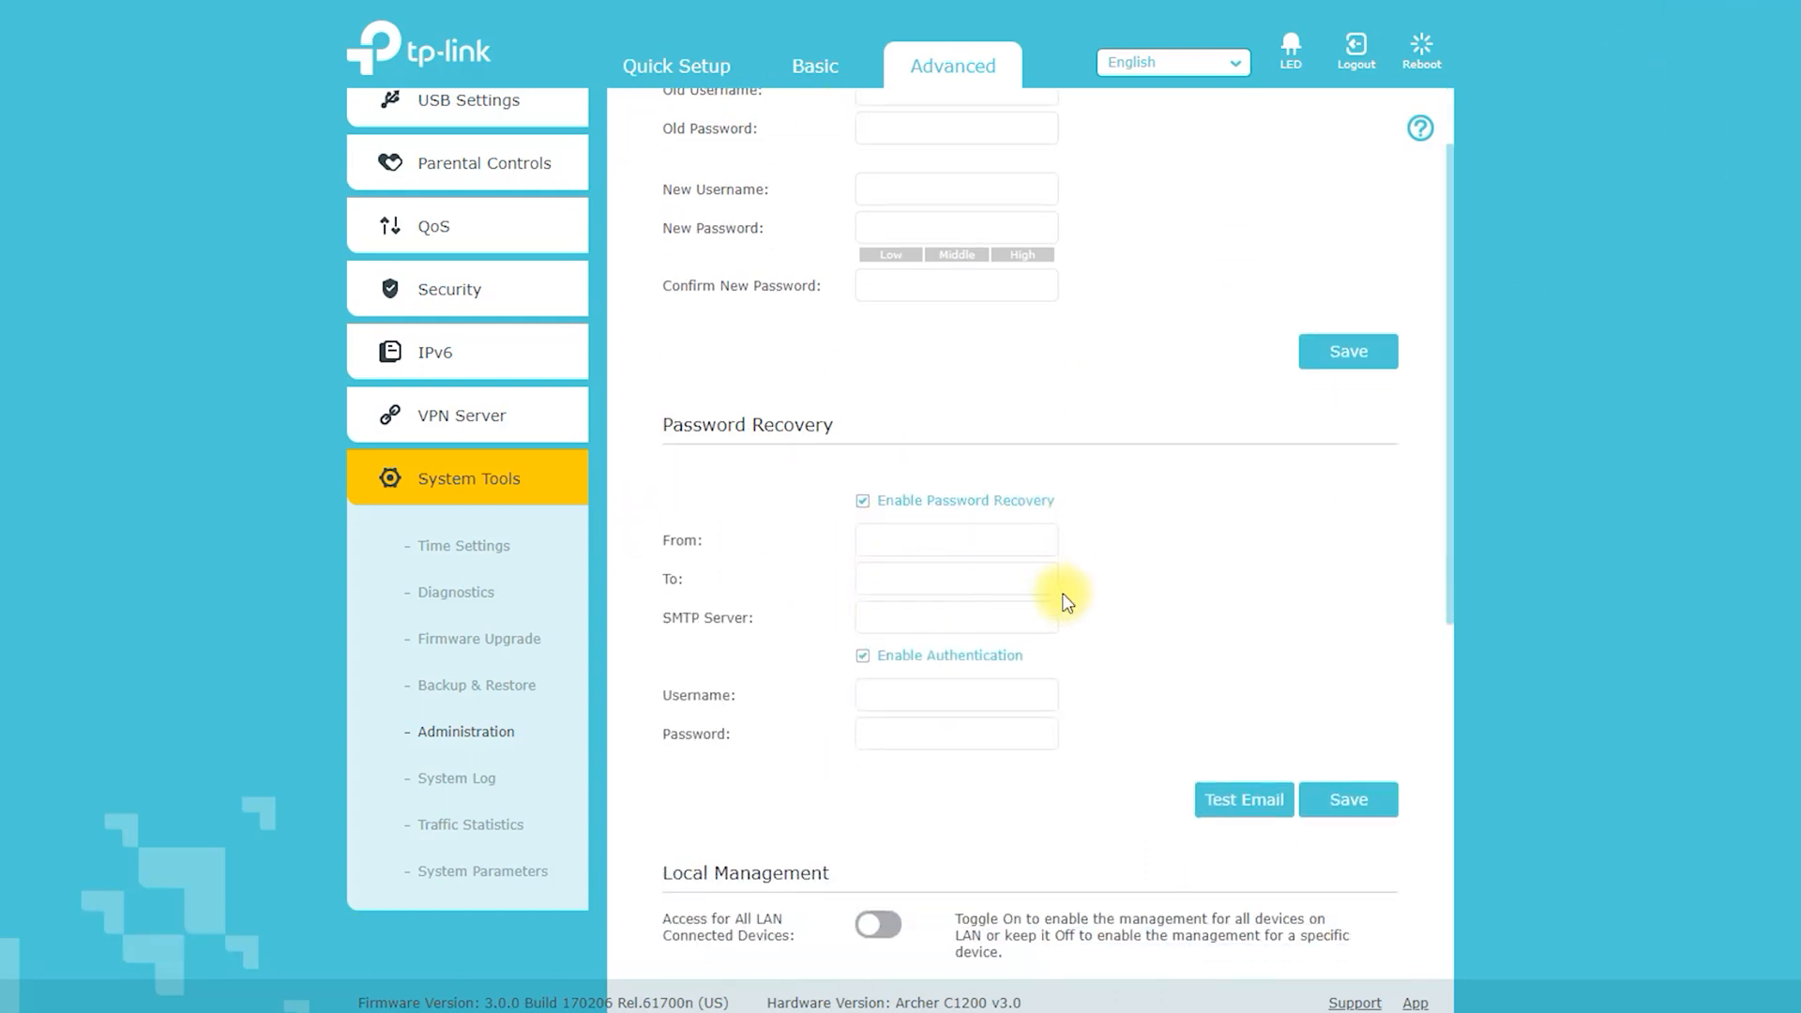
{"action": "scroll", "scroll_direction": "down", "scroll_amount": 3}
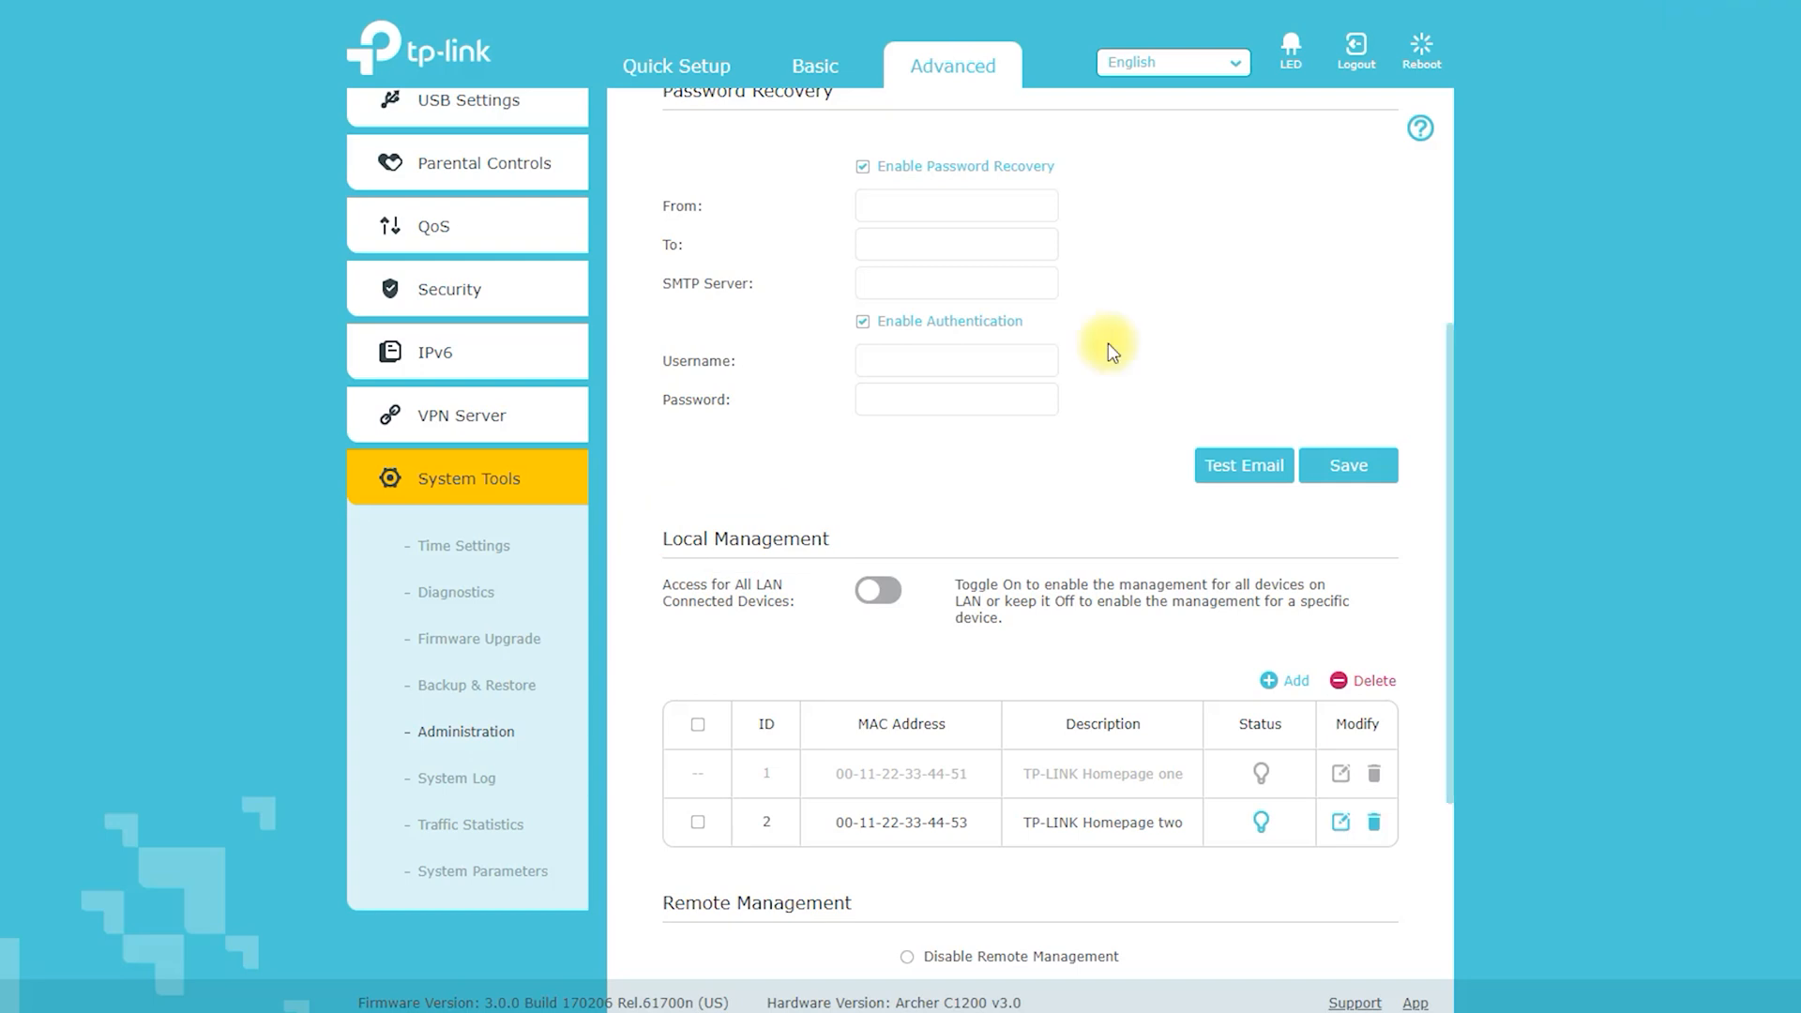
{"action": "scroll", "scroll_direction": "down", "scroll_amount": 3}
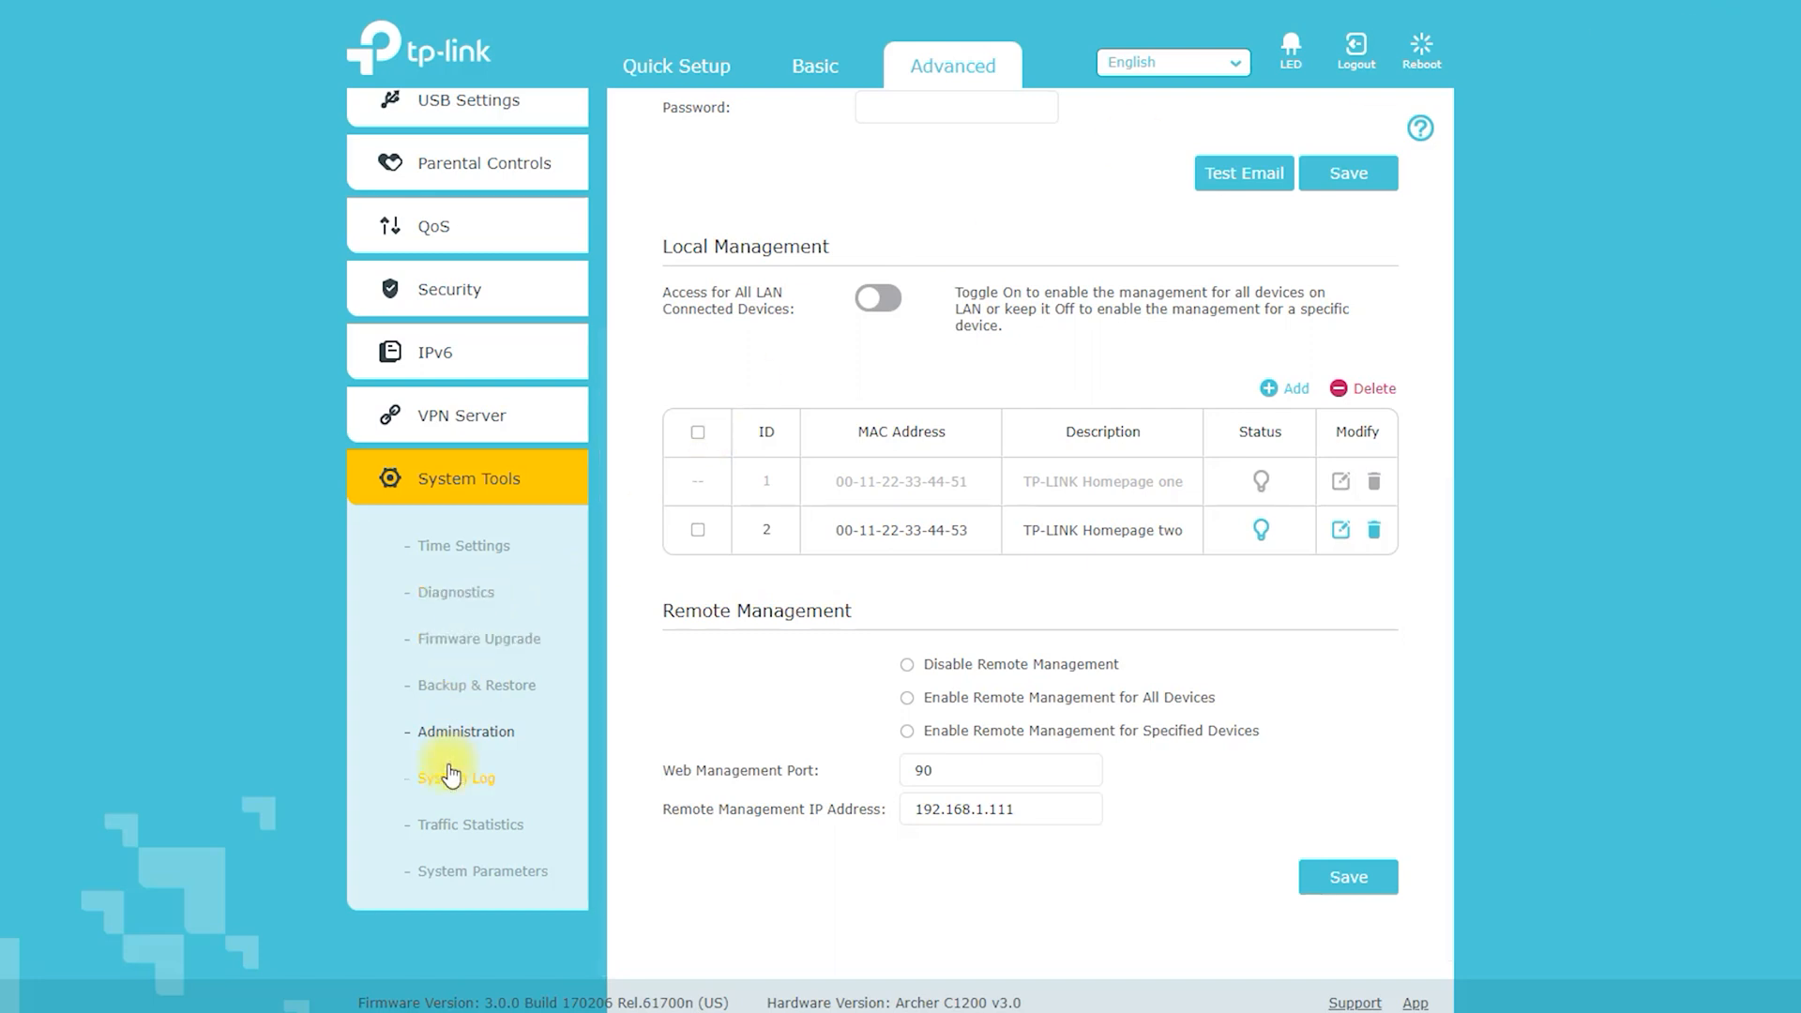
{"action": "left_click", "coordinate": [456, 777]}
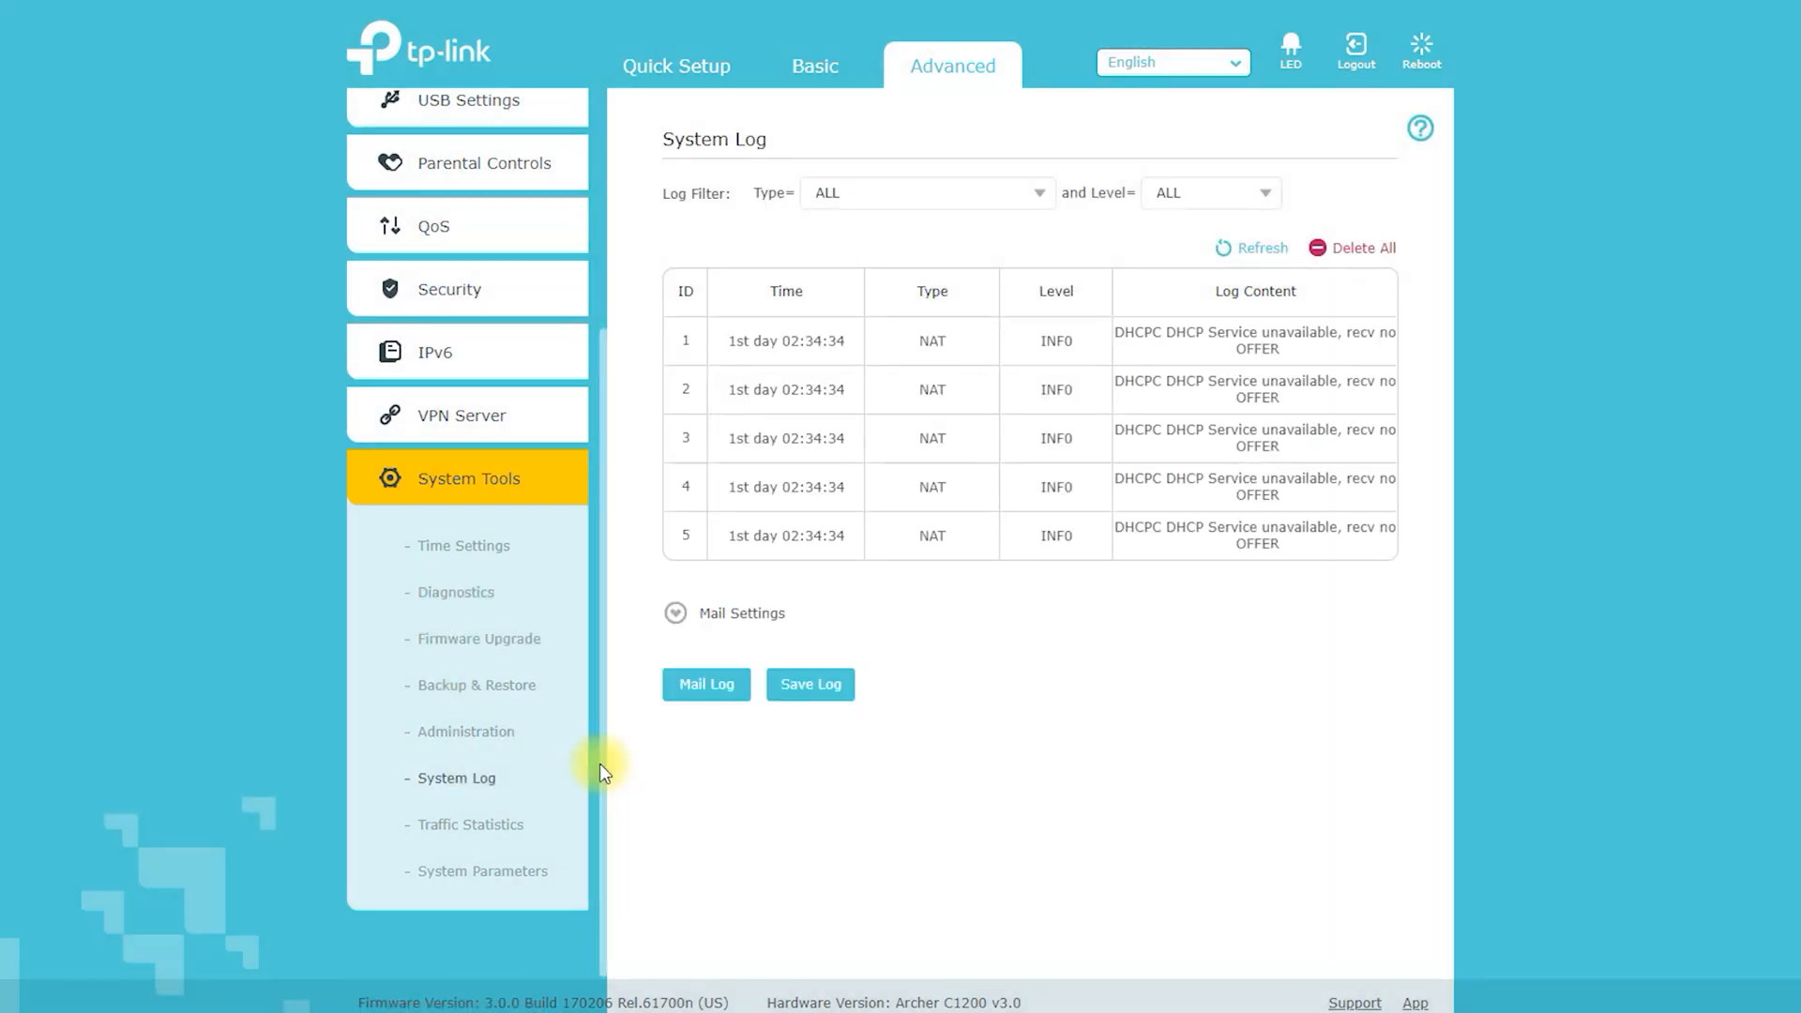
Step: After viewing Traffic Statistics, set System Parameters Duplex to 100Mbps full duplex
{"action": "left_click", "coordinate": [470, 824]}
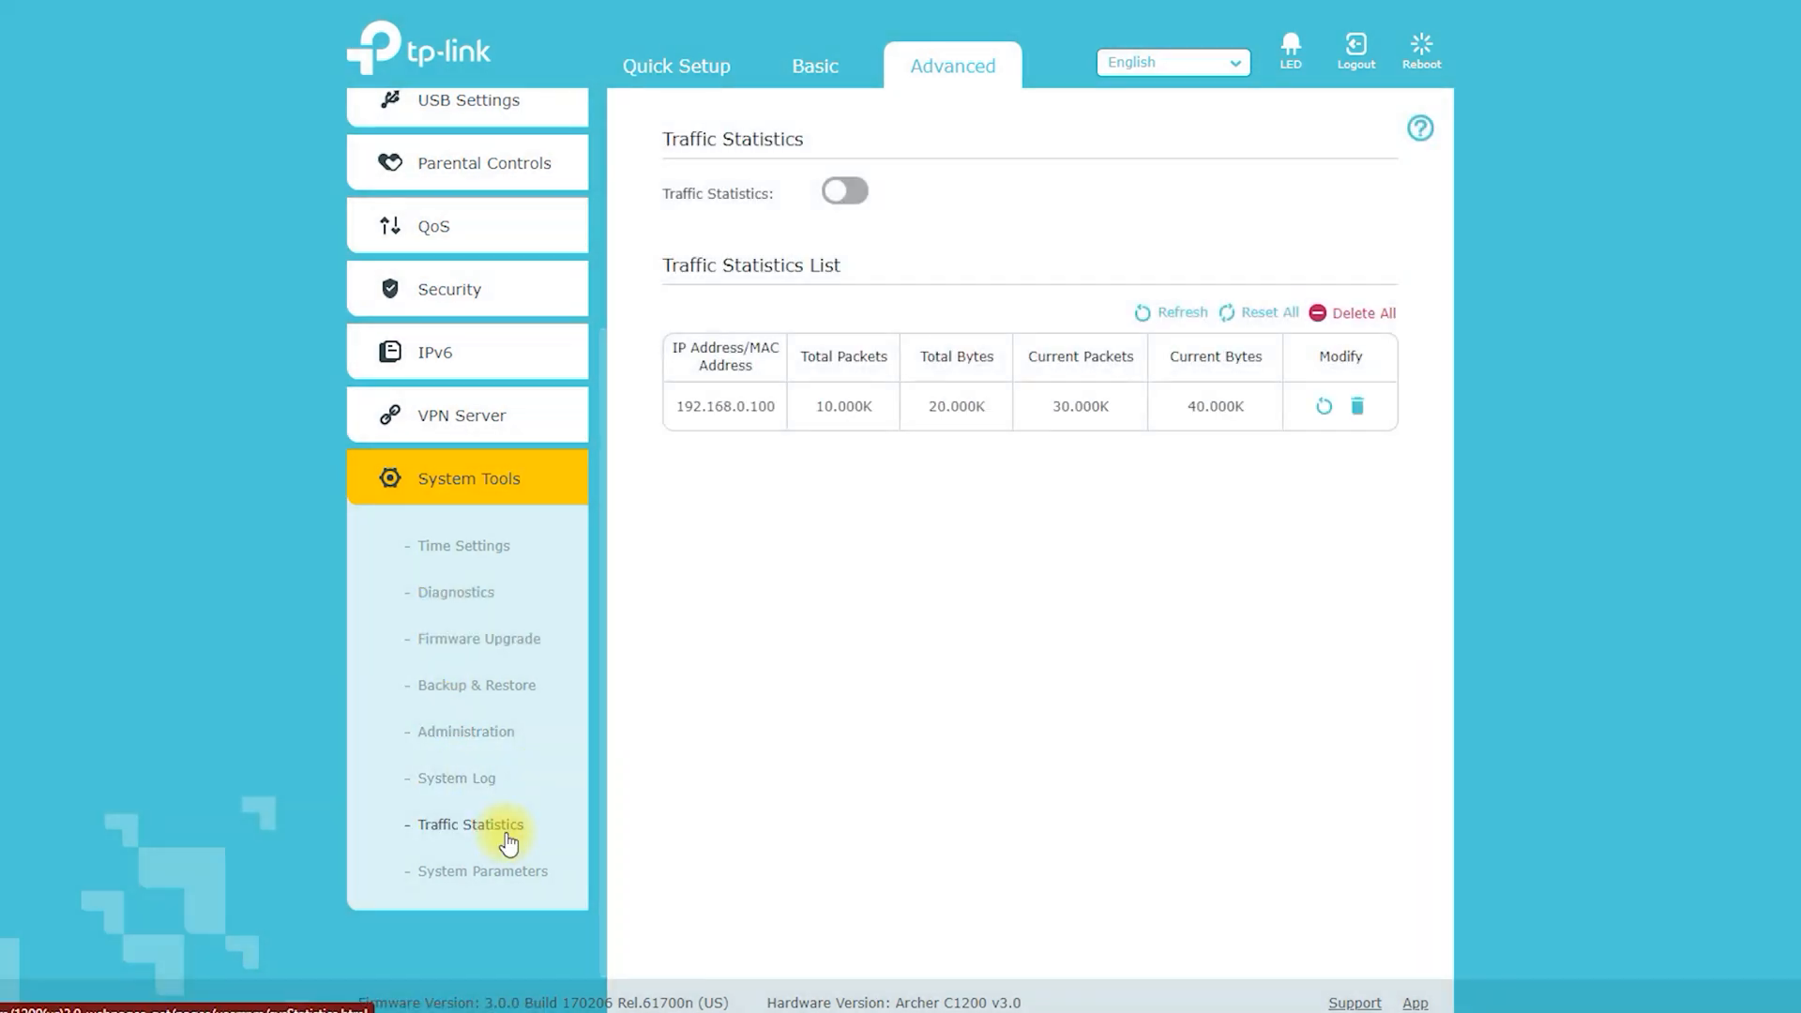
{"action": "left_click", "coordinate": [482, 870]}
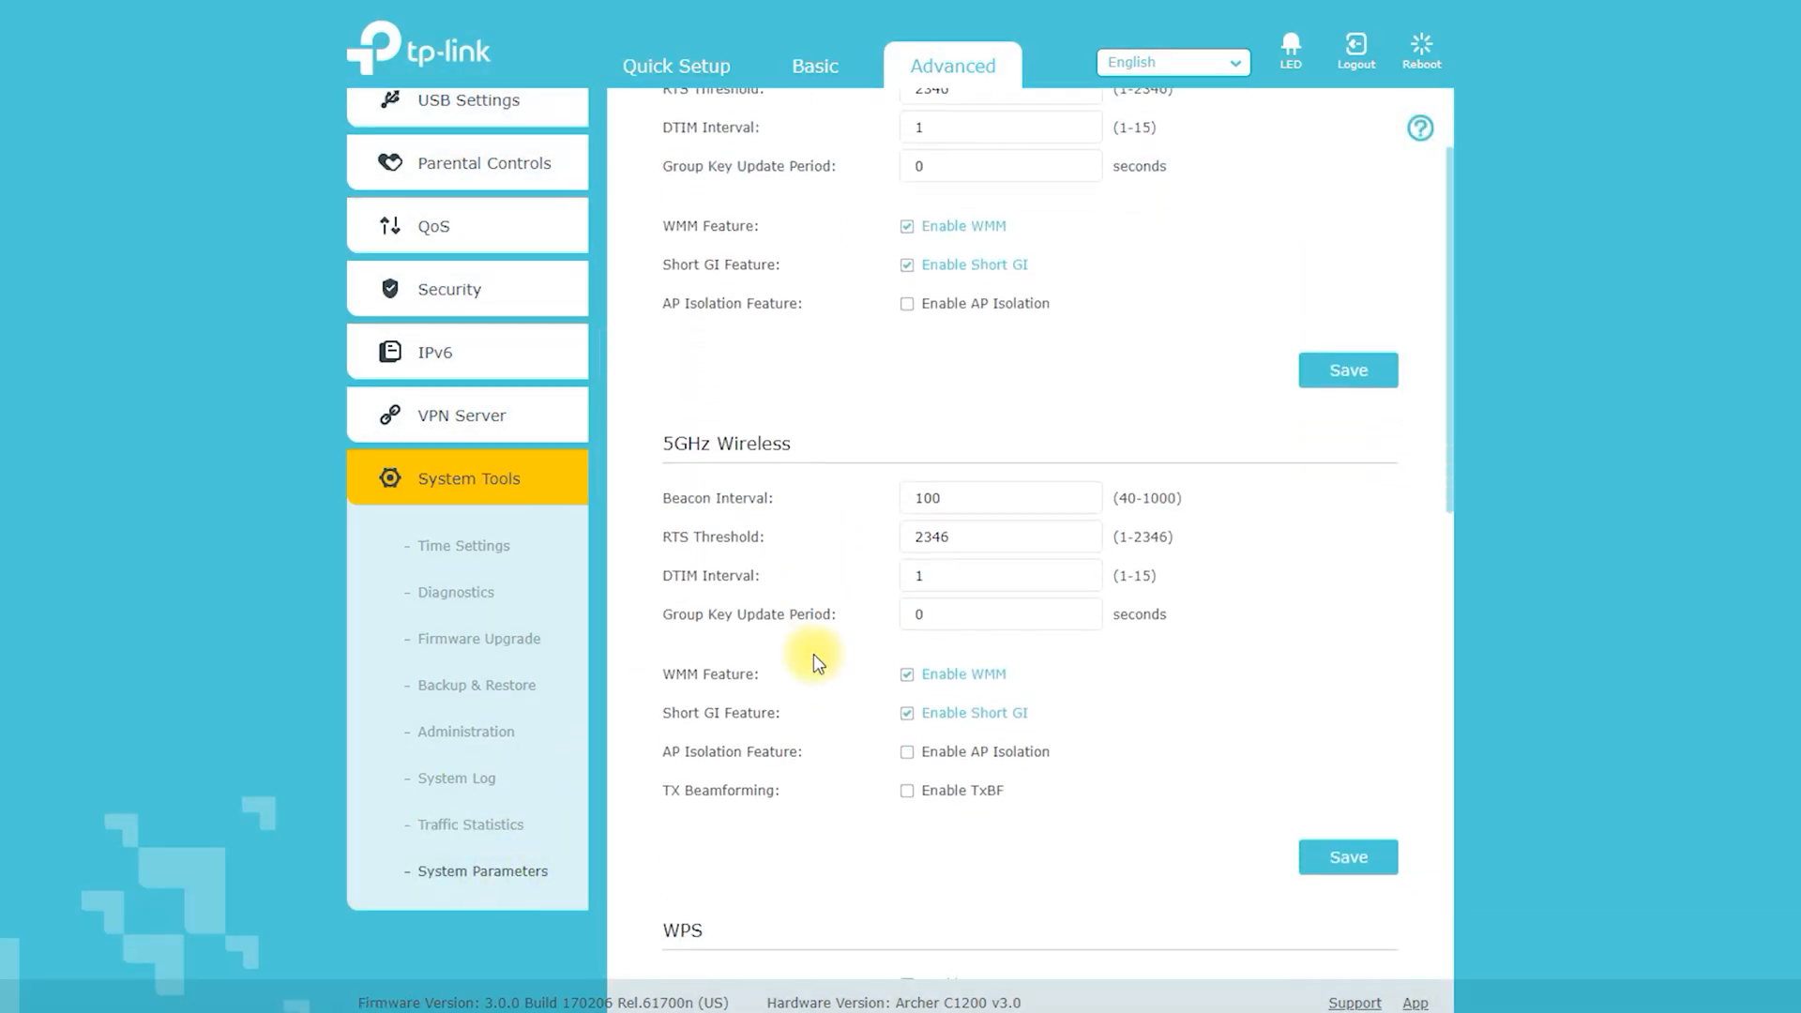
{"action": "scroll", "scroll_direction": "down", "scroll_amount": 3}
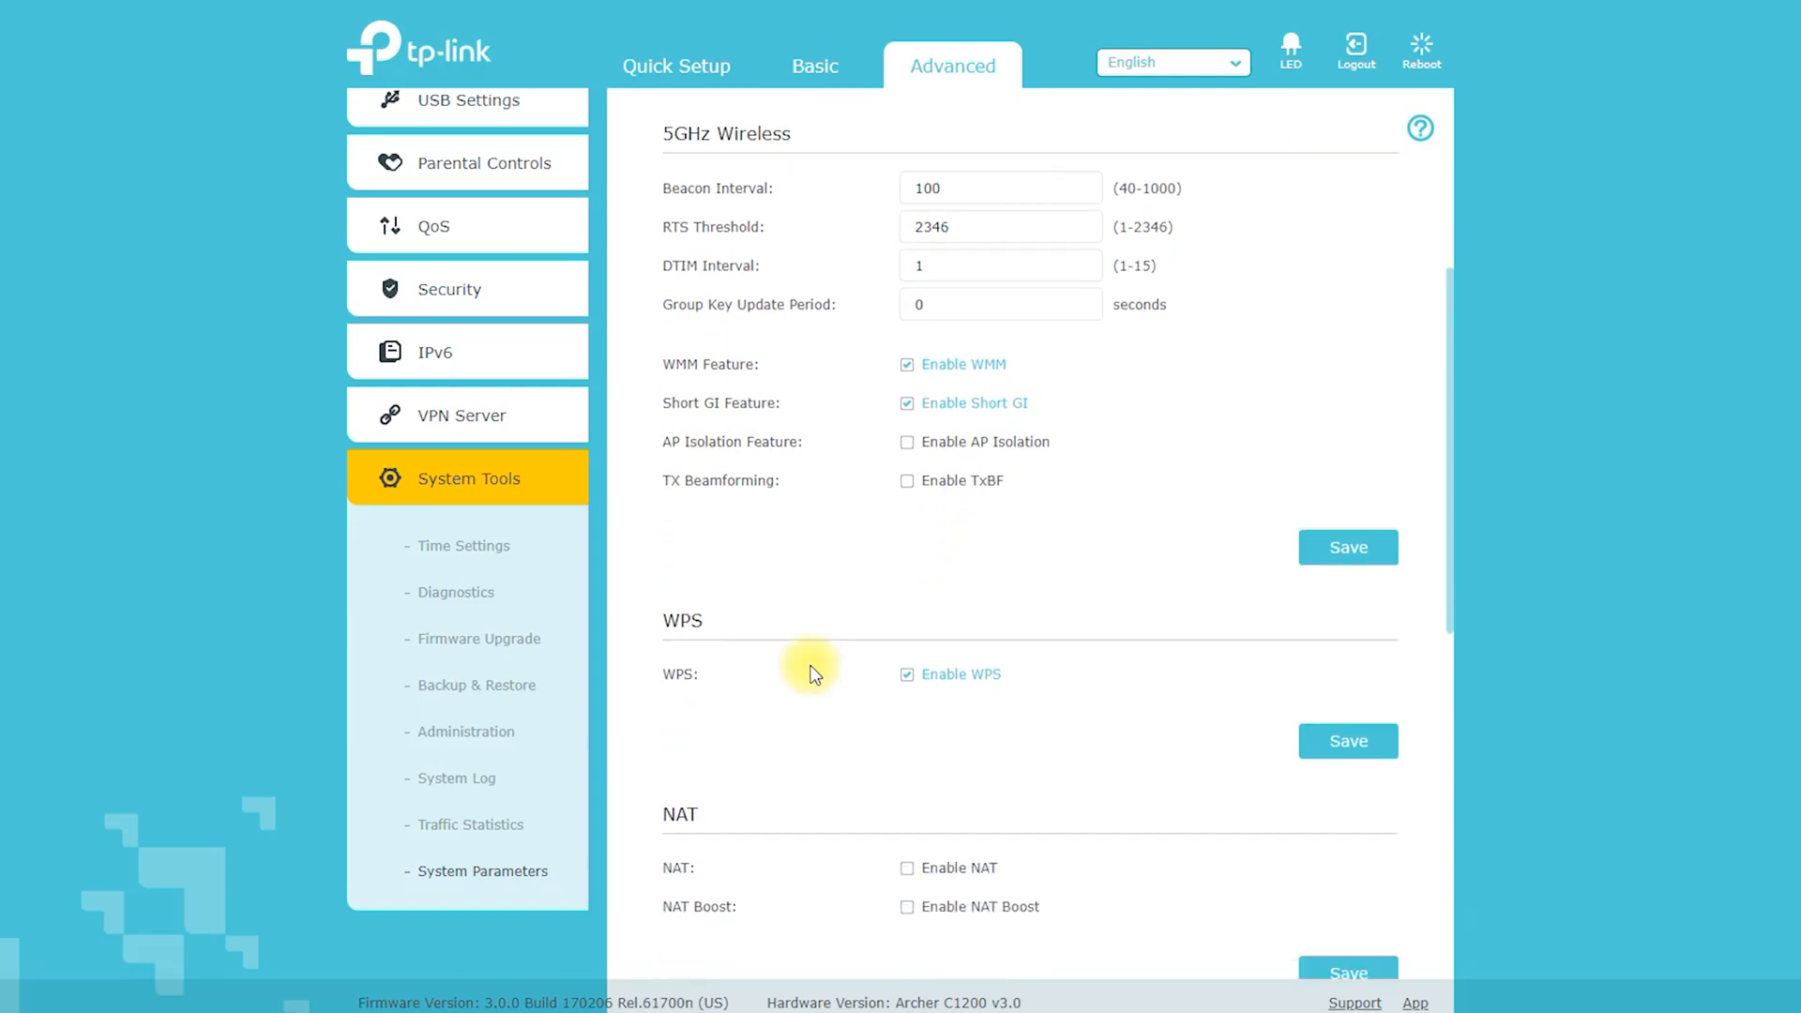
{"action": "scroll", "scroll_direction": "down", "scroll_amount": 3}
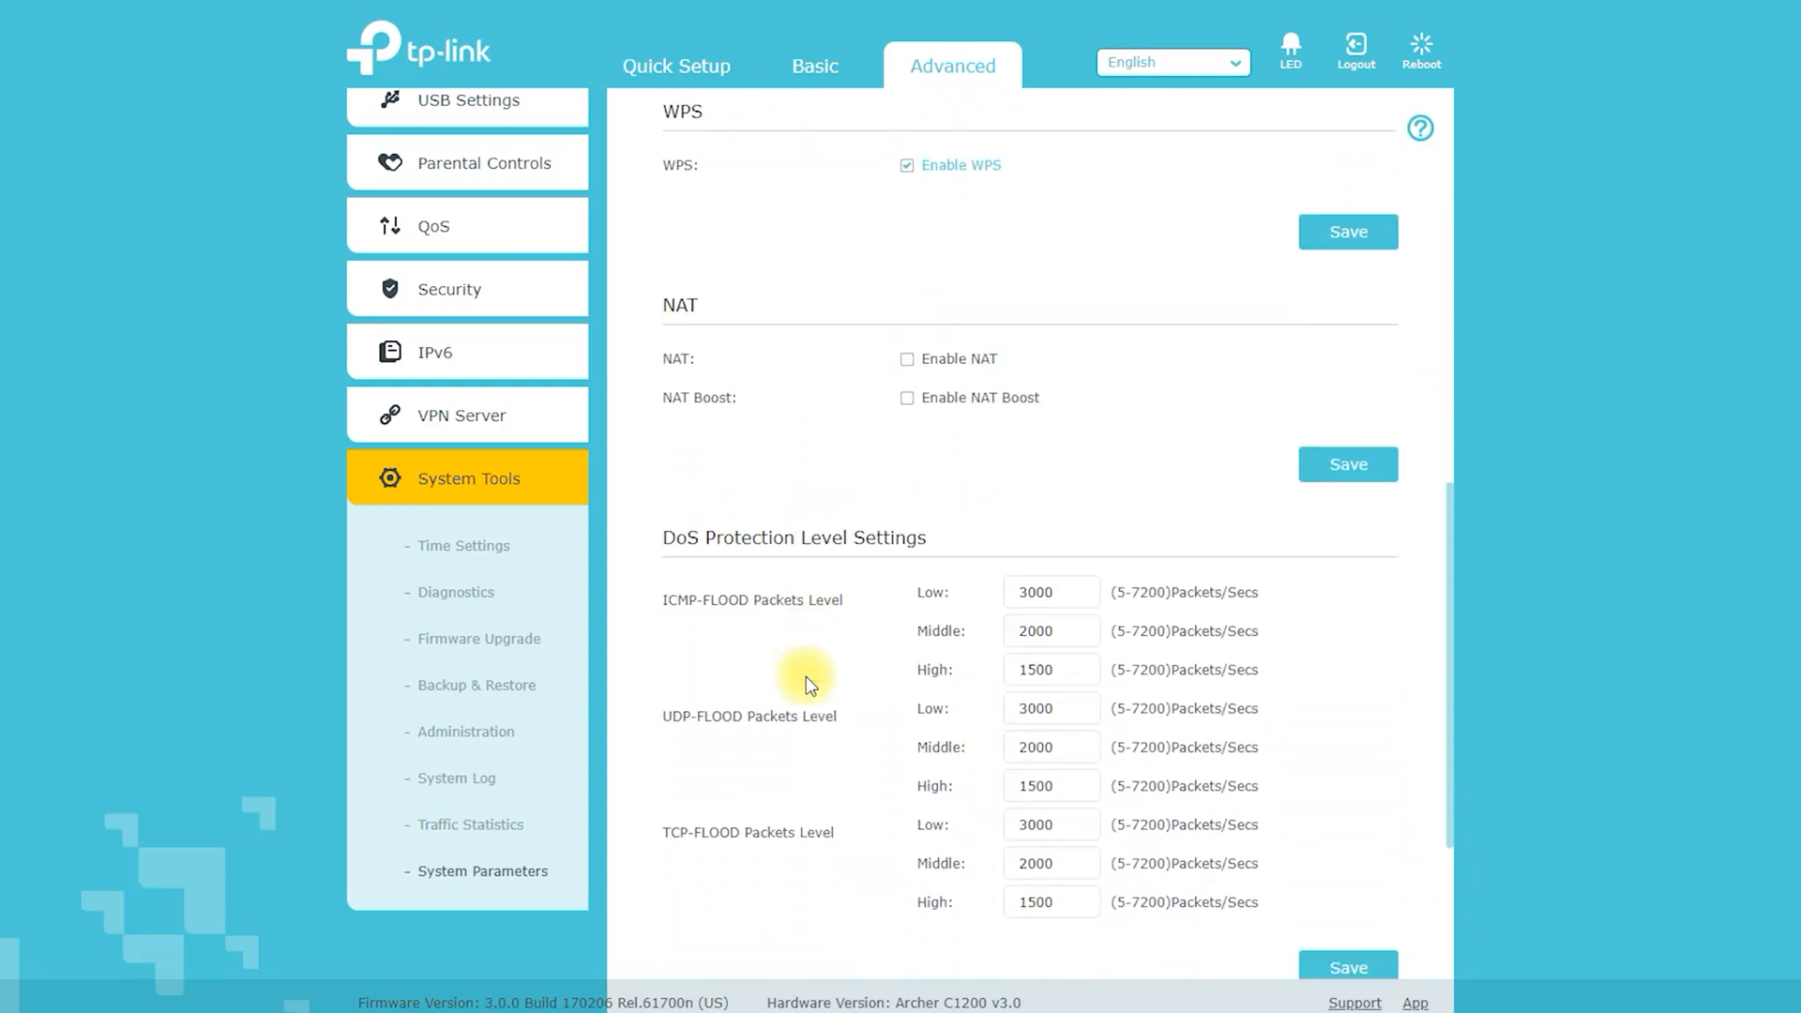
{"action": "scroll", "scroll_direction": "down", "scroll_amount": 3}
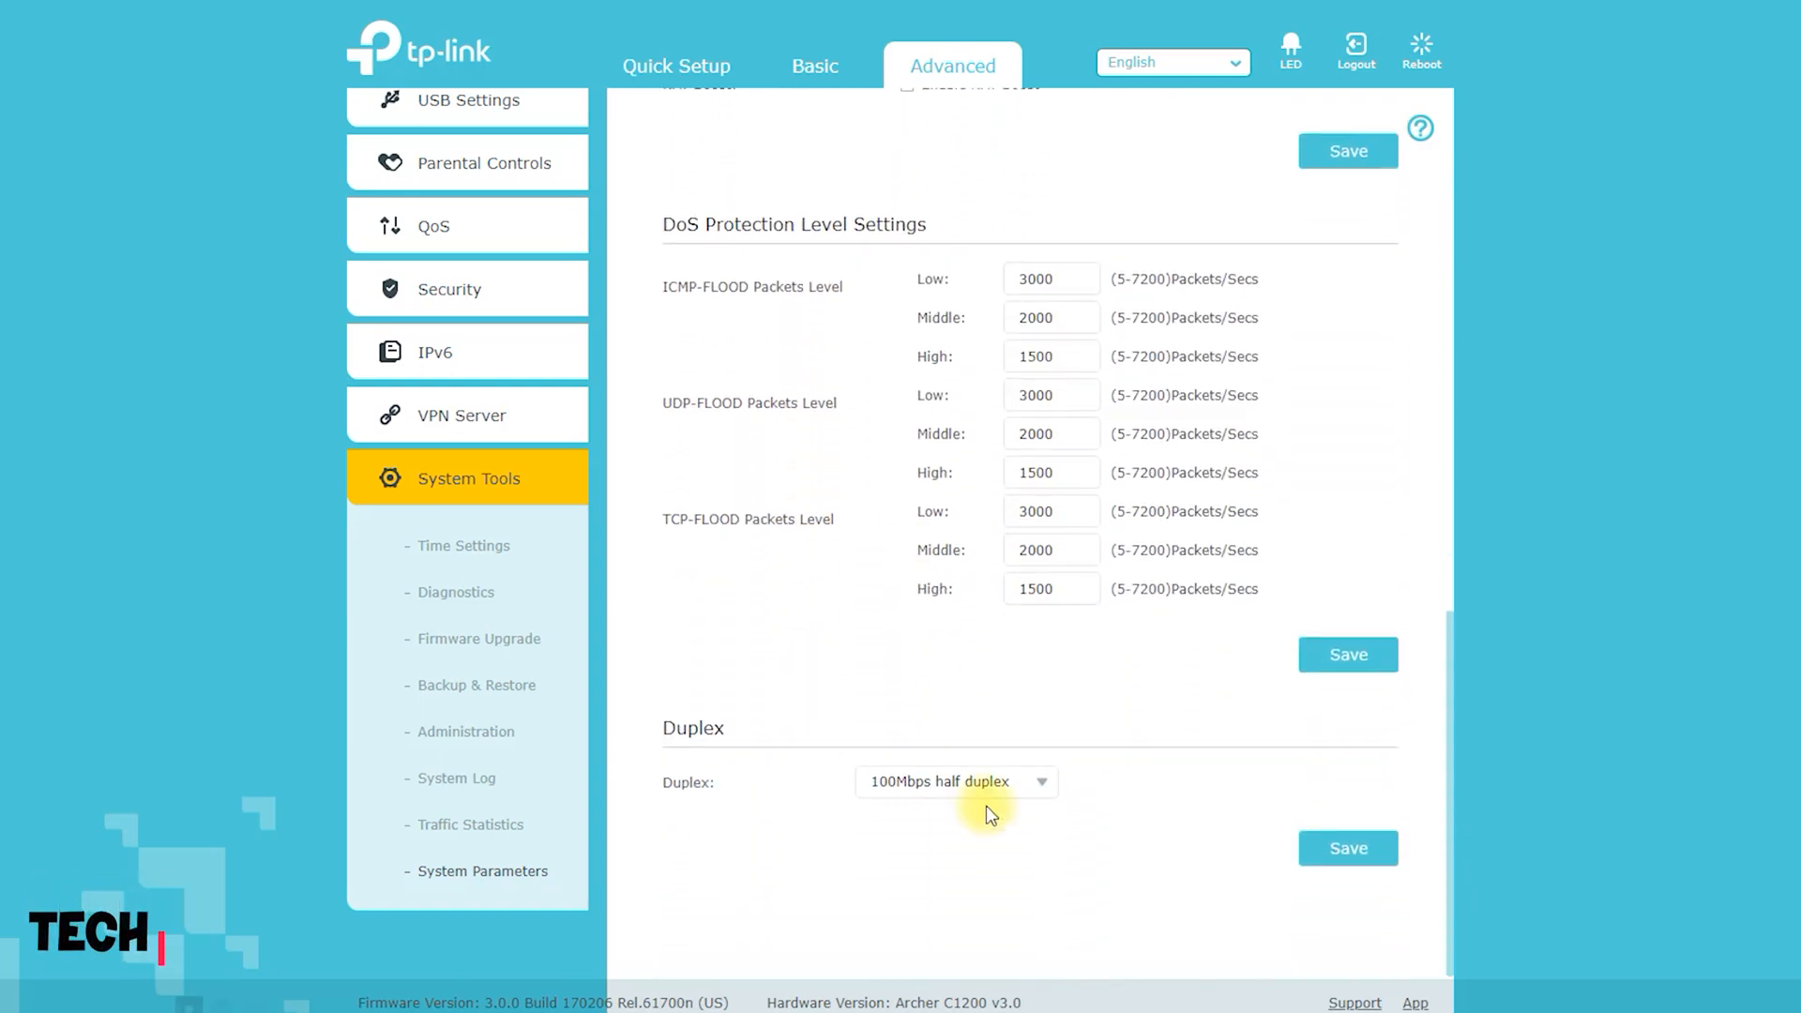
{"action": "left_click", "coordinate": [955, 782]}
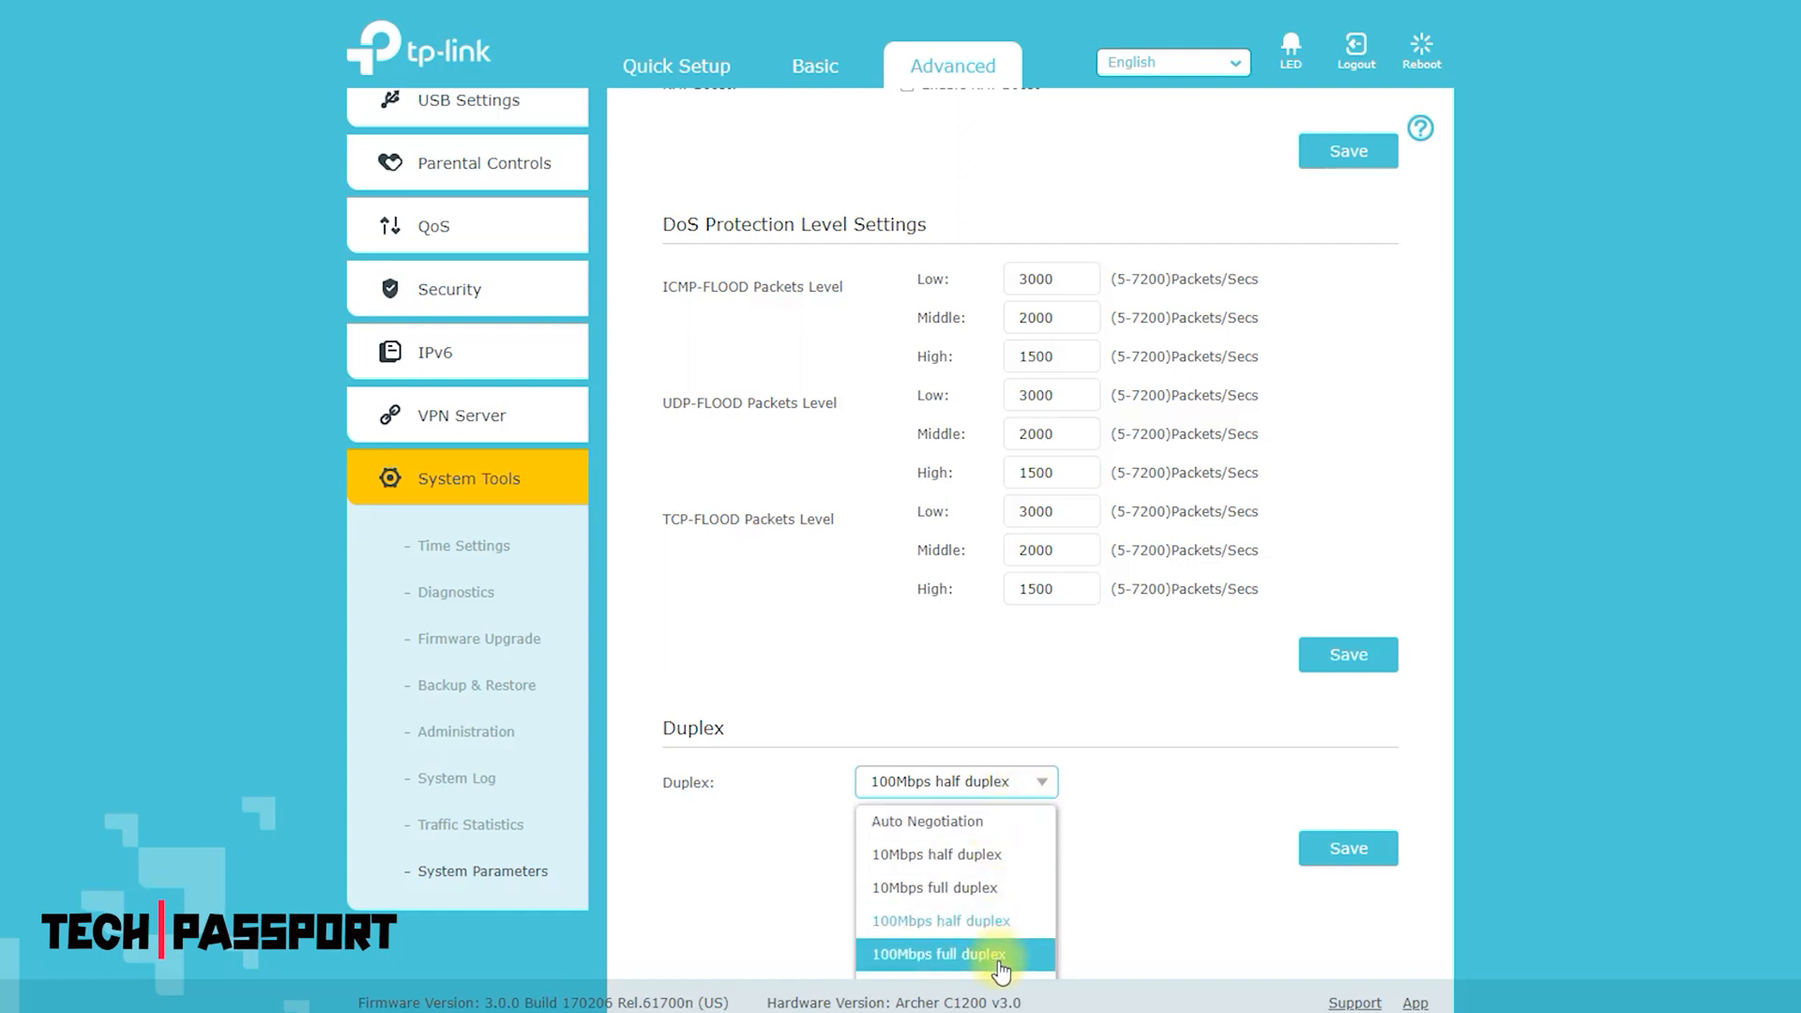
{"action": "left_click", "coordinate": [937, 953]}
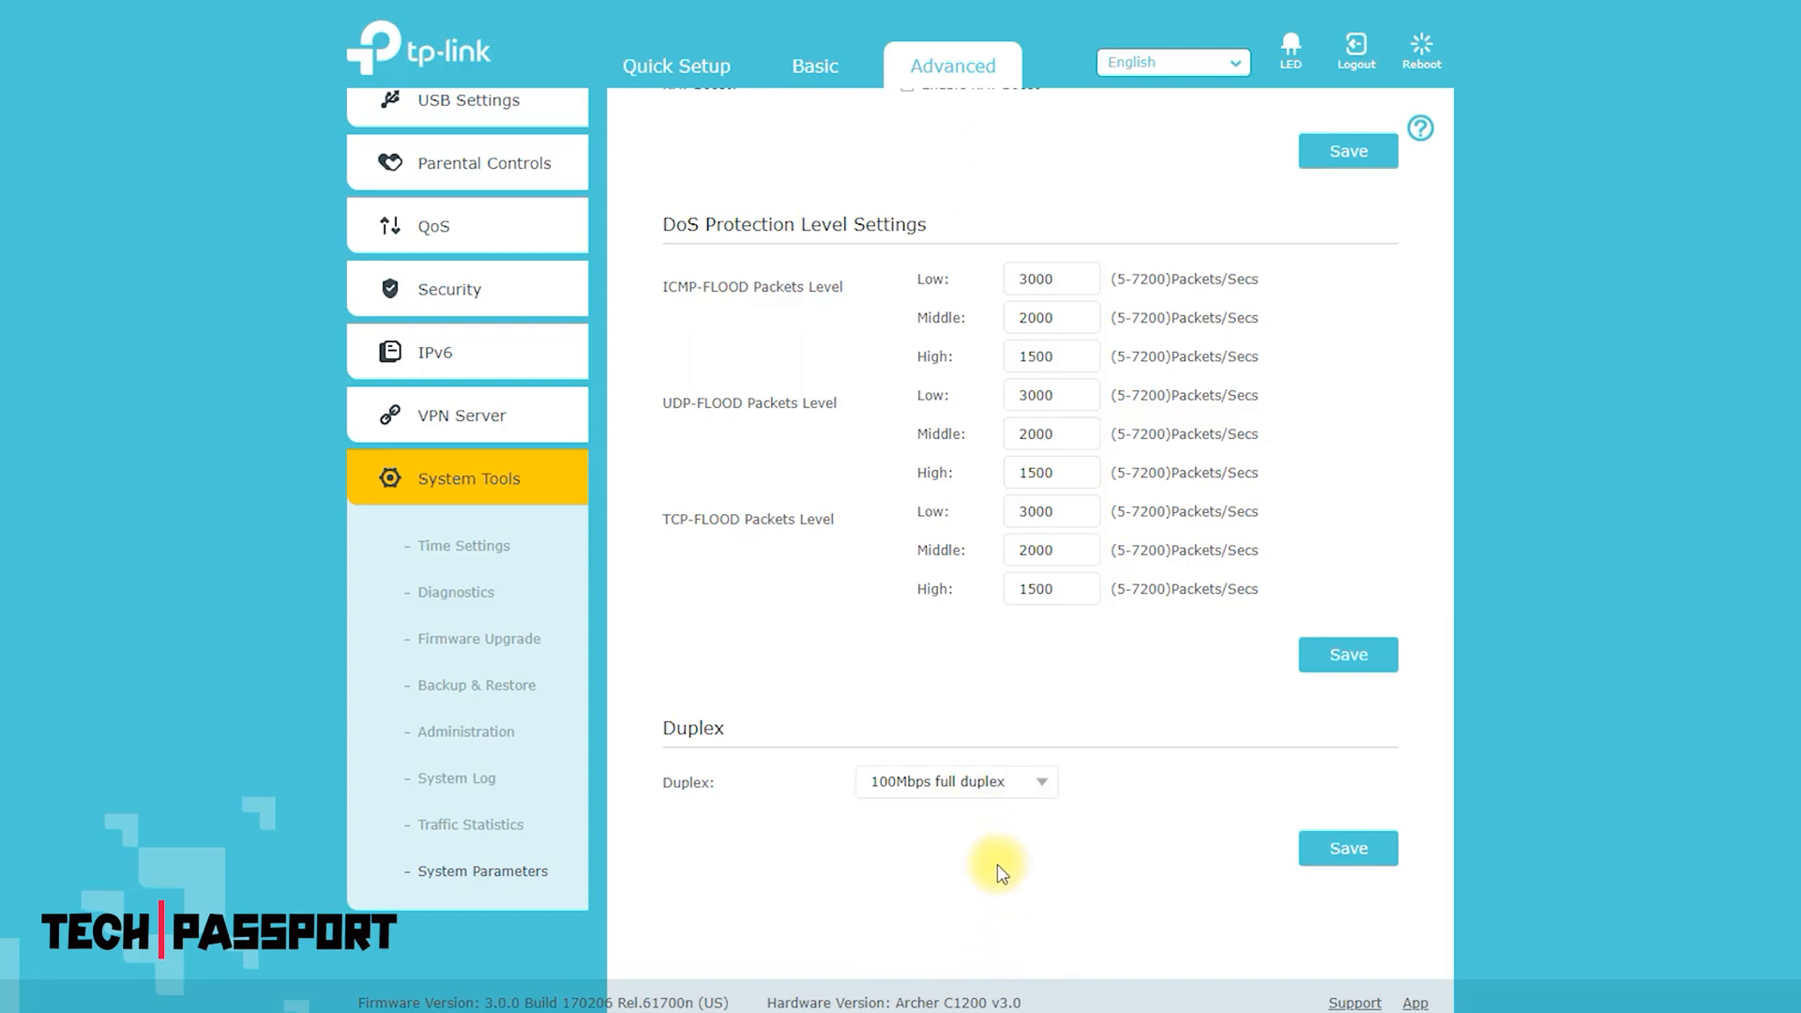